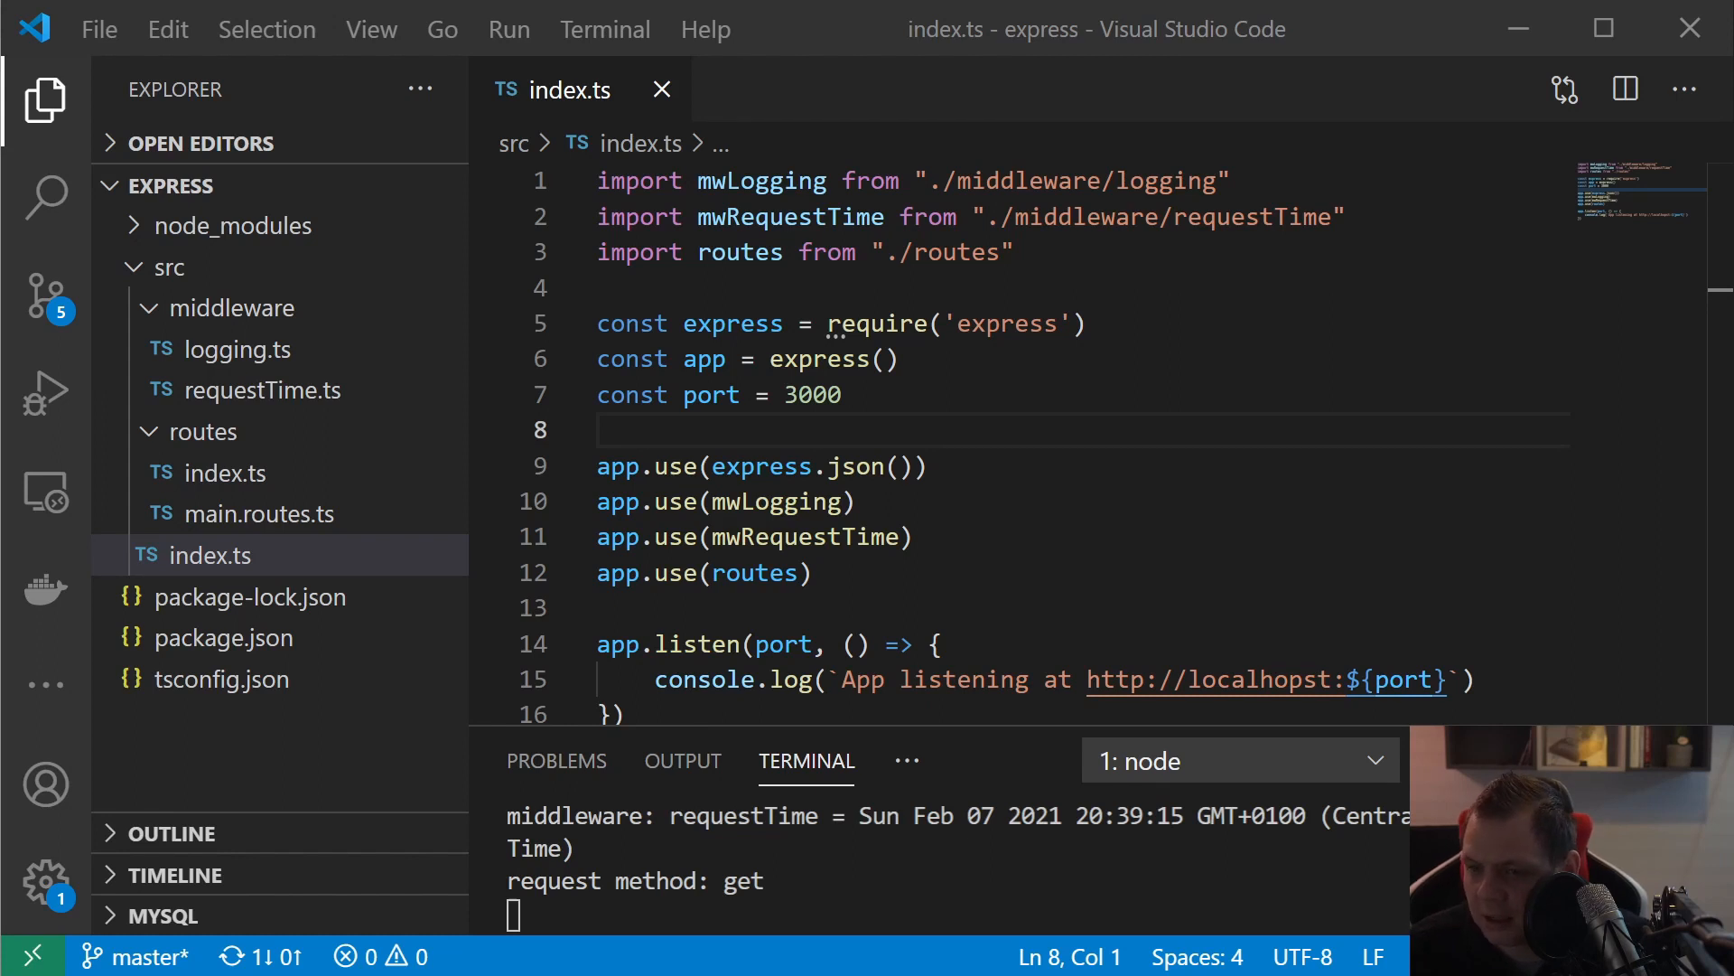
mouse_move(327, 342)
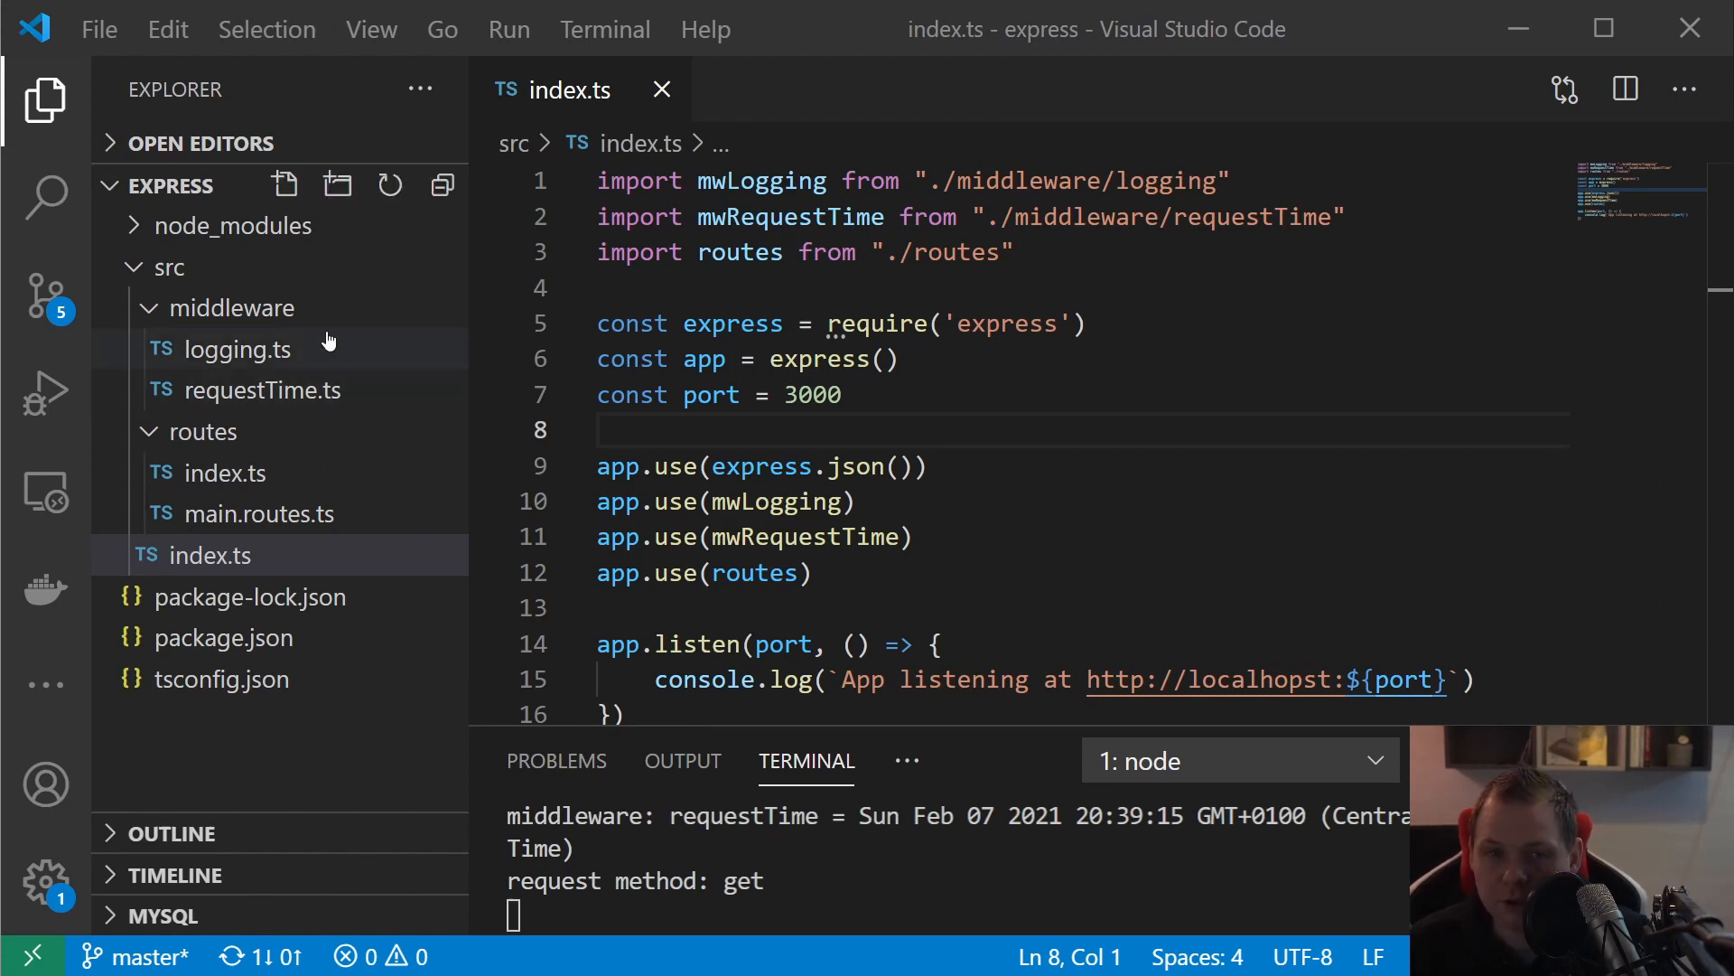
Step: Create basicAuth in src/middleware and rename it to basicAuth.ts
click(204, 431)
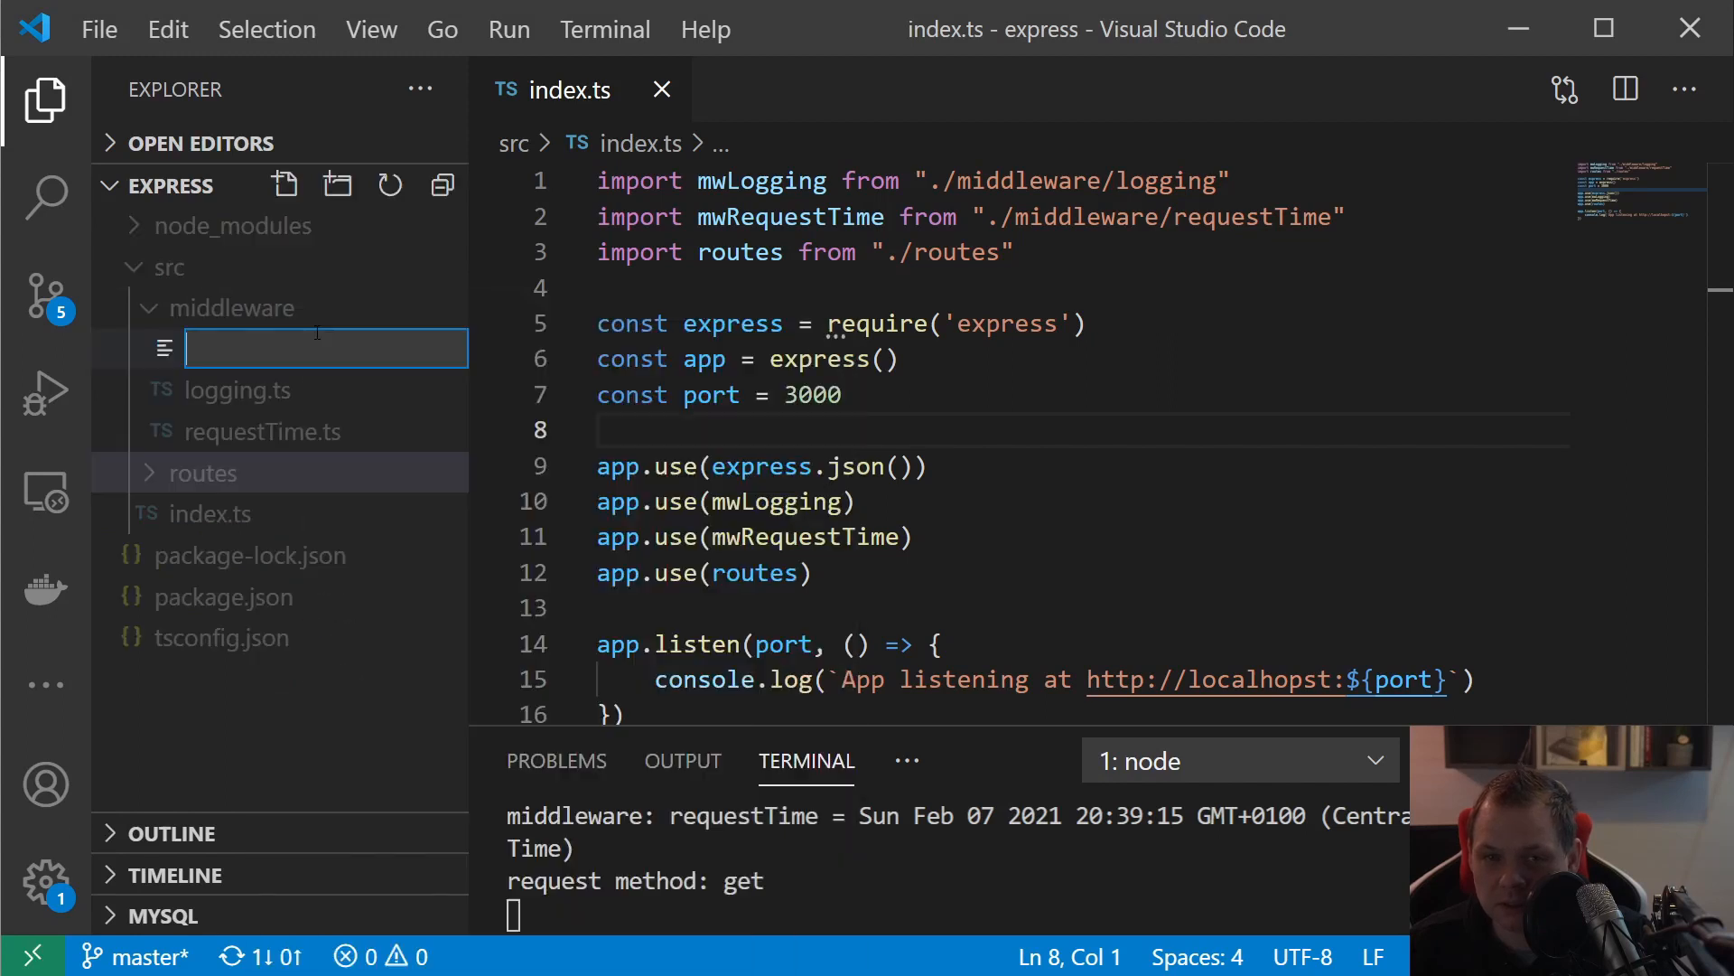
text(basicA)
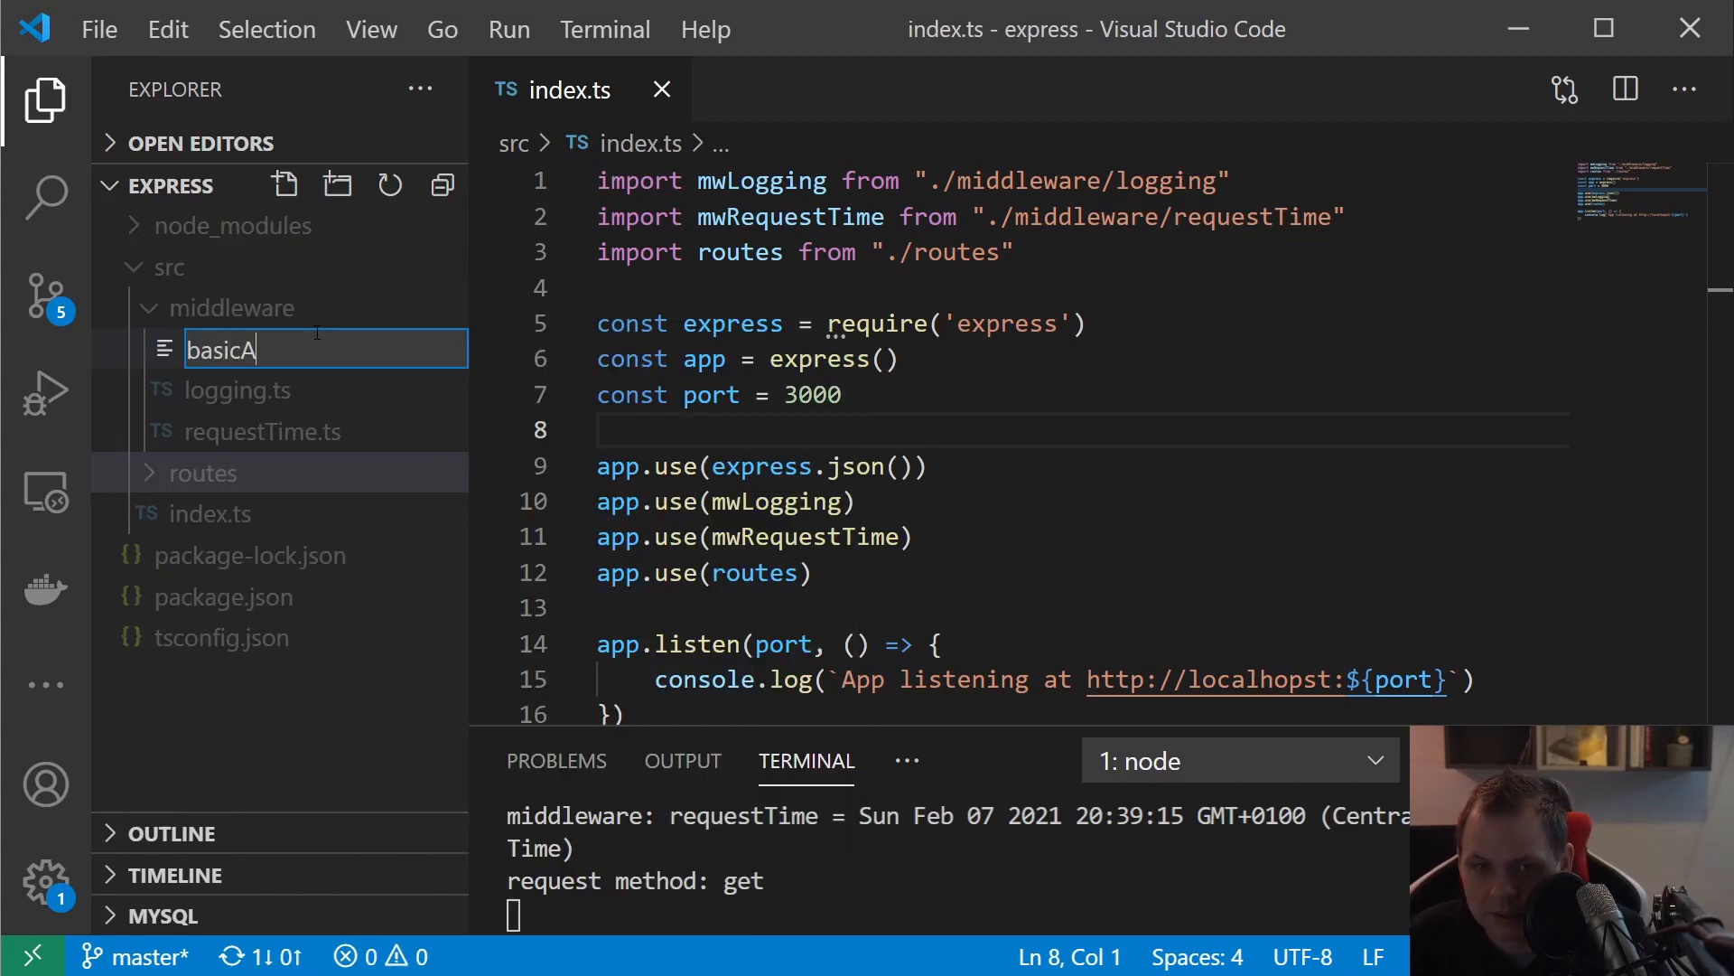
right_click(235, 348)
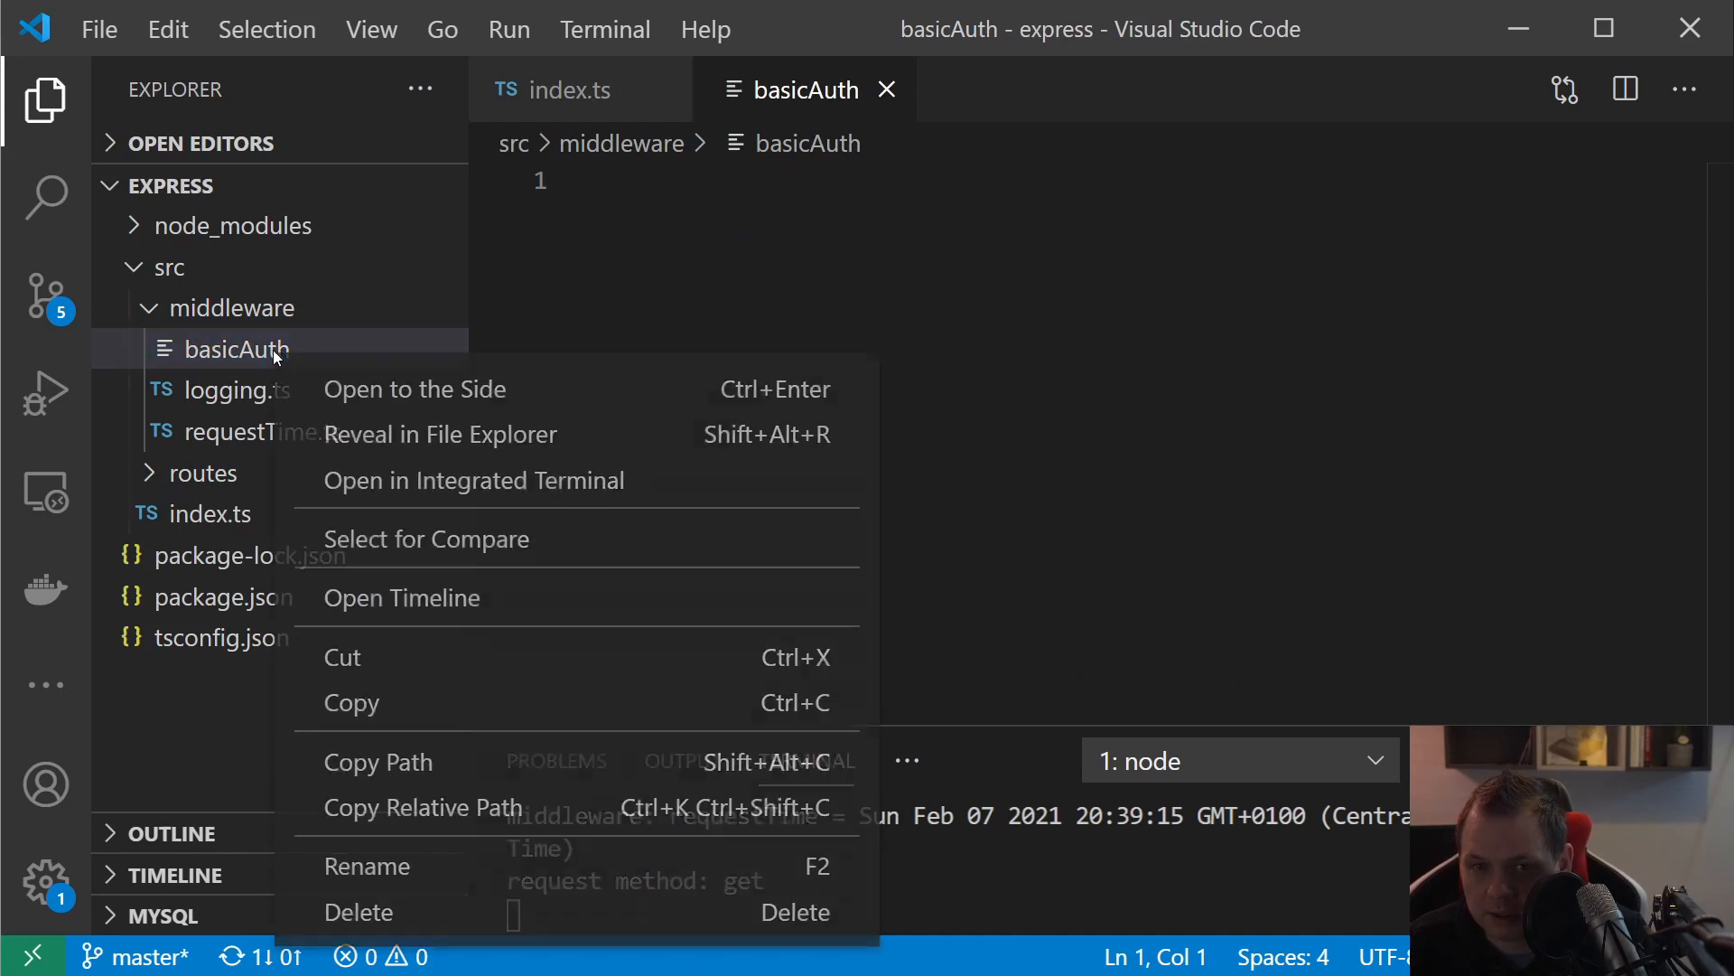
click(368, 865)
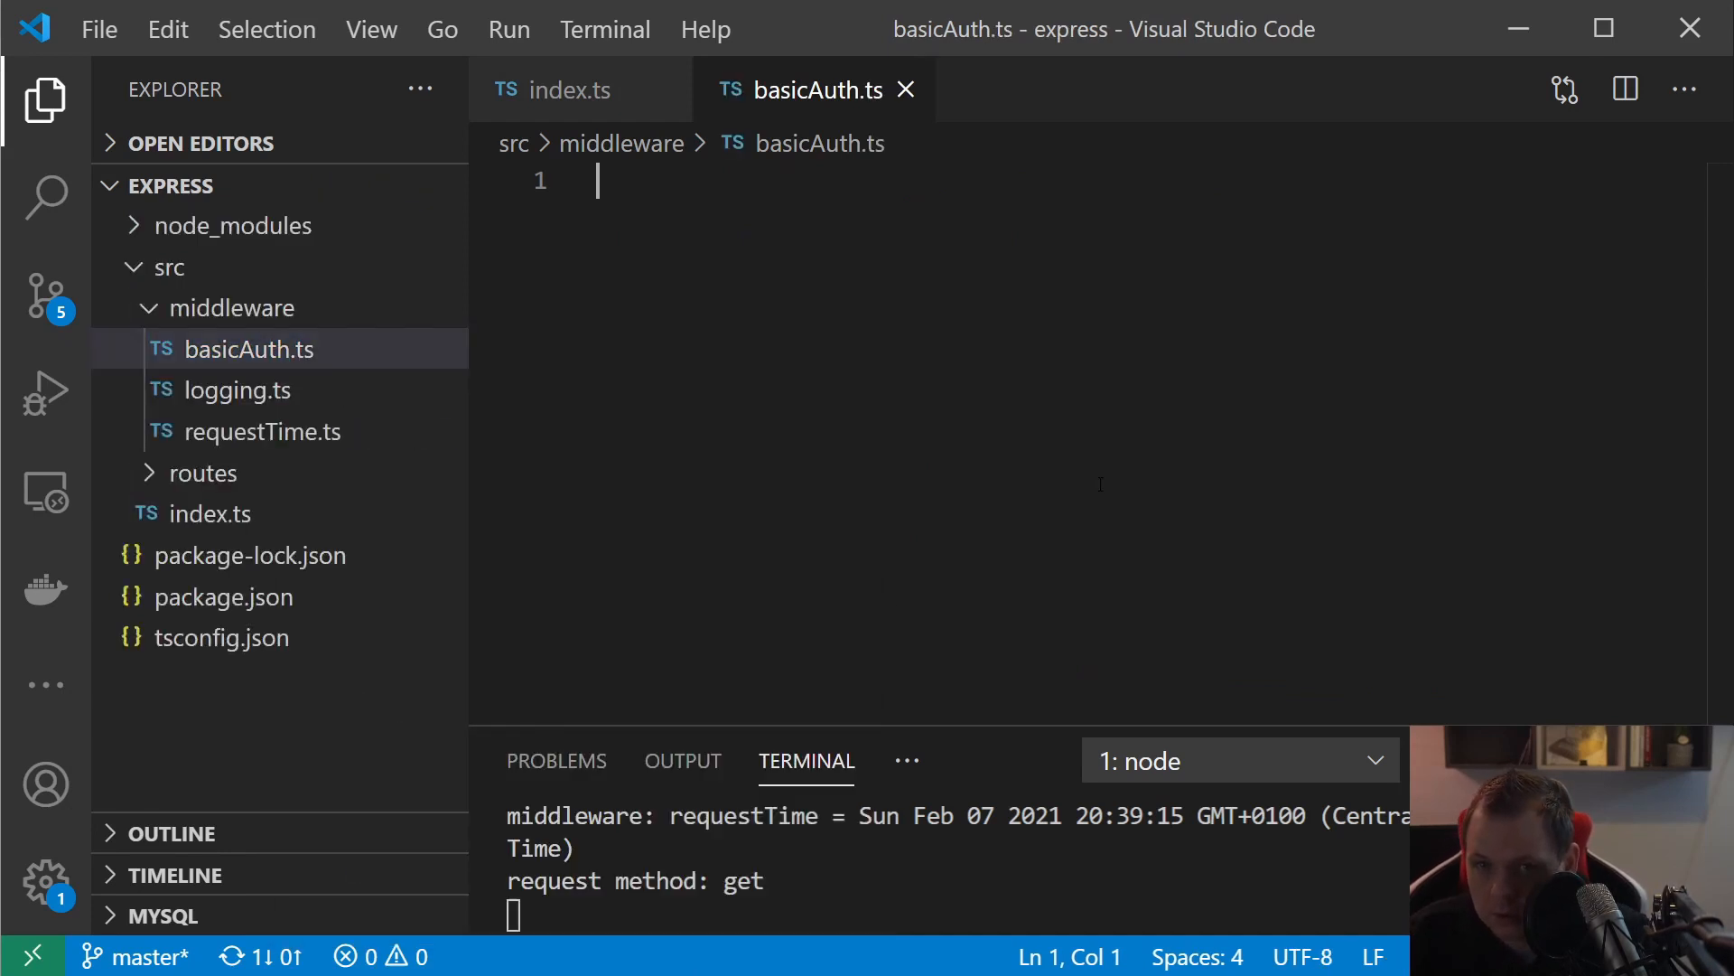
Step: Define the mwBasicAuth arrow function with req, res, next logging 'middleware: basic auth'
text(const)
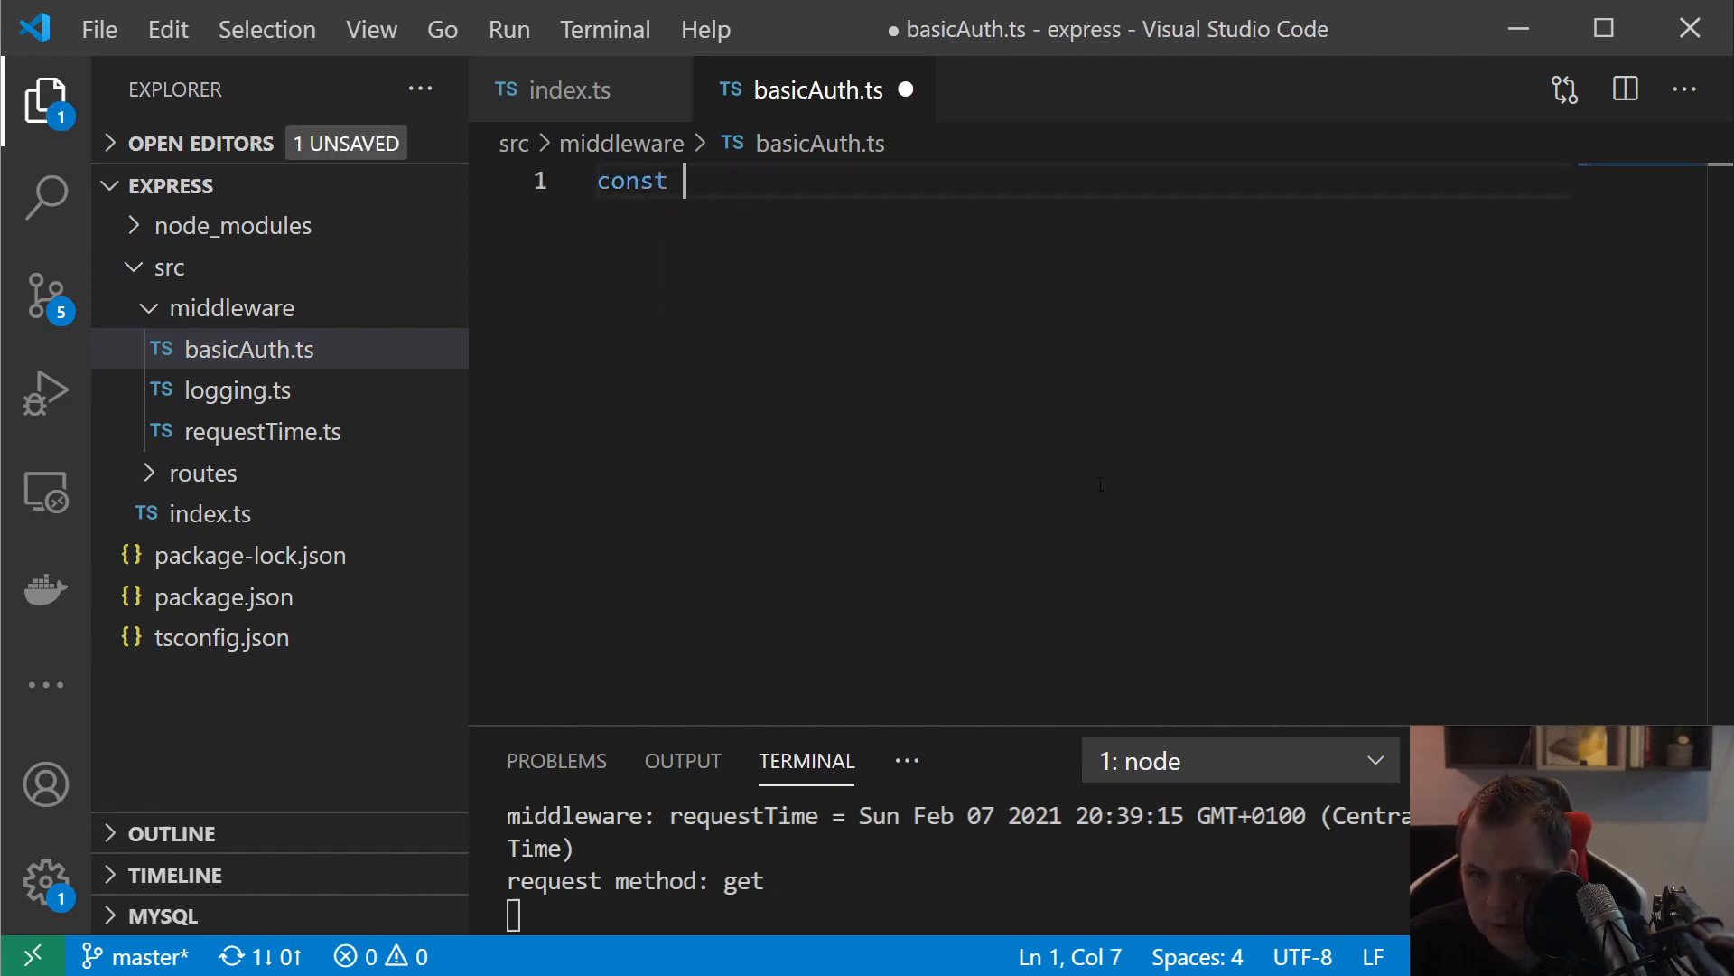
text(mwBa)
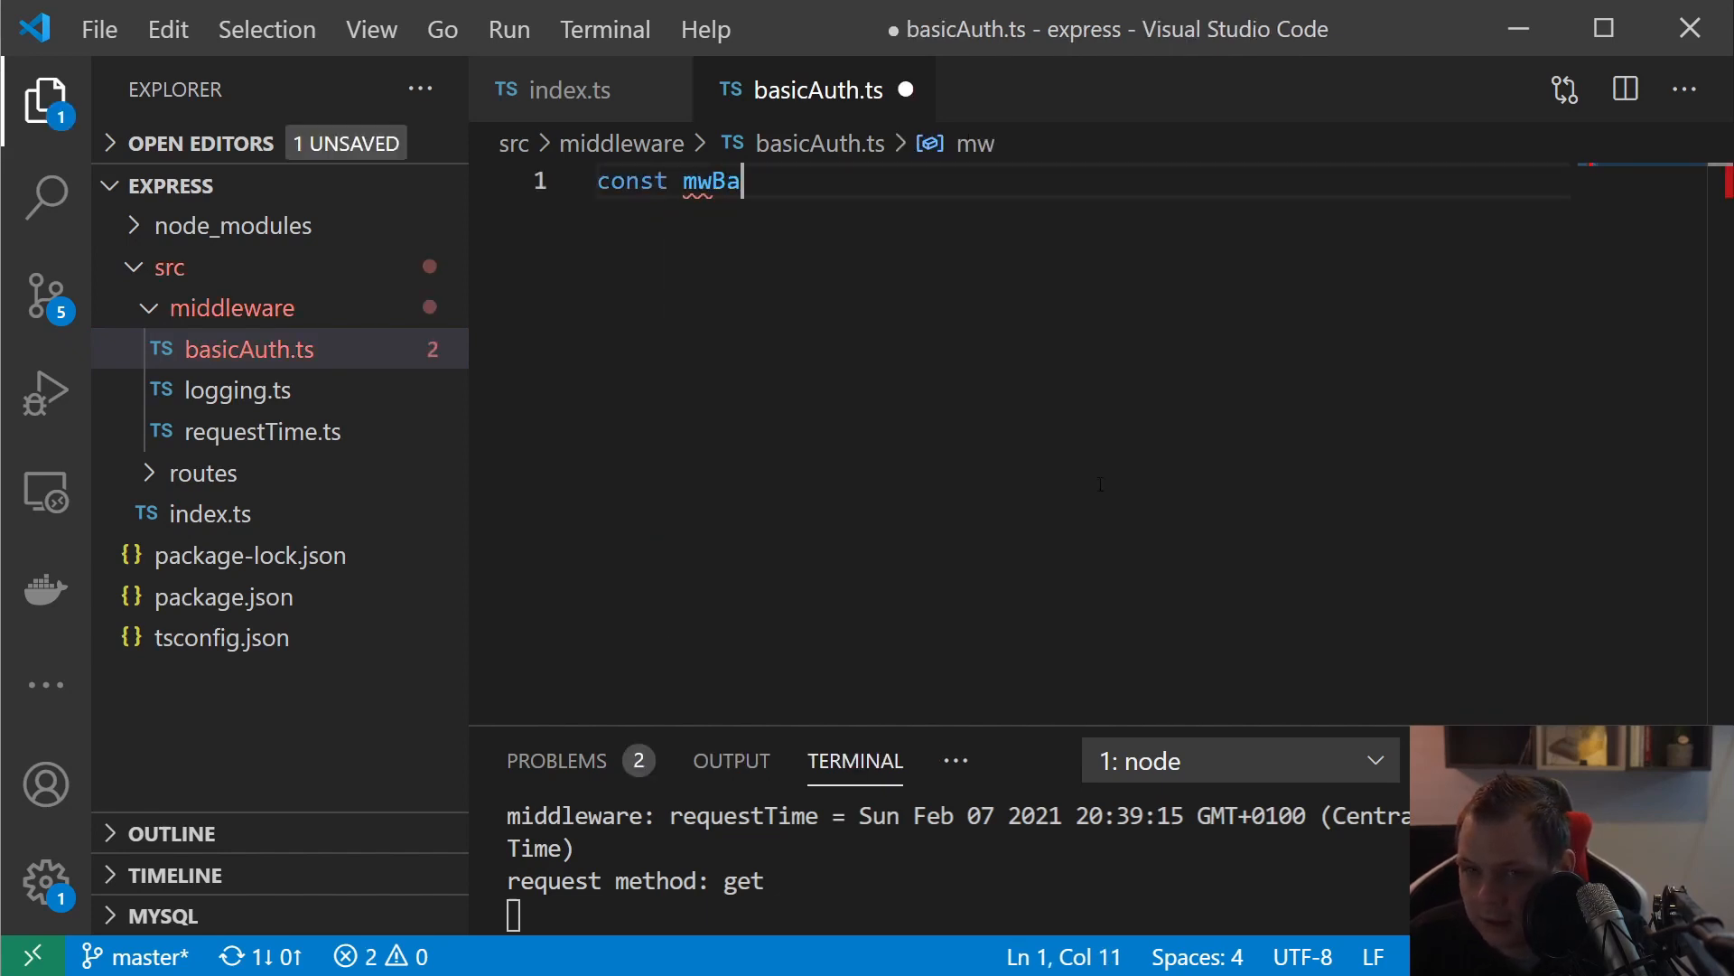
text(sicAuth = () [)
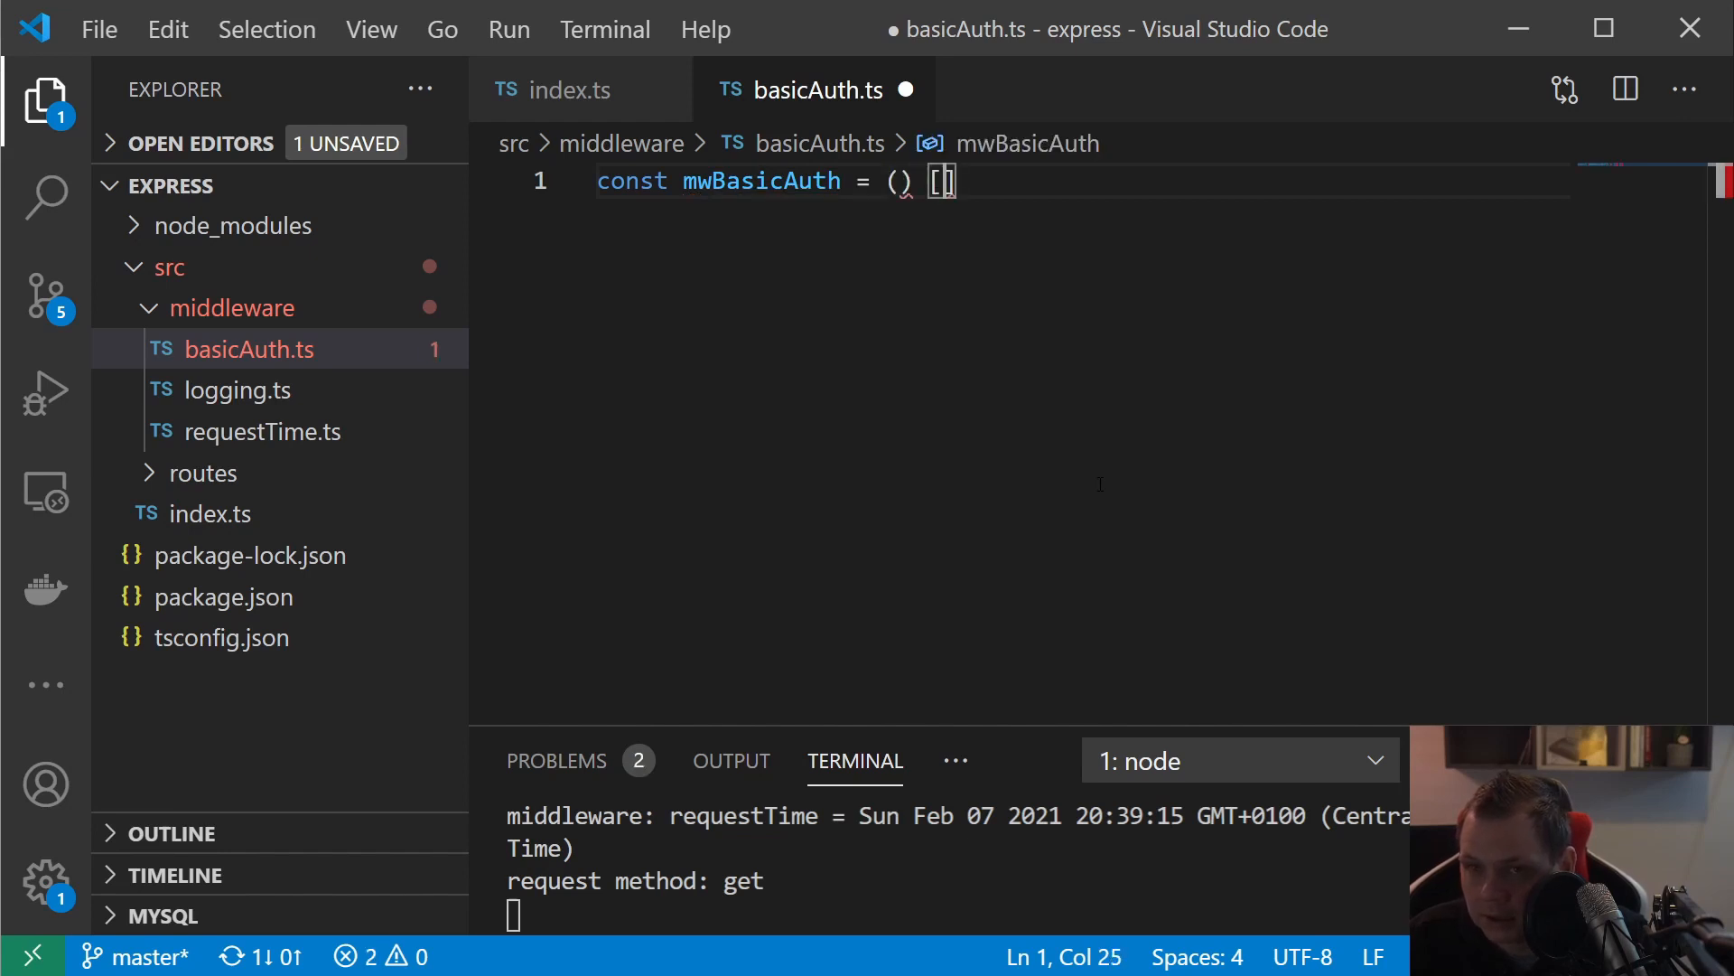
text(=> {)
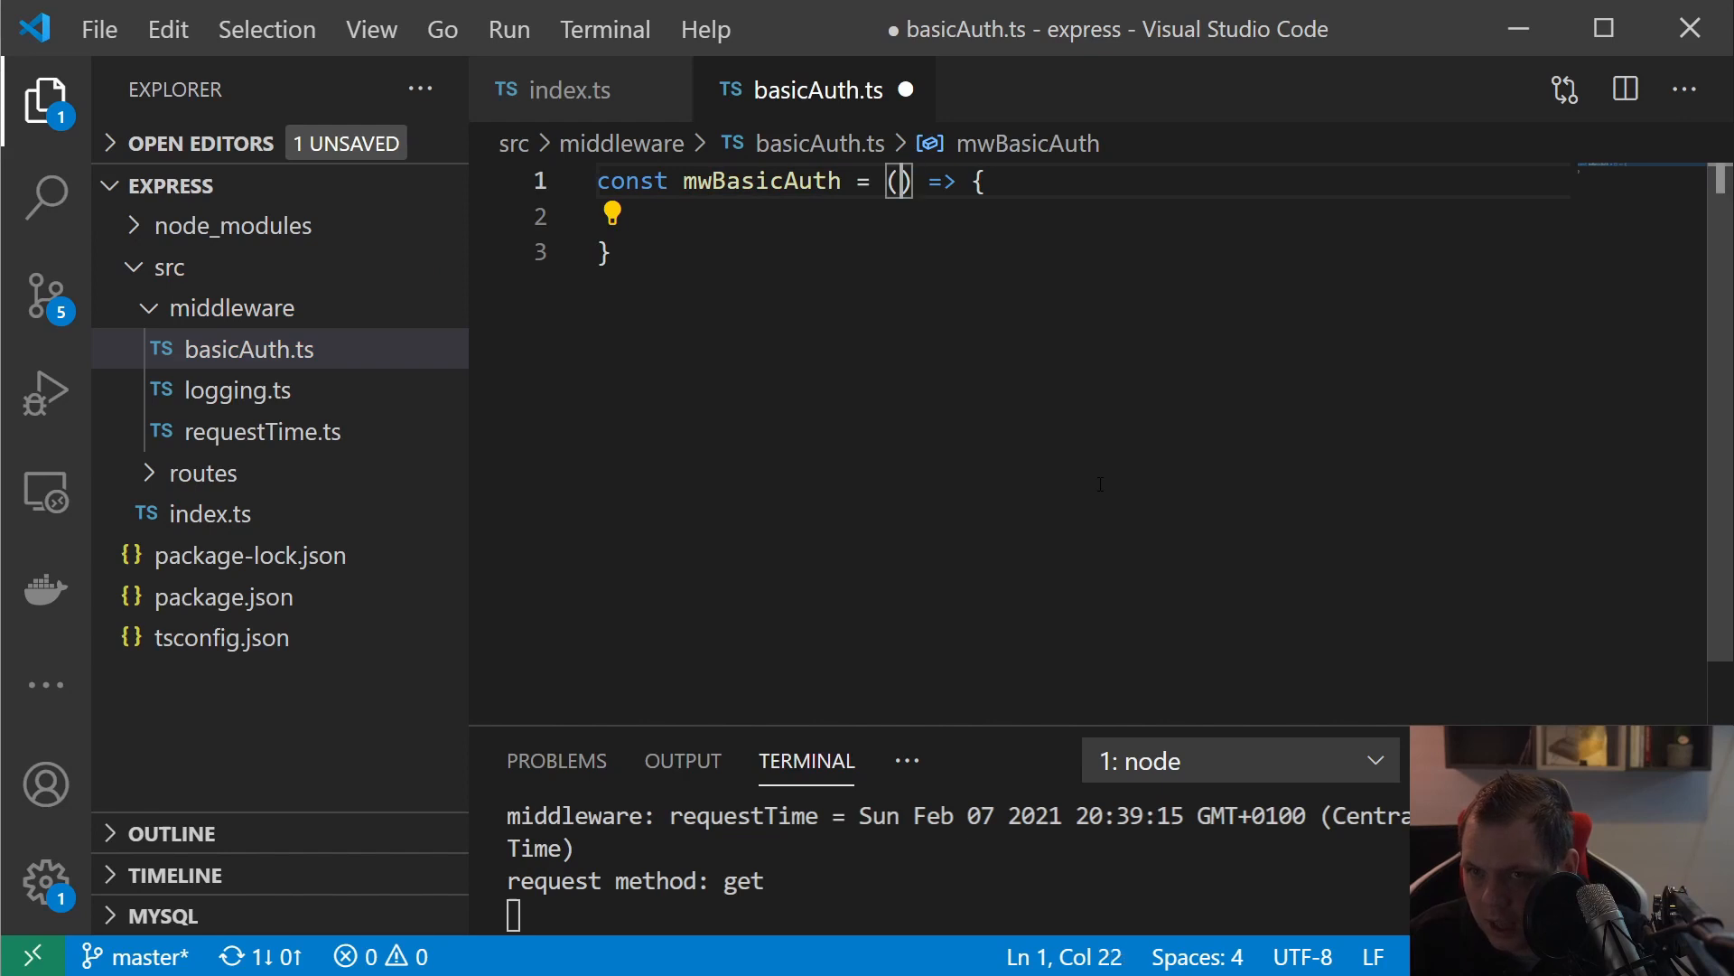
text(req: any, res: any, next: any)
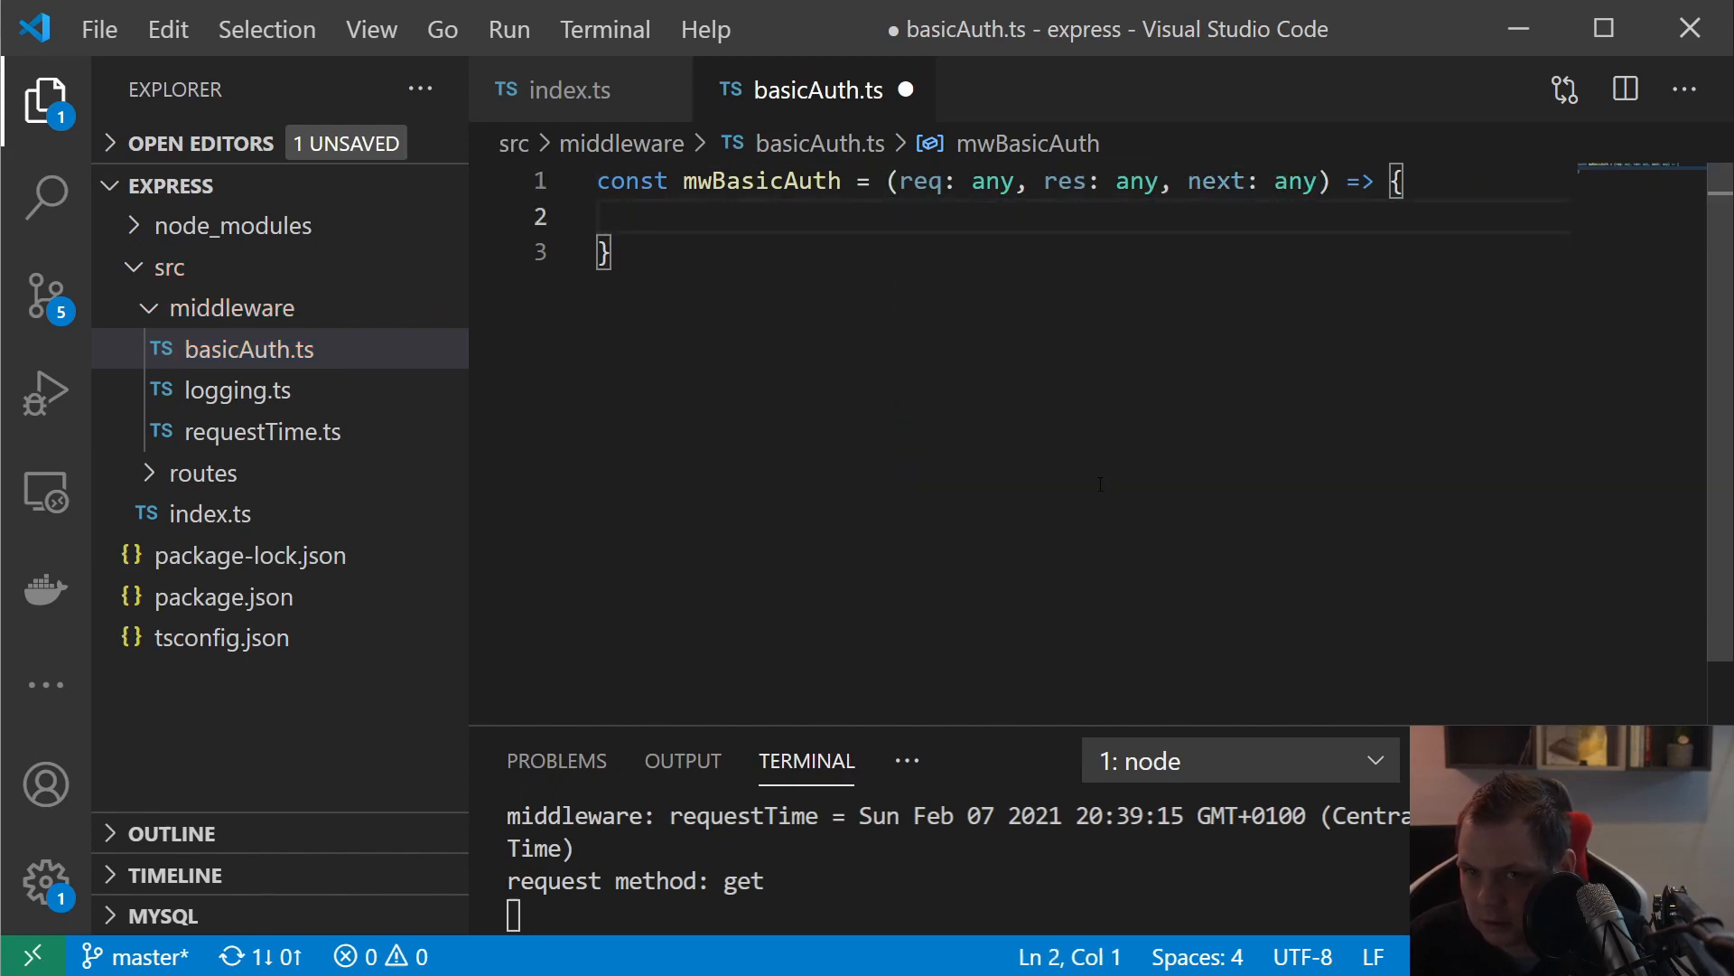
text(console)
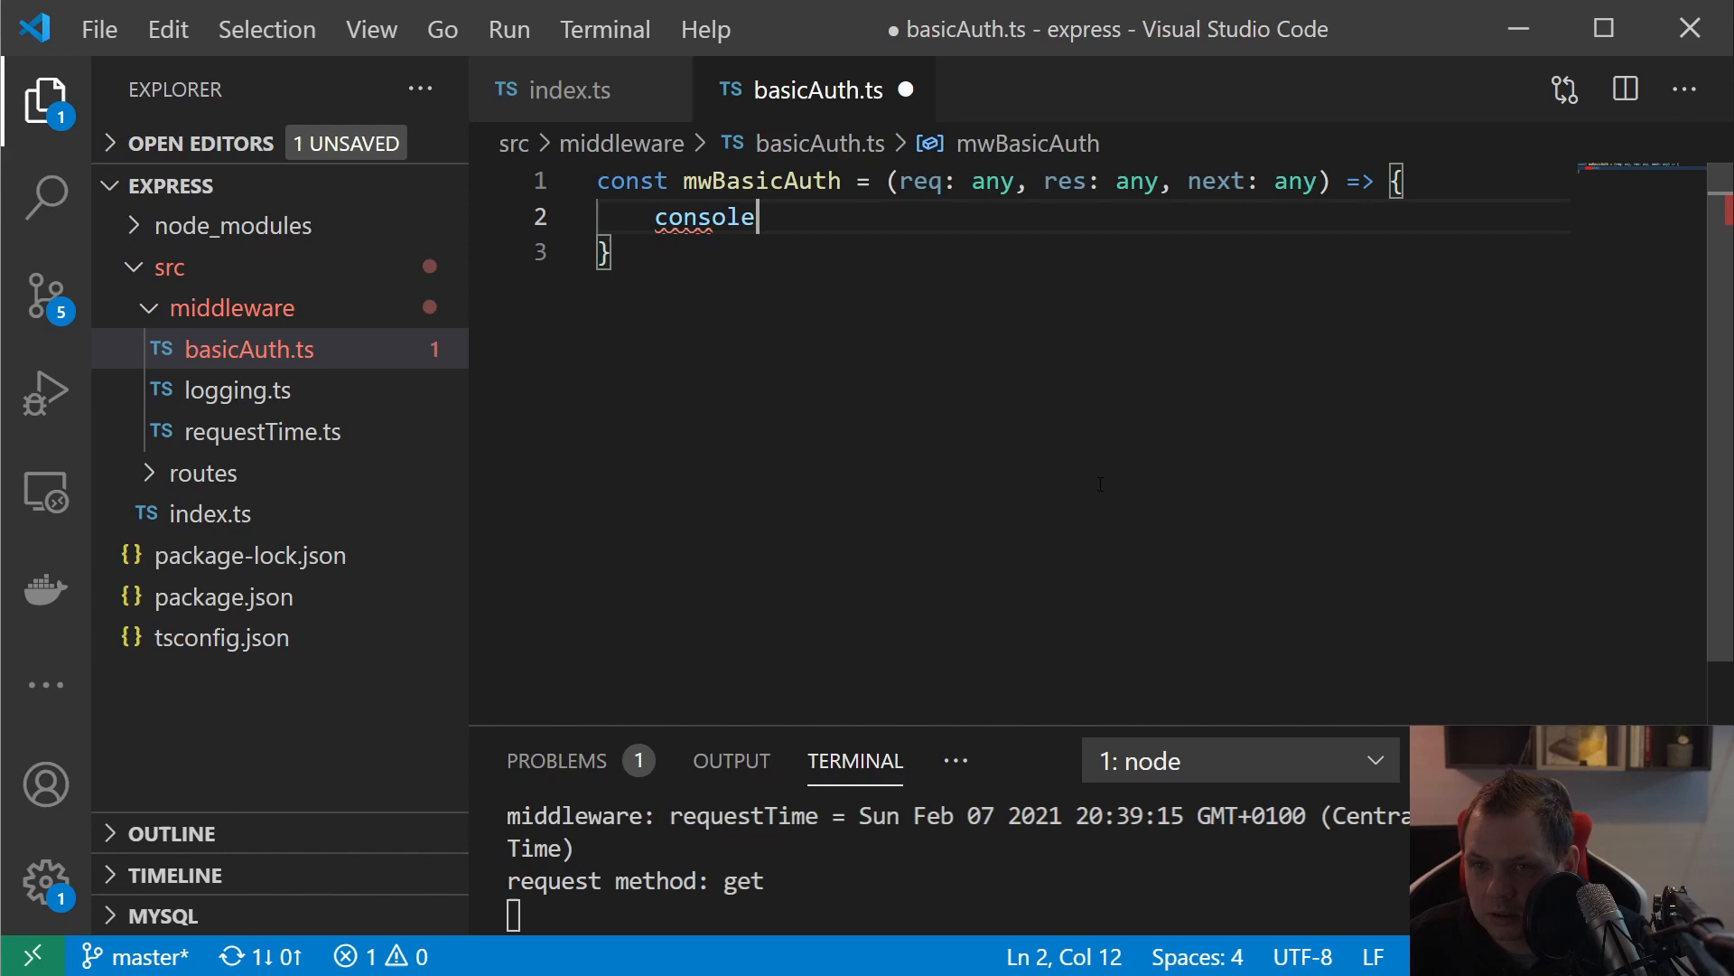
text(.log()
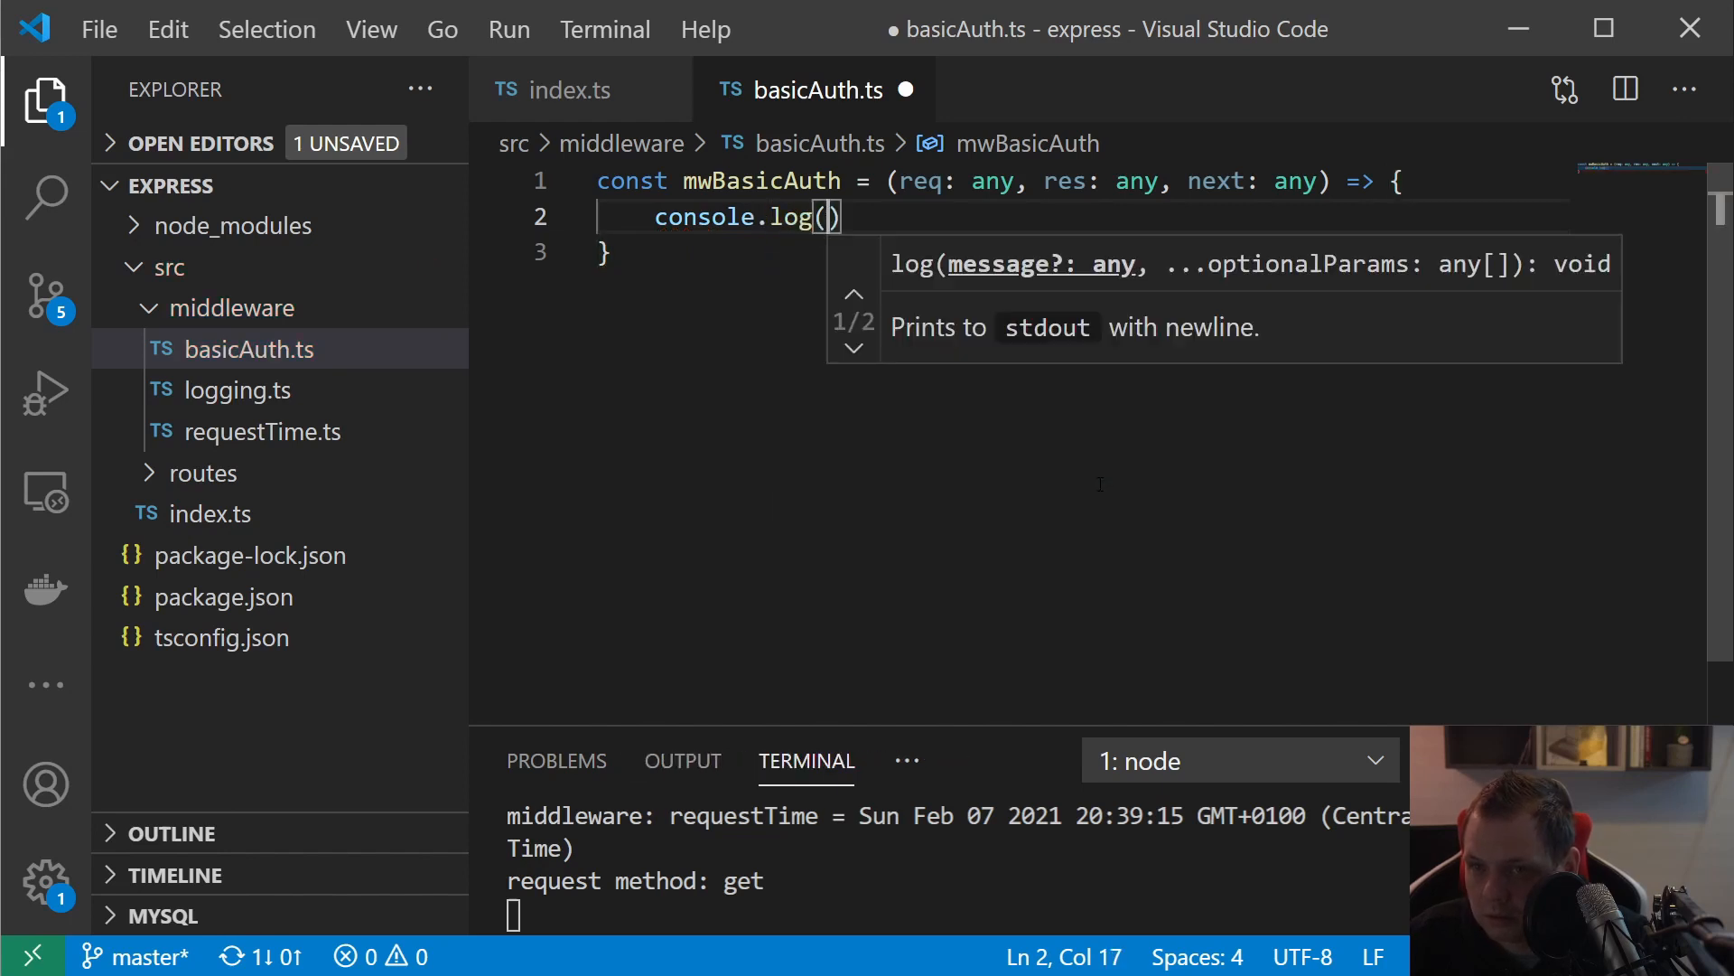
text('middleware')
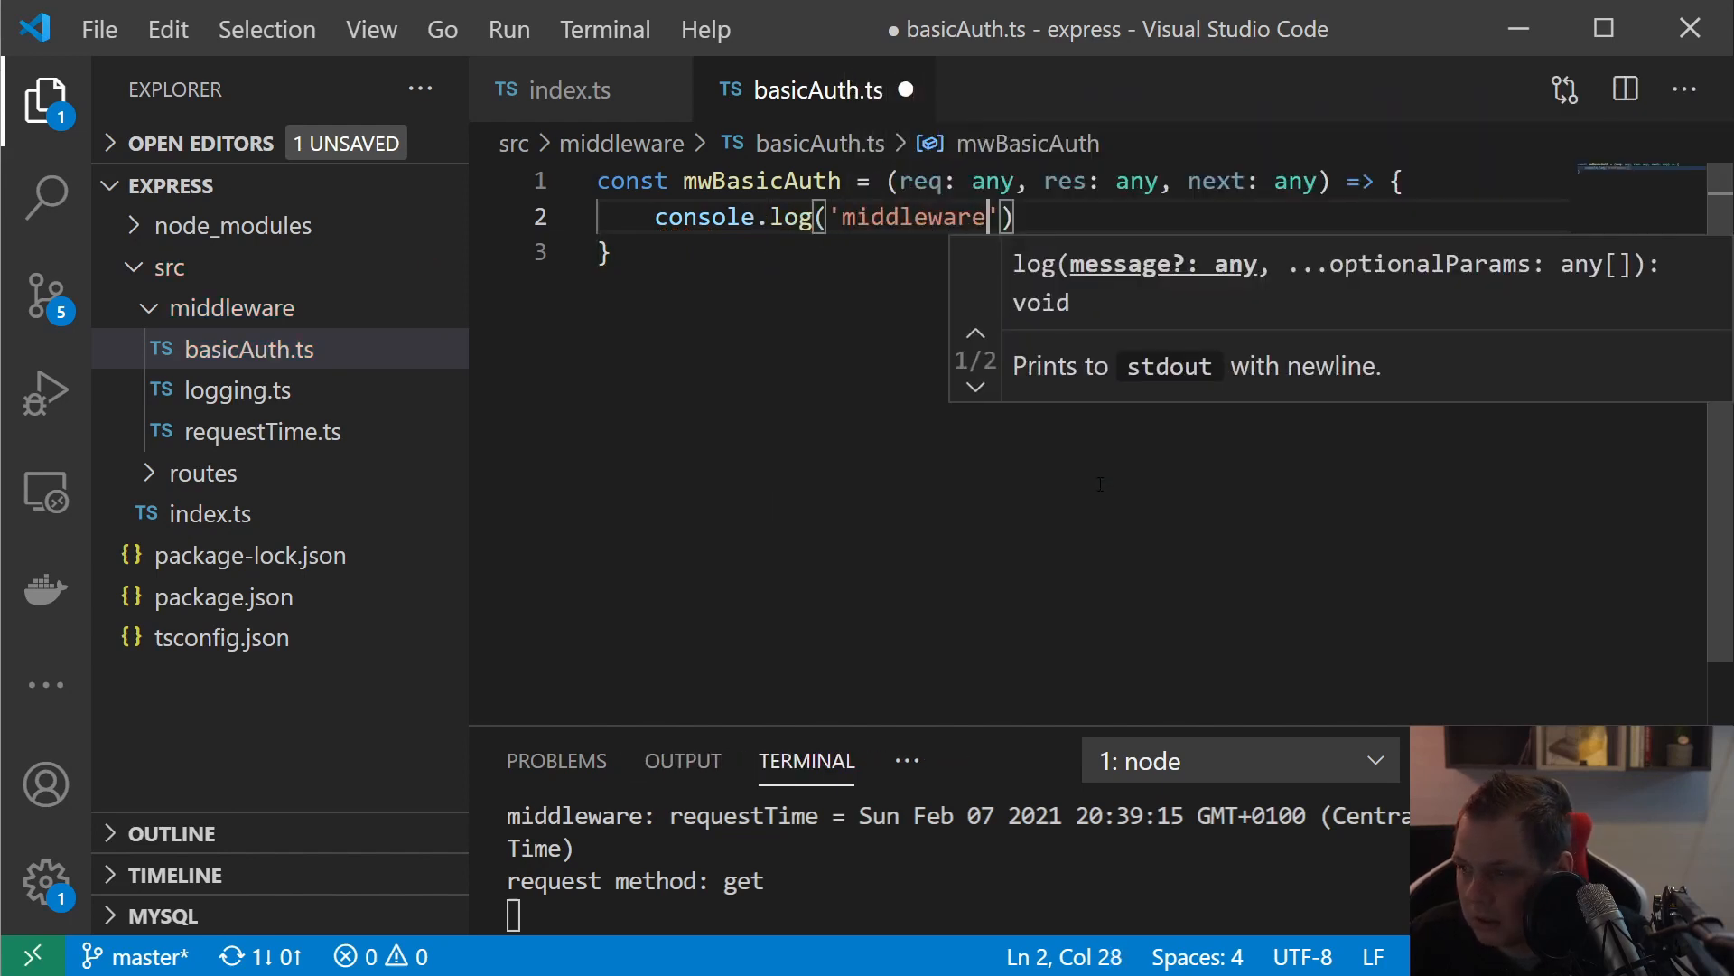
text(: basic)
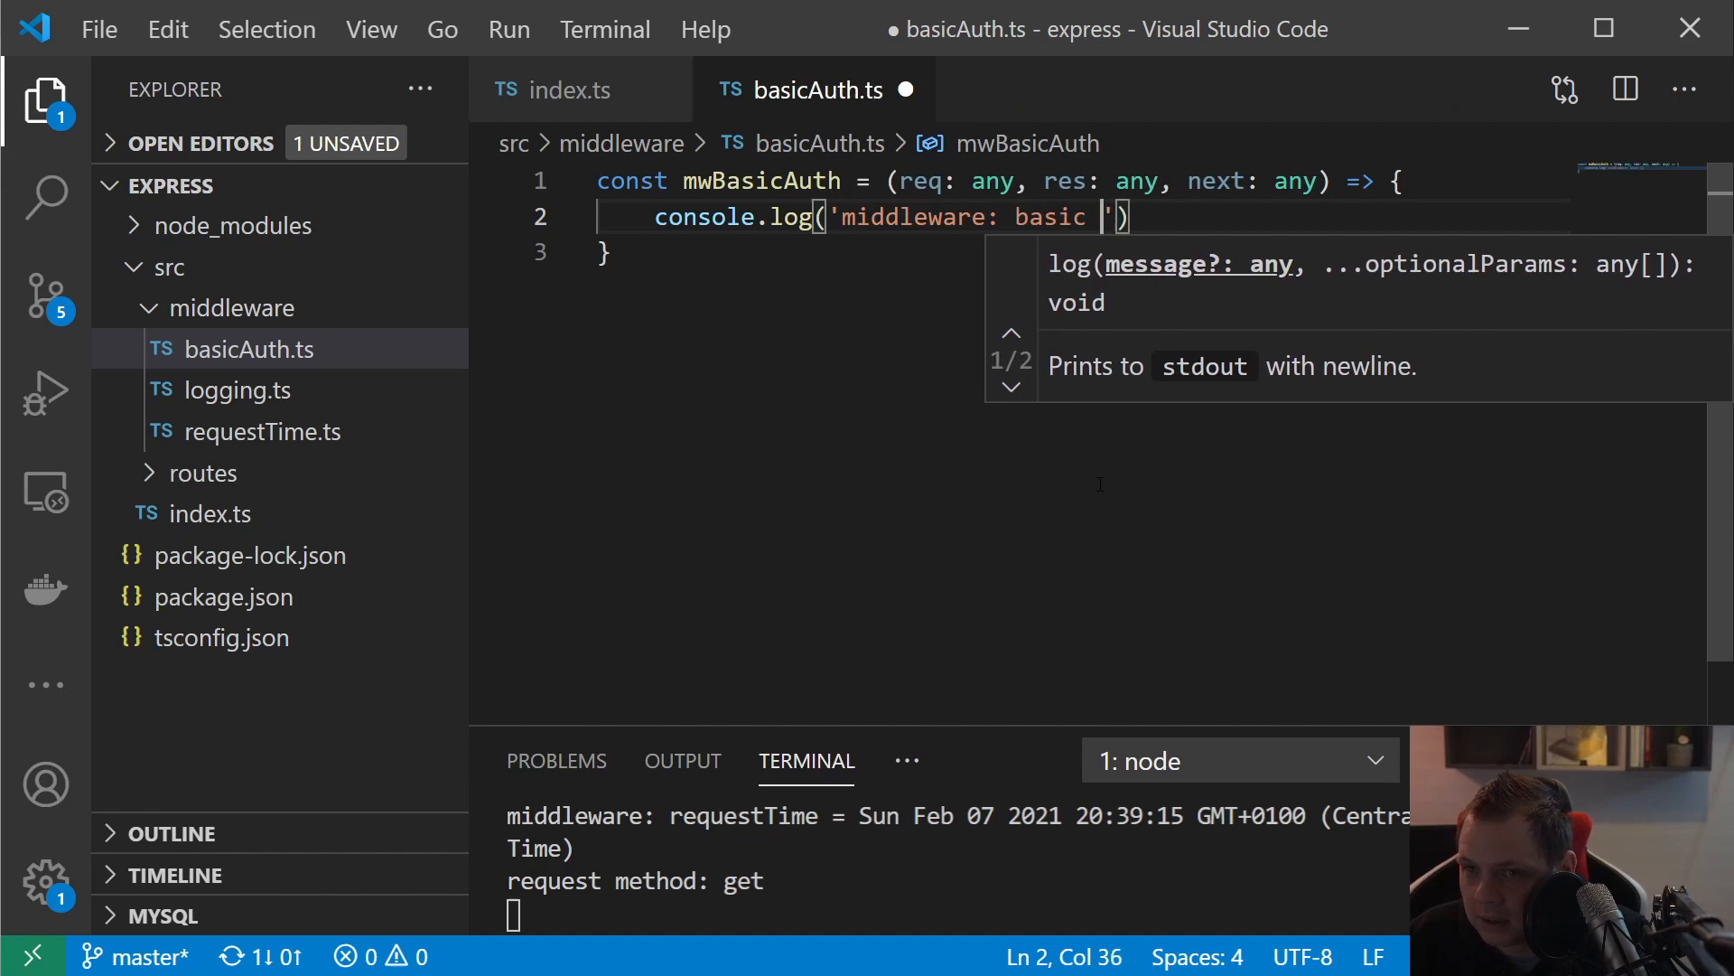
text(auth)
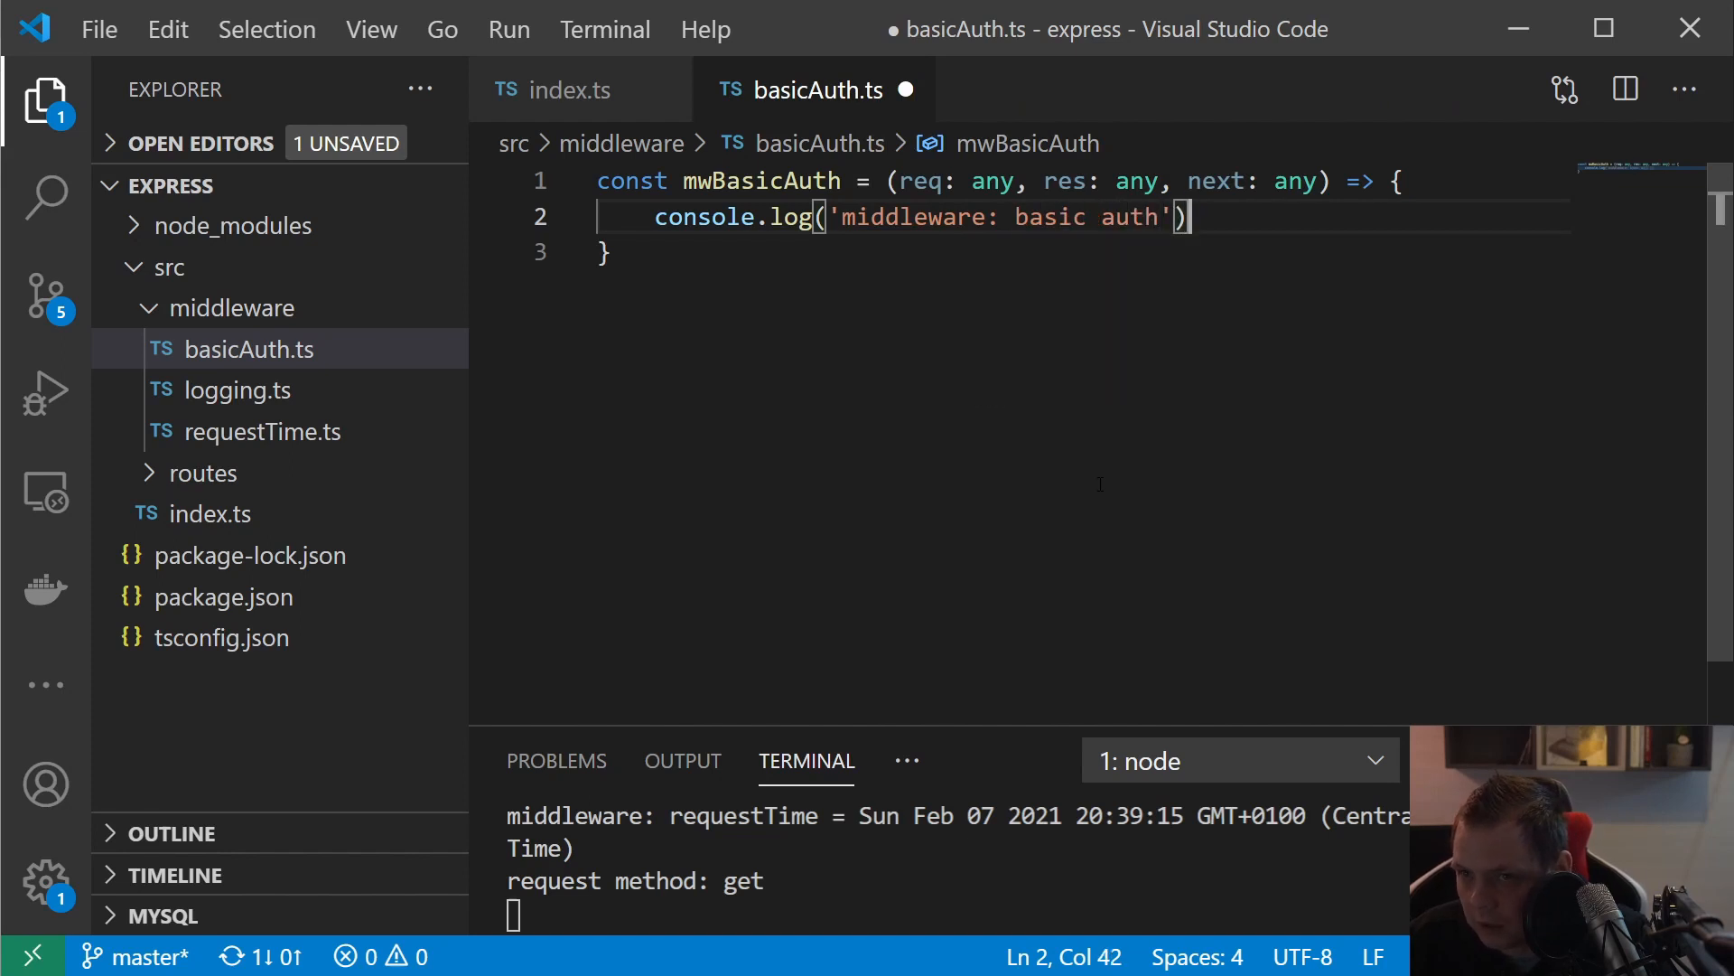
Step: Call next(), export mwBasicAuth by default, and save basicAuth.ts
text(next())
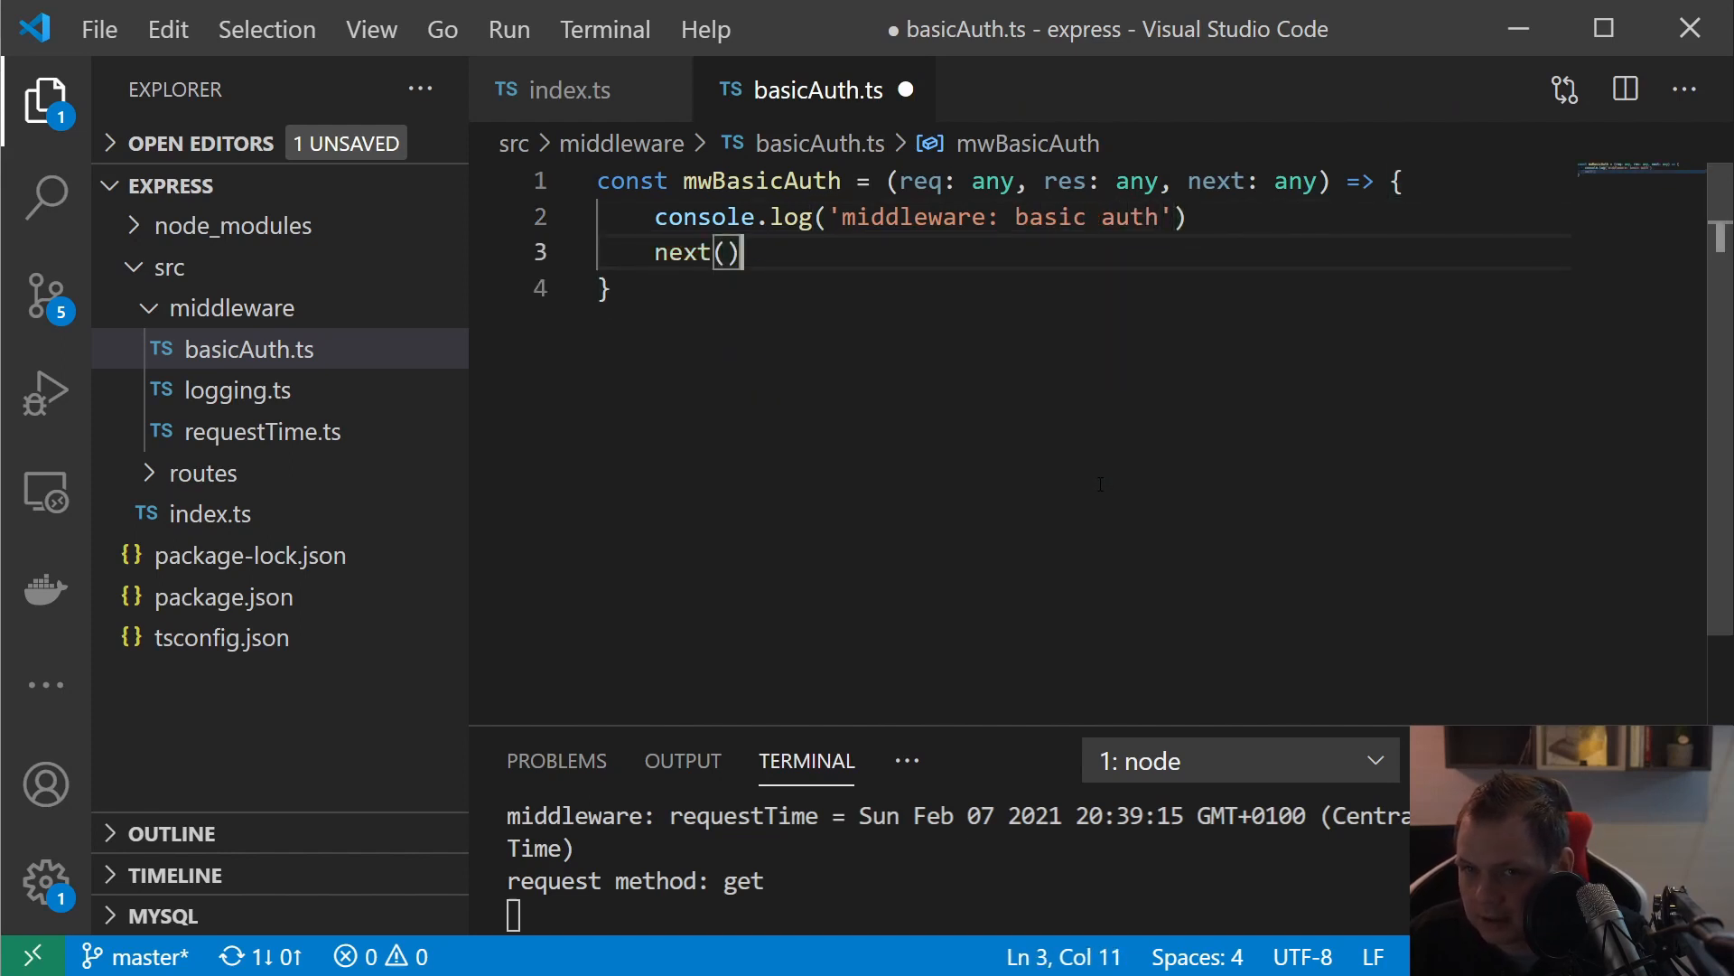
text(e)
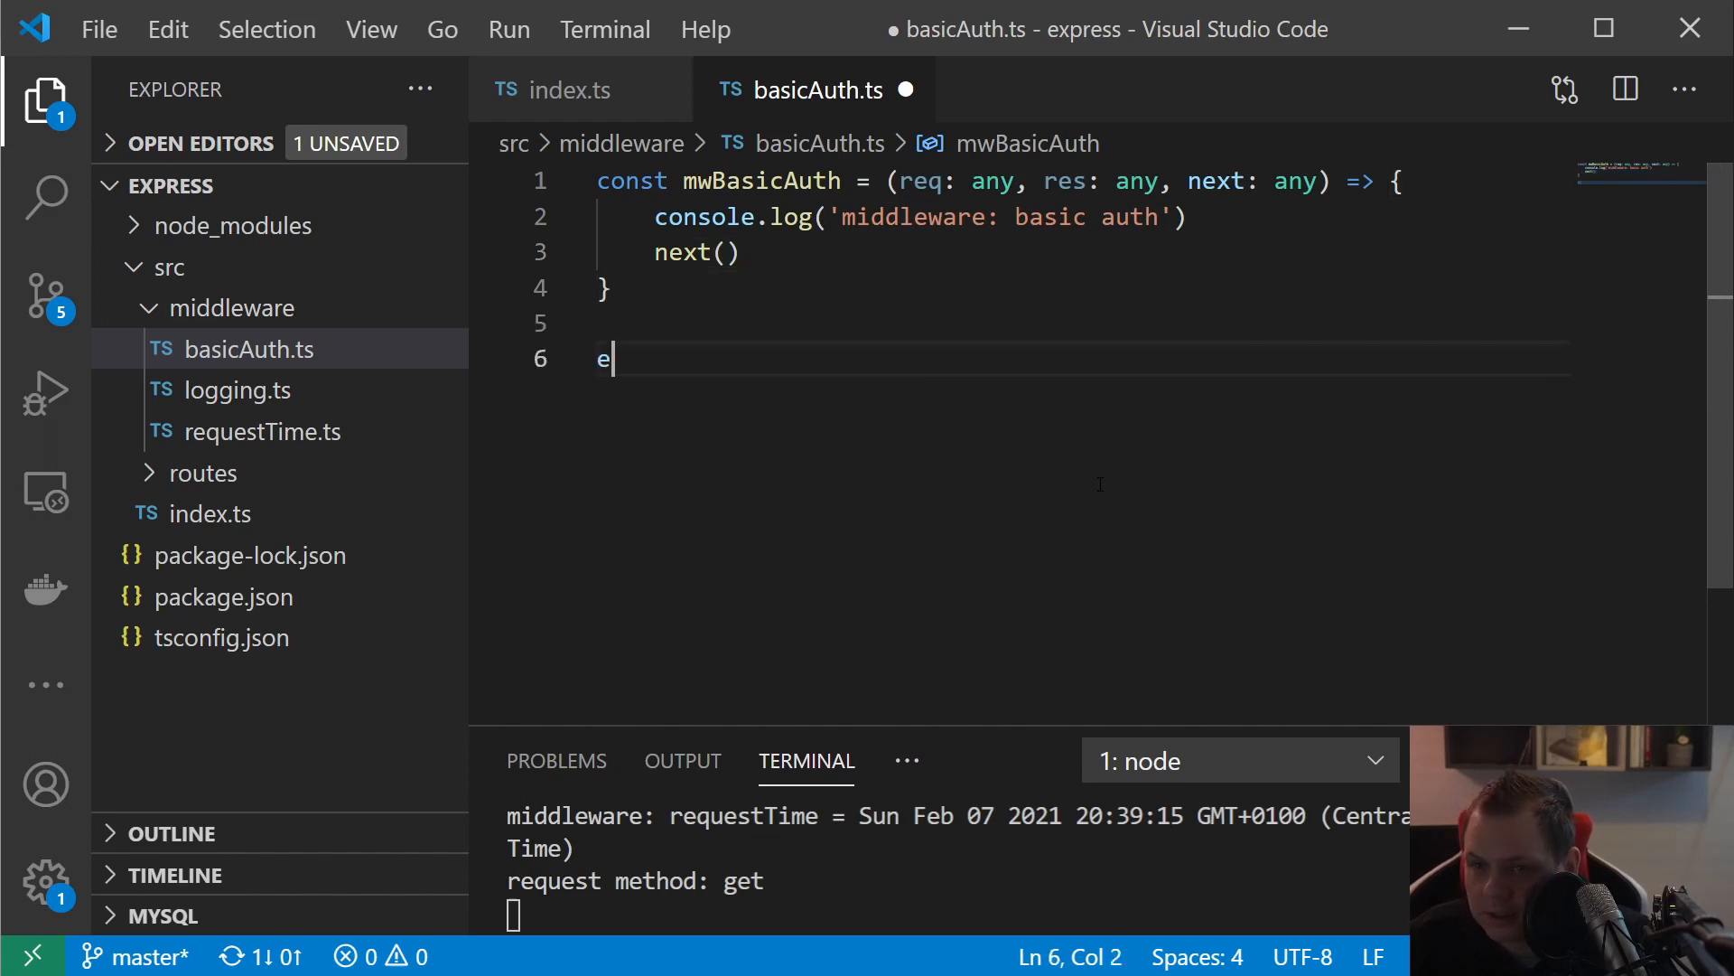
text(xport default)
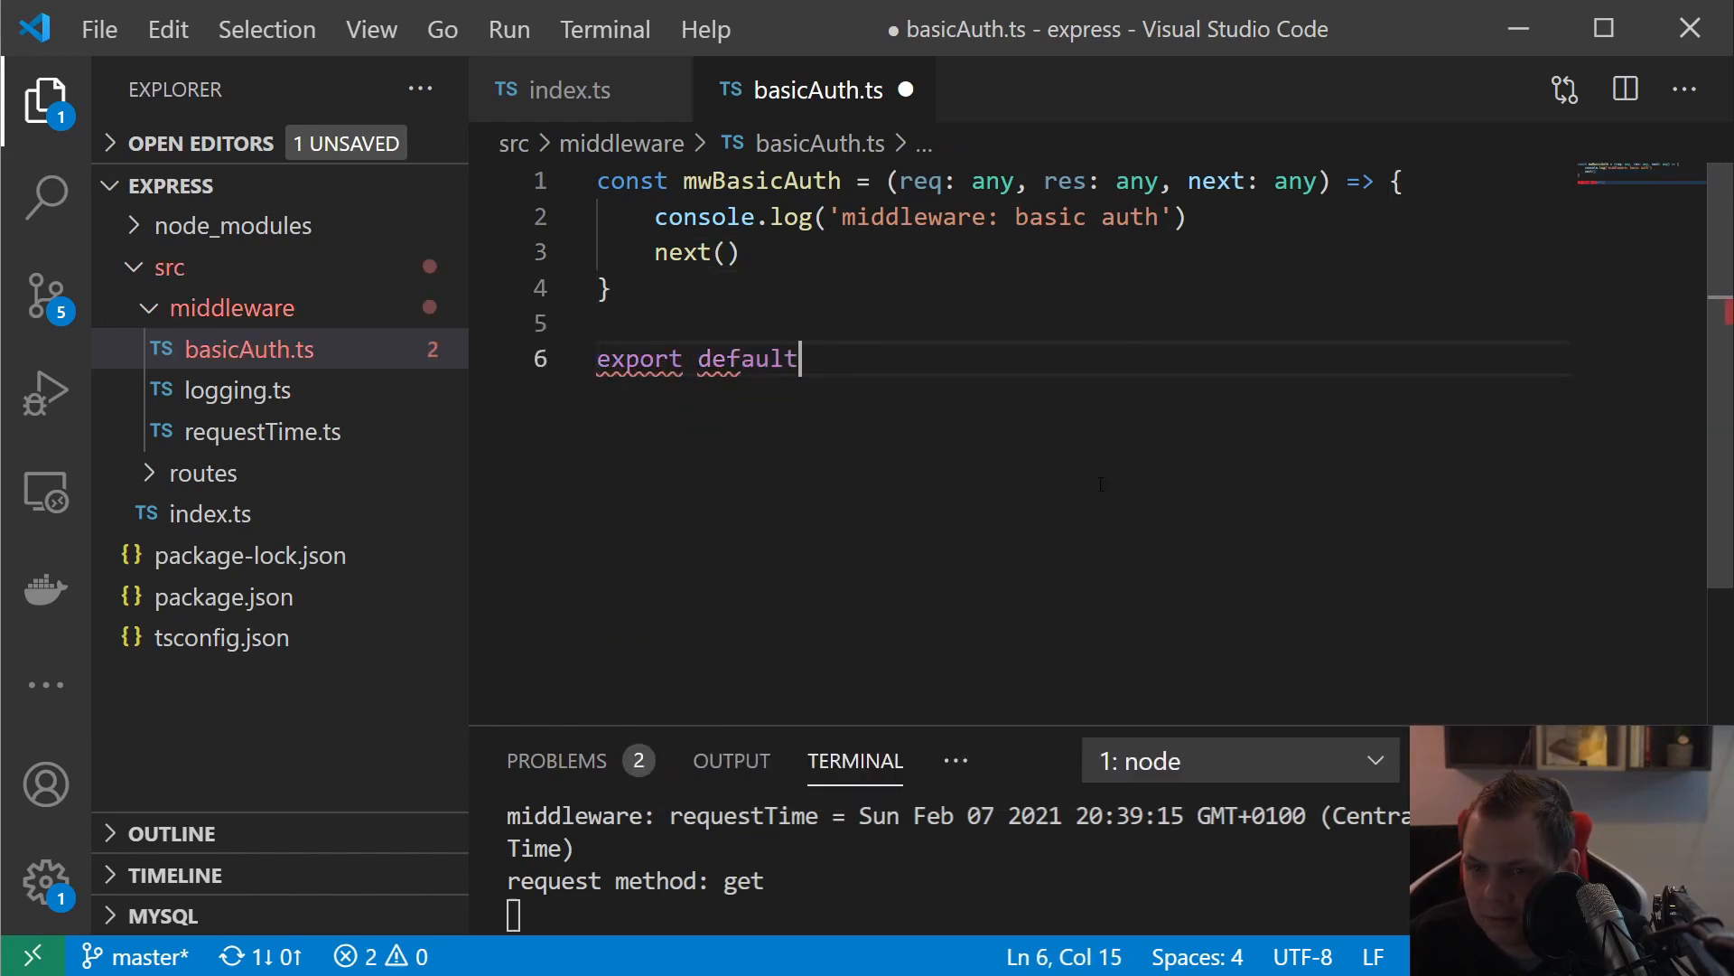
text(mwBasicAuth)
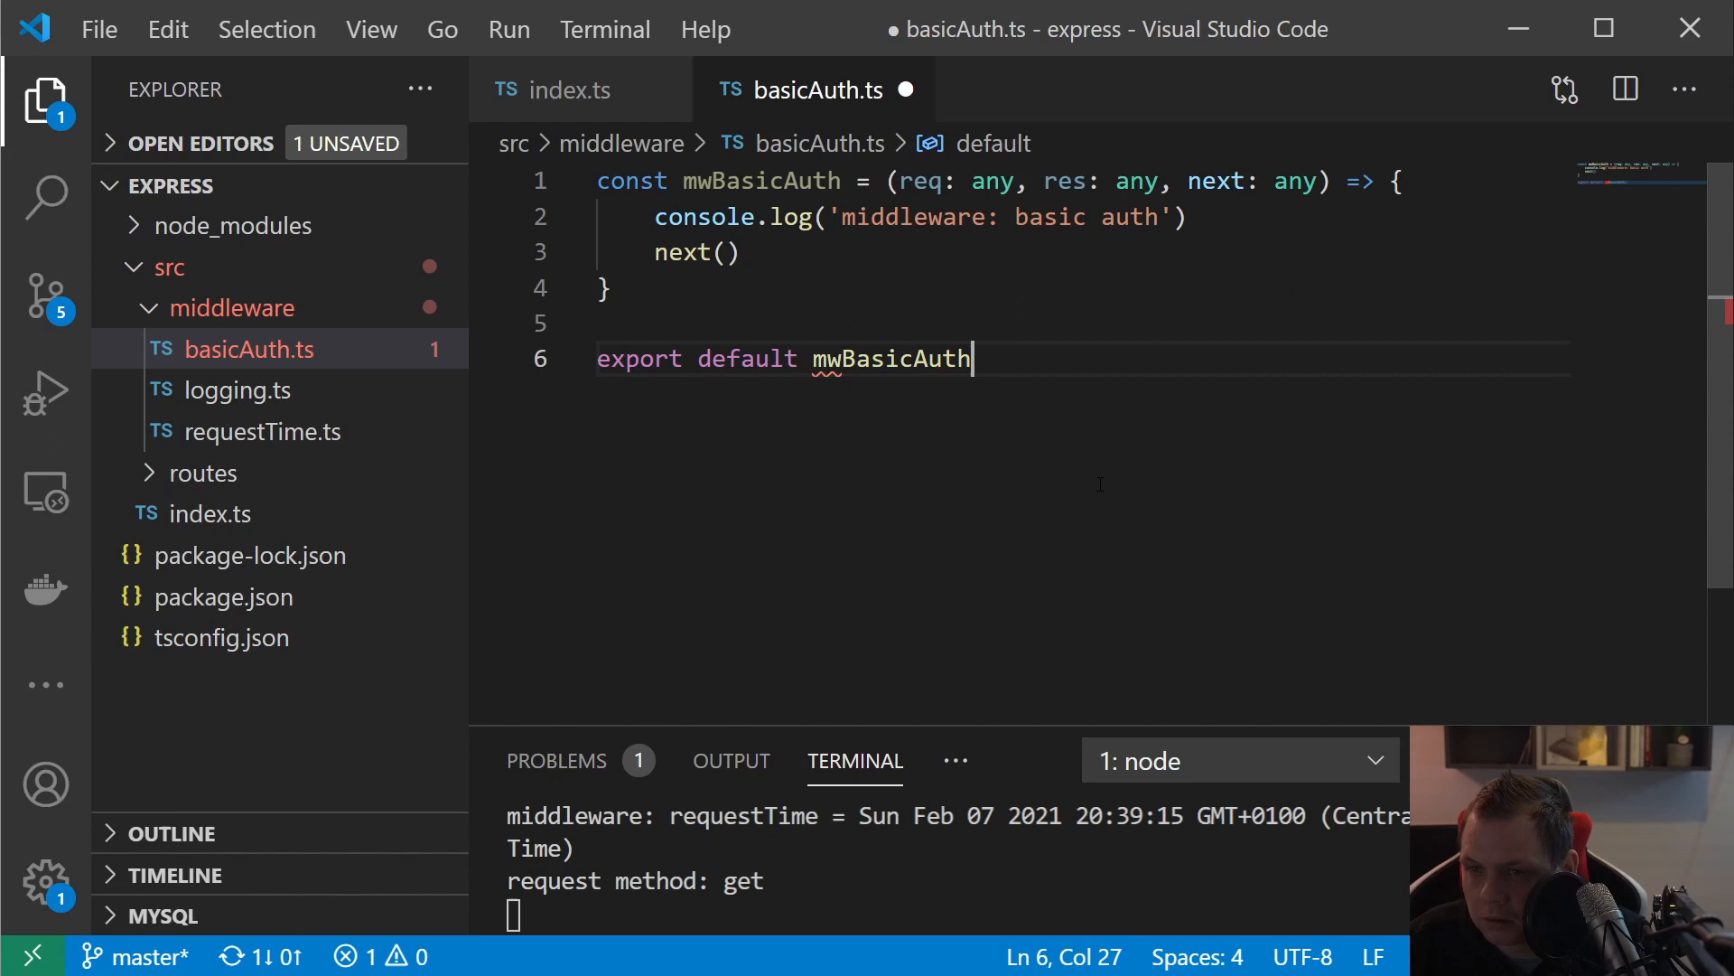
key(ctrl+s)
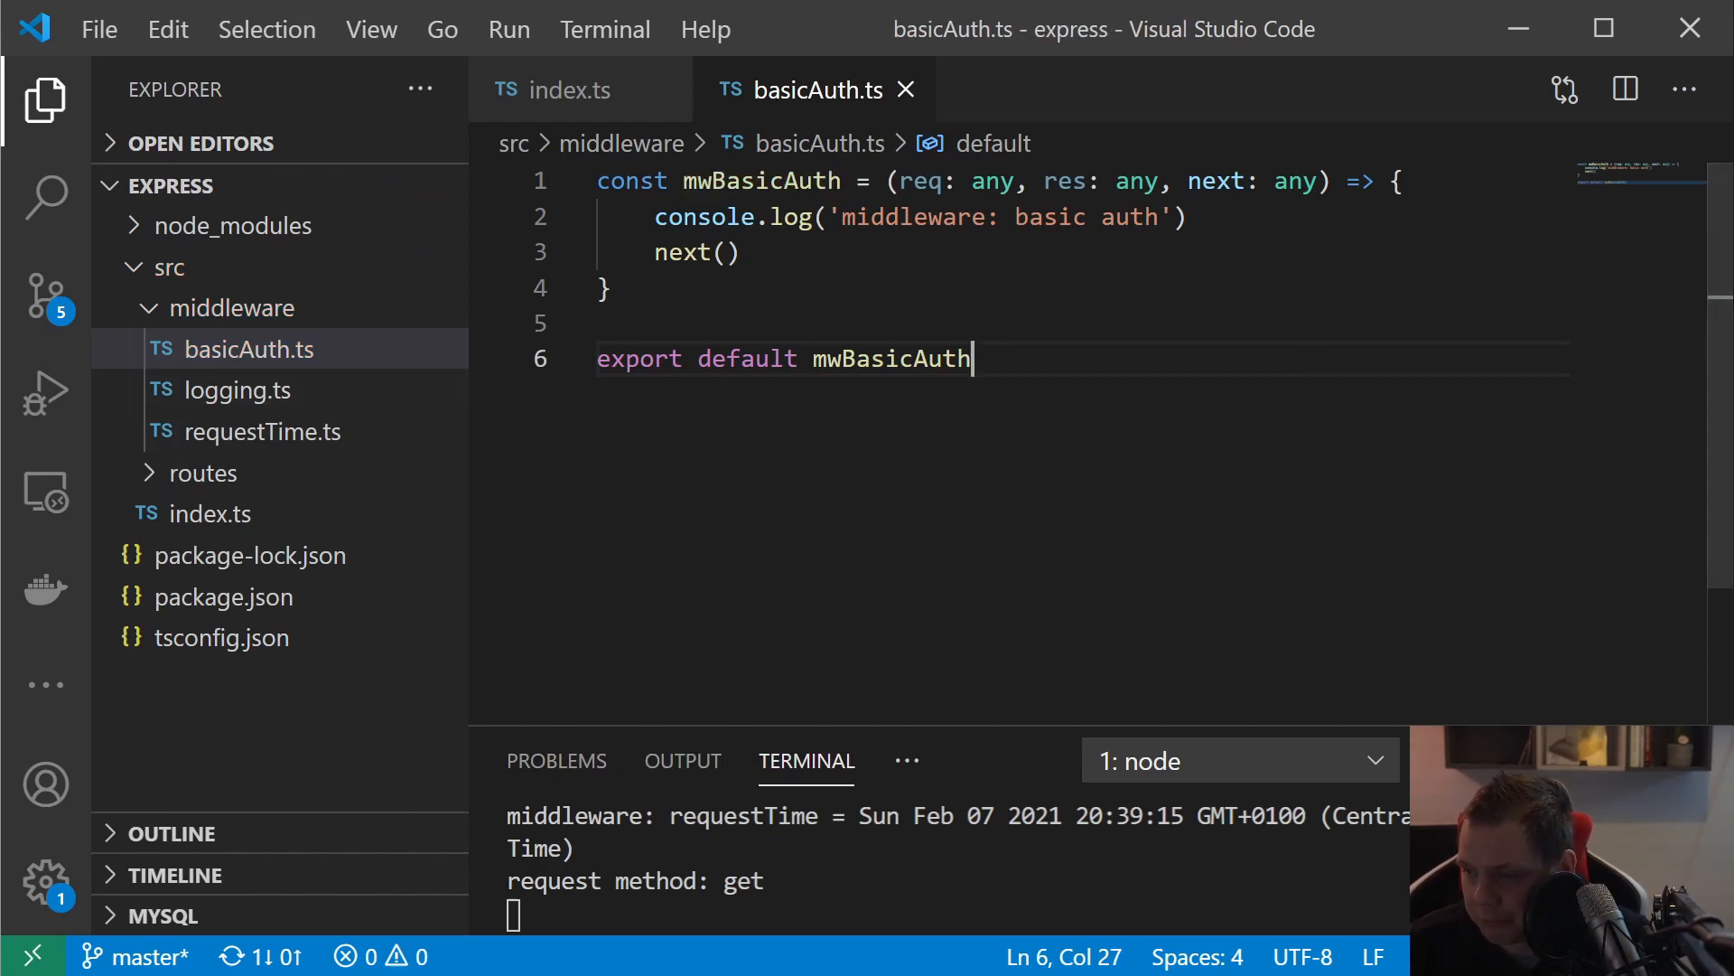
Step: Register app.use(mwBasicAuth) in index.ts after the JSON parser, before mwLogging
click(573, 90)
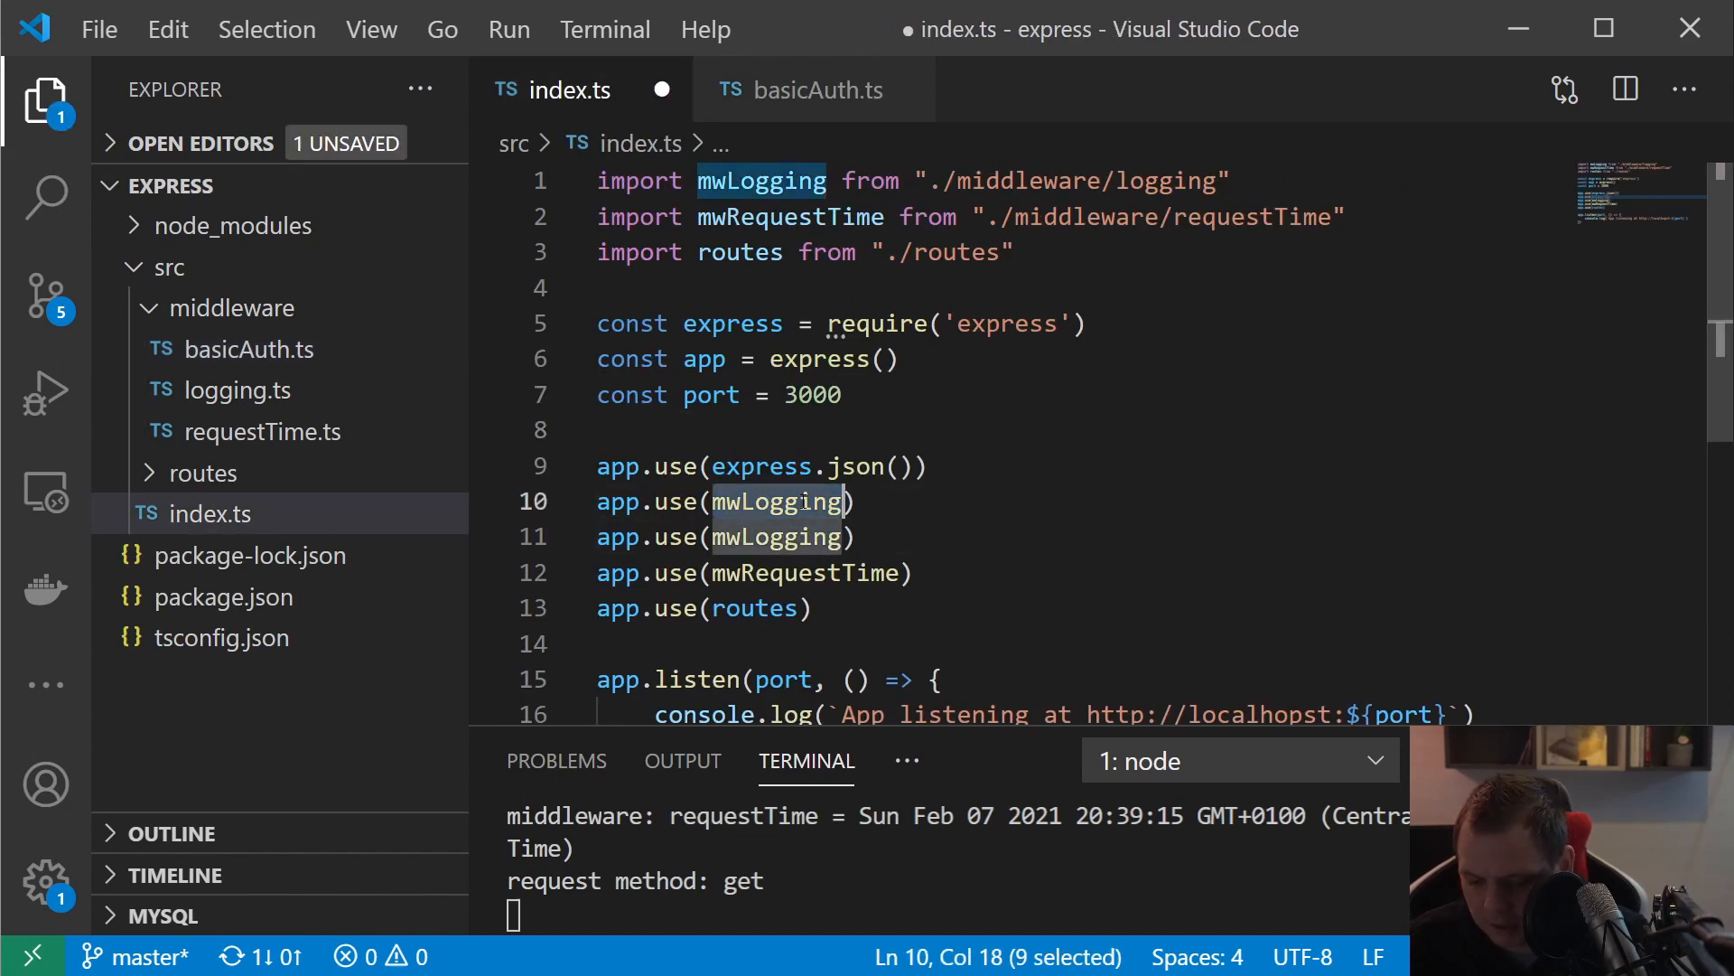
text(mwBasicAuth from "./middleware/basicAuth)
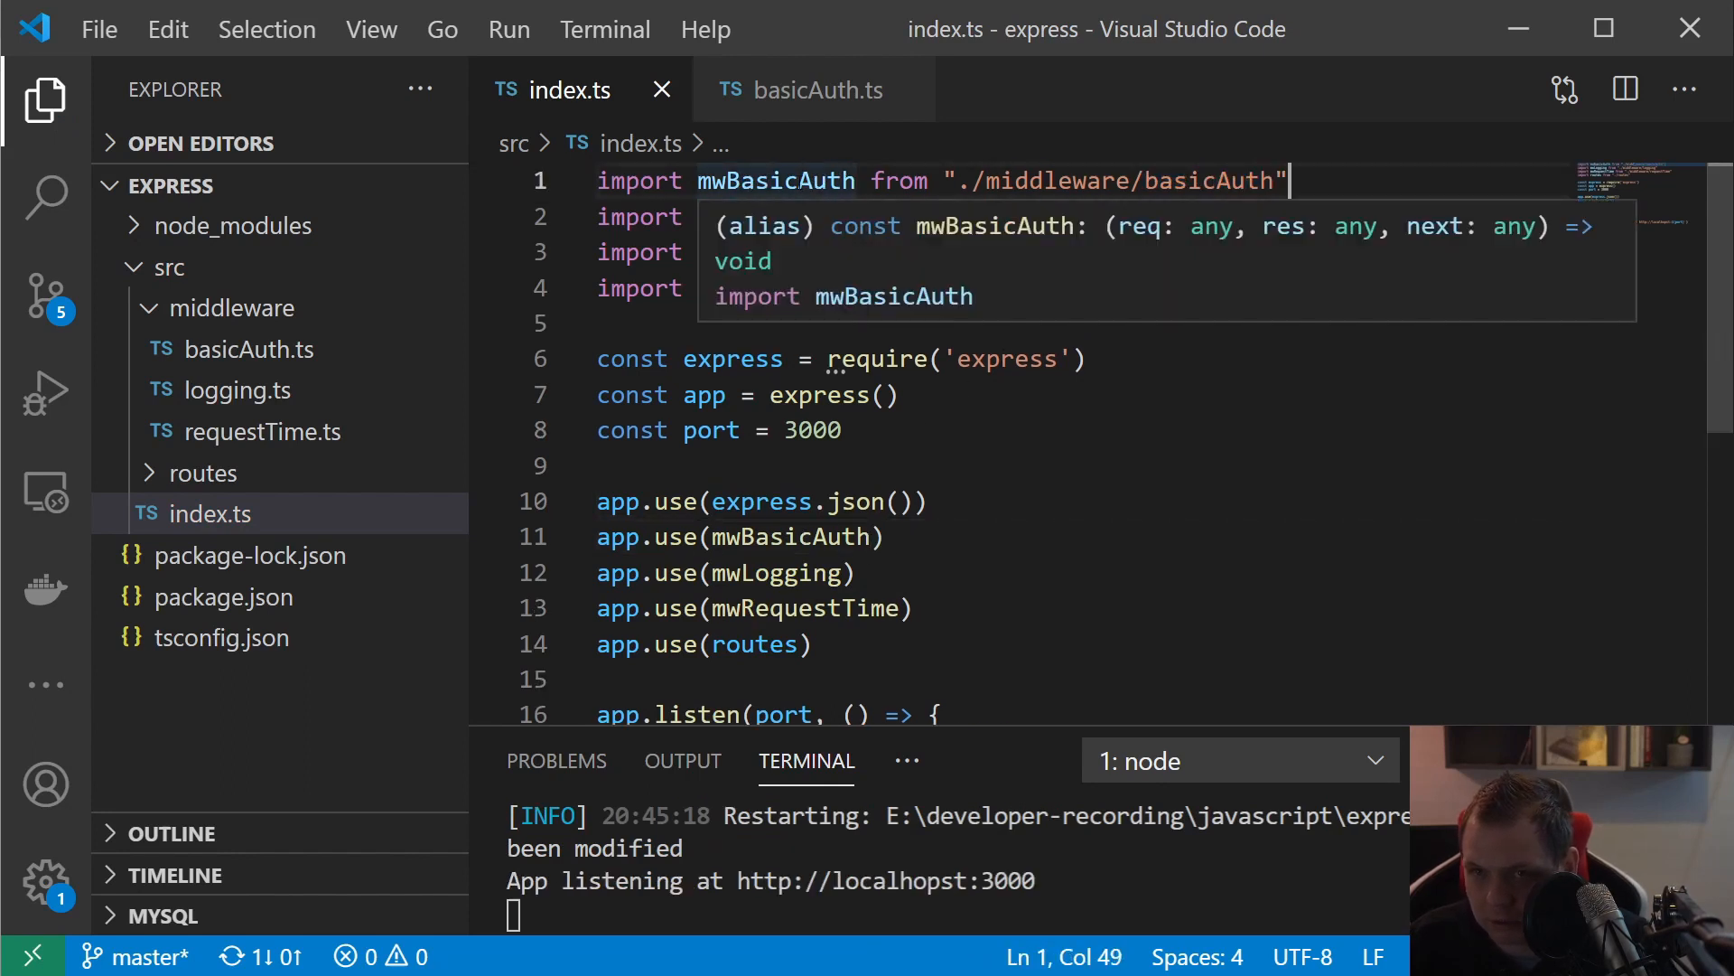
click(818, 536)
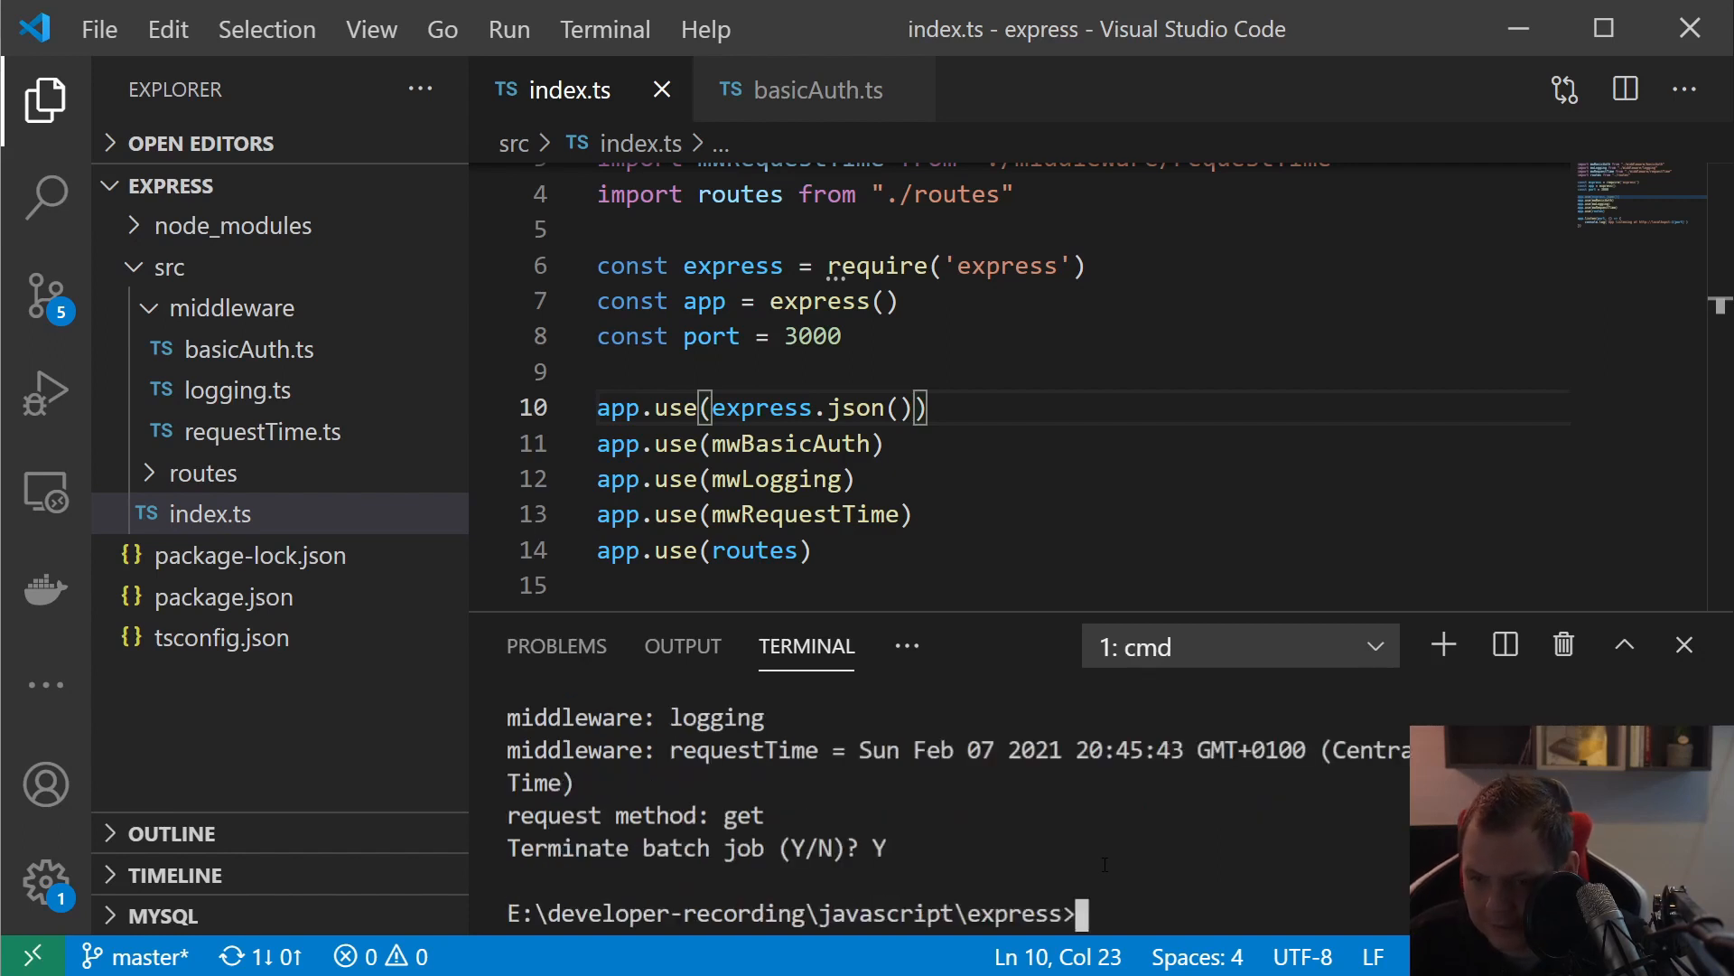
Step: Install the basic auth package with npm install in the integrated terminal
text(npm i)
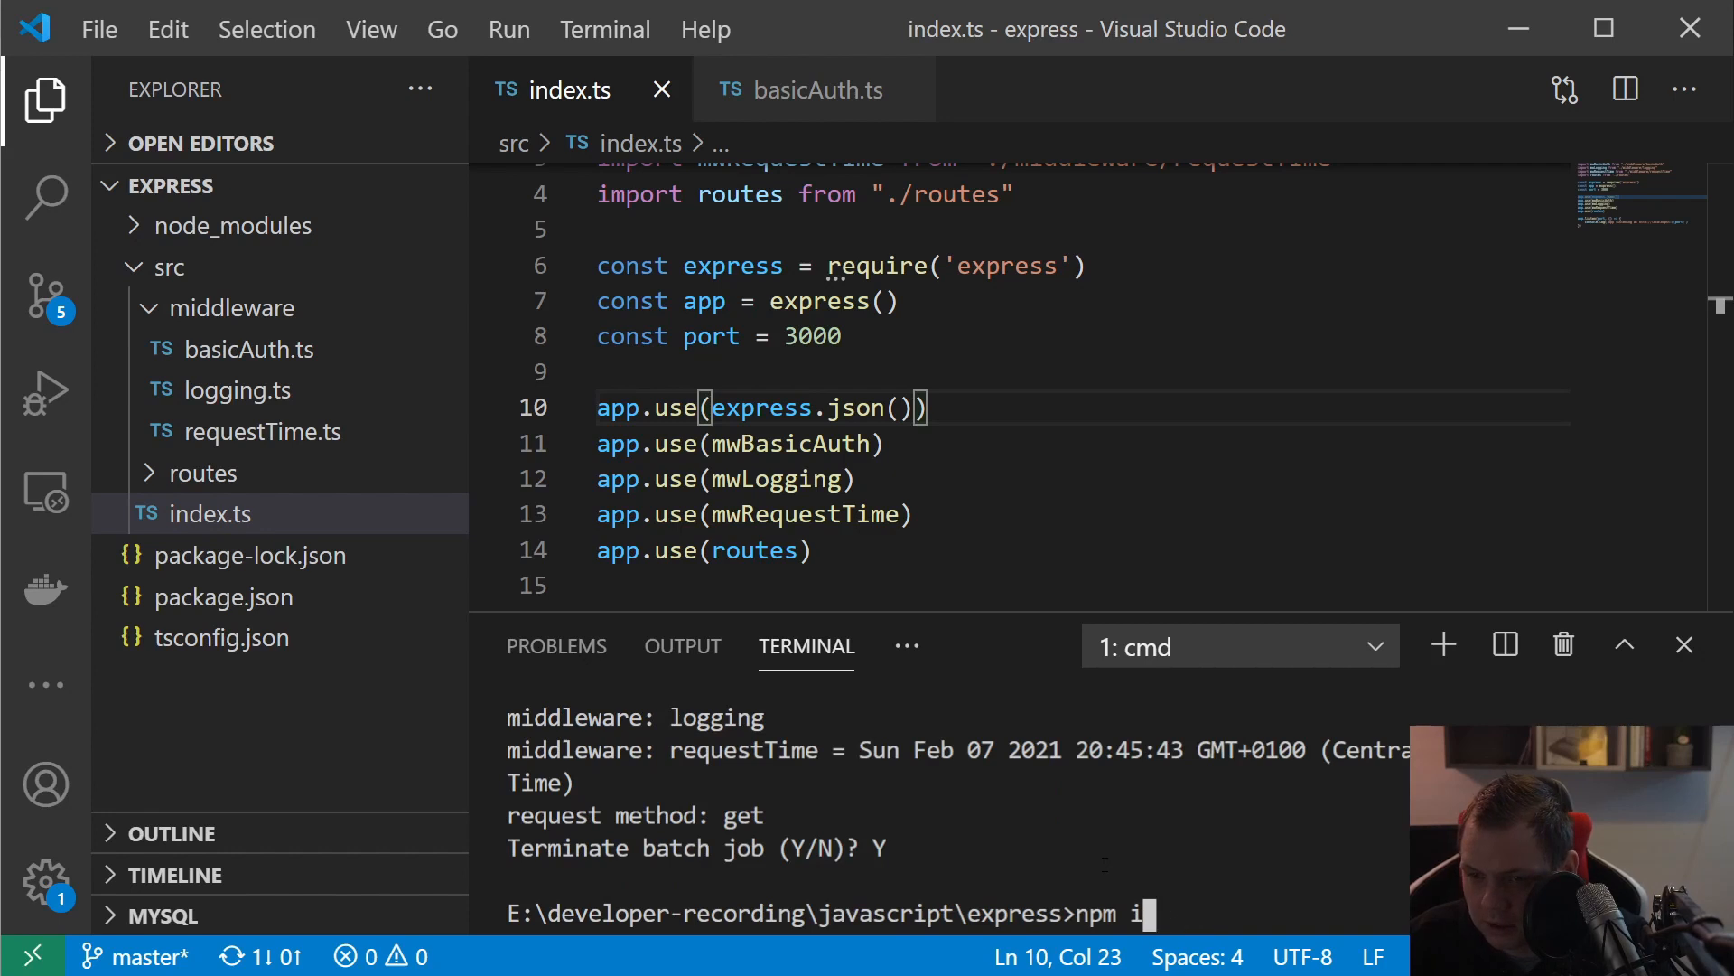
text(nstall basi)
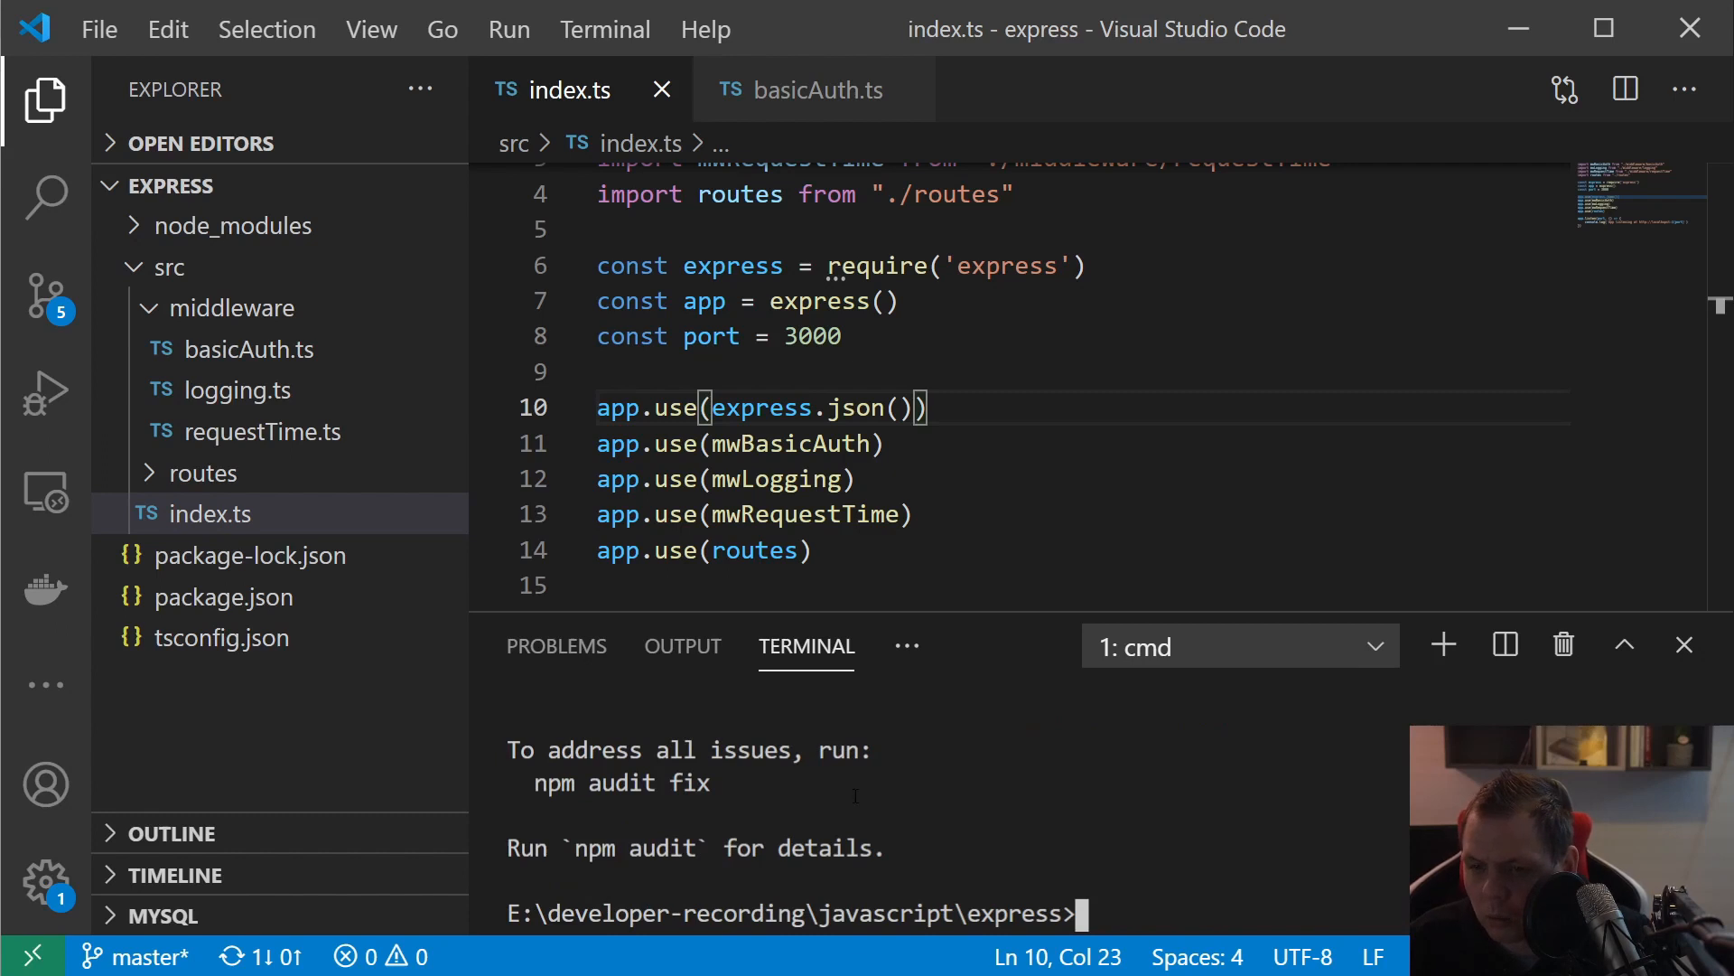
double_click(630, 847)
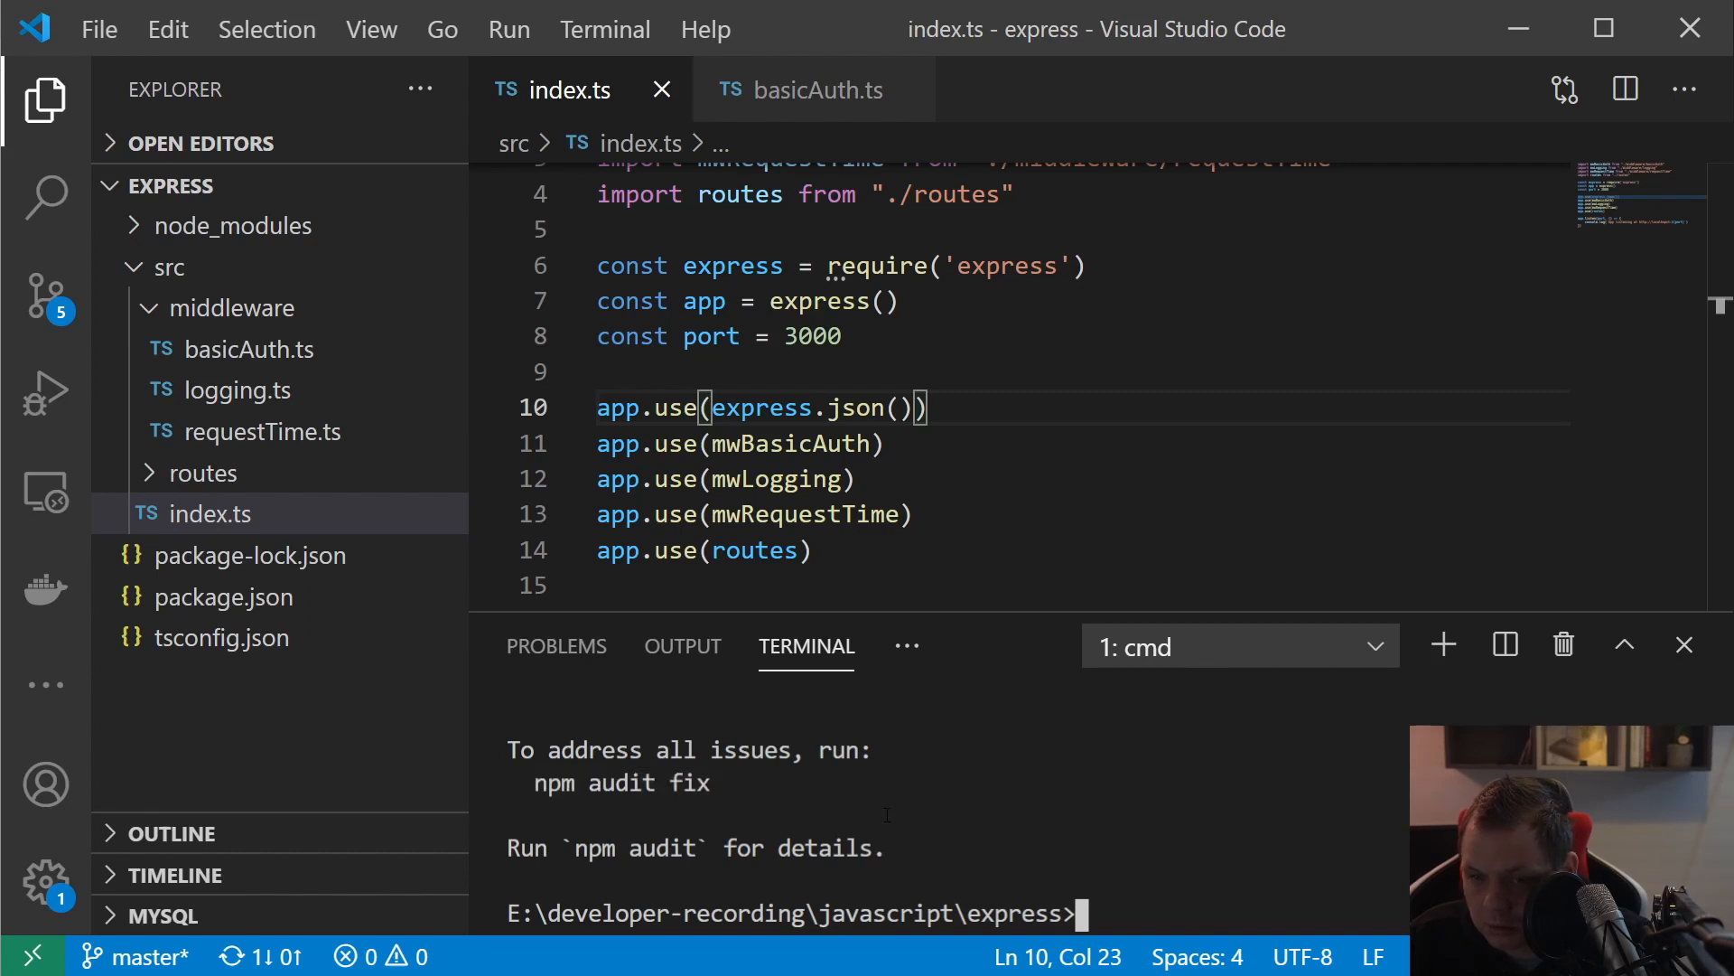
Step: Run npm audit fix, then restart the dev server with npm run dev
text(npm audit fix)
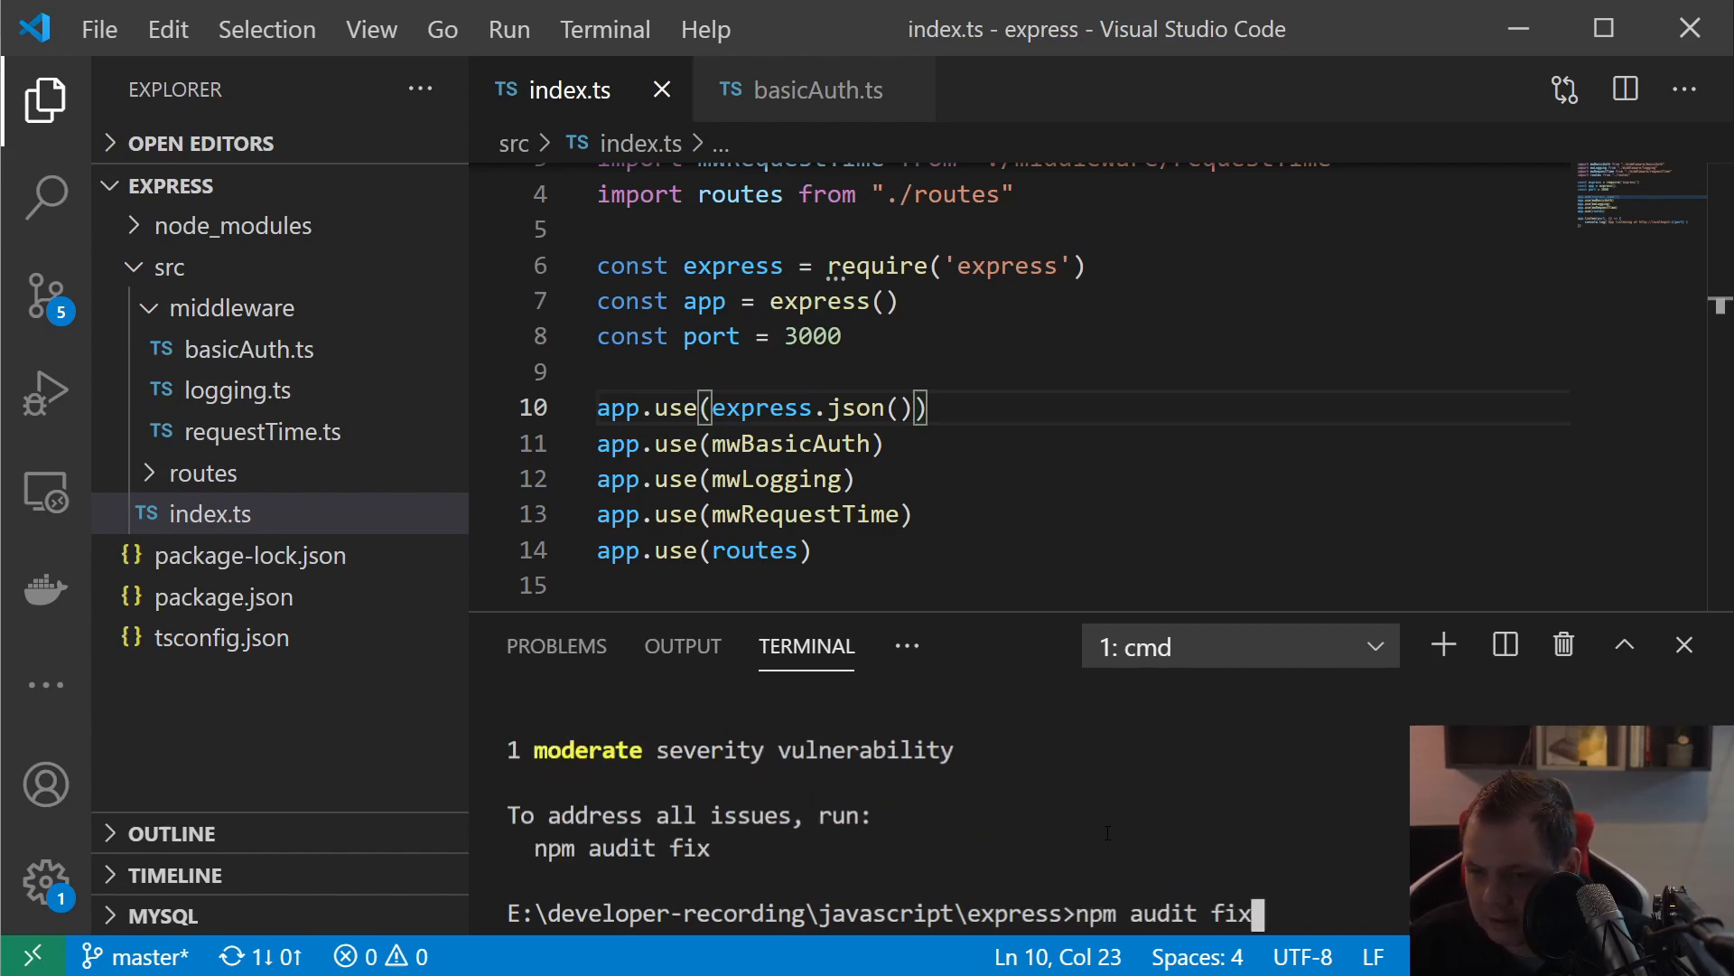
text(npm run dev)
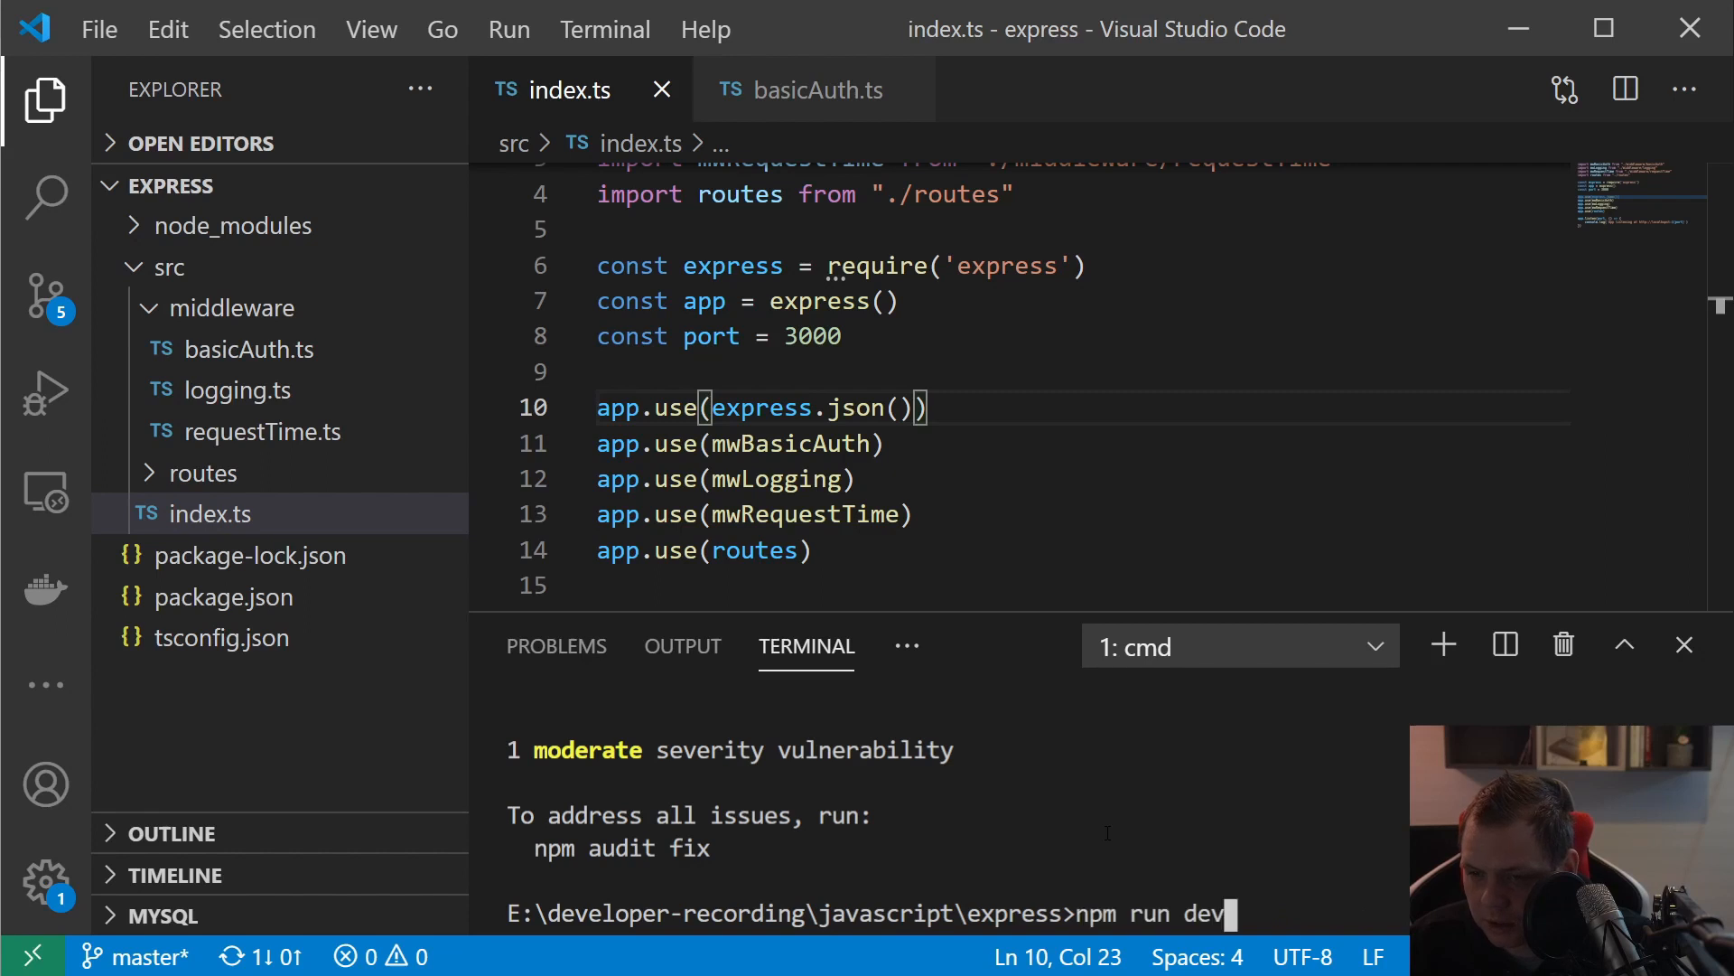
key(Enter)
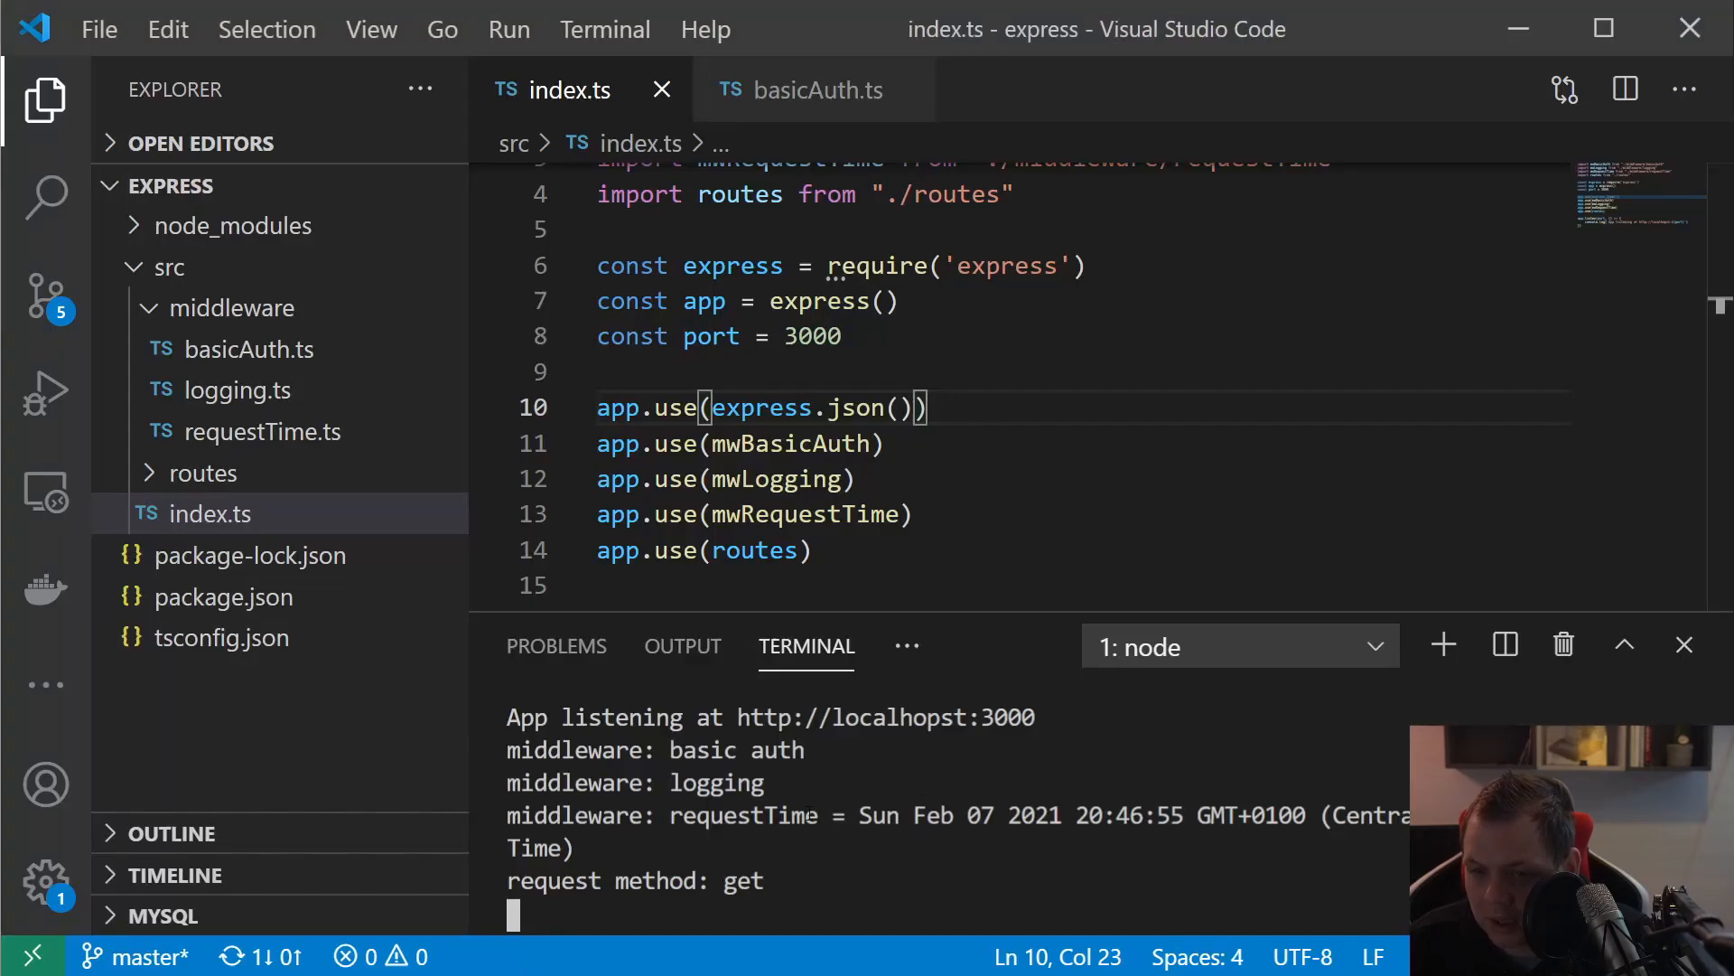
Step: Add const auth = require('basic-auth') at the top of basicAuth.ts
click(815, 90)
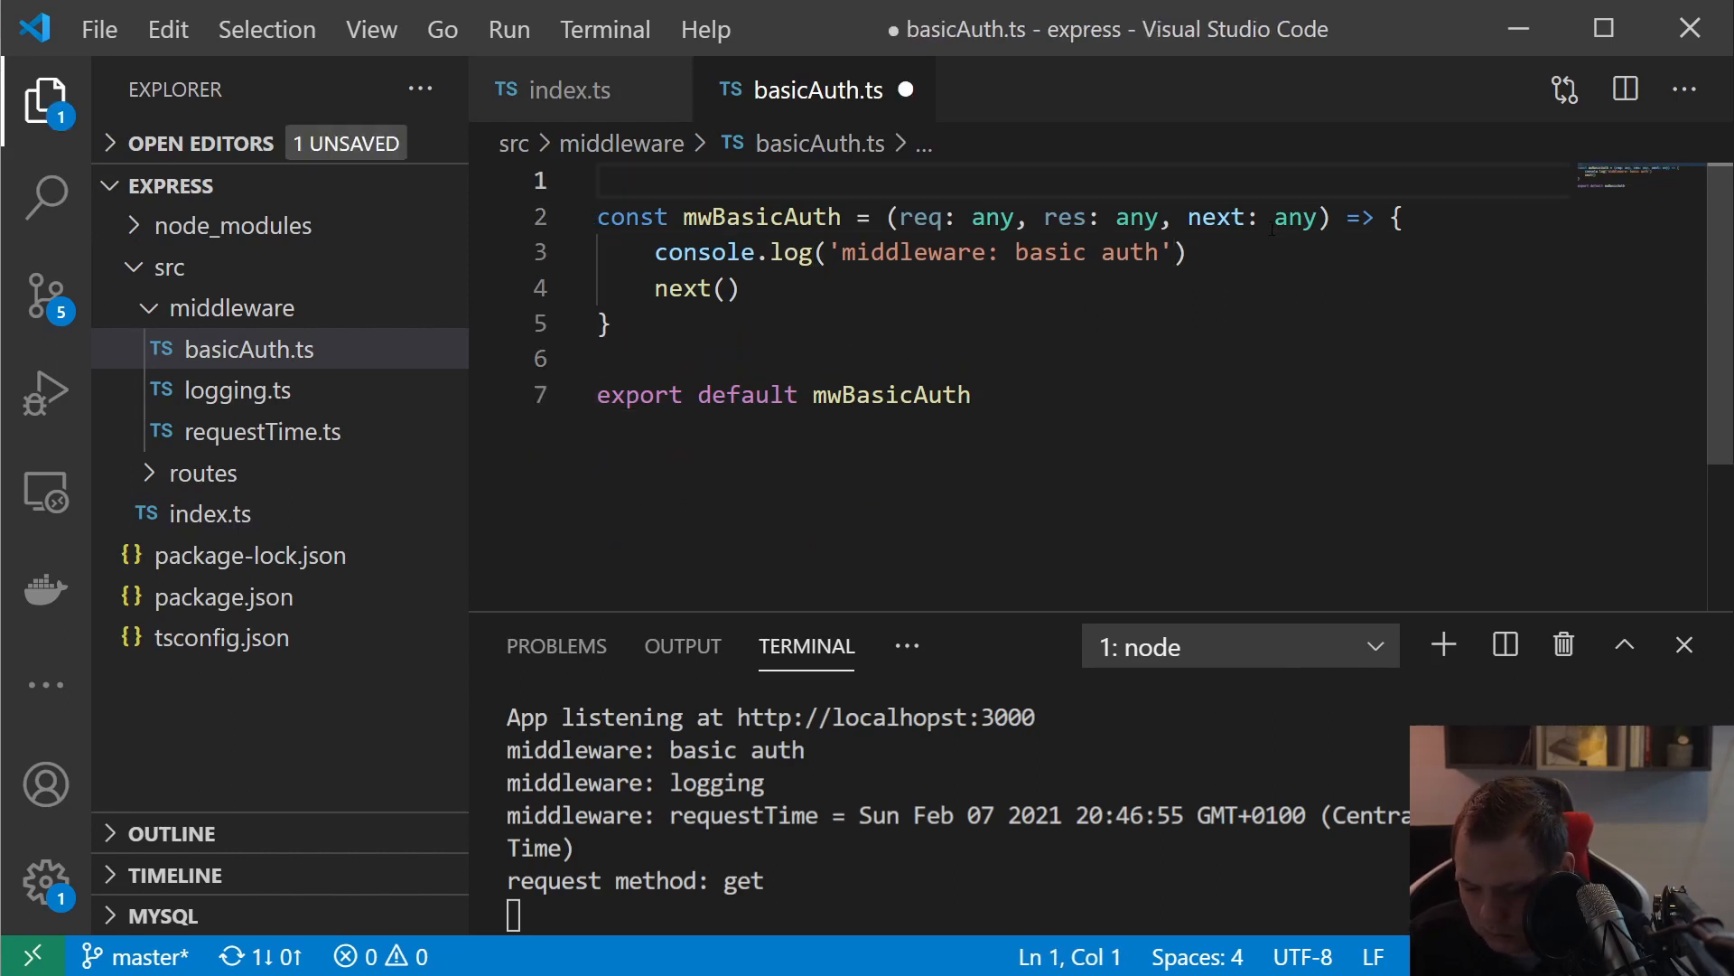
text(const)
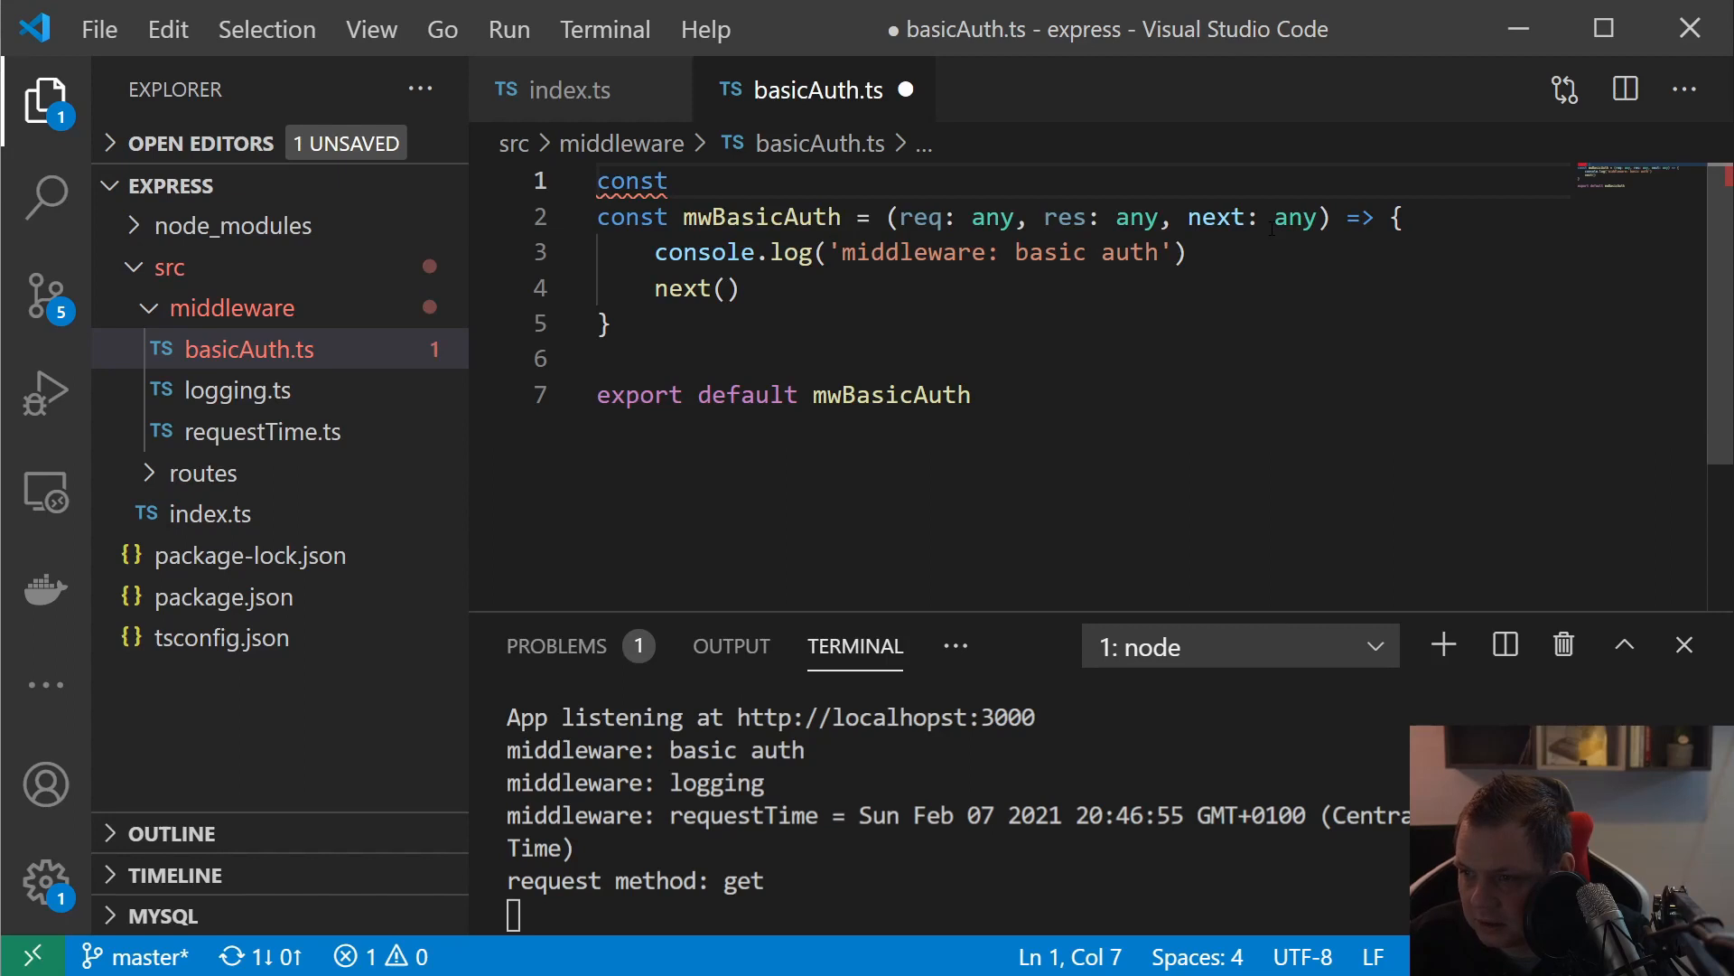
text(auth)
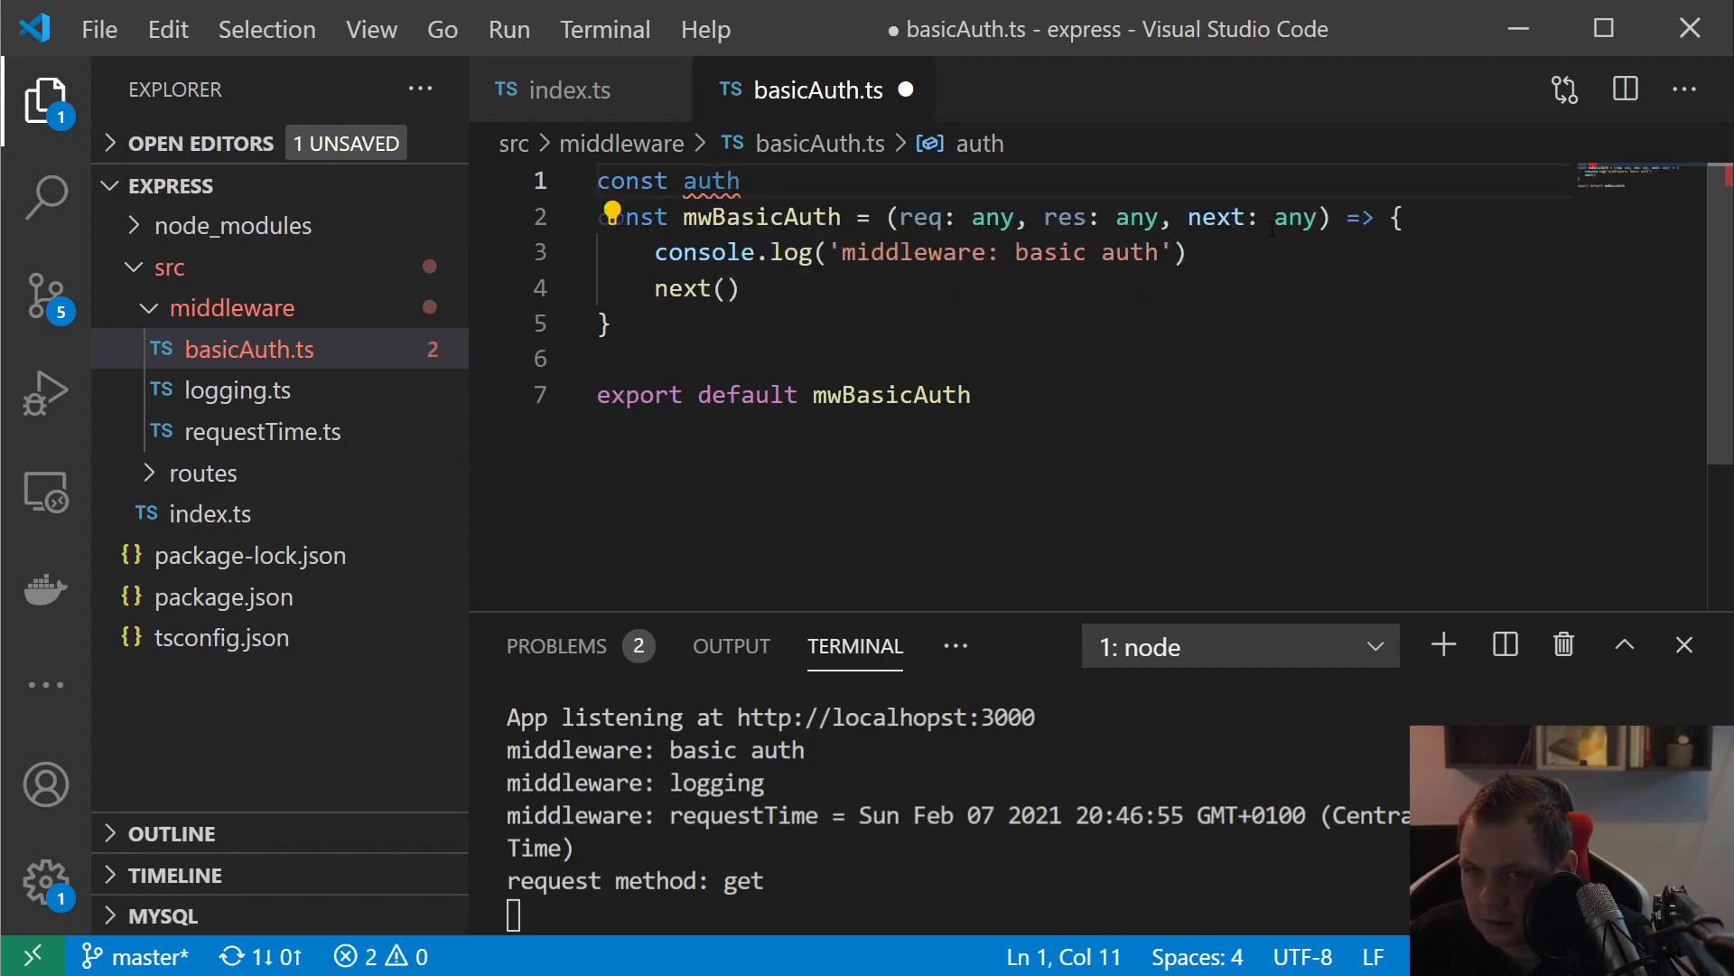
text(= req)
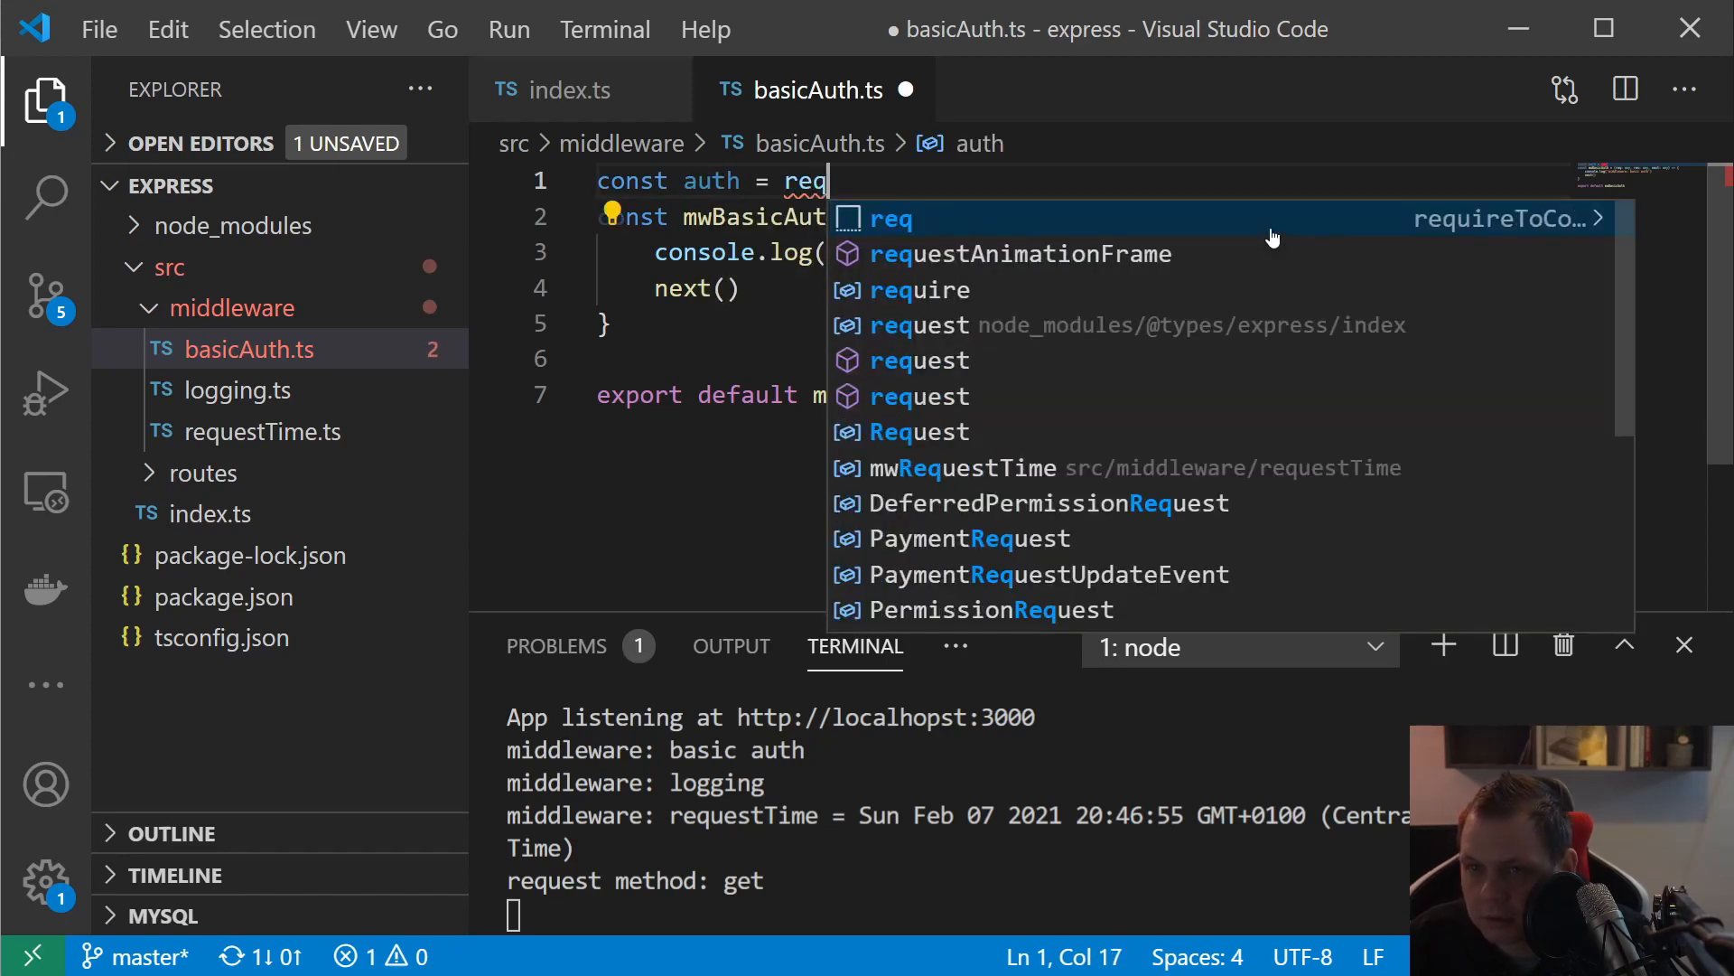
text(uire(')
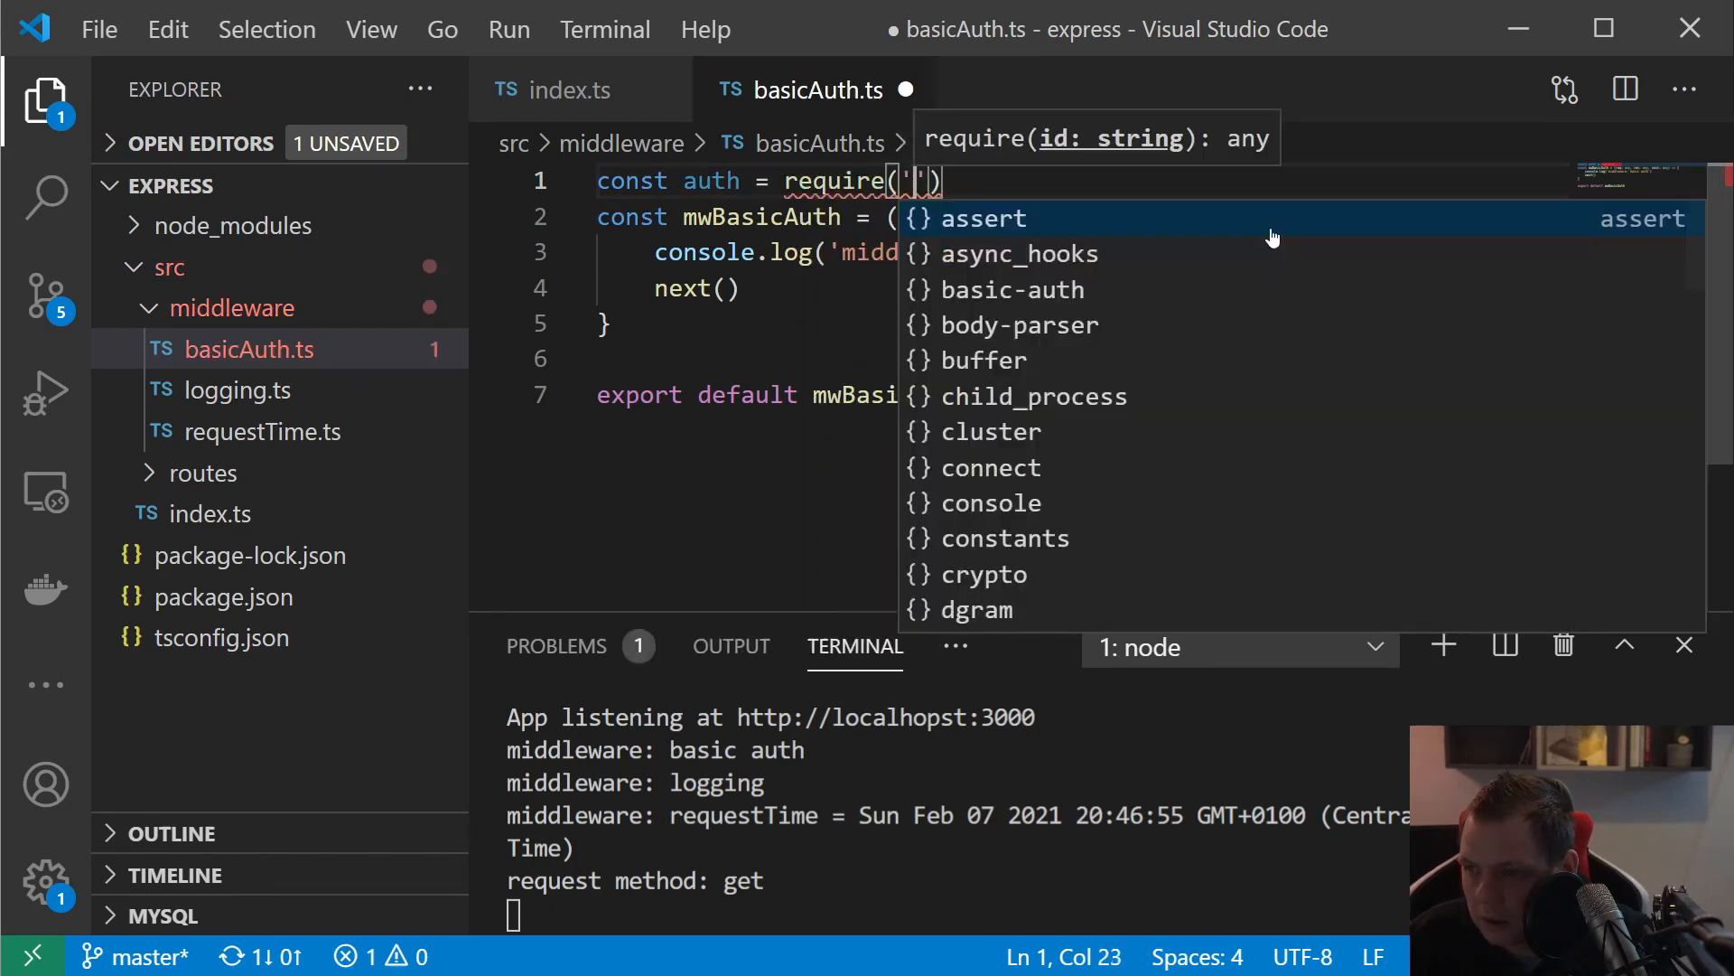
click(1012, 289)
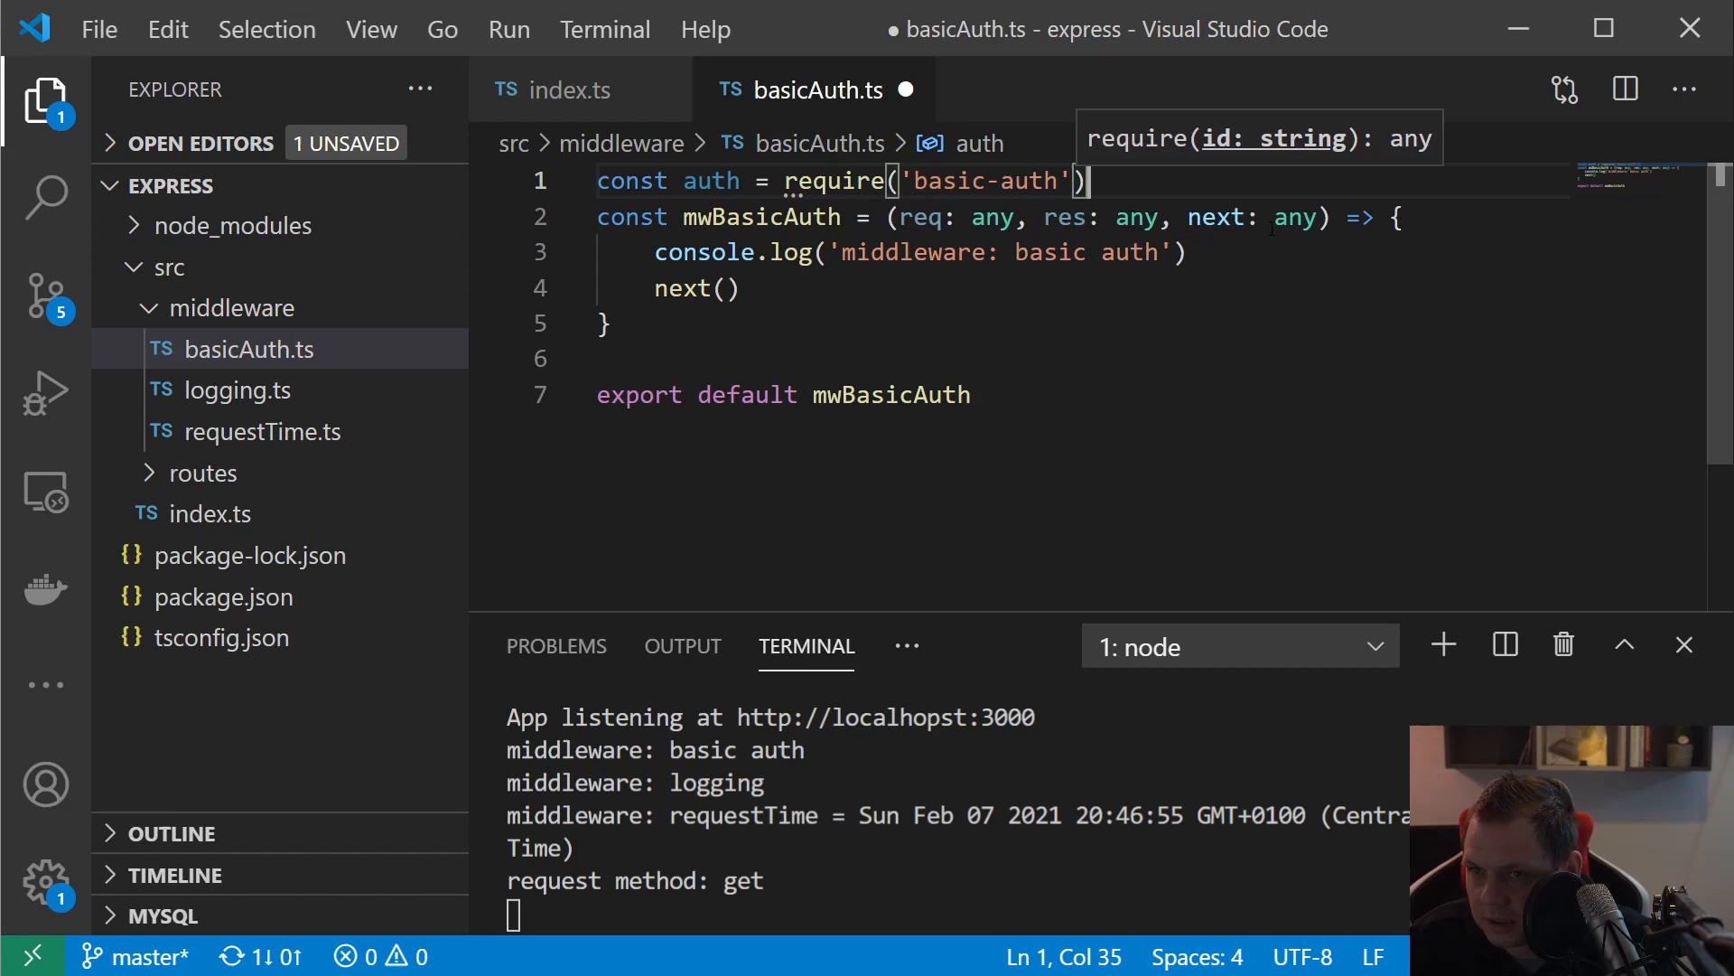
key(Enter)
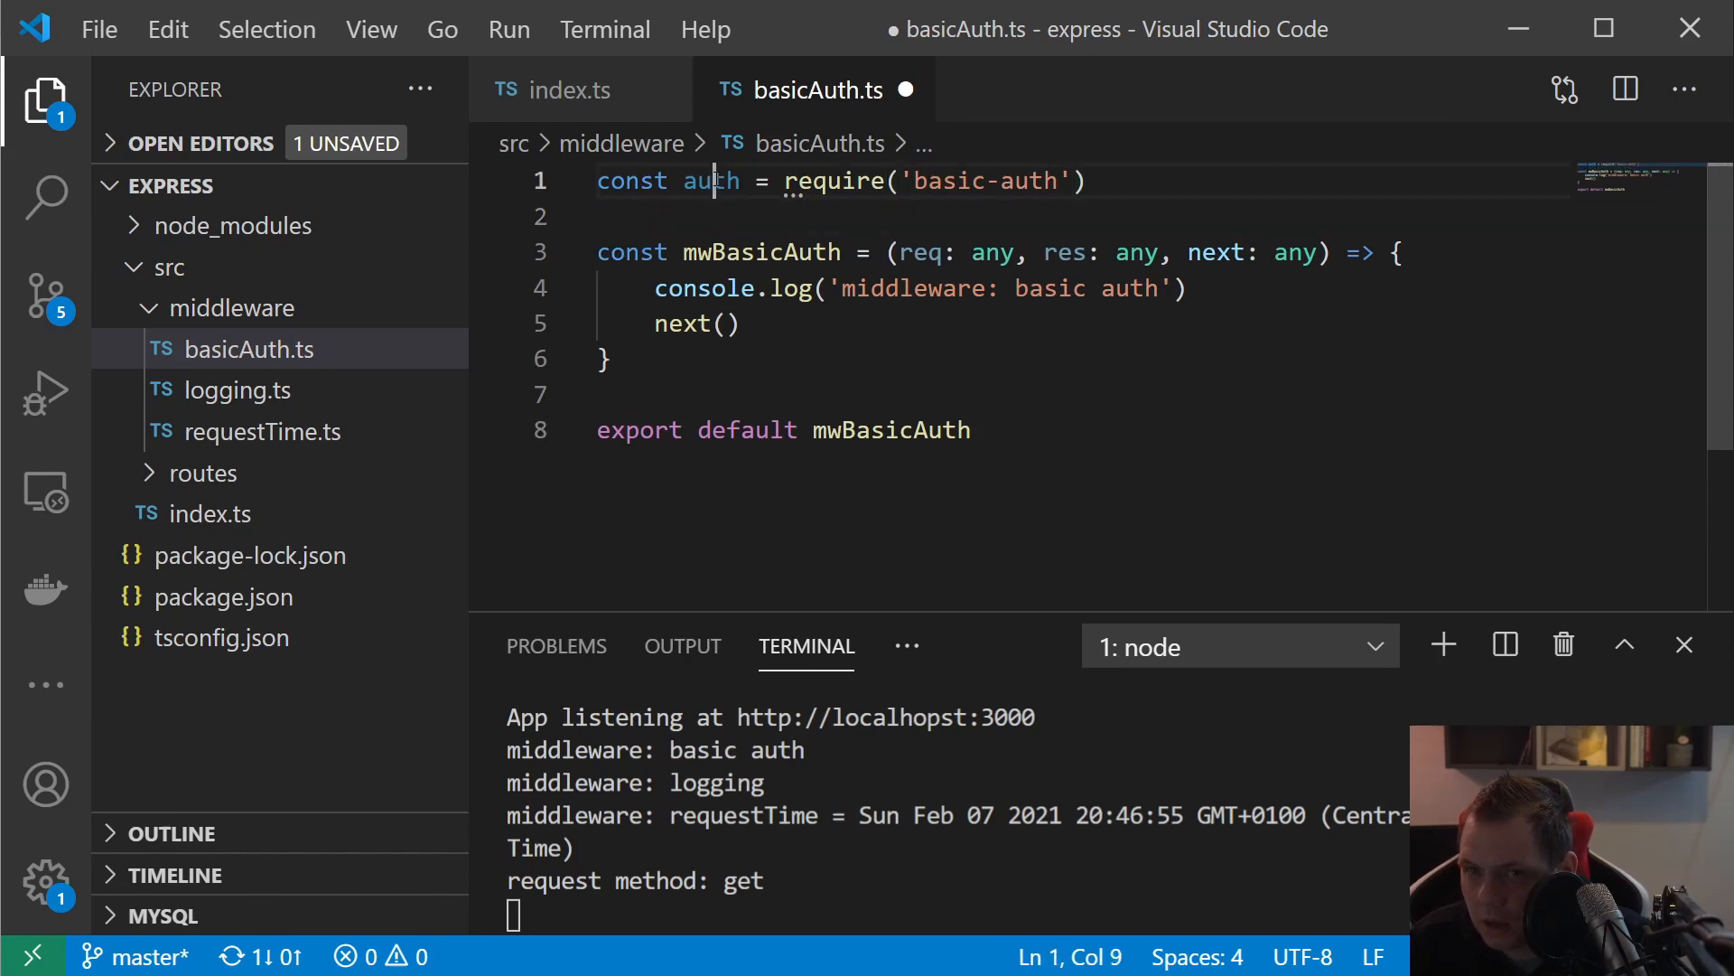
double_click(712, 181)
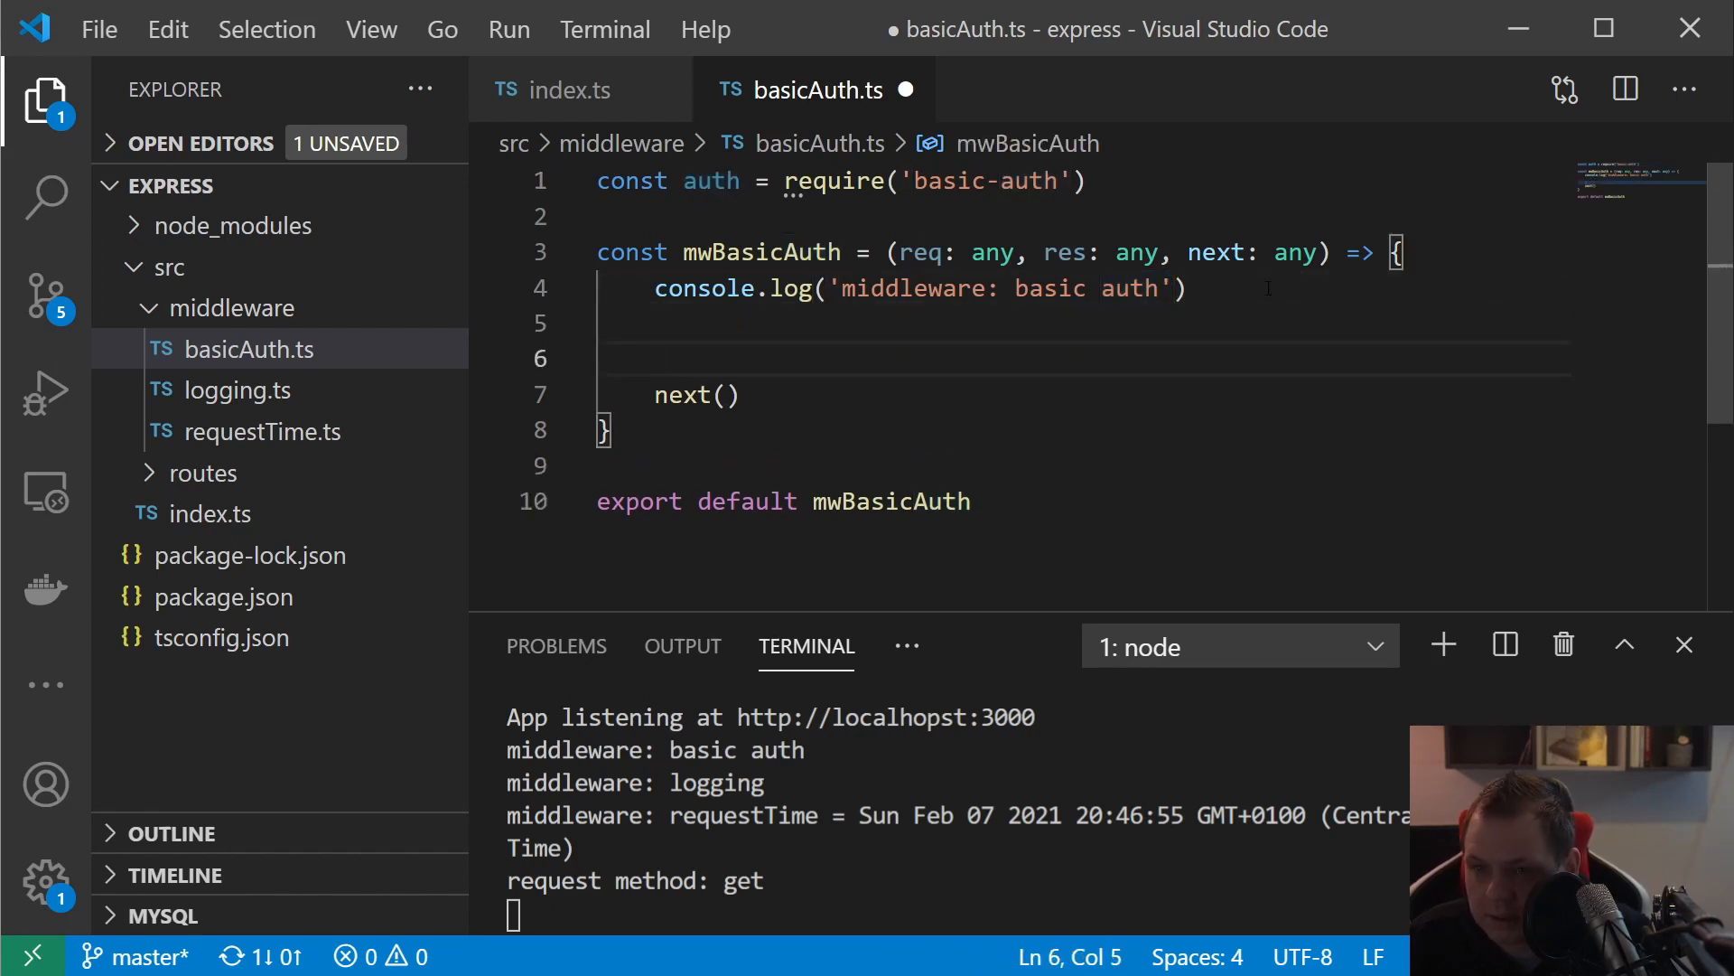
Step: Make the middleware async and read credentials with const user = await auth(req)
text(const user =)
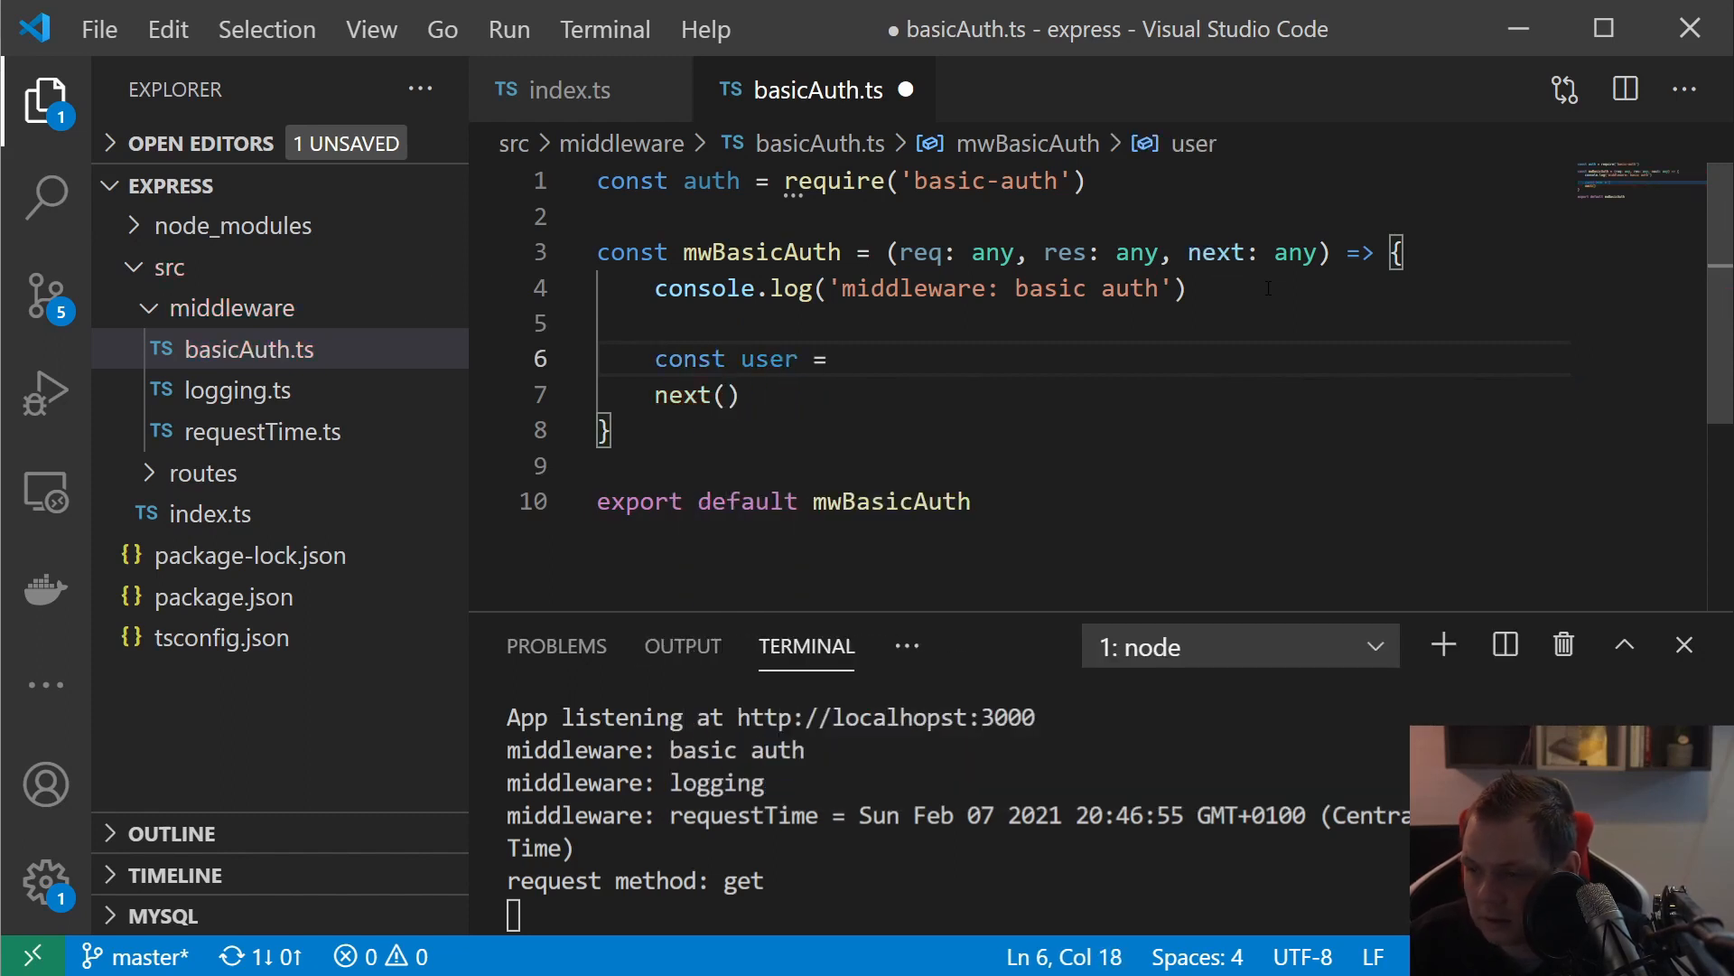
text(await auth)
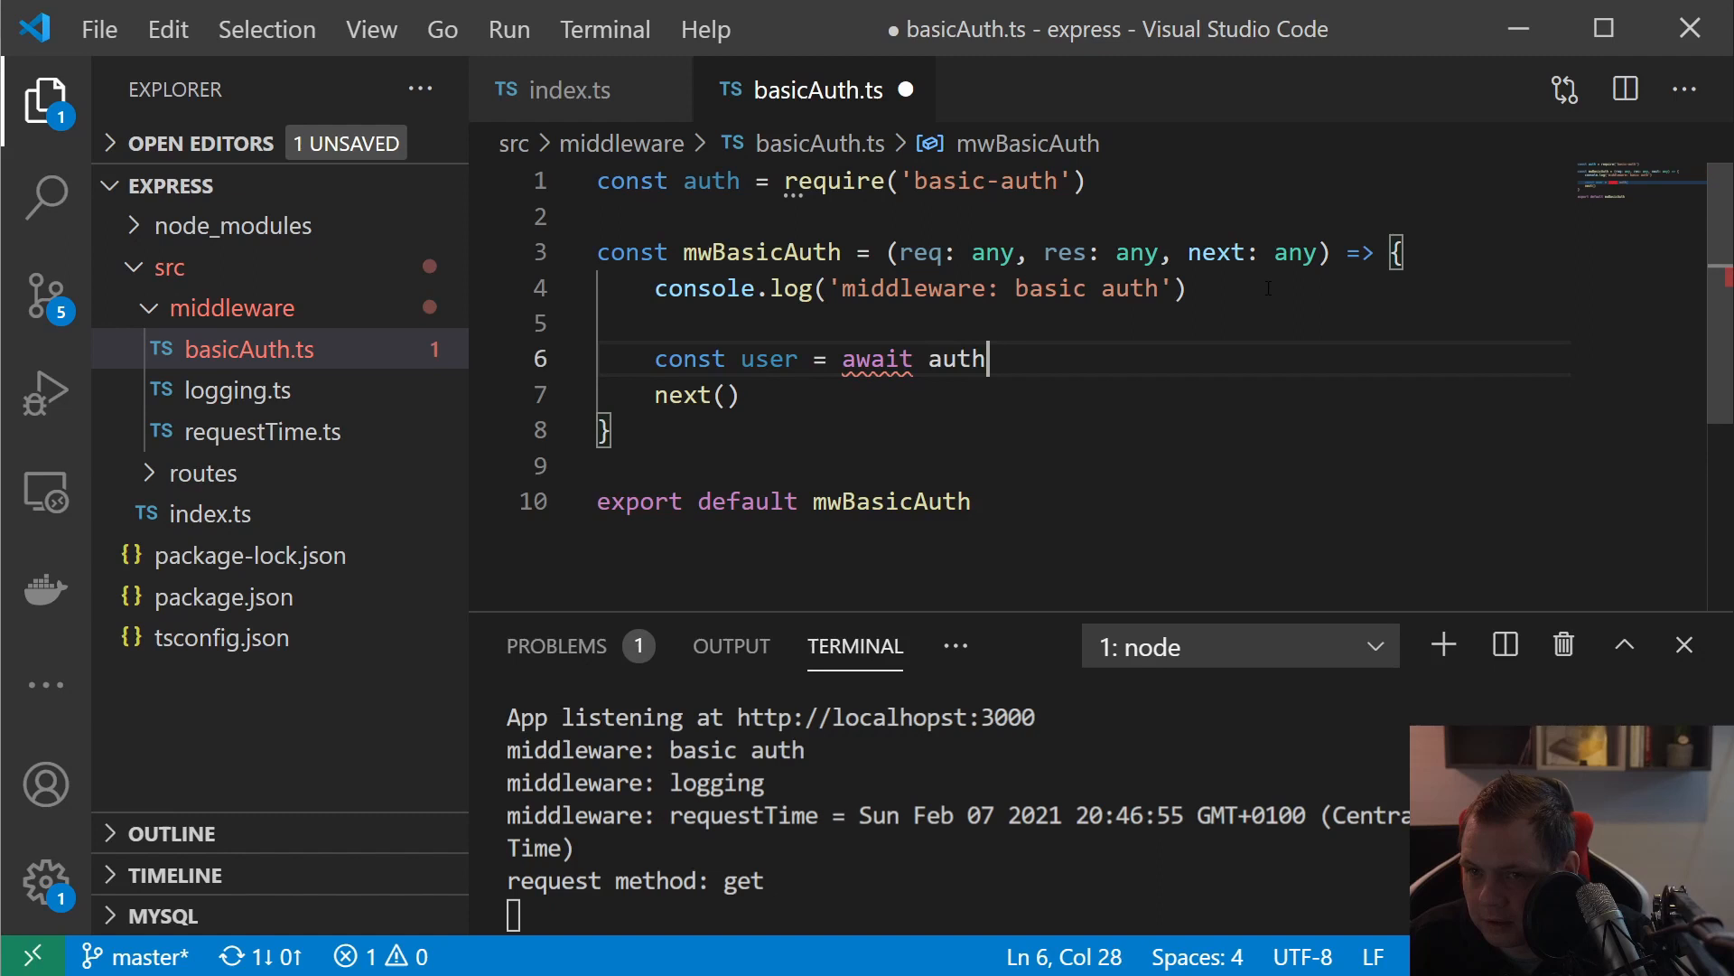
text((req))
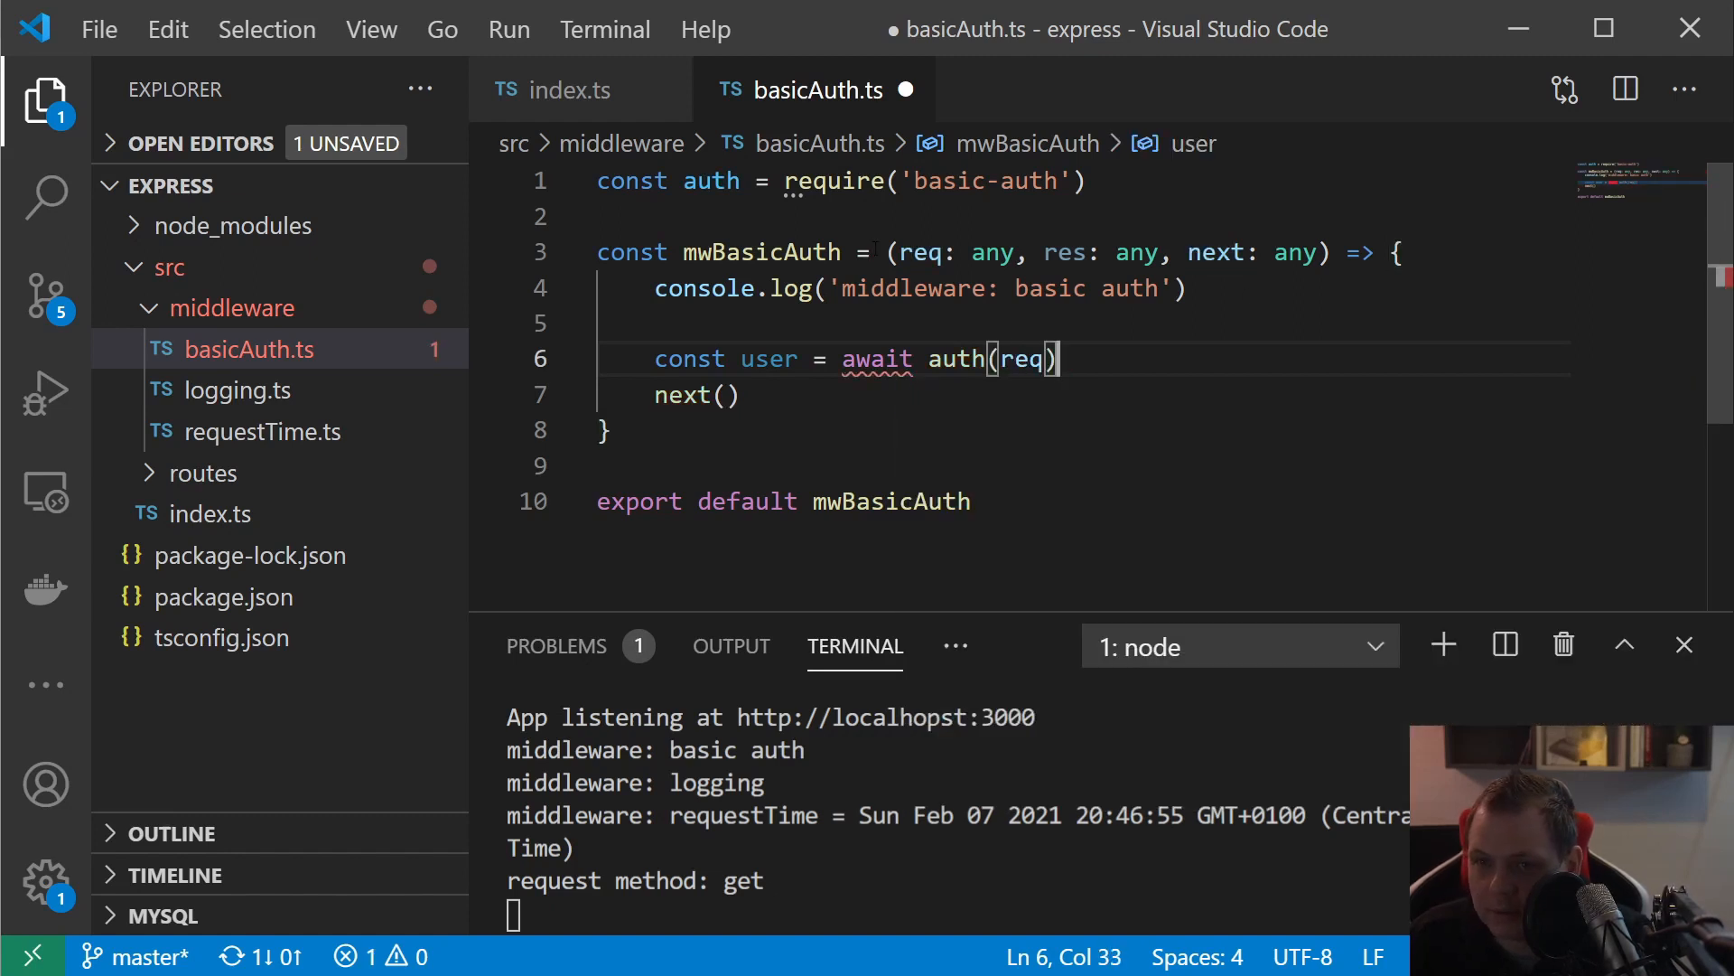
text(async)
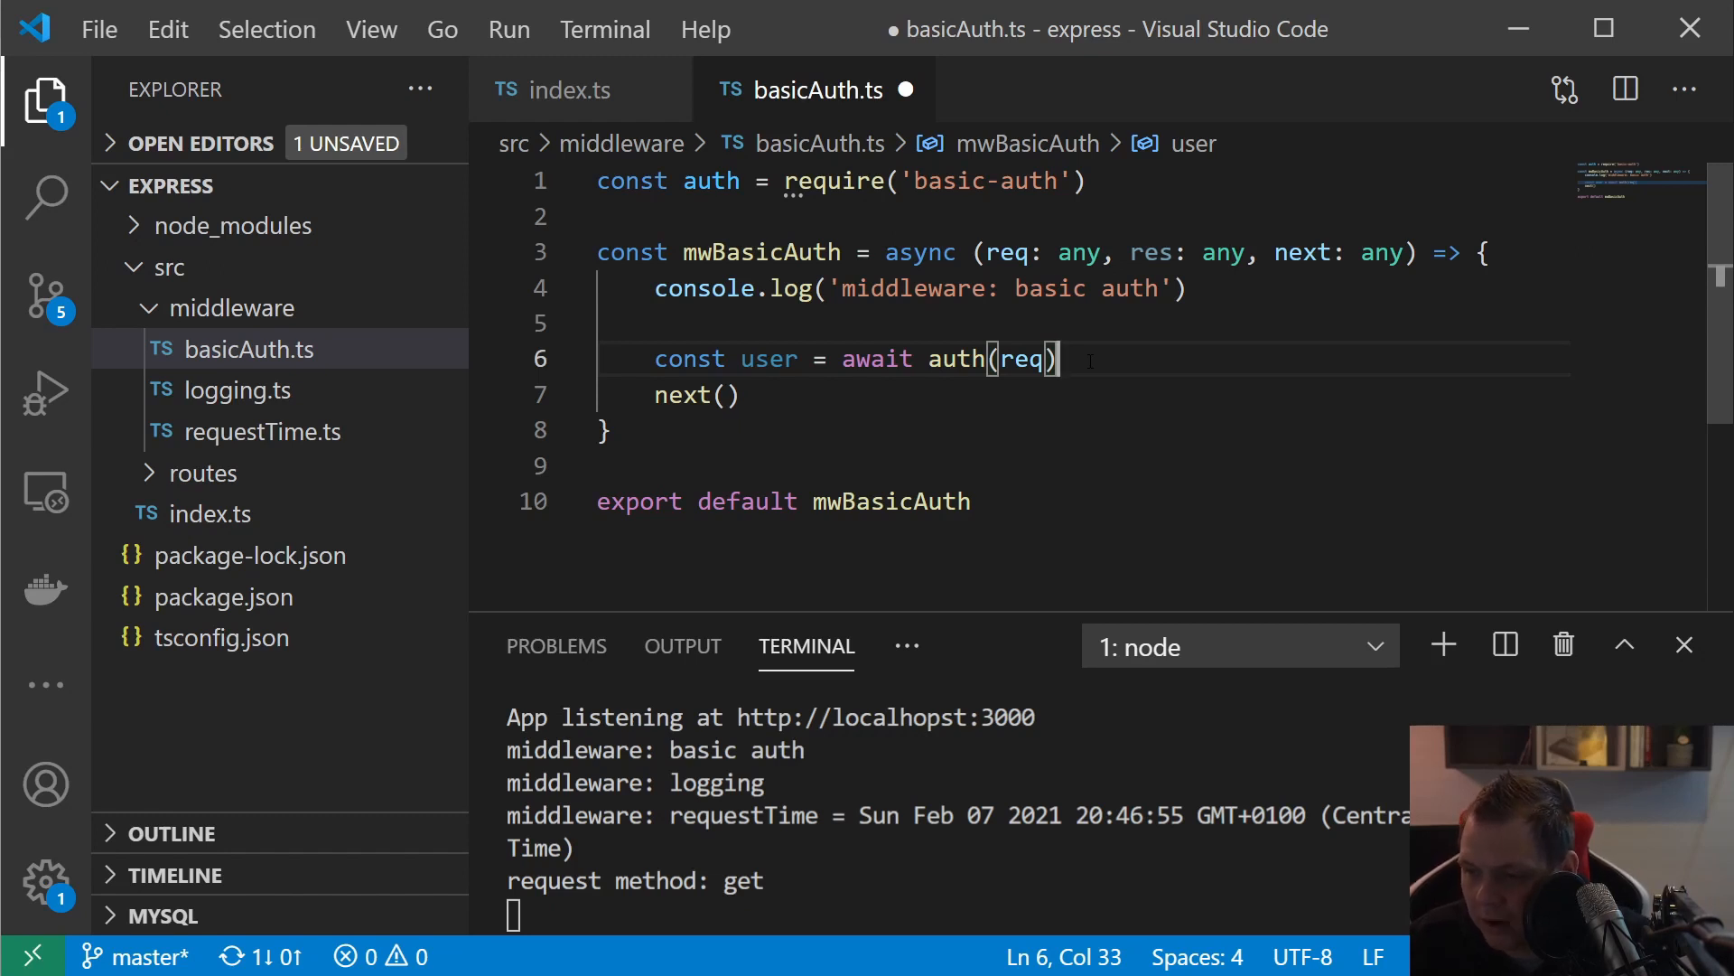
key(Enter)
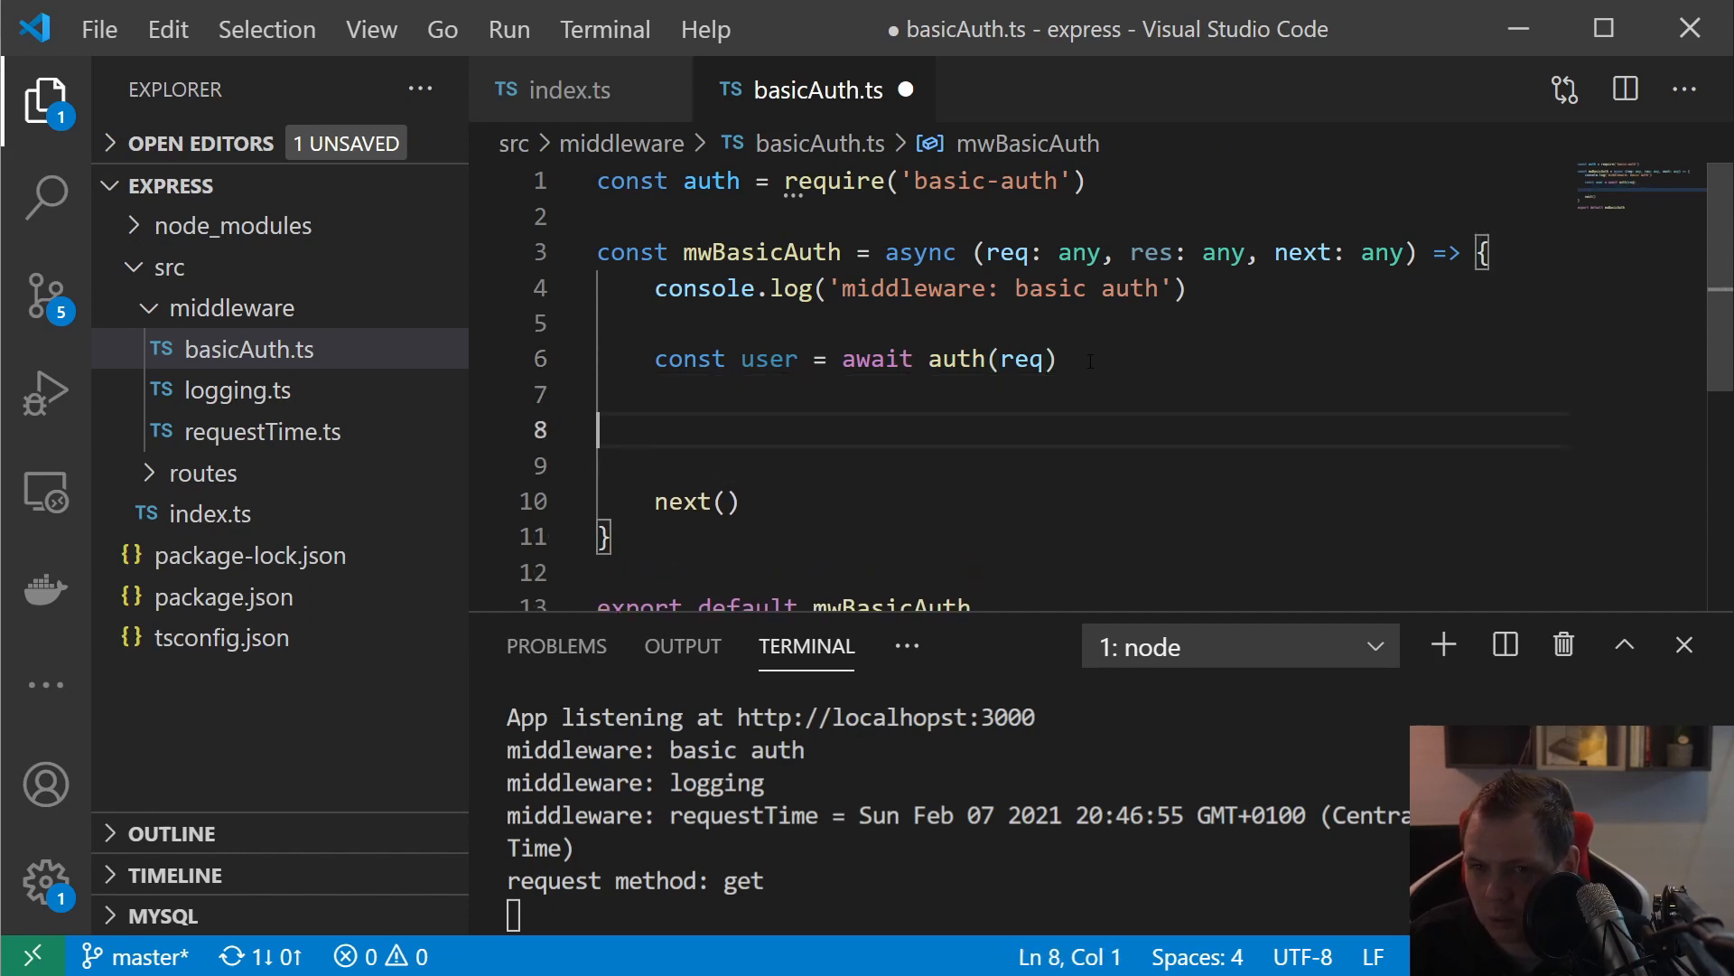
text(const)
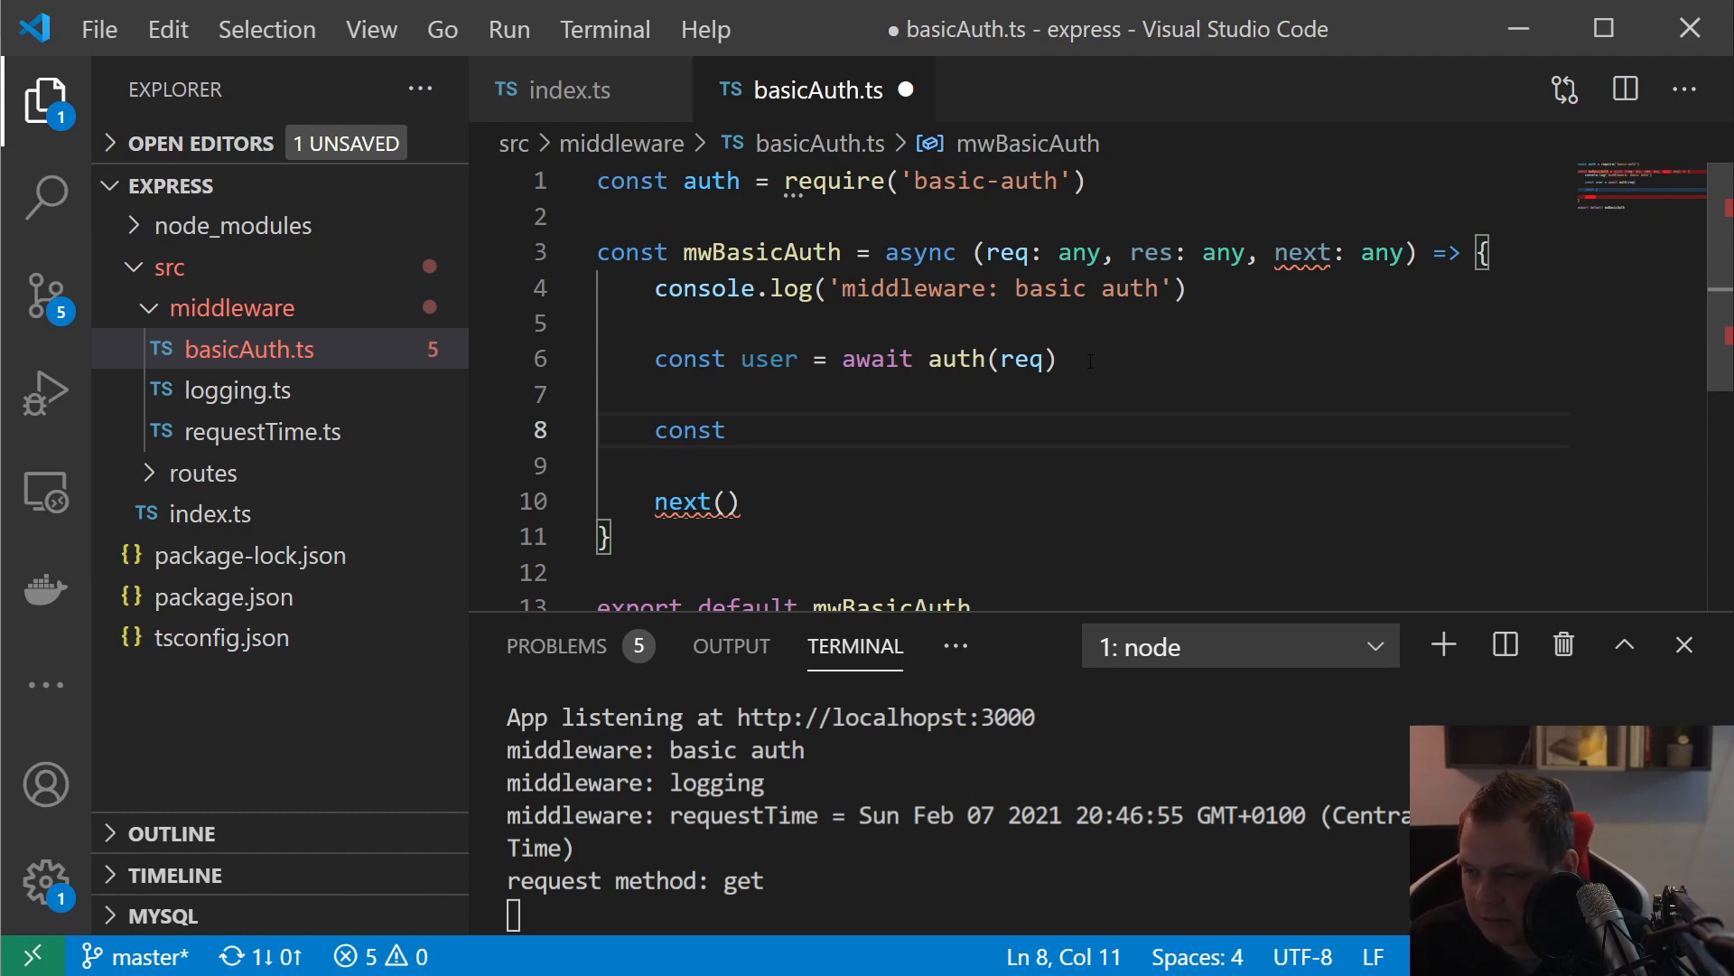
text(username: string)
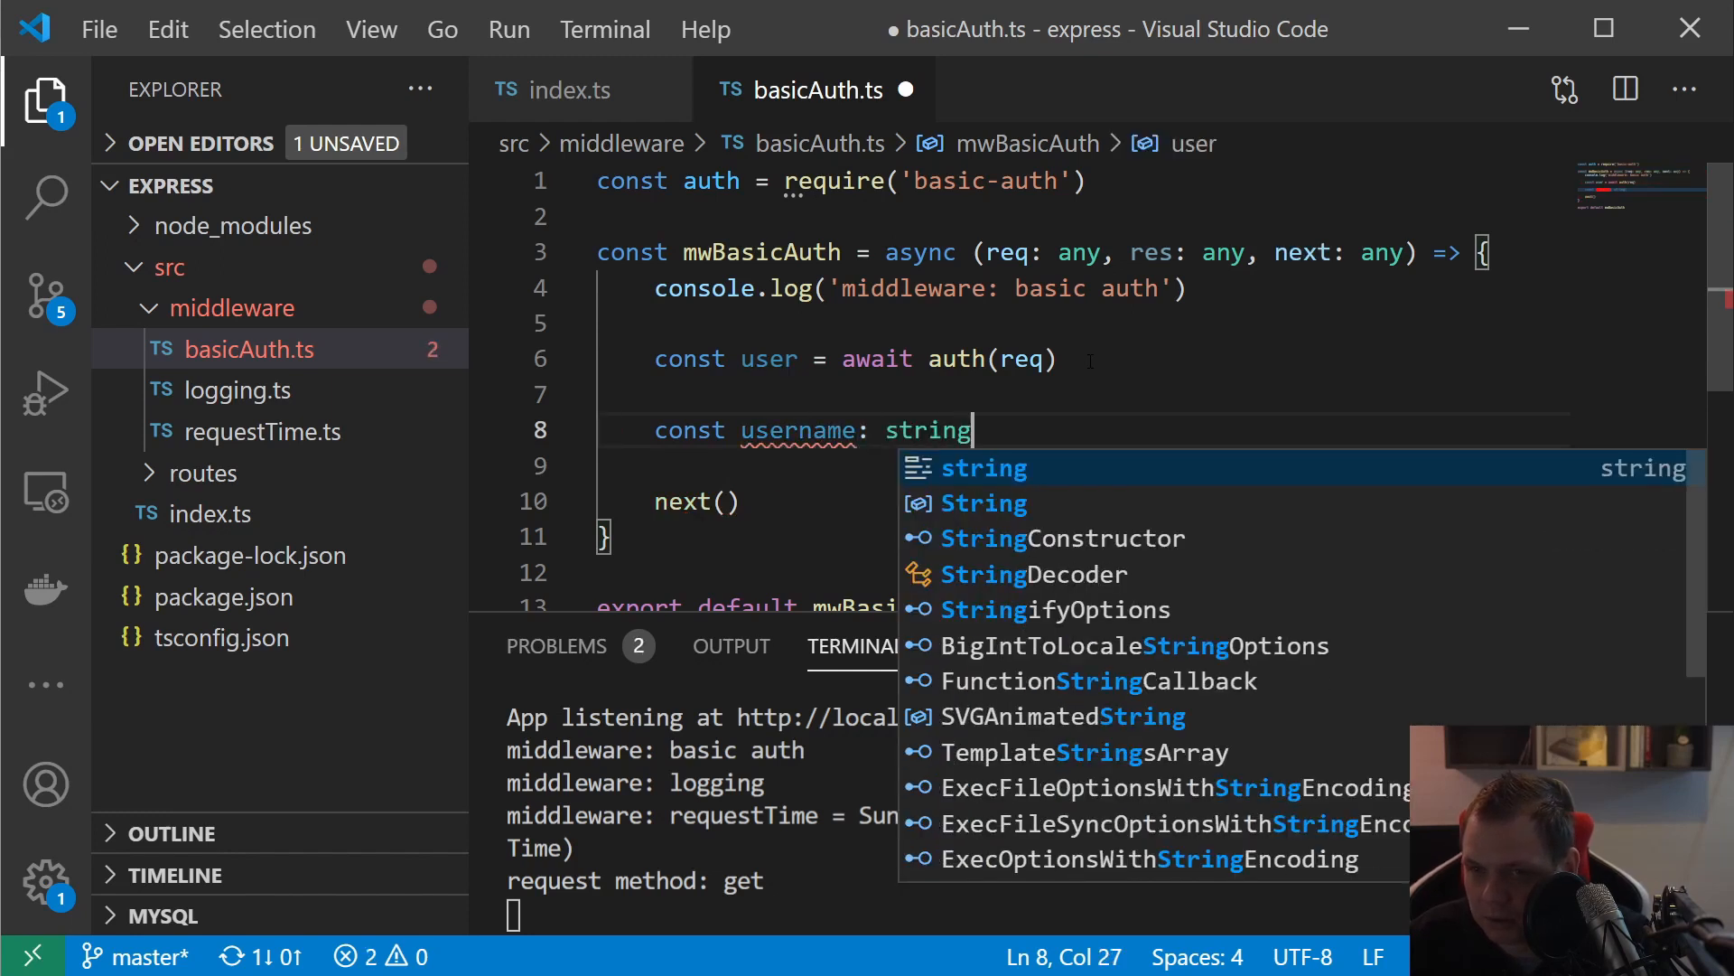
text(= 'test')
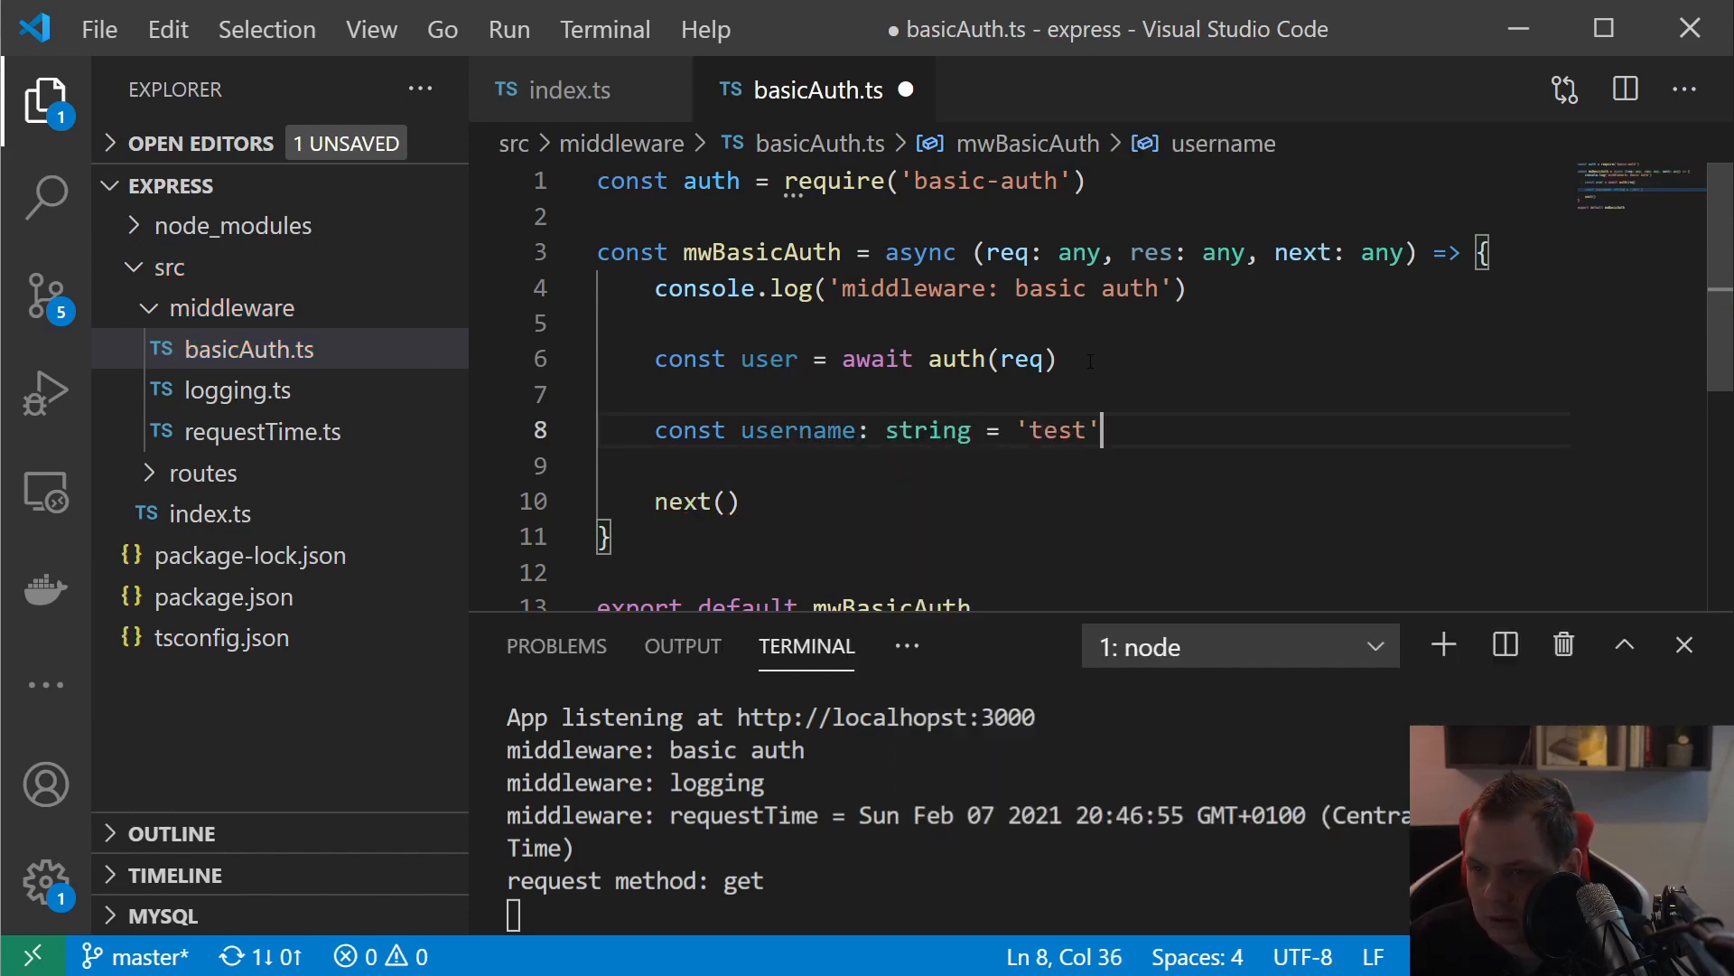
text(const)
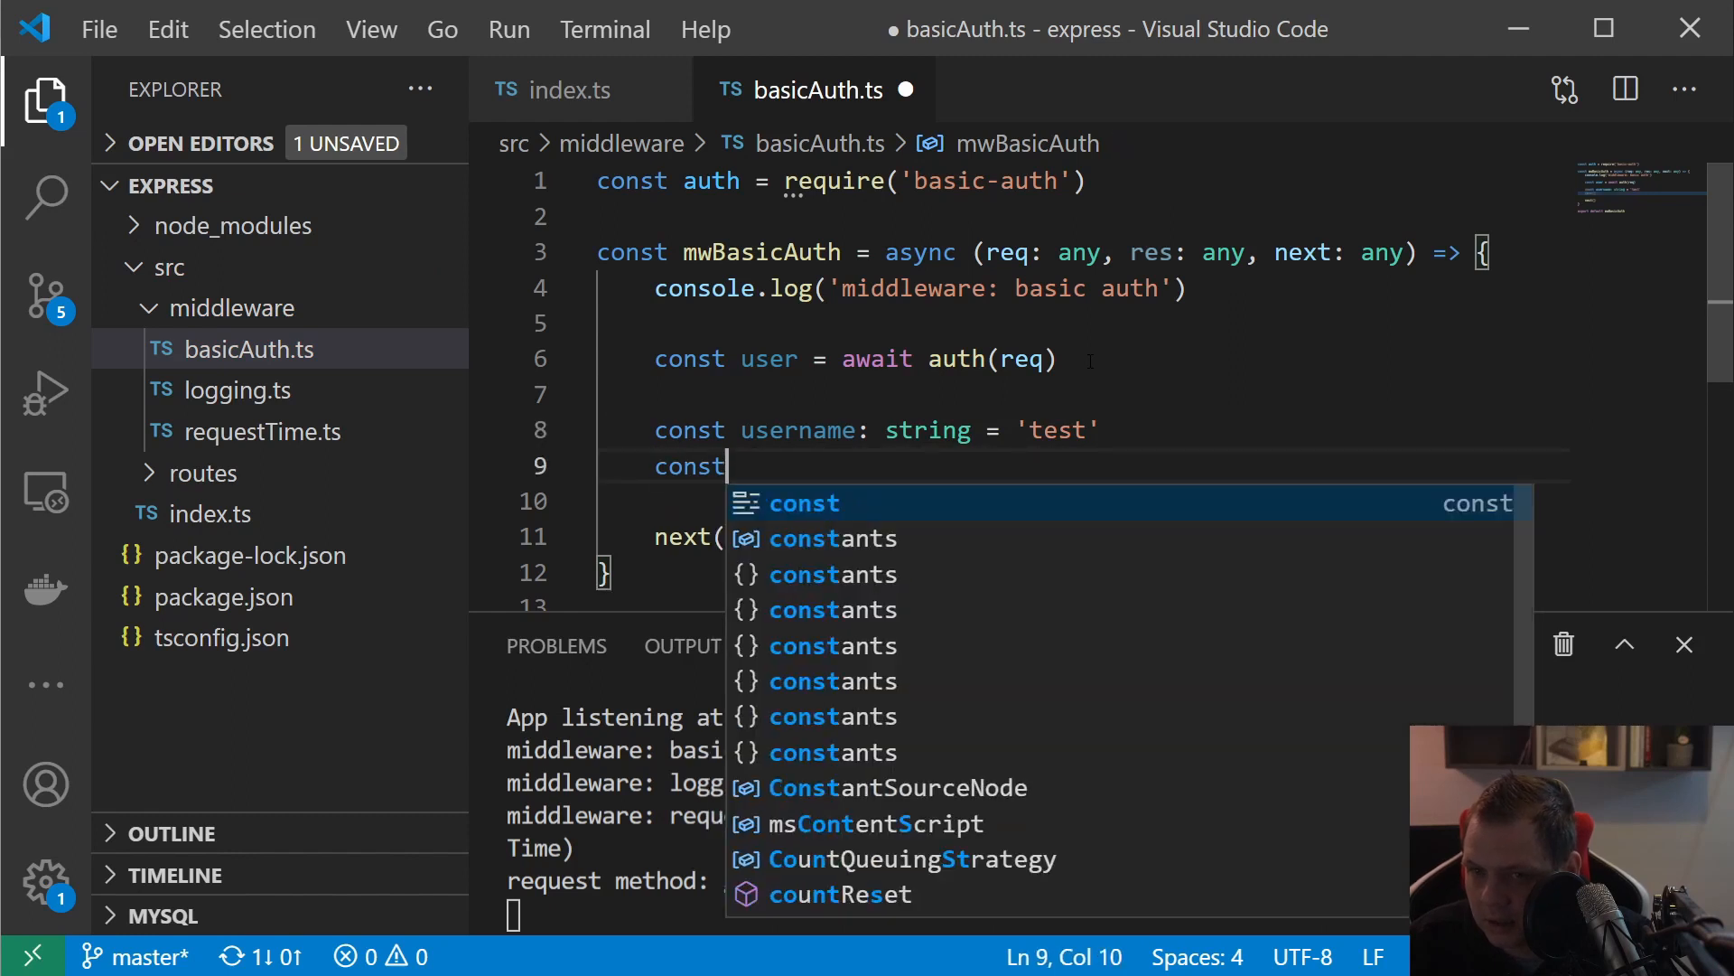
text(password)
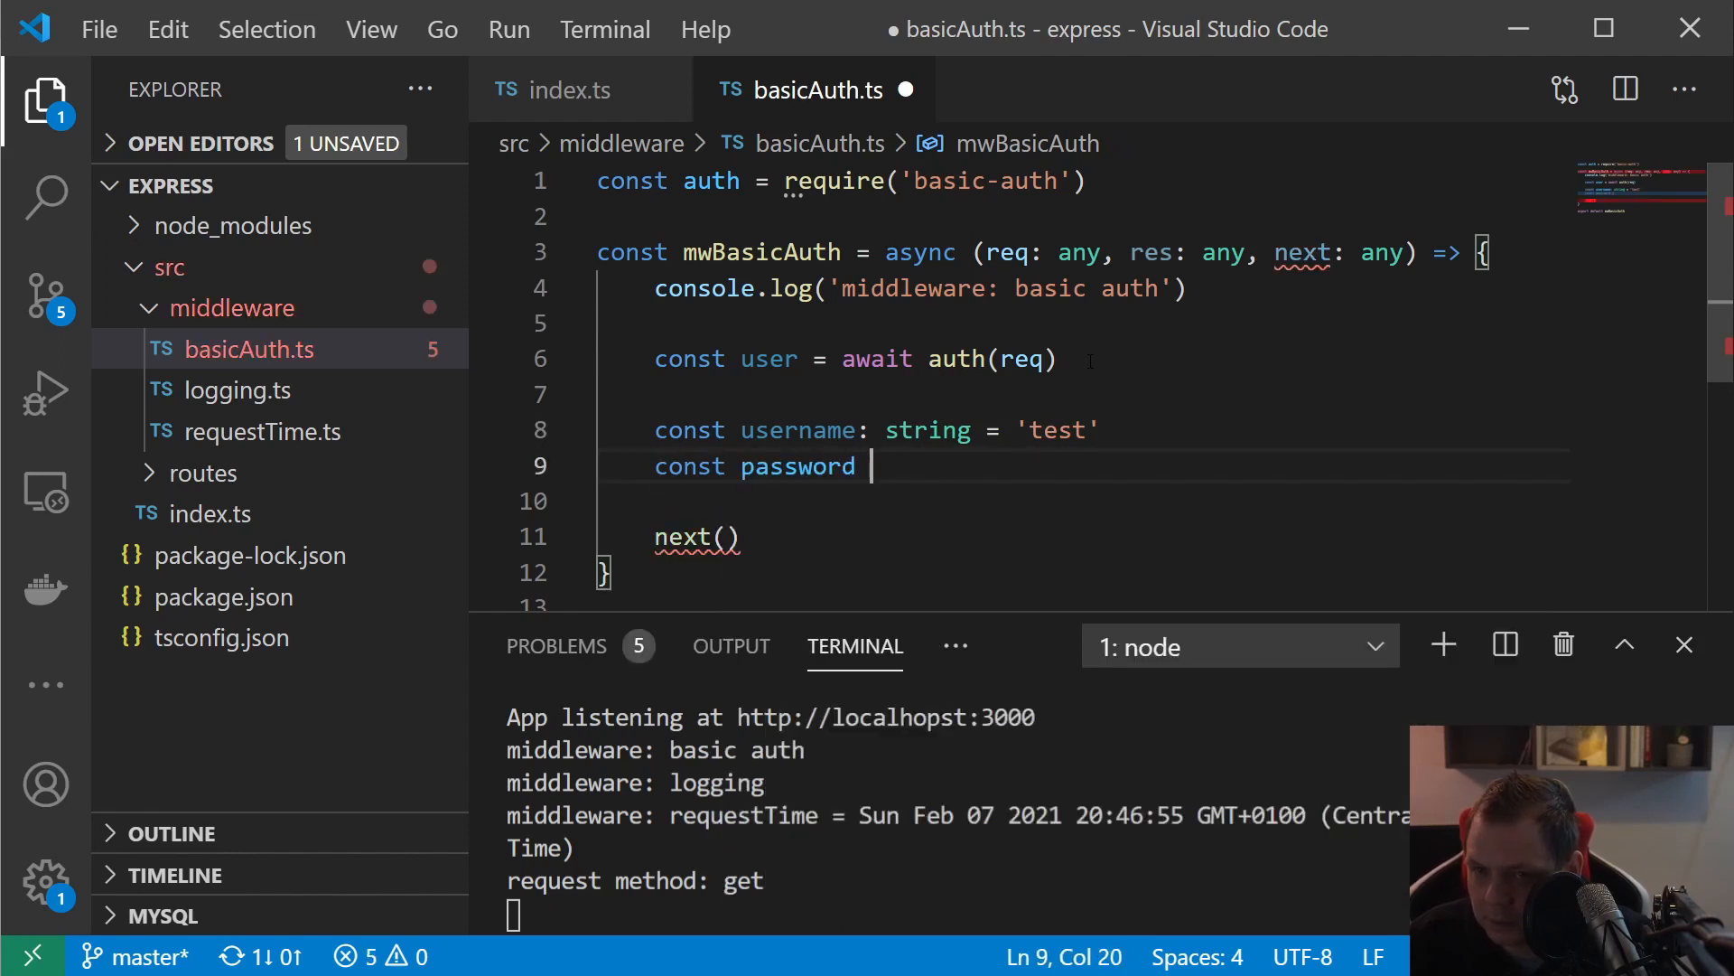
text(: string =)
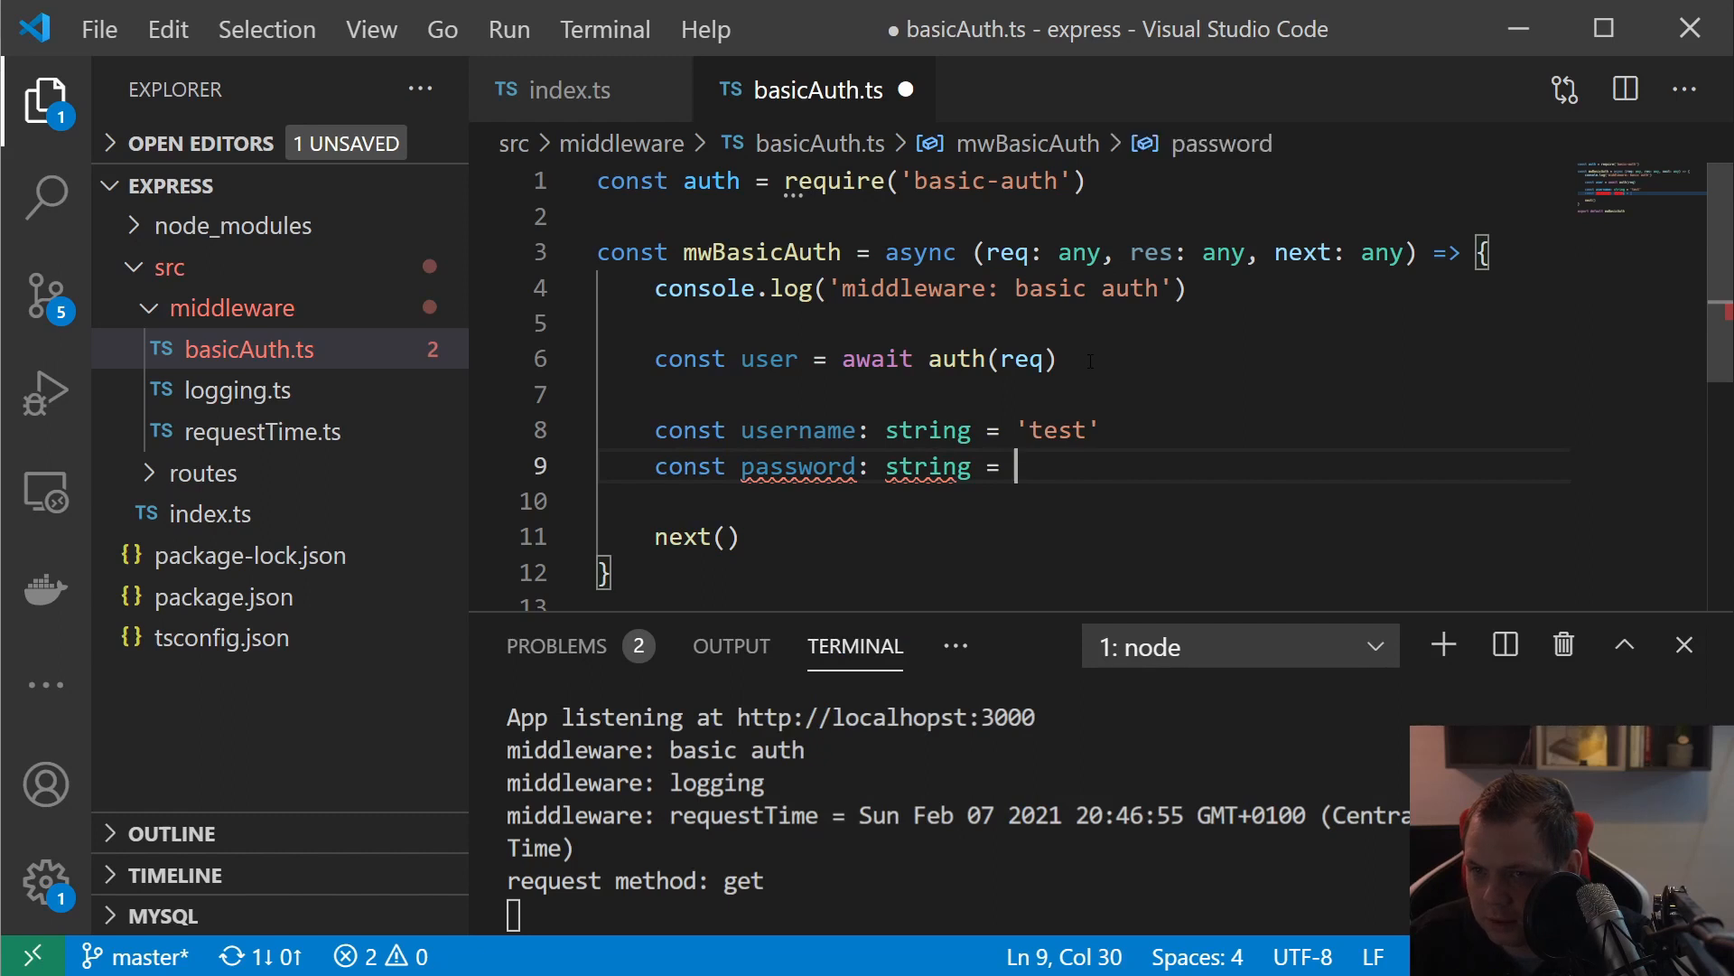
text('123456')
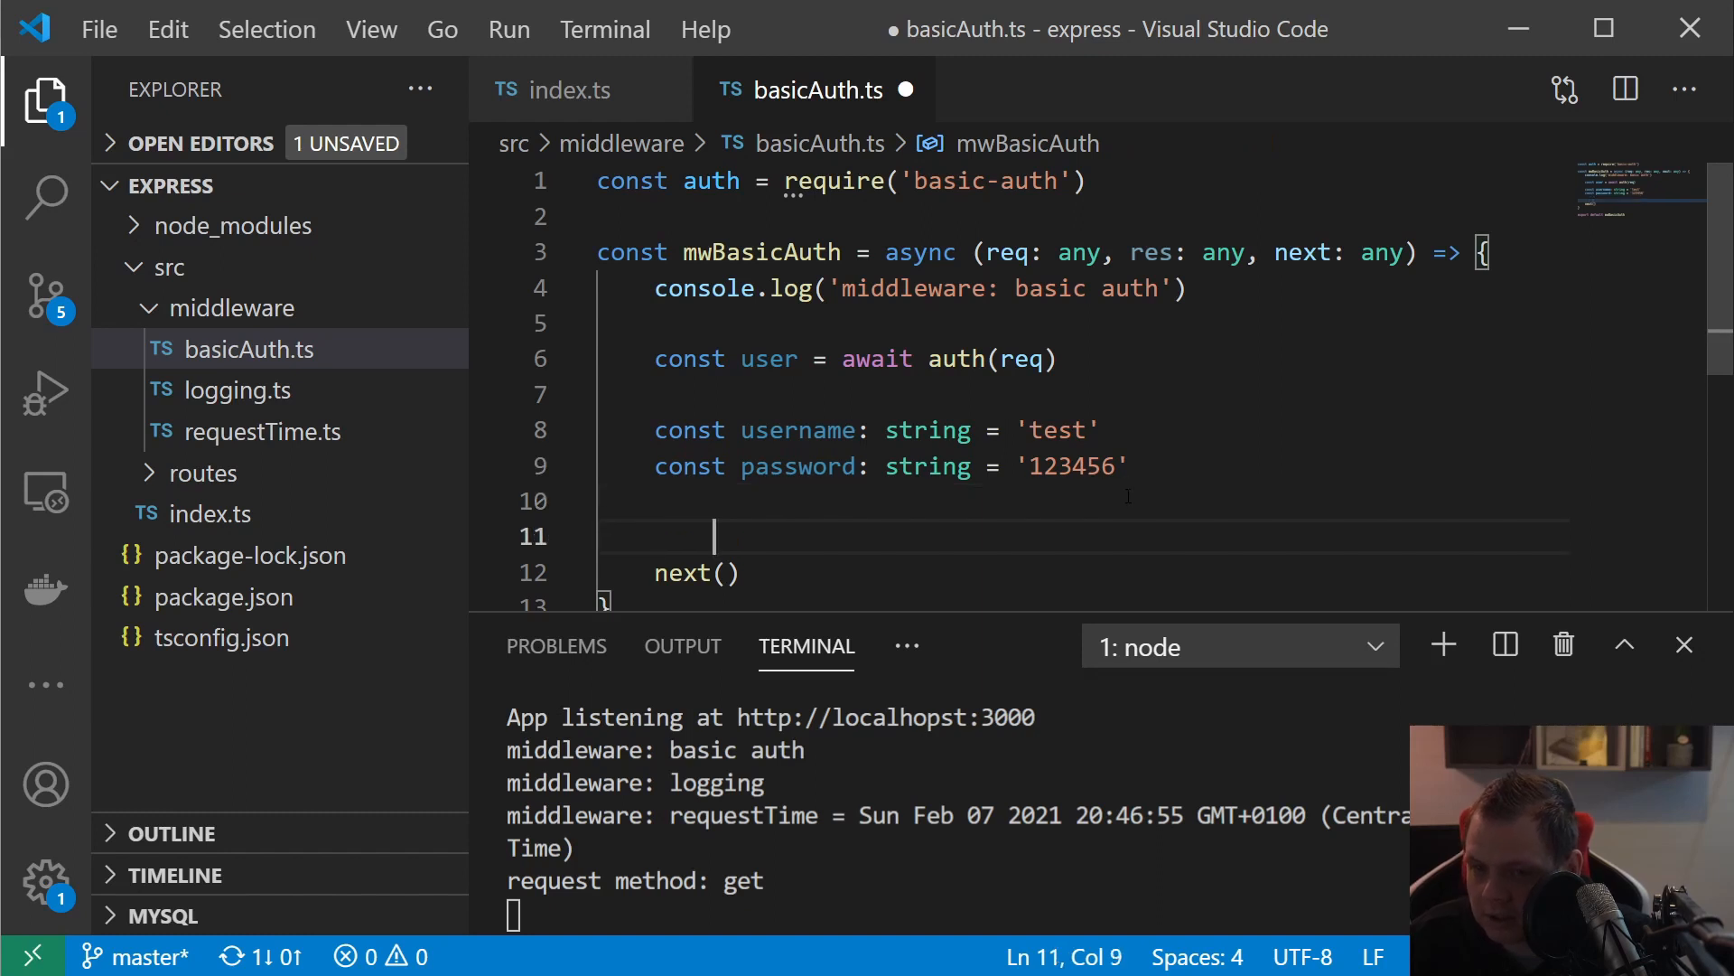
Step: Write an if comparing user.name and username with toLowerCase() on both sides
text(if ()
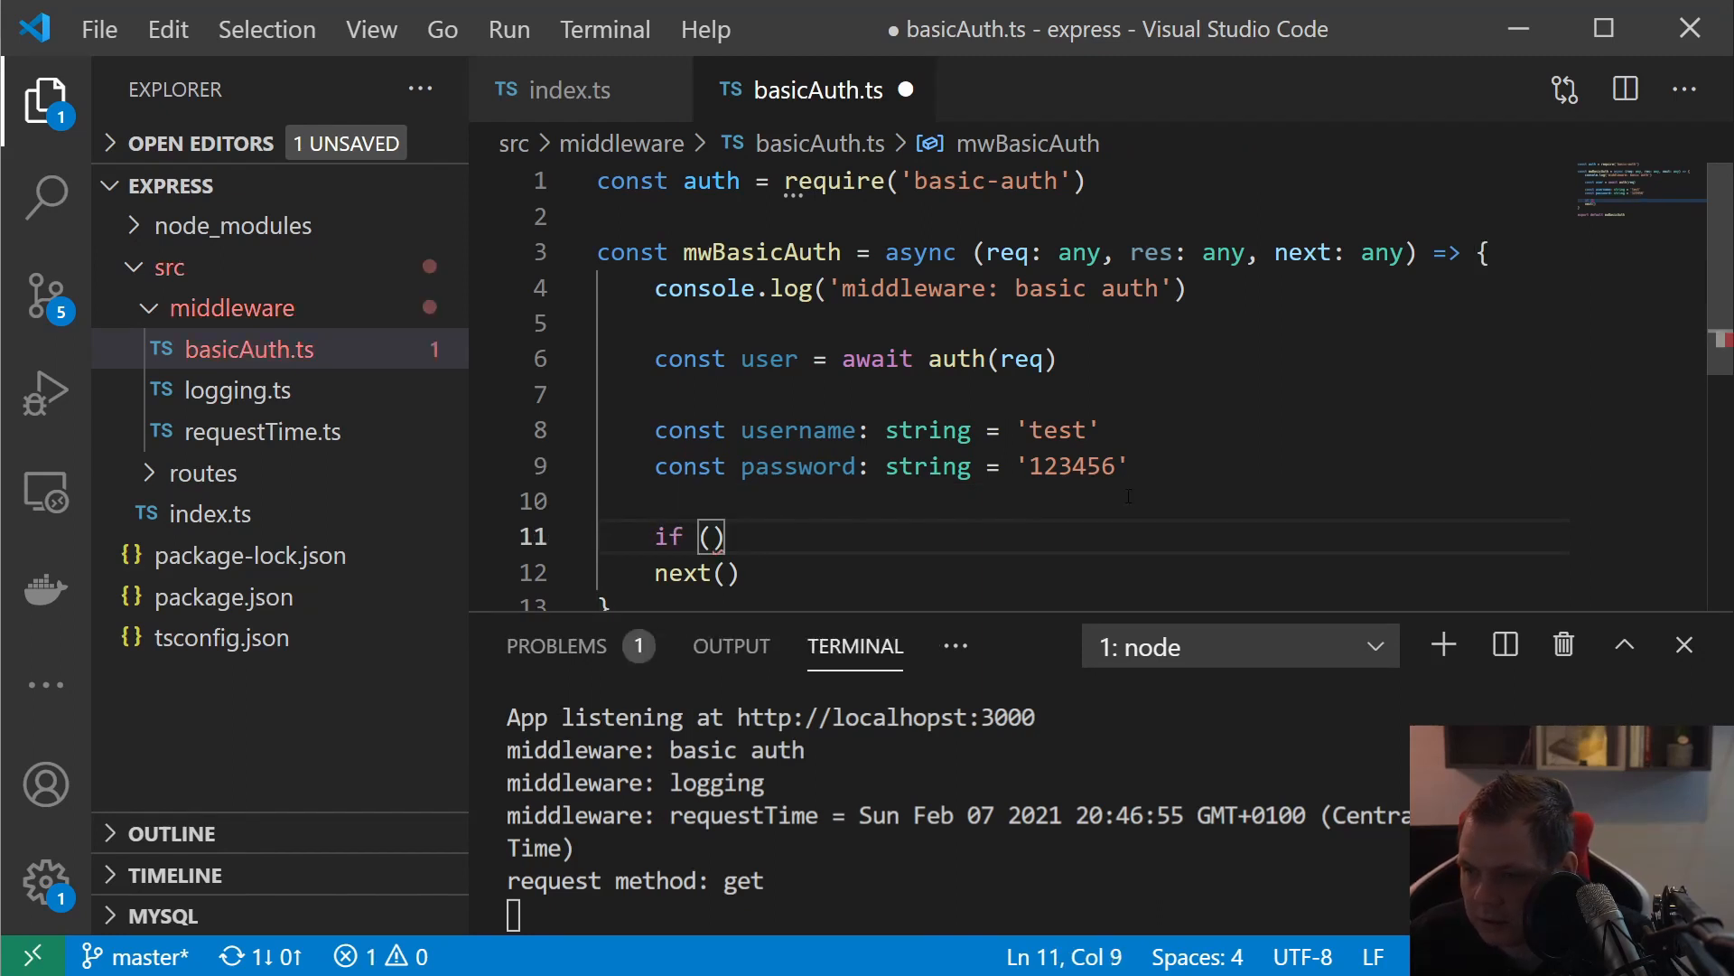
text(user.name ==)
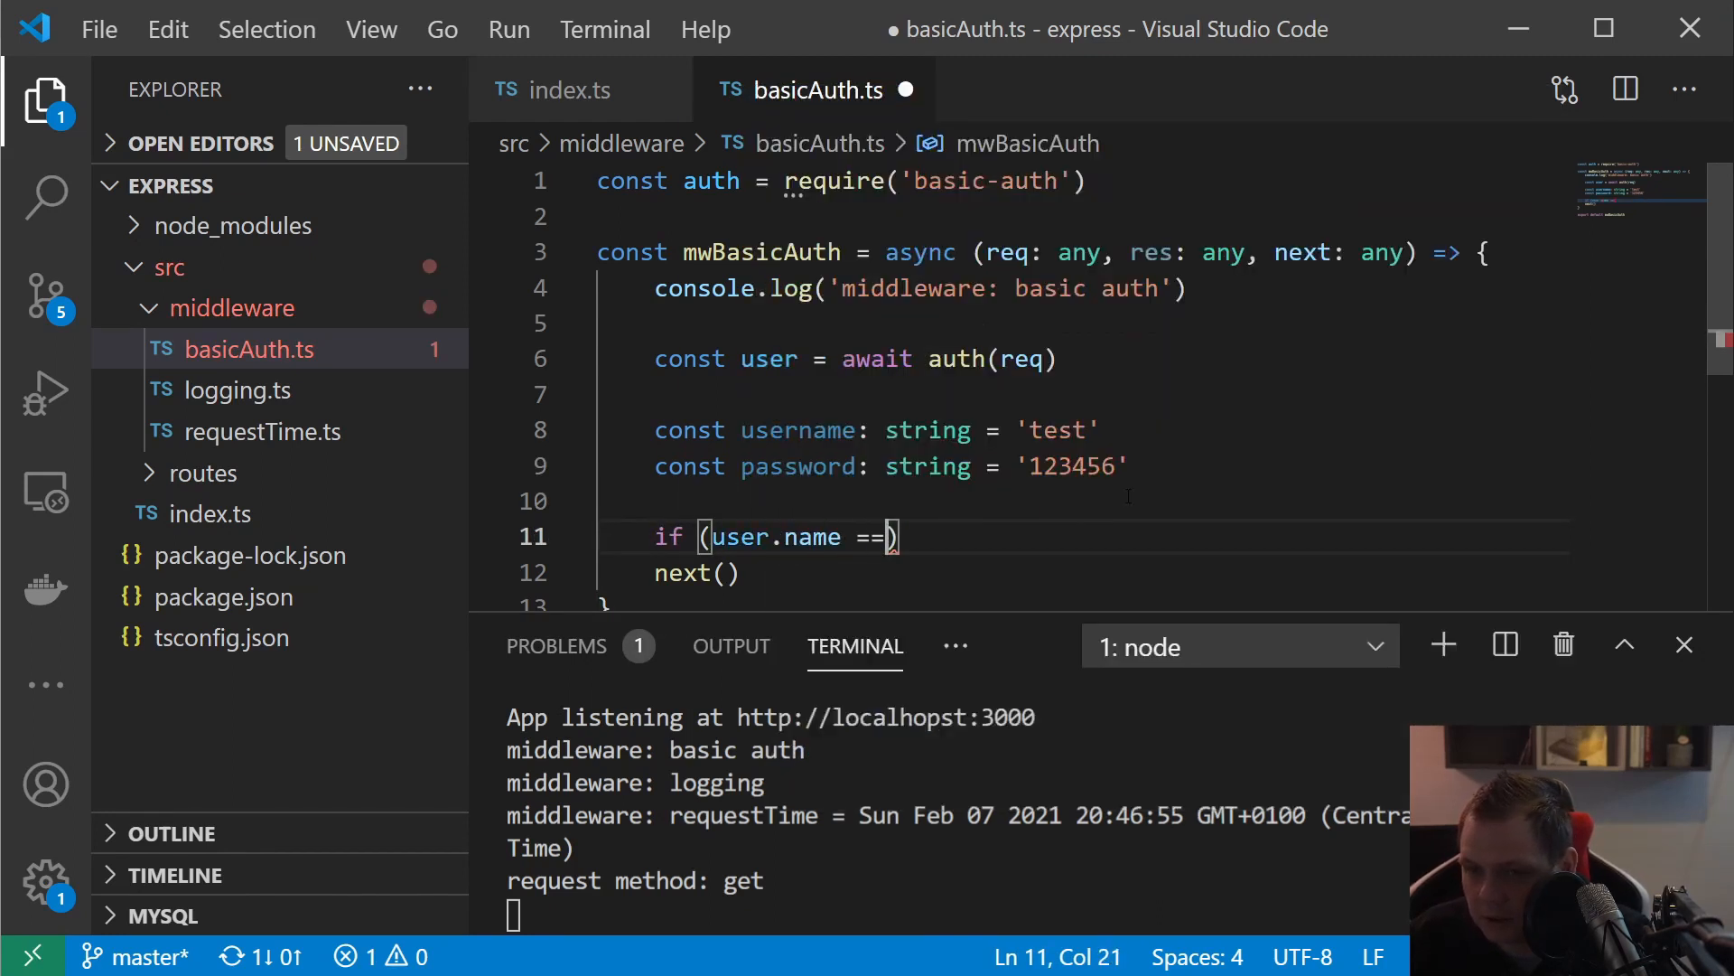
text(userna)
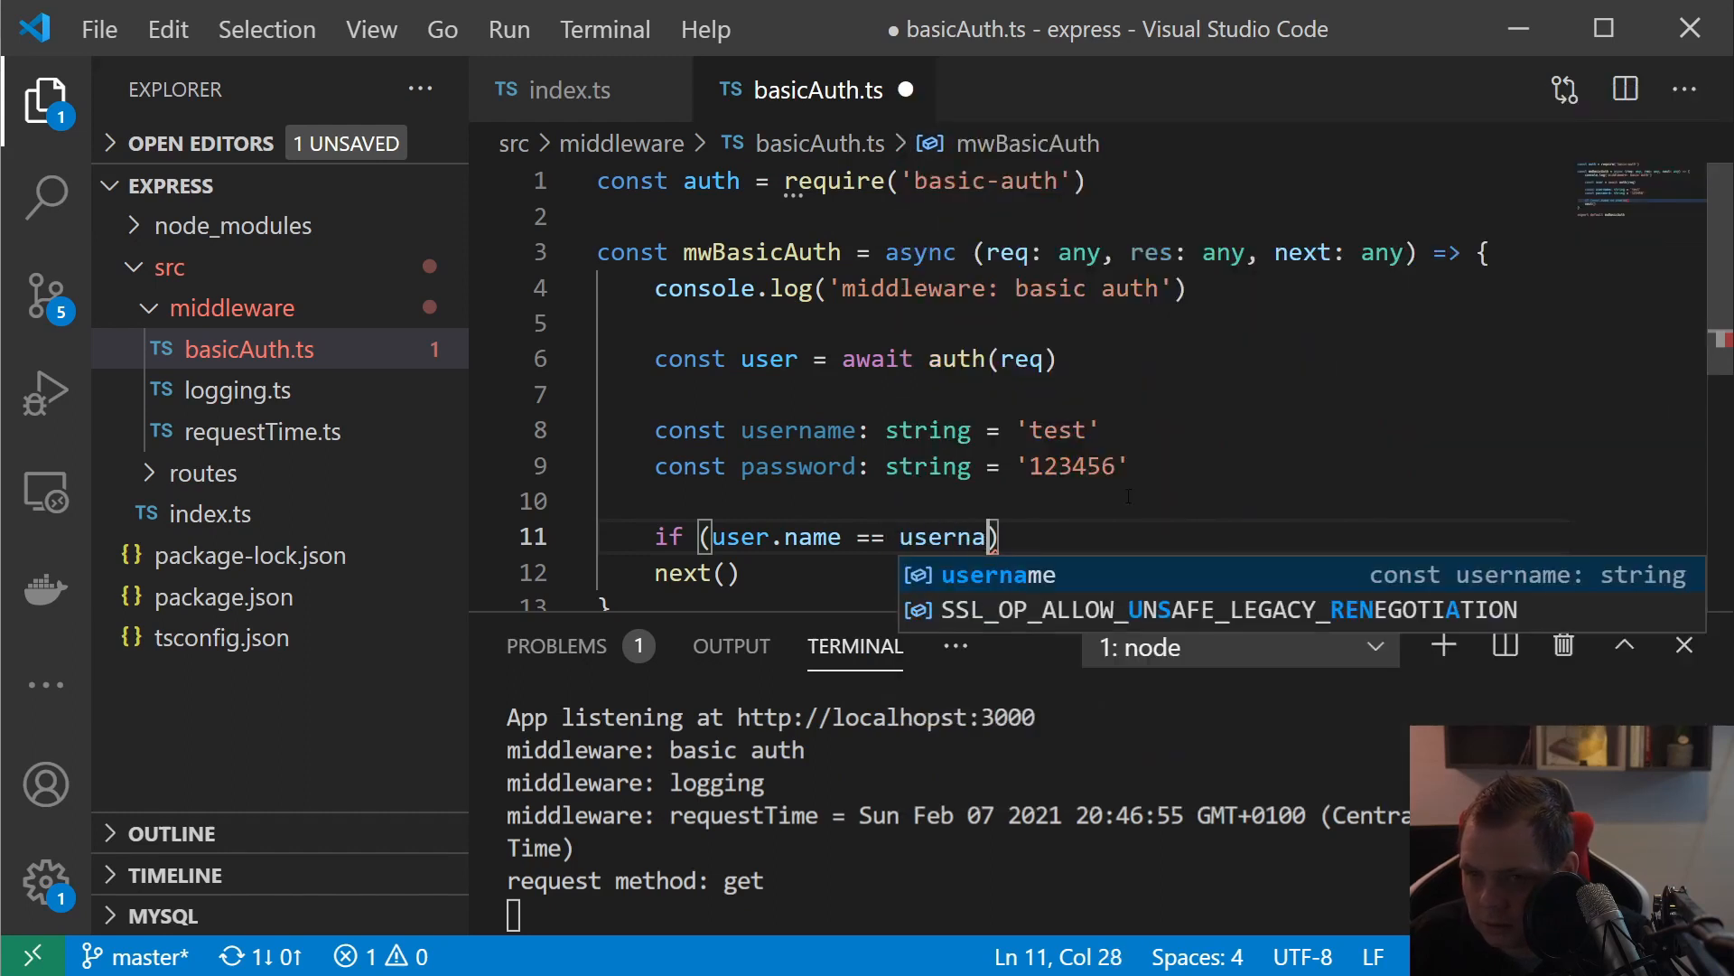
key(Tab)
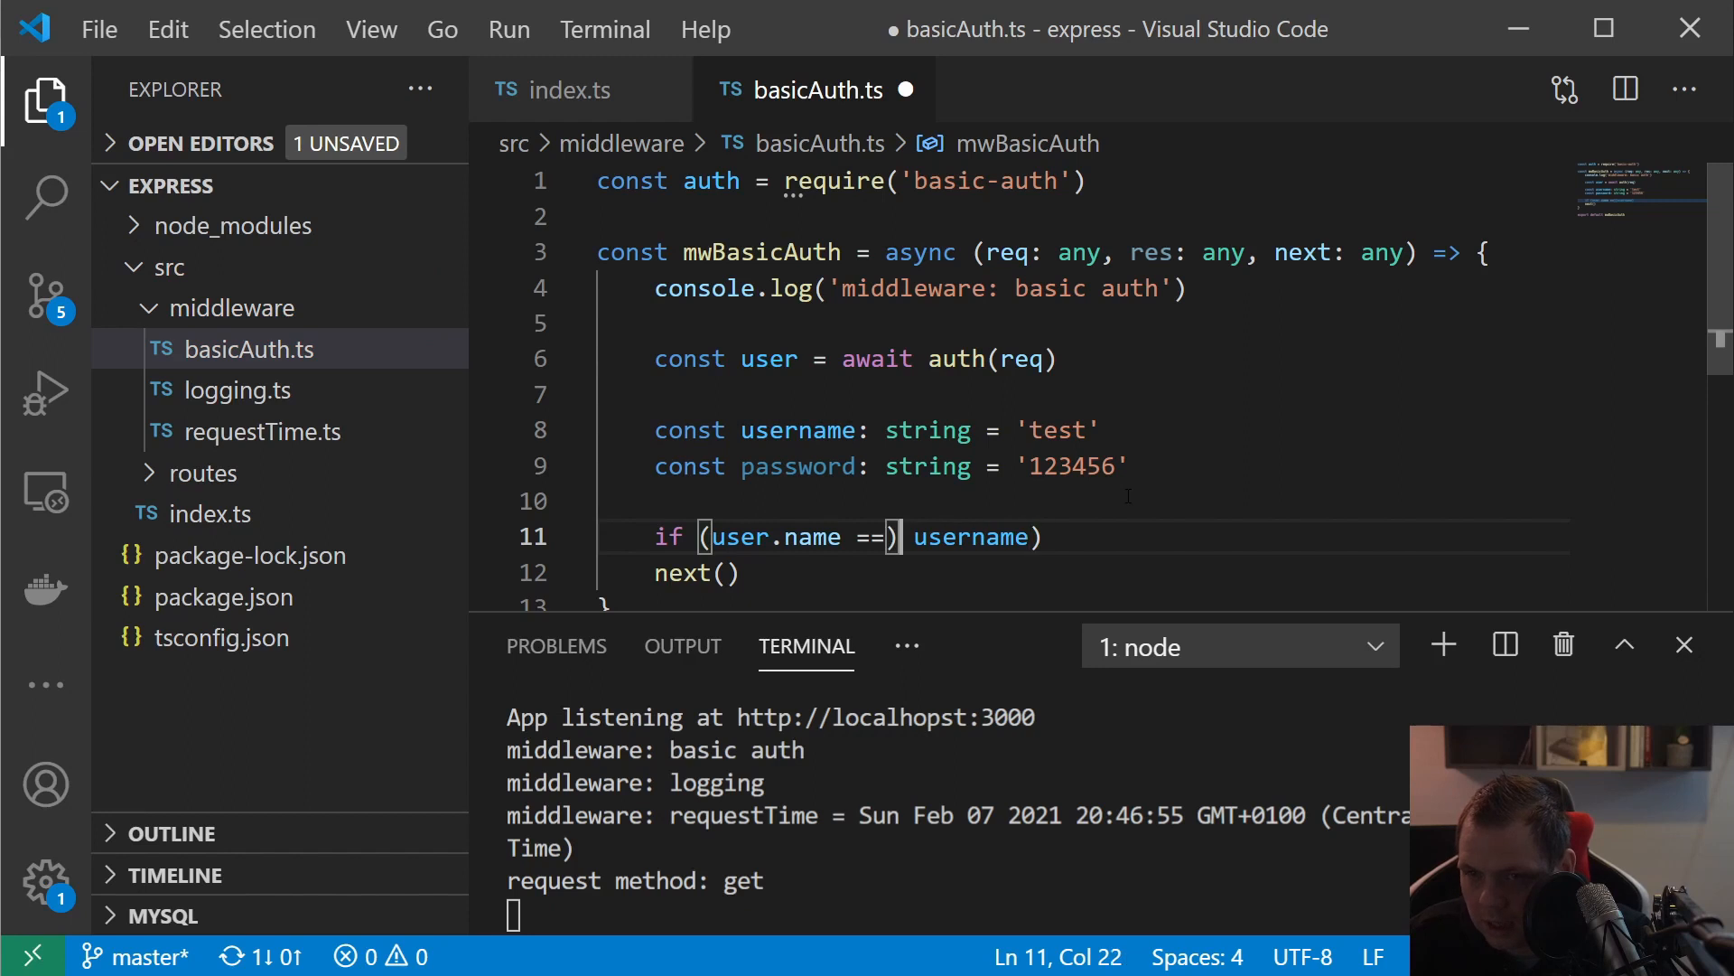
text(=)
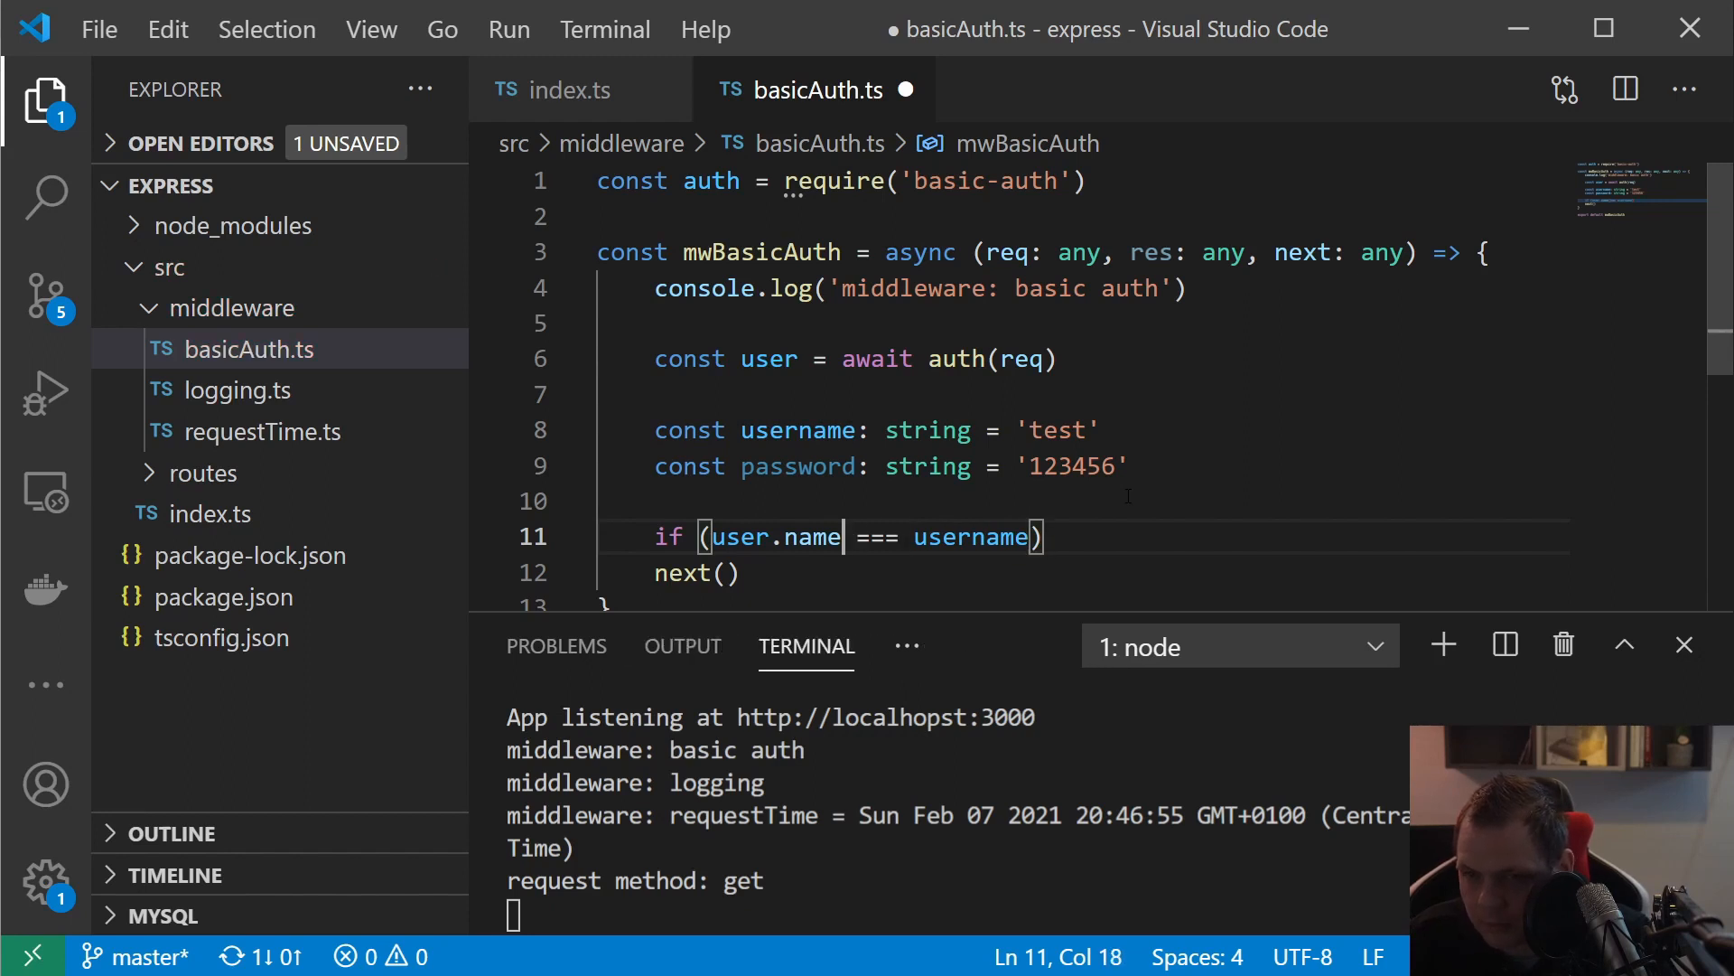
text(.low)
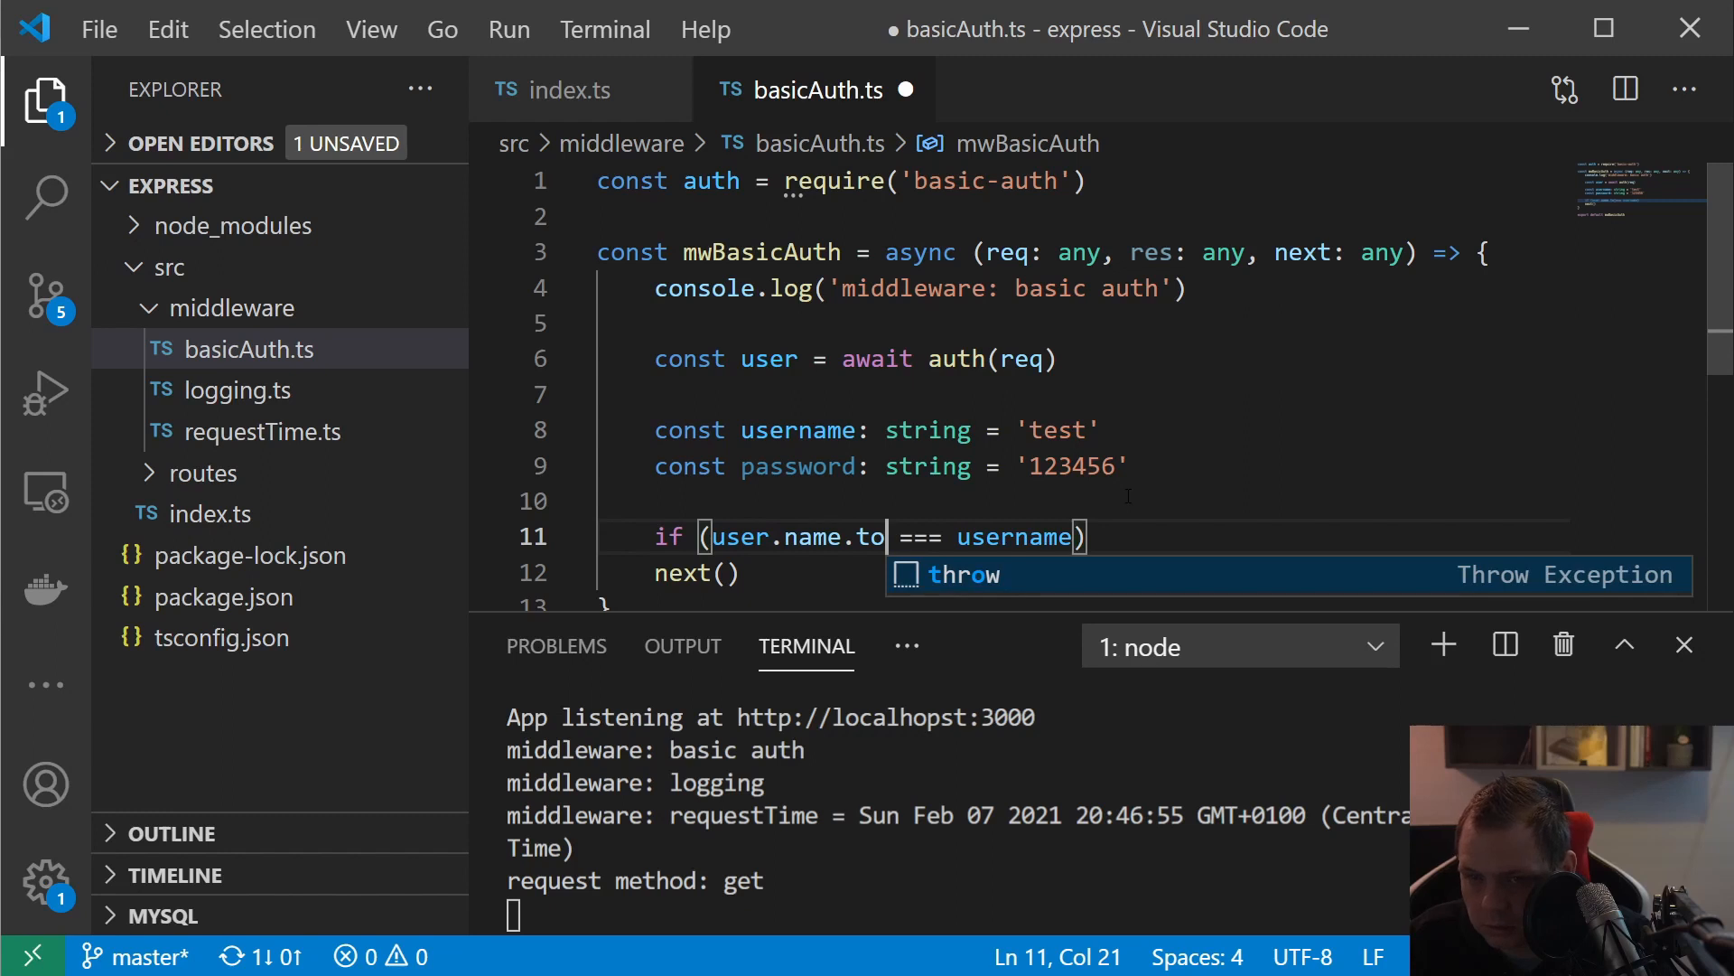
text(Lower())
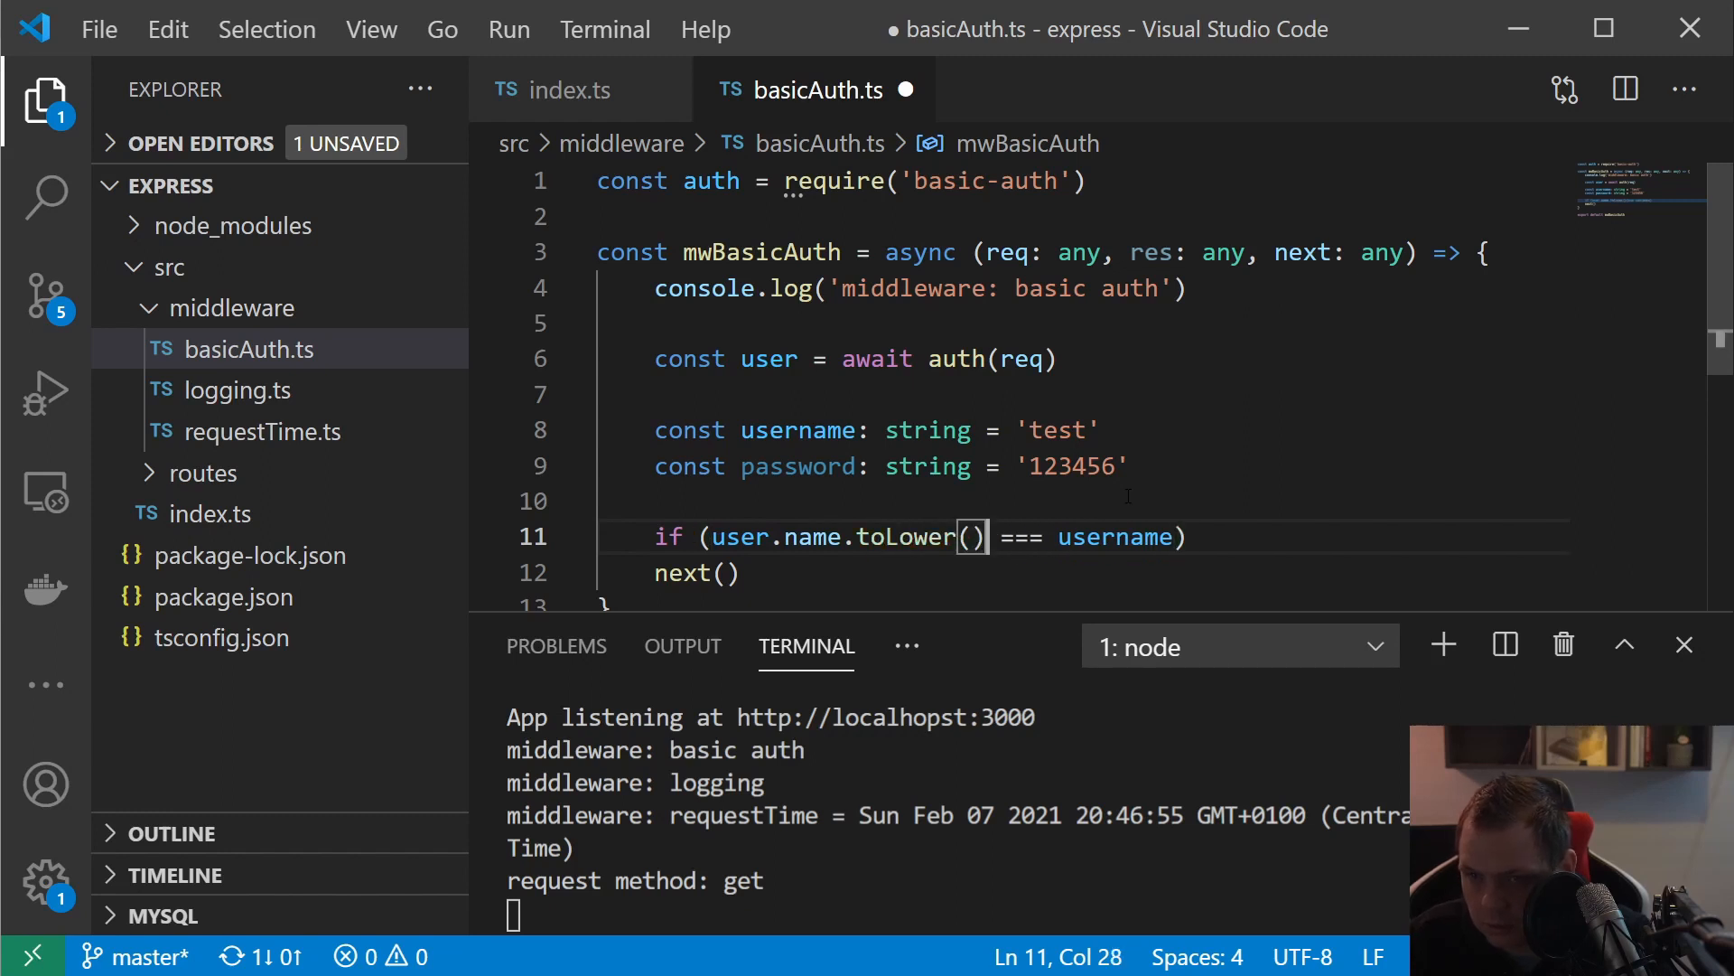
text(.)
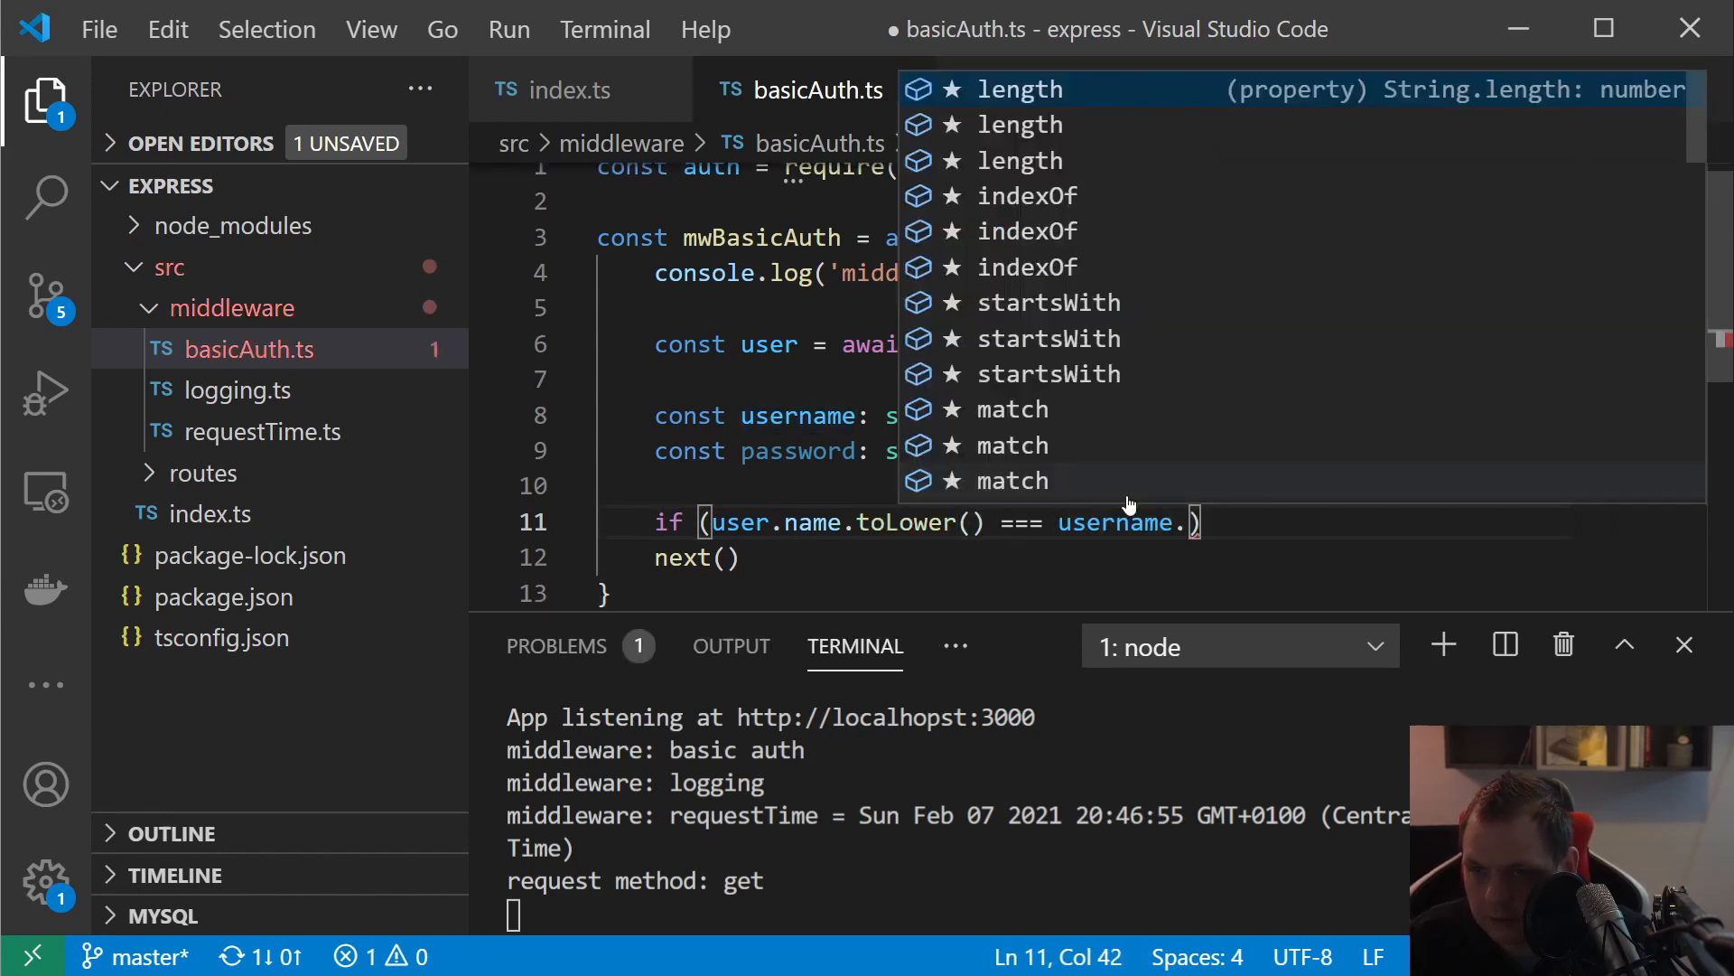
text(toLowerCase())
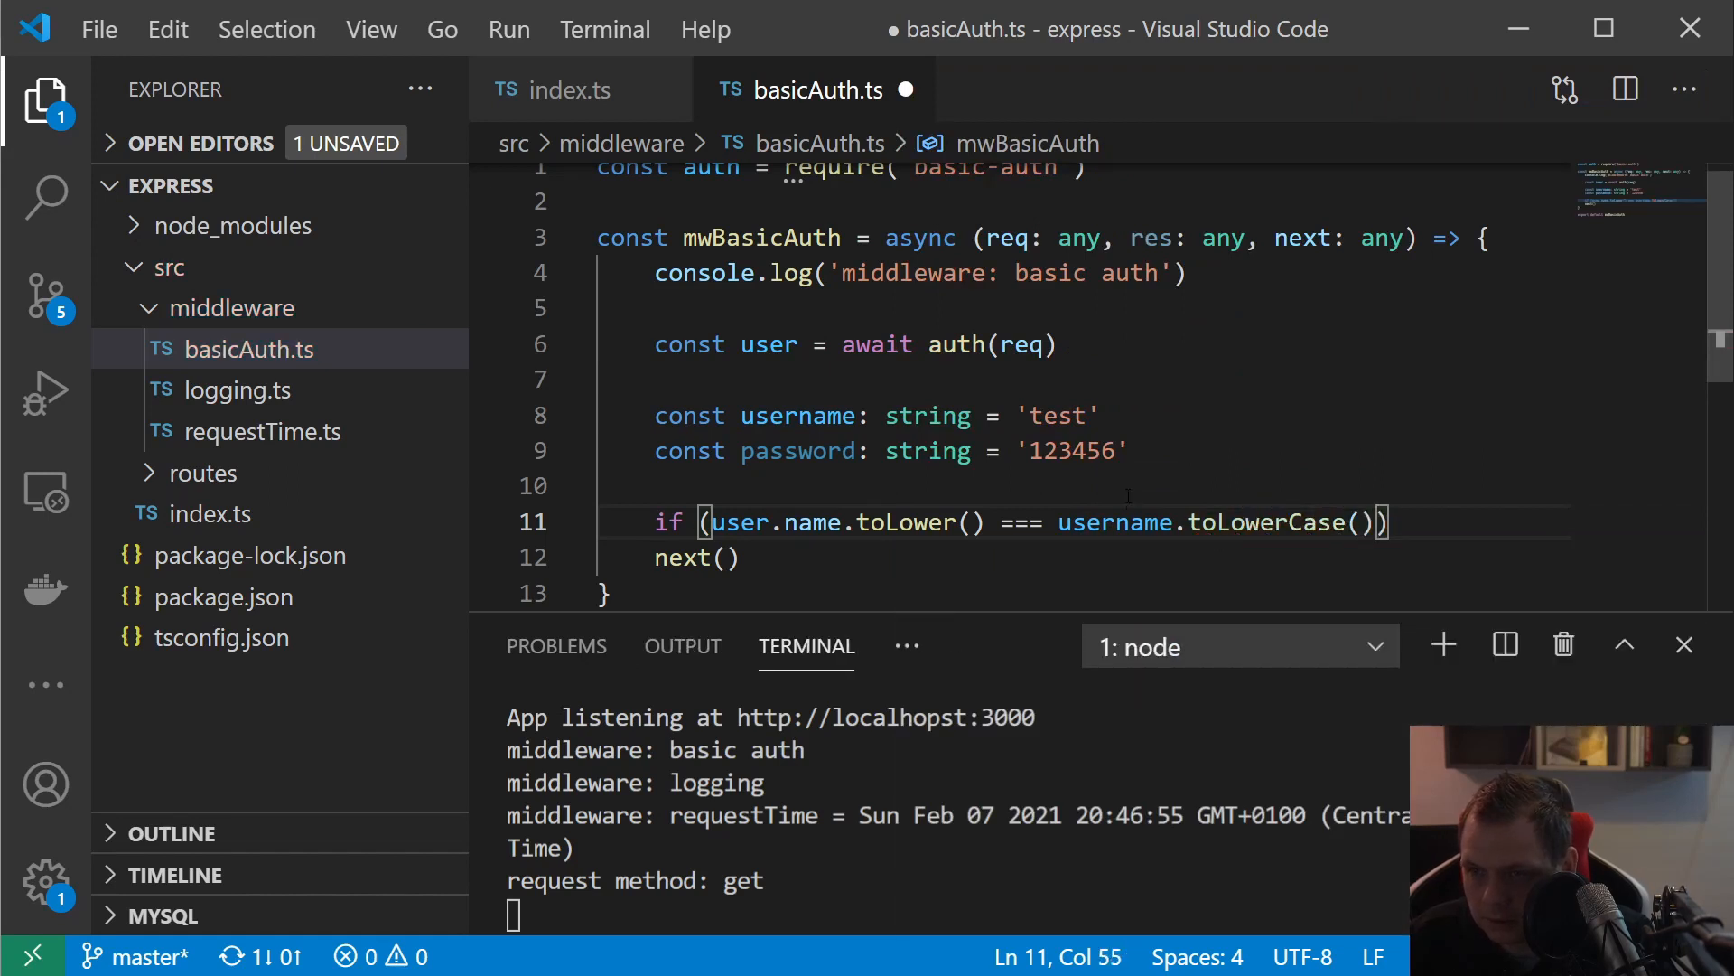
double_click(1265, 522)
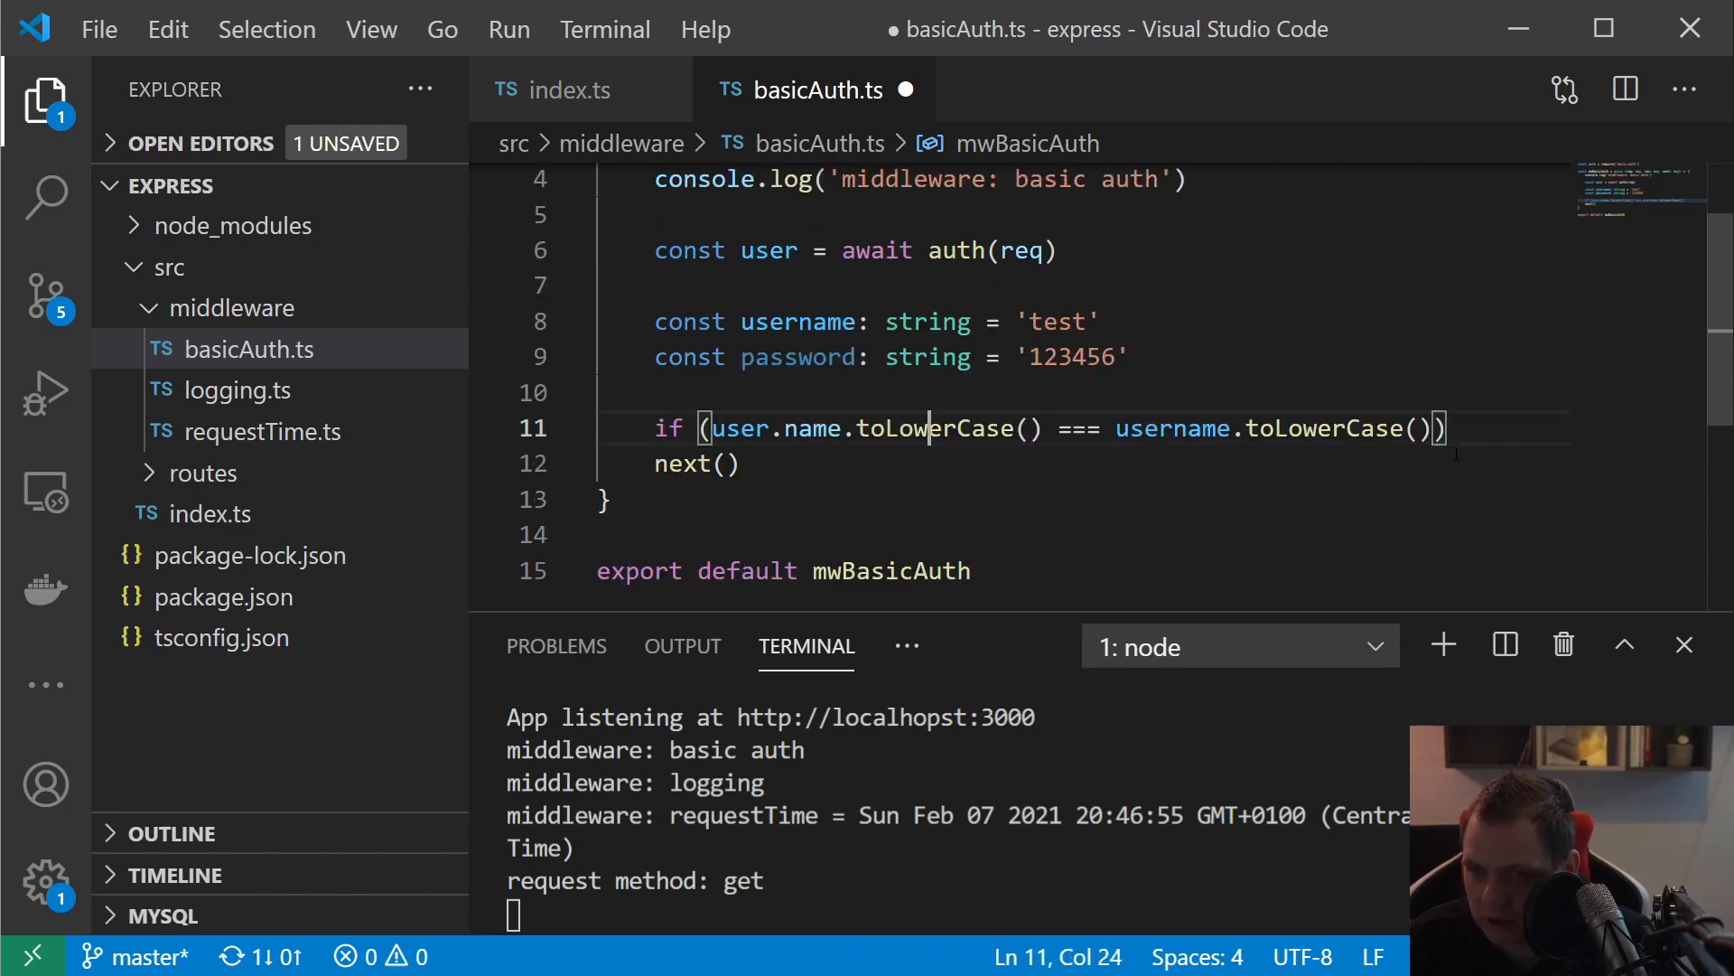
Step: Extend the condition with an && check on user.pass
text(" ")
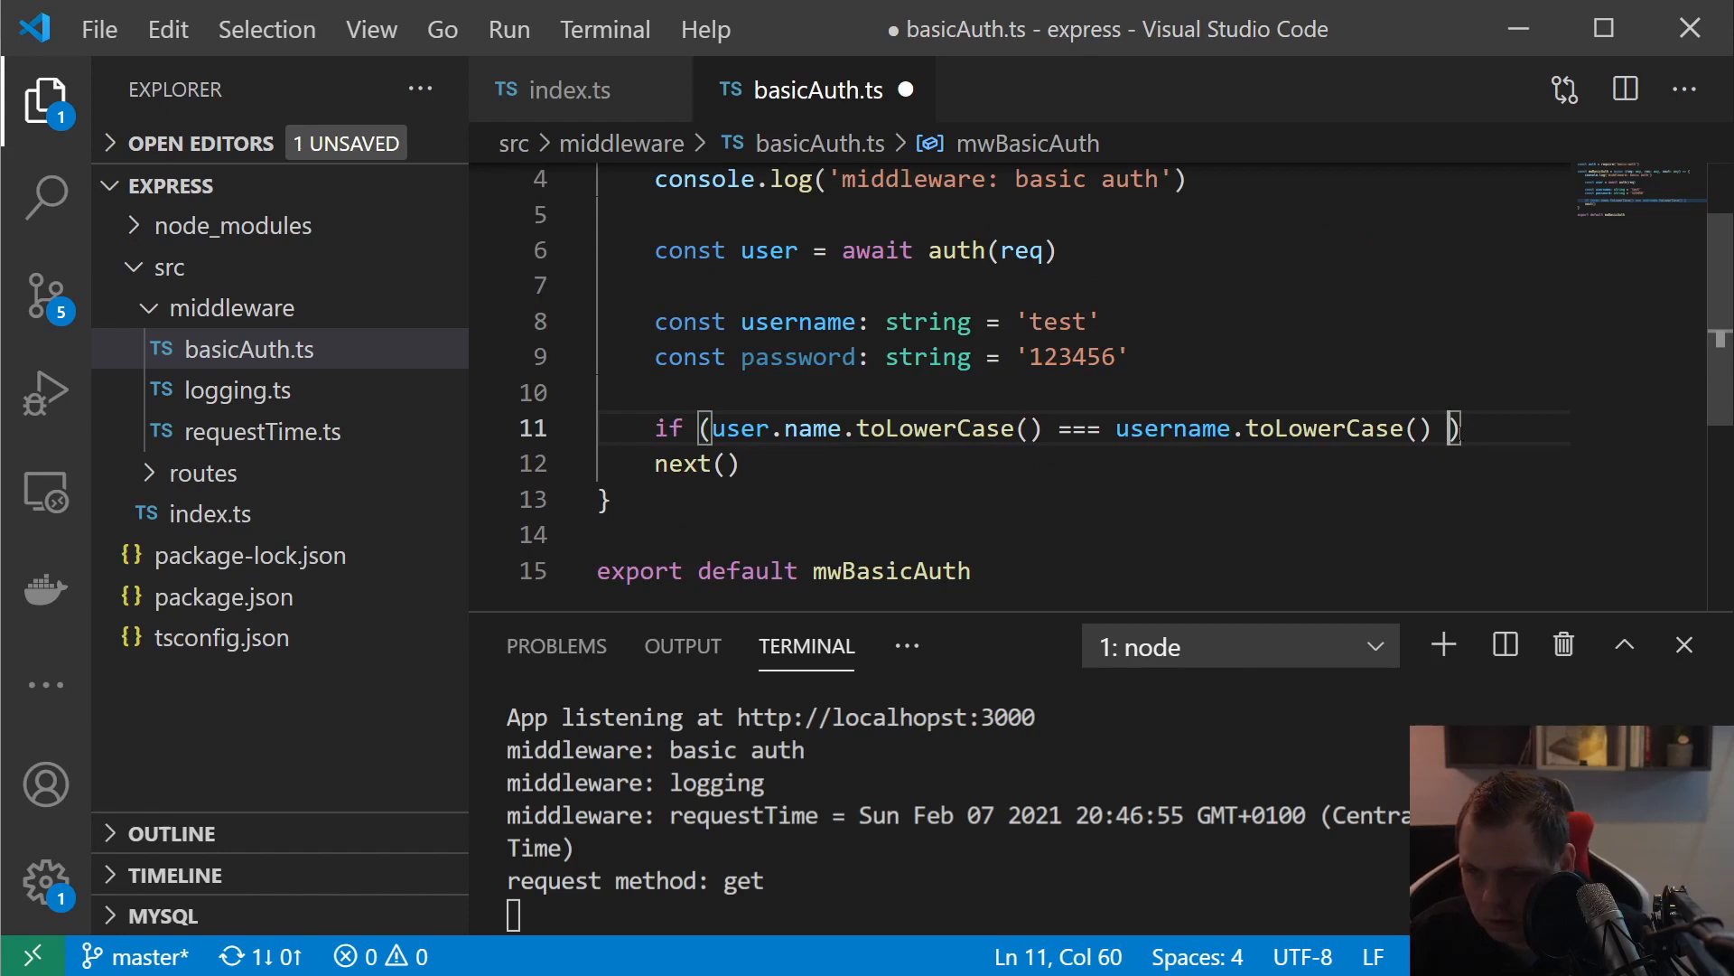
text(&&)
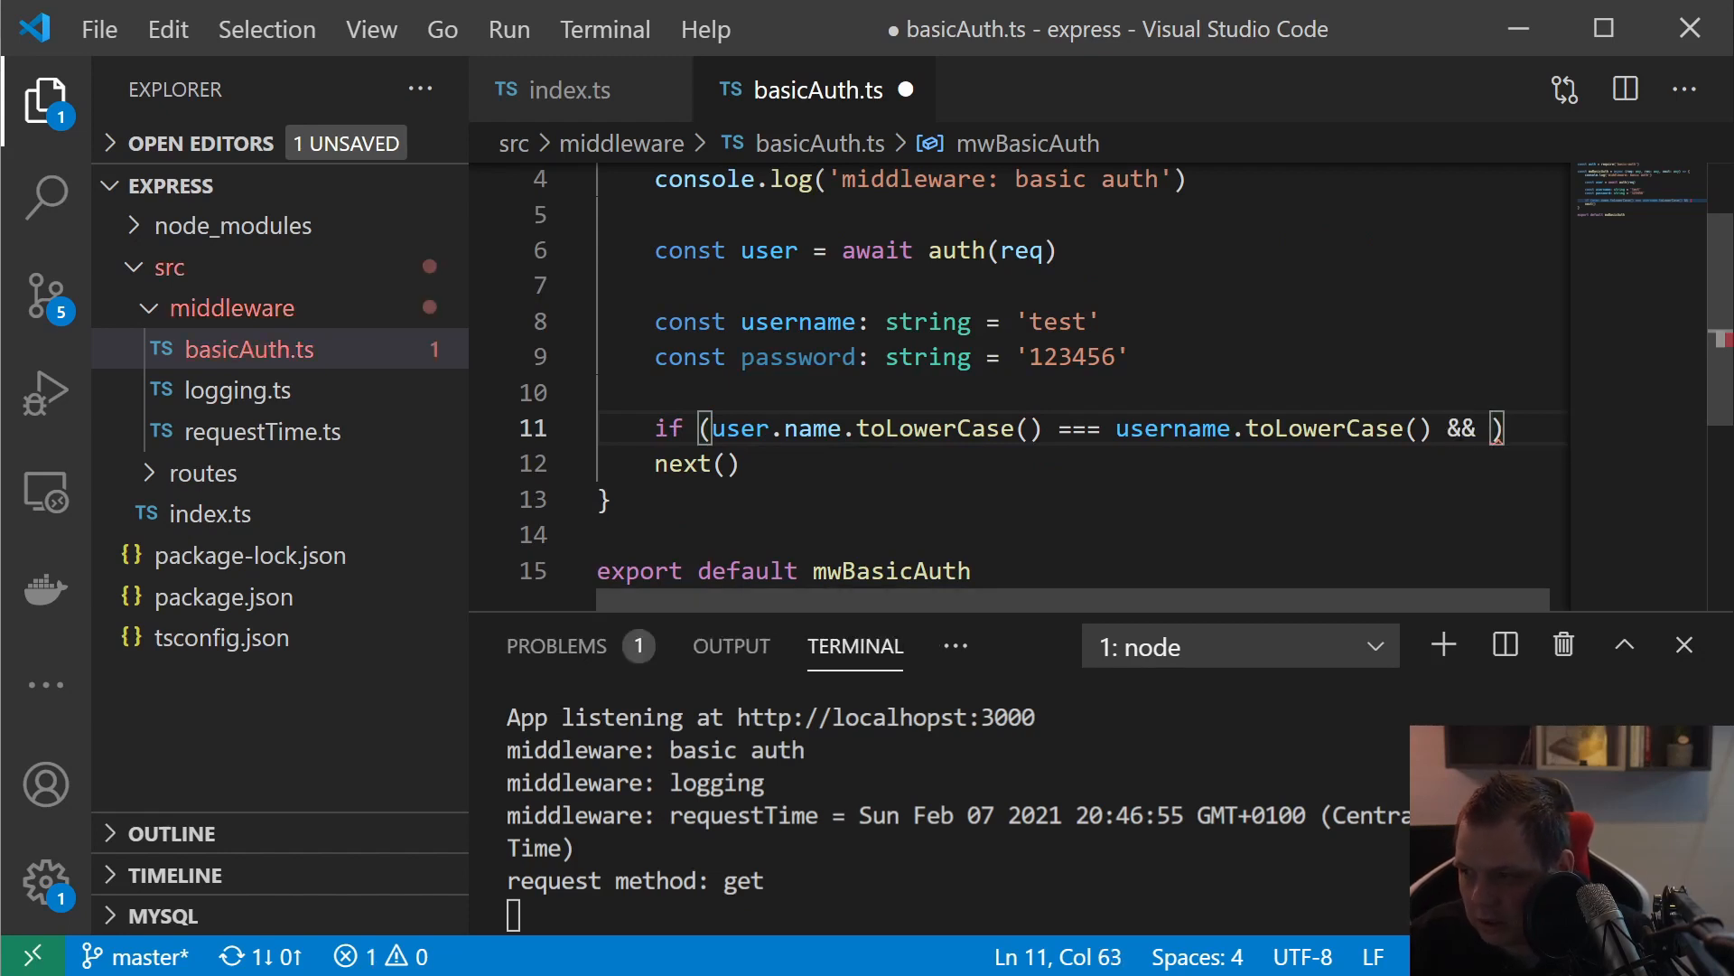
text(user.pass)
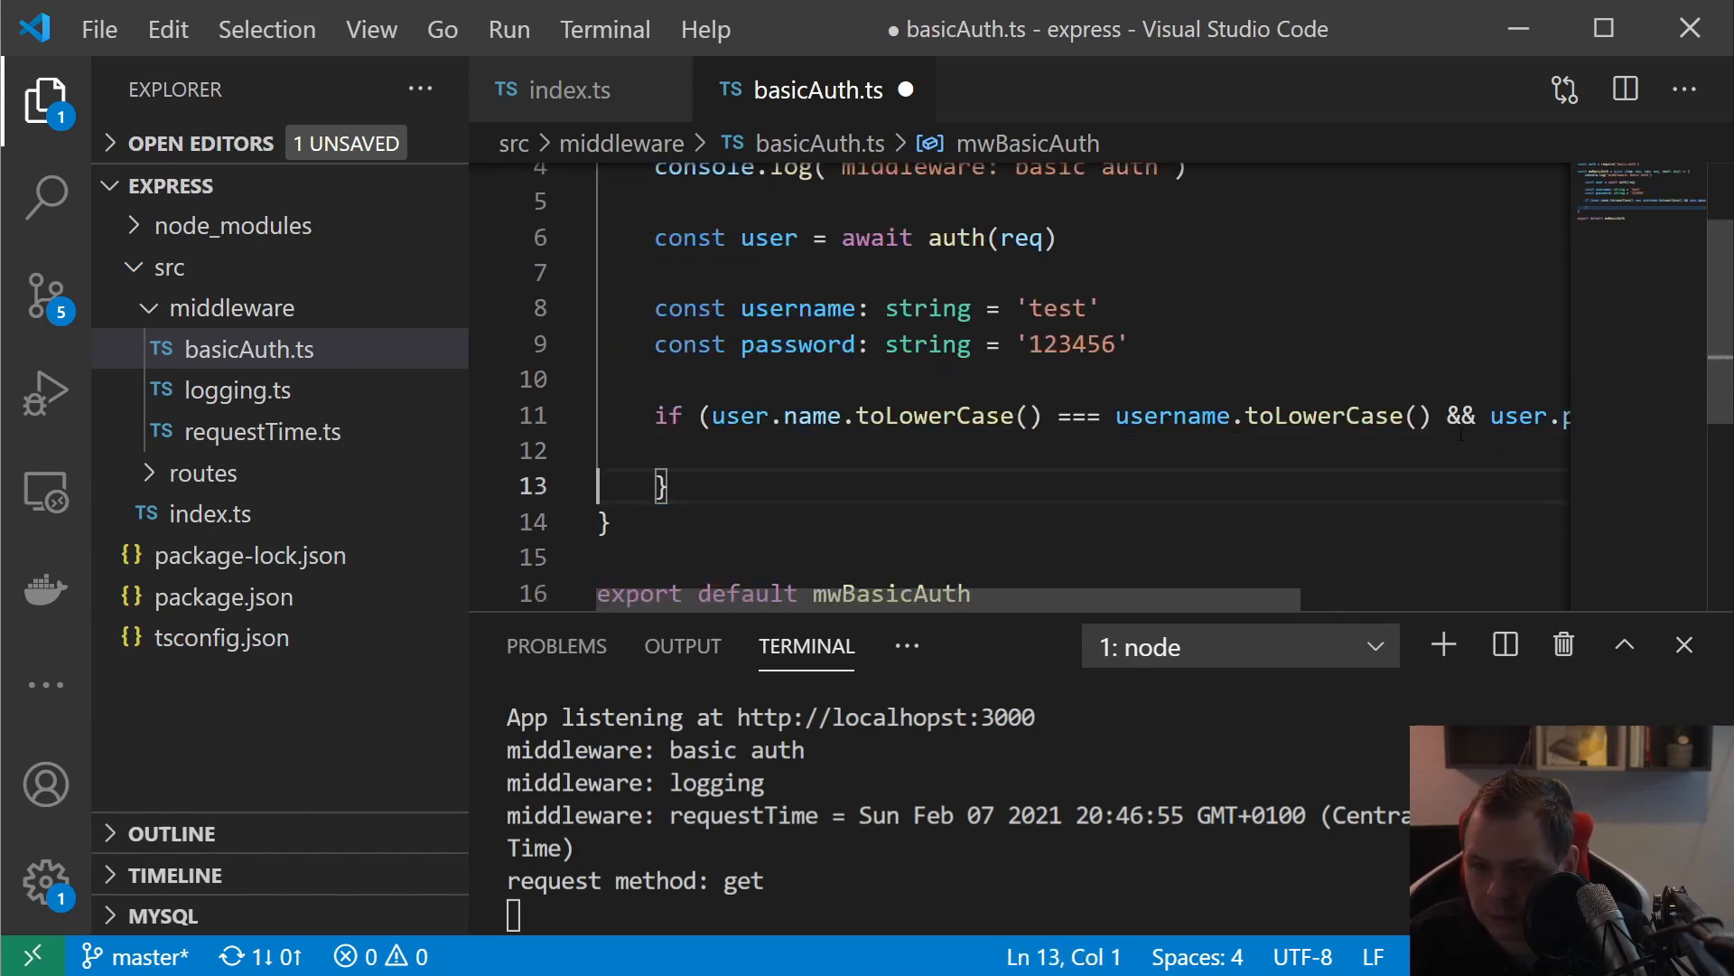
Step: Call next() on success, else set res.statusCode = 401 and res.end('Access Denied')
text(next())
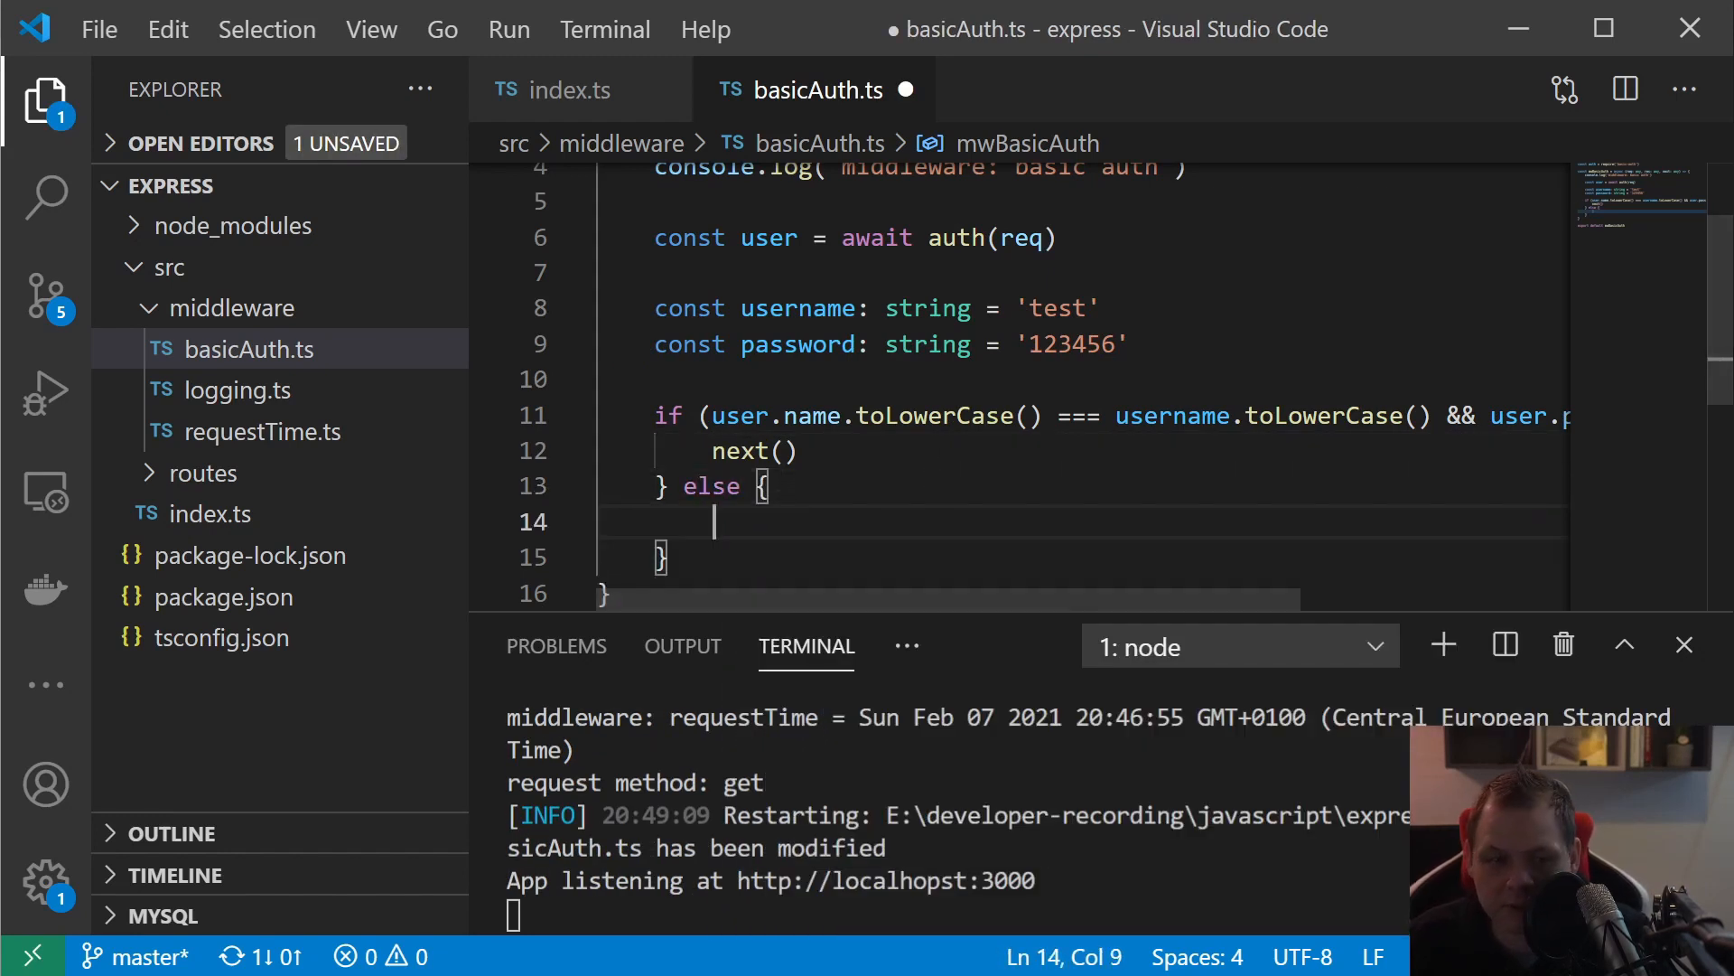
text(res.)
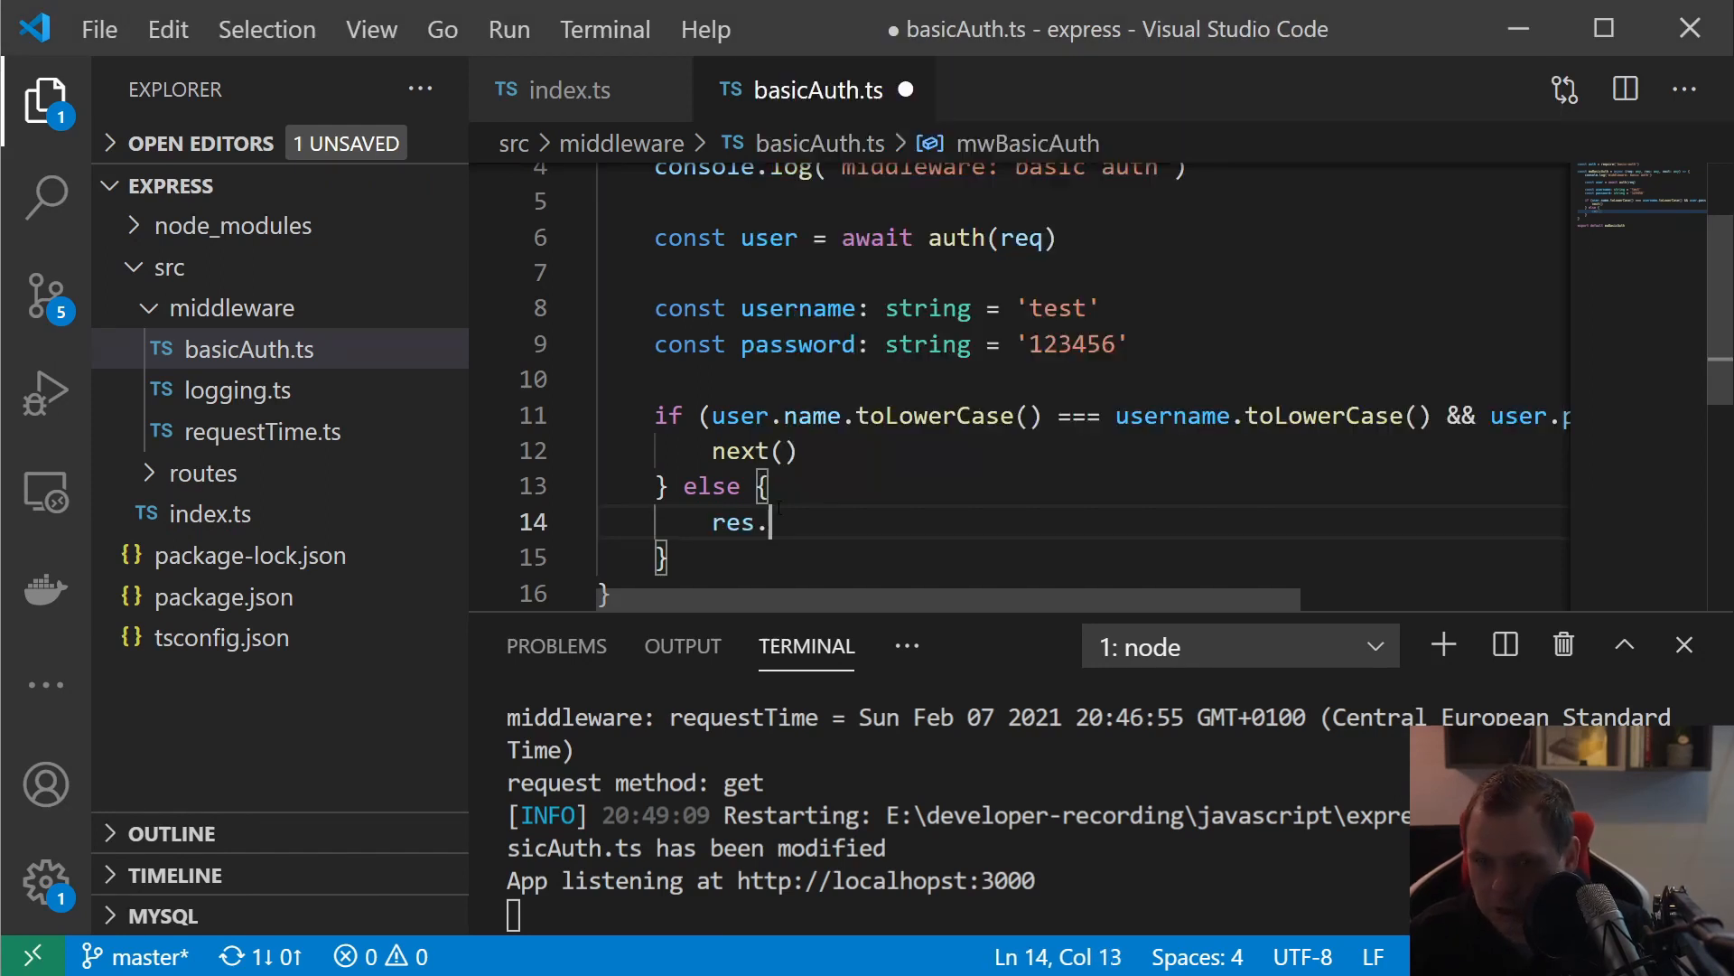
text(status)
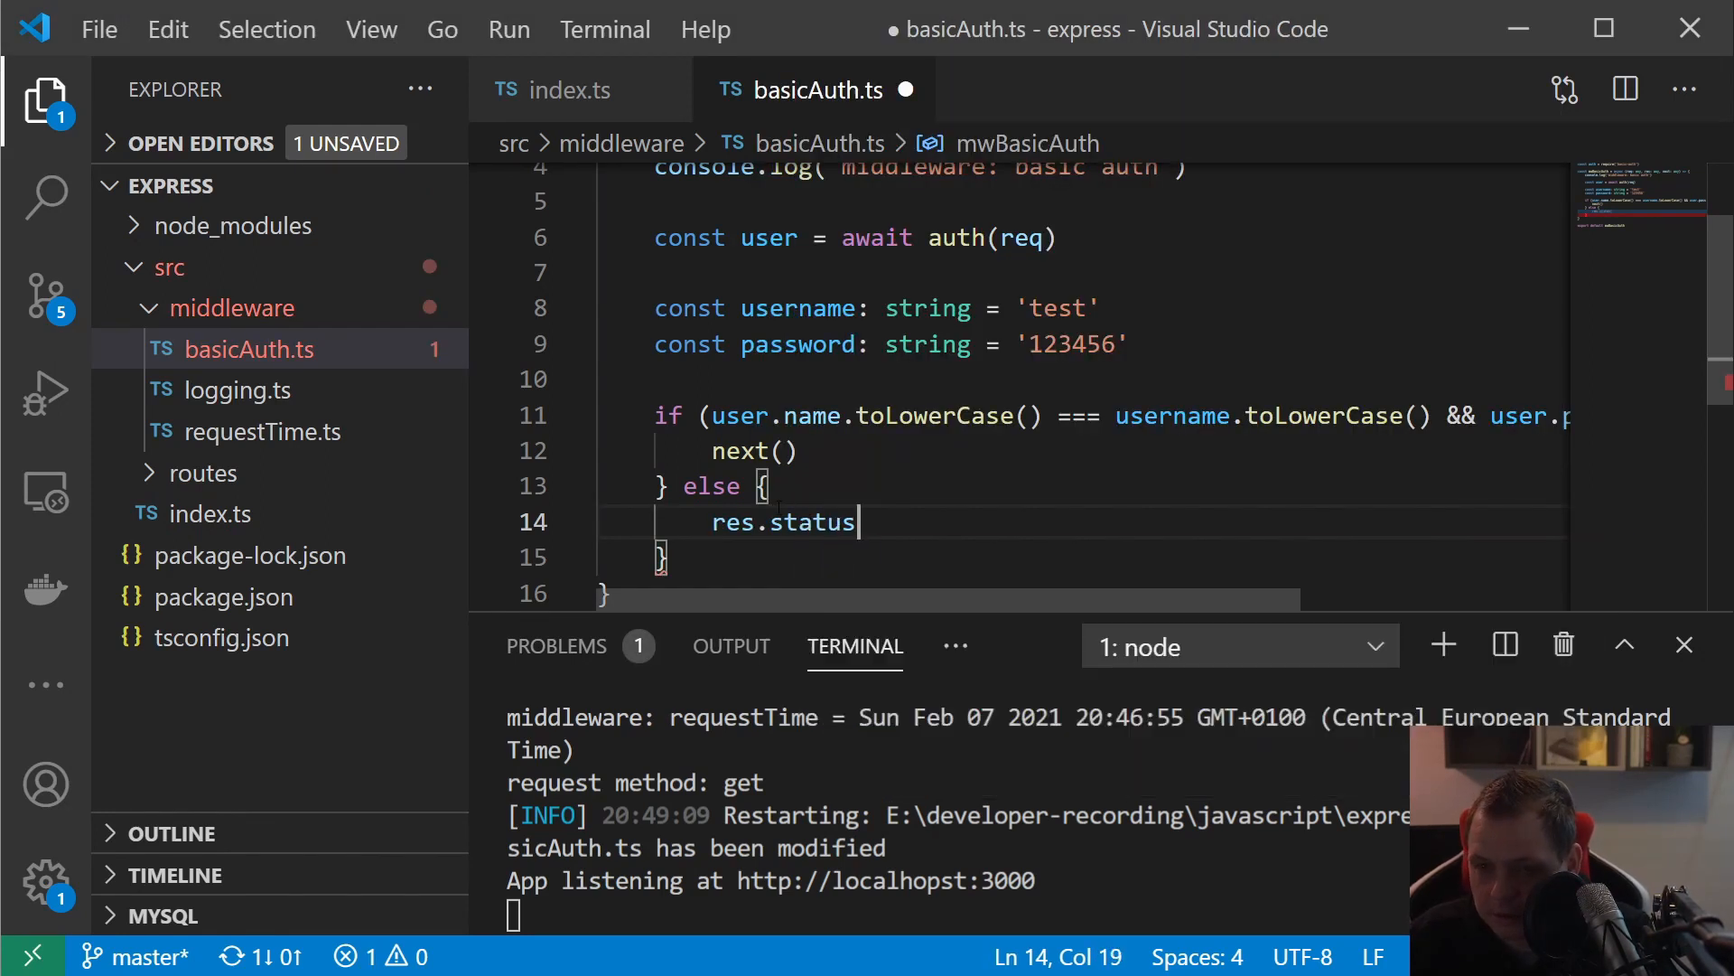
text(Code = 401)
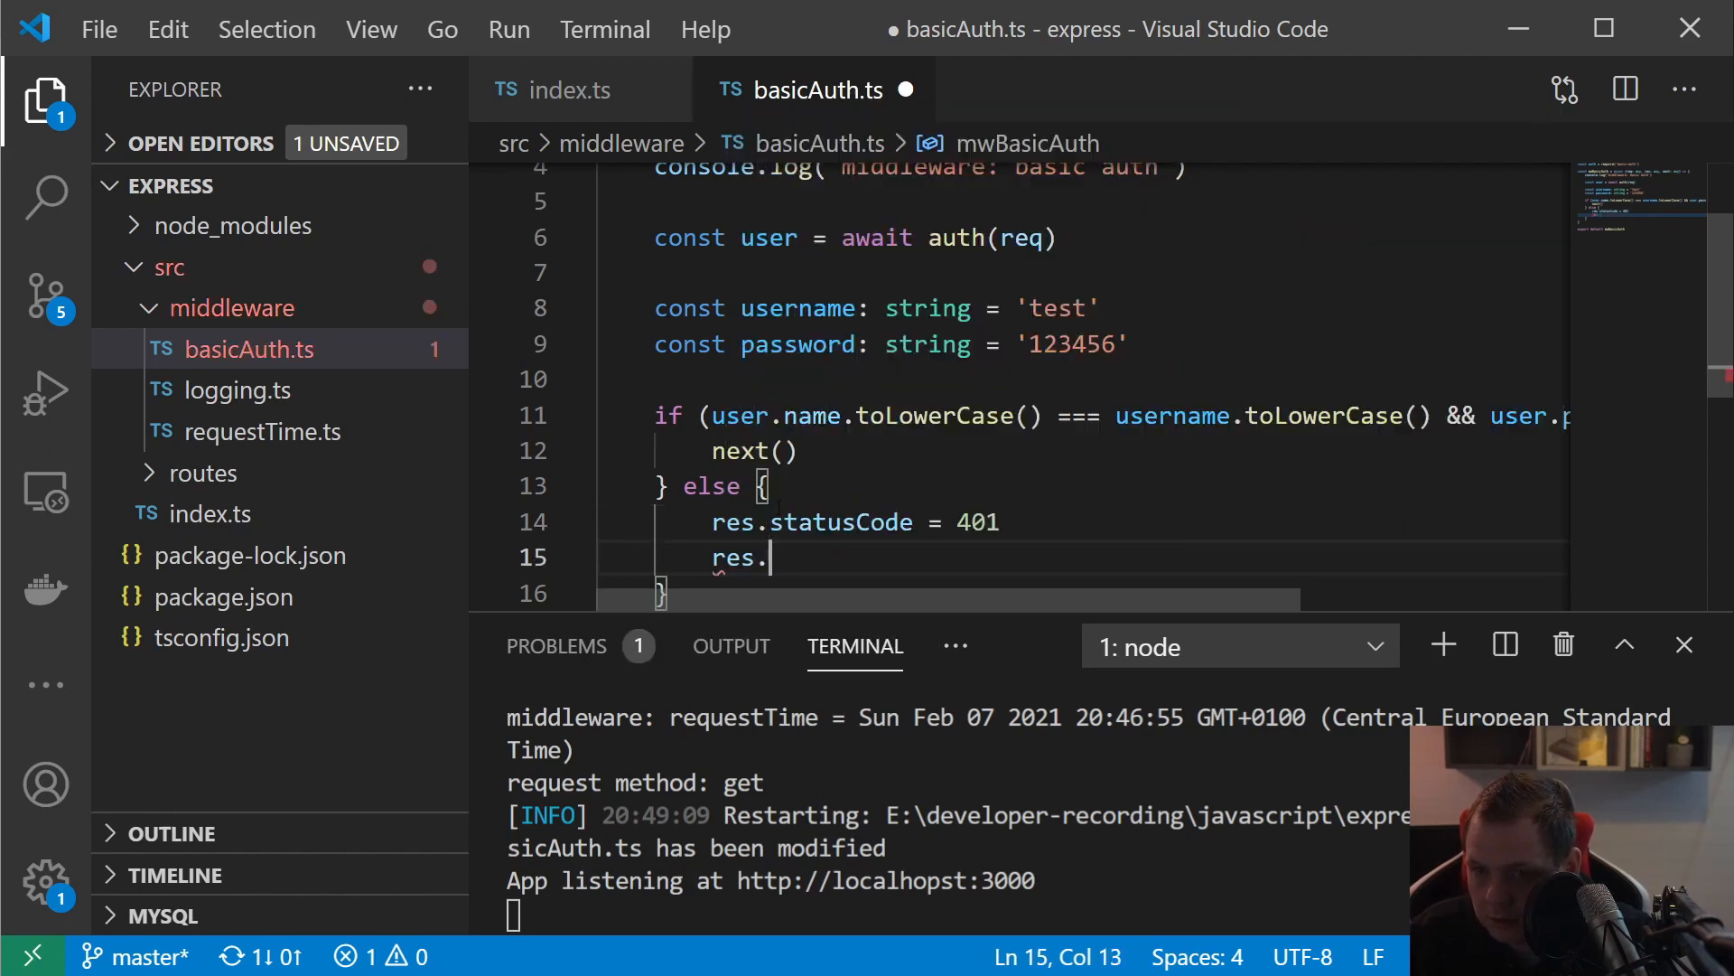
text(end(''))
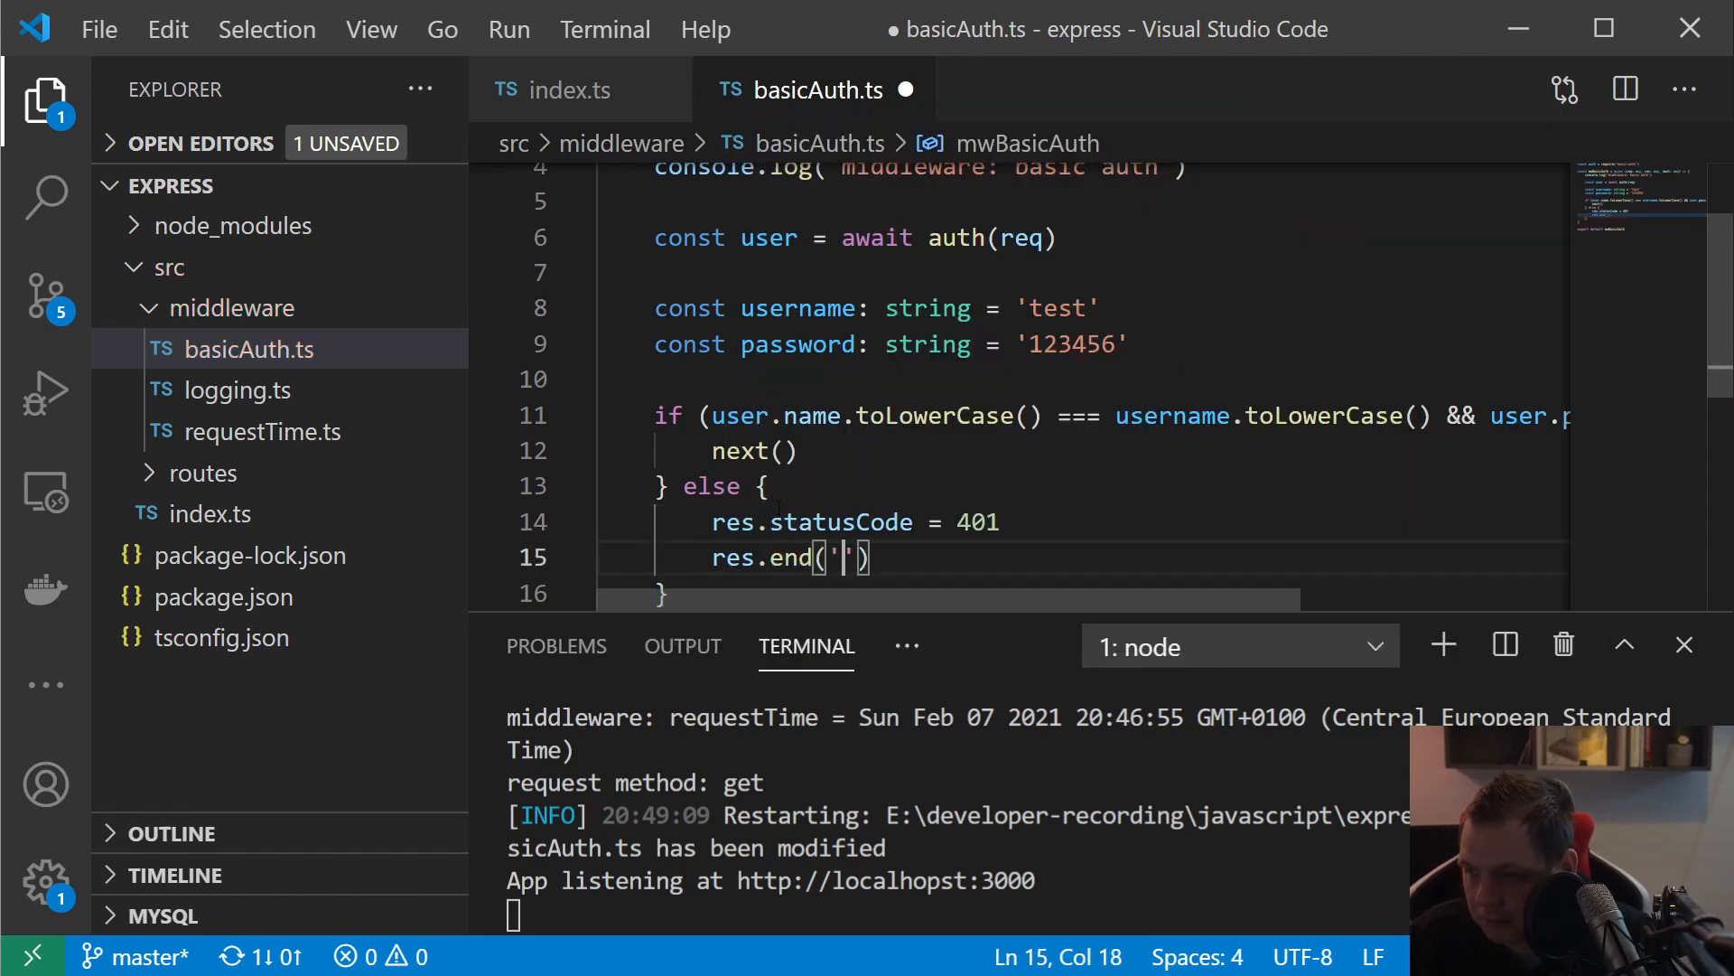
text(Access D)
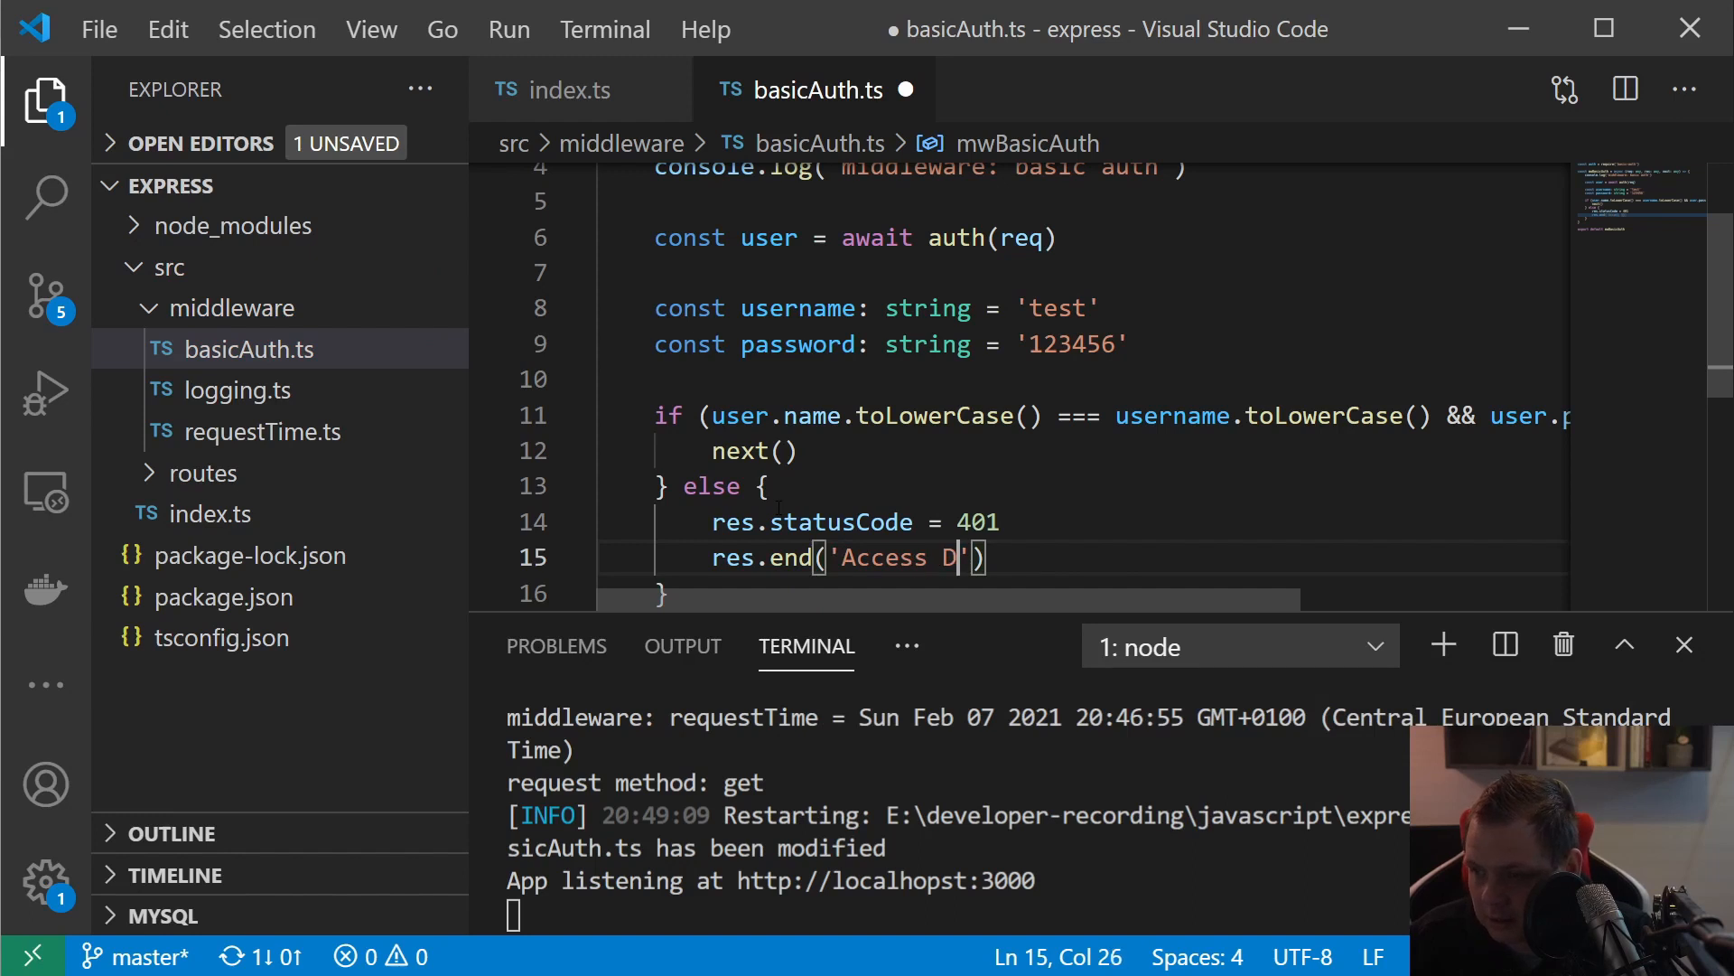
text(enied)
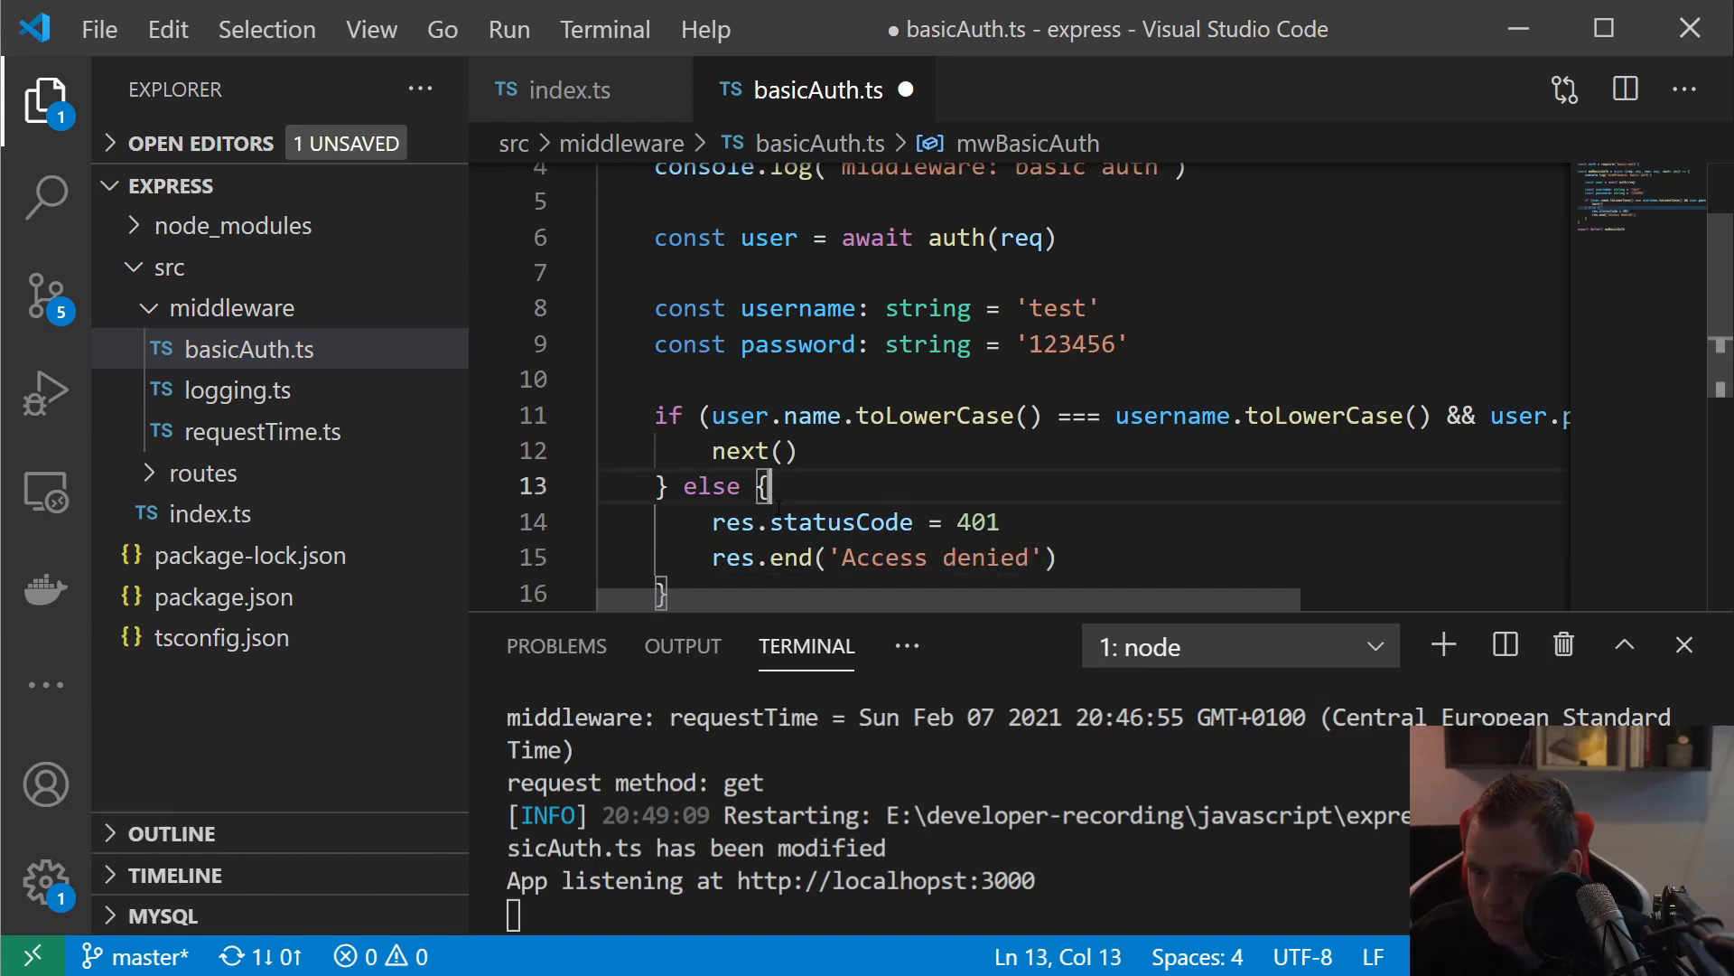
Step: Log 'Basic Auth: success' and 'Basic Auth: failure' messages with console.log
text(console)
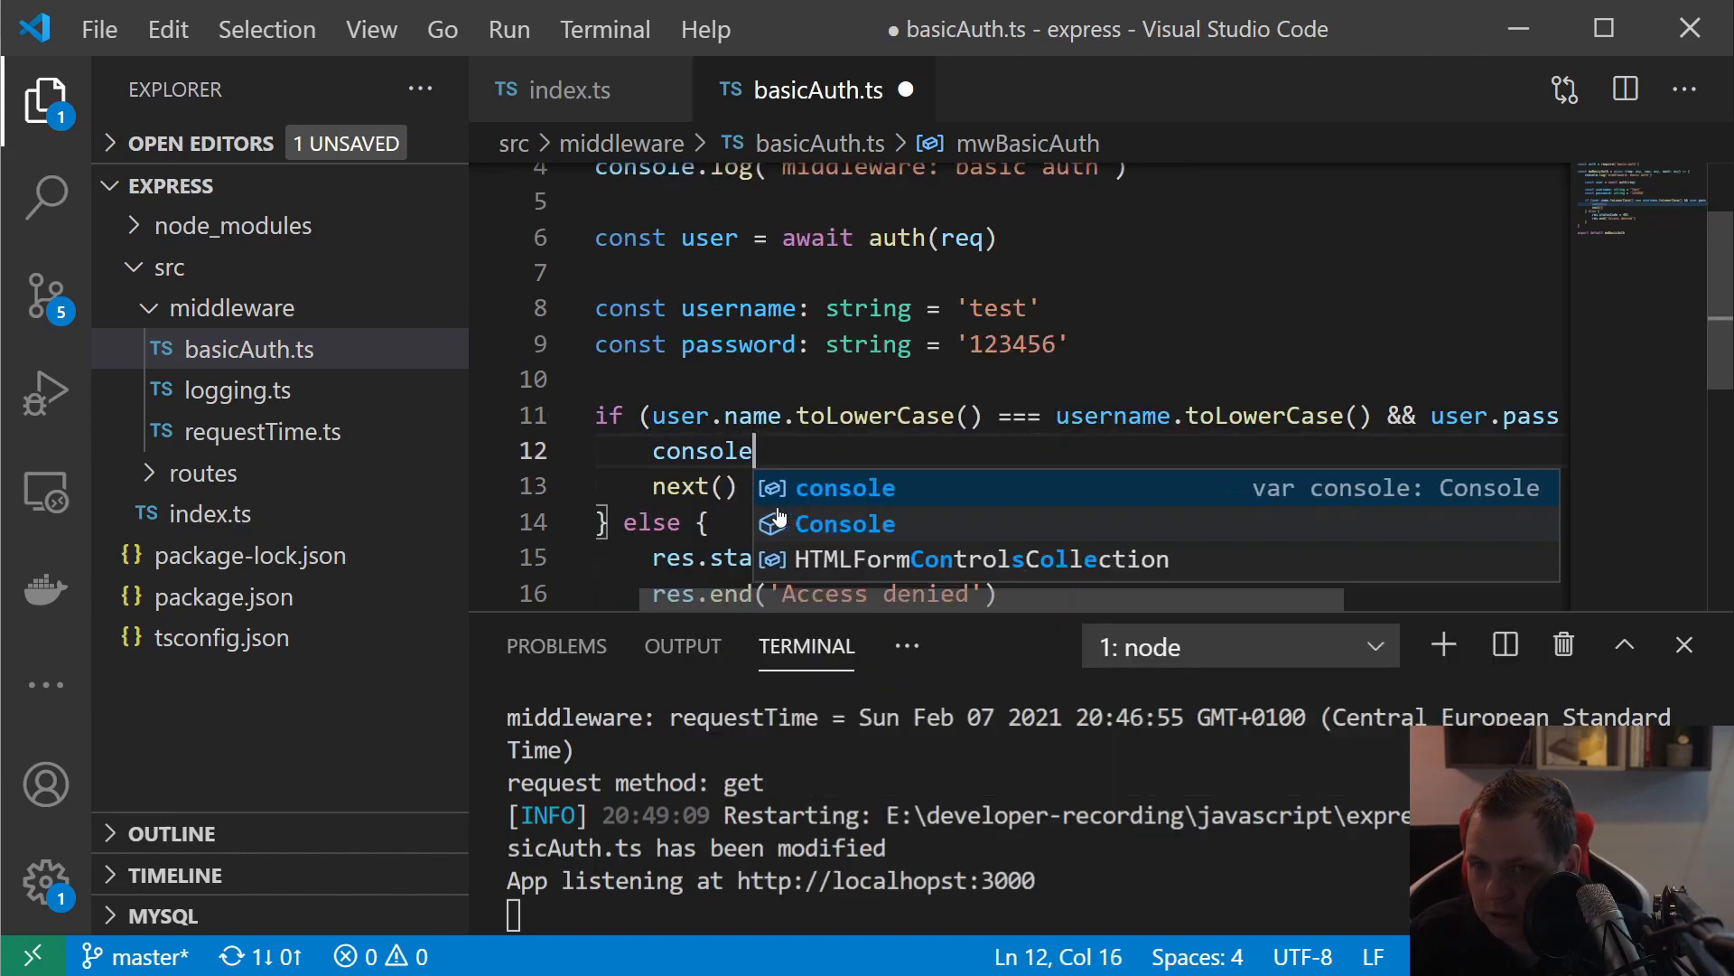
text(.log('a')
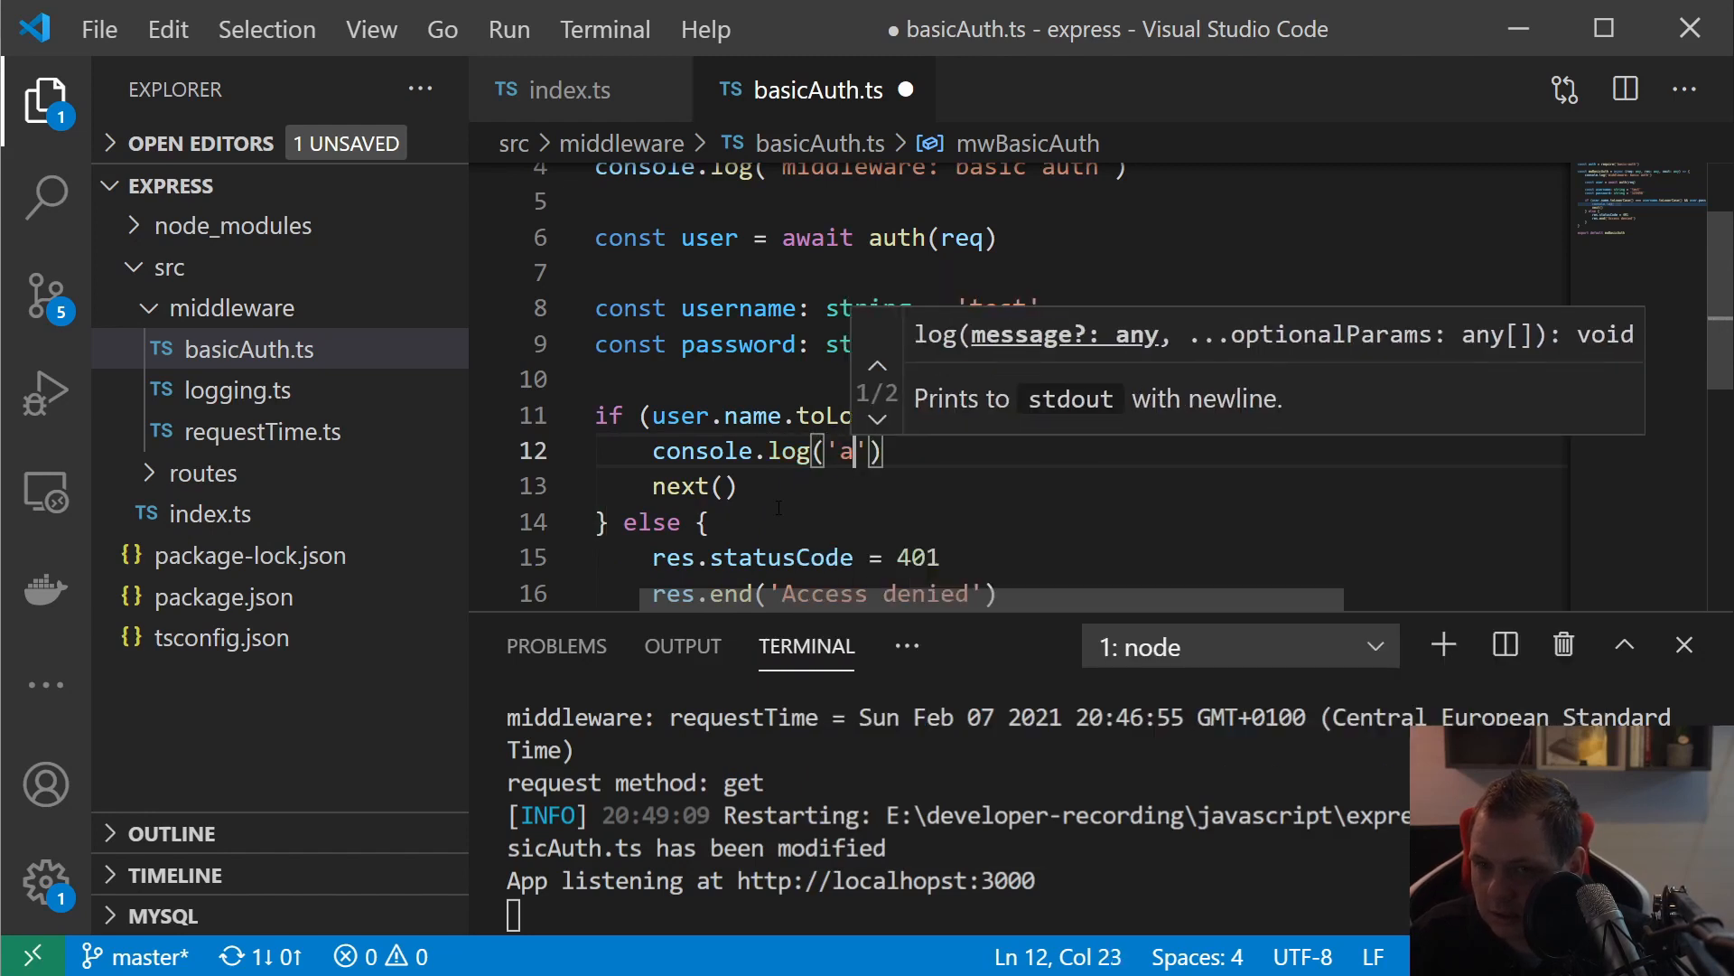
text(Basic Auth: success)
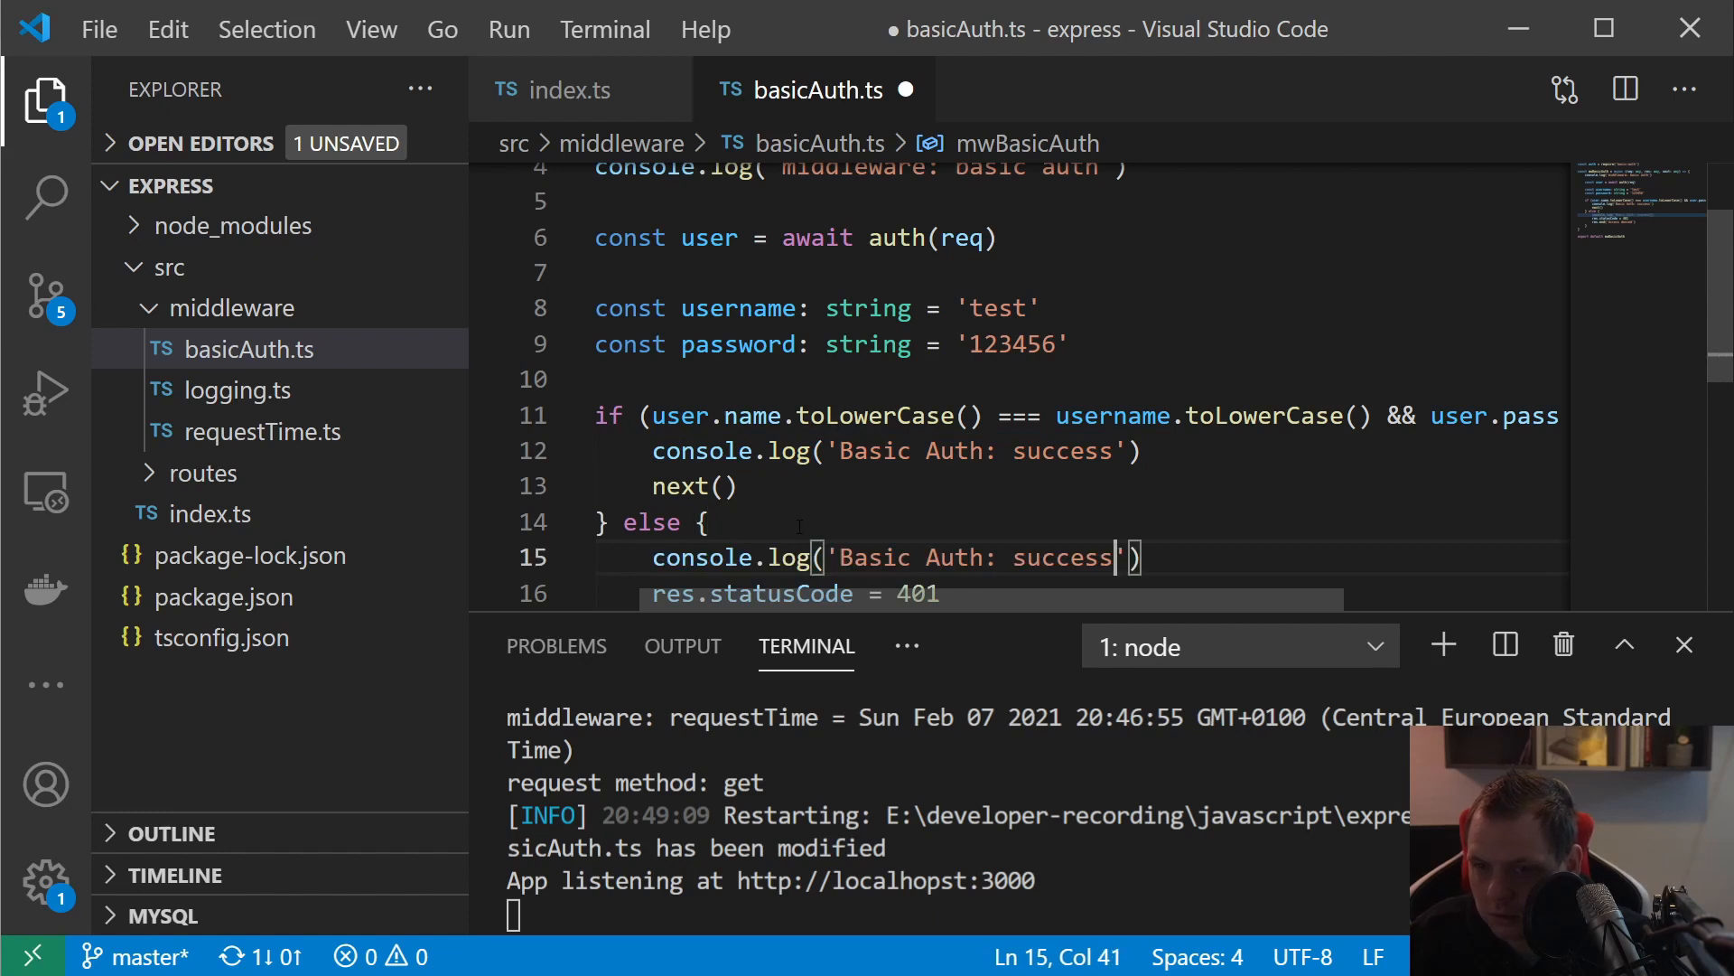
text(failure)
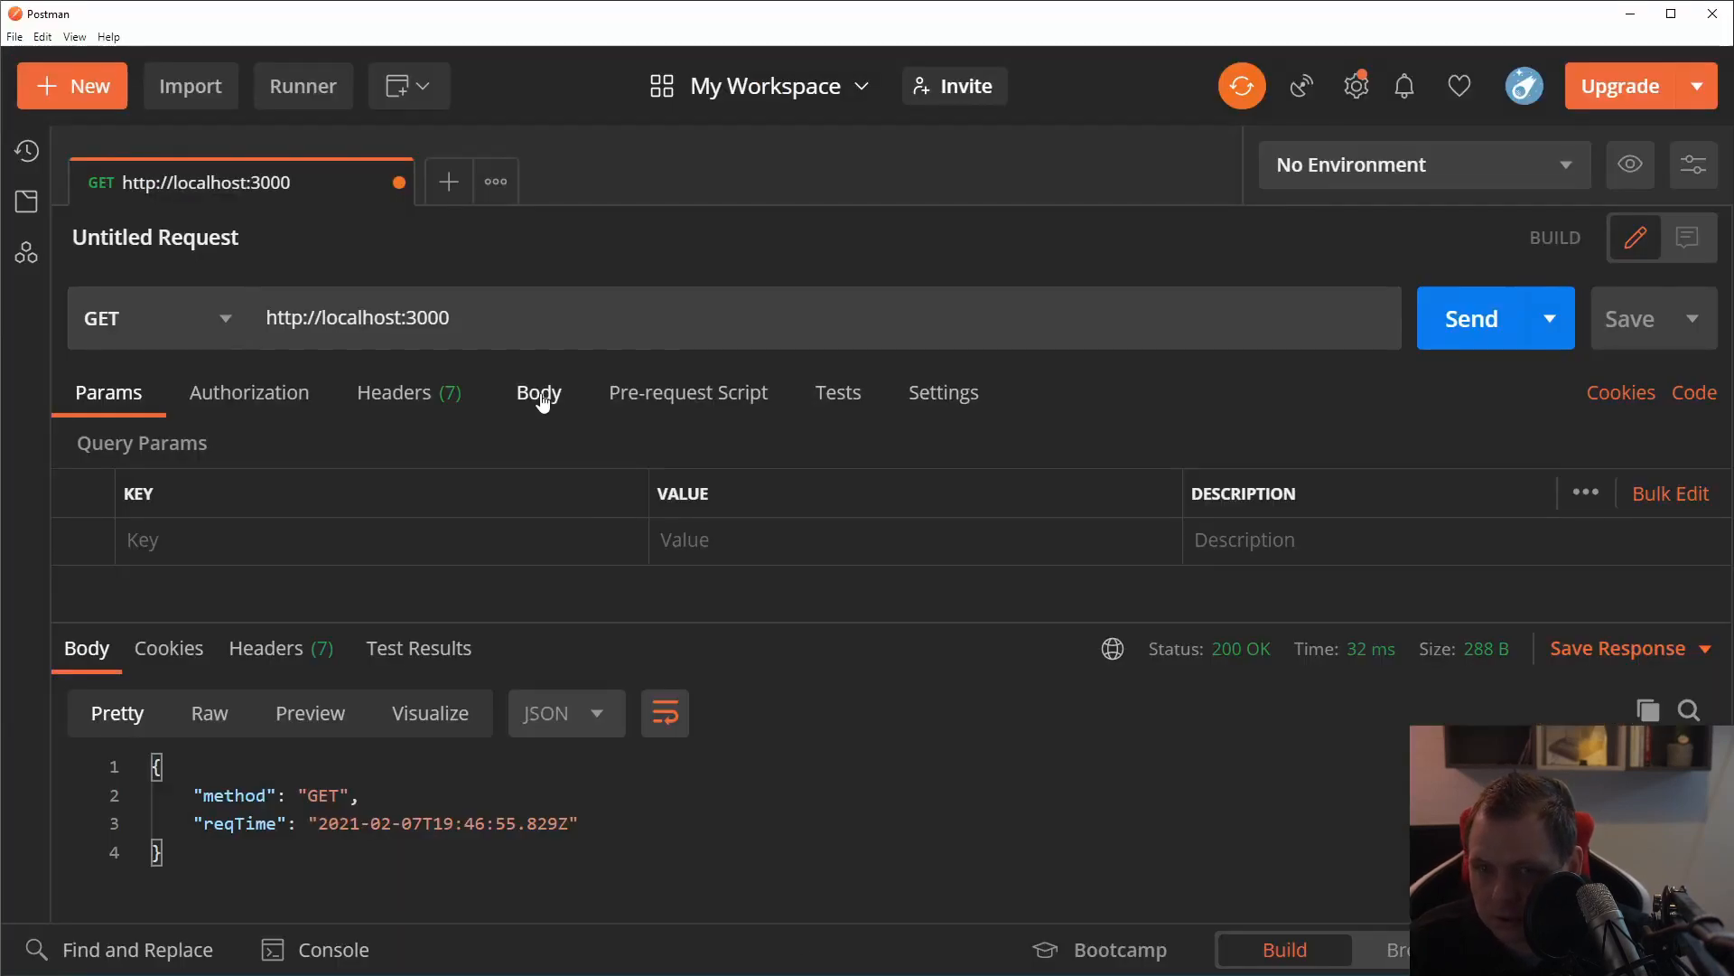
Step: Show the request's Authorization settings in Postman and browse the Type list
click(250, 392)
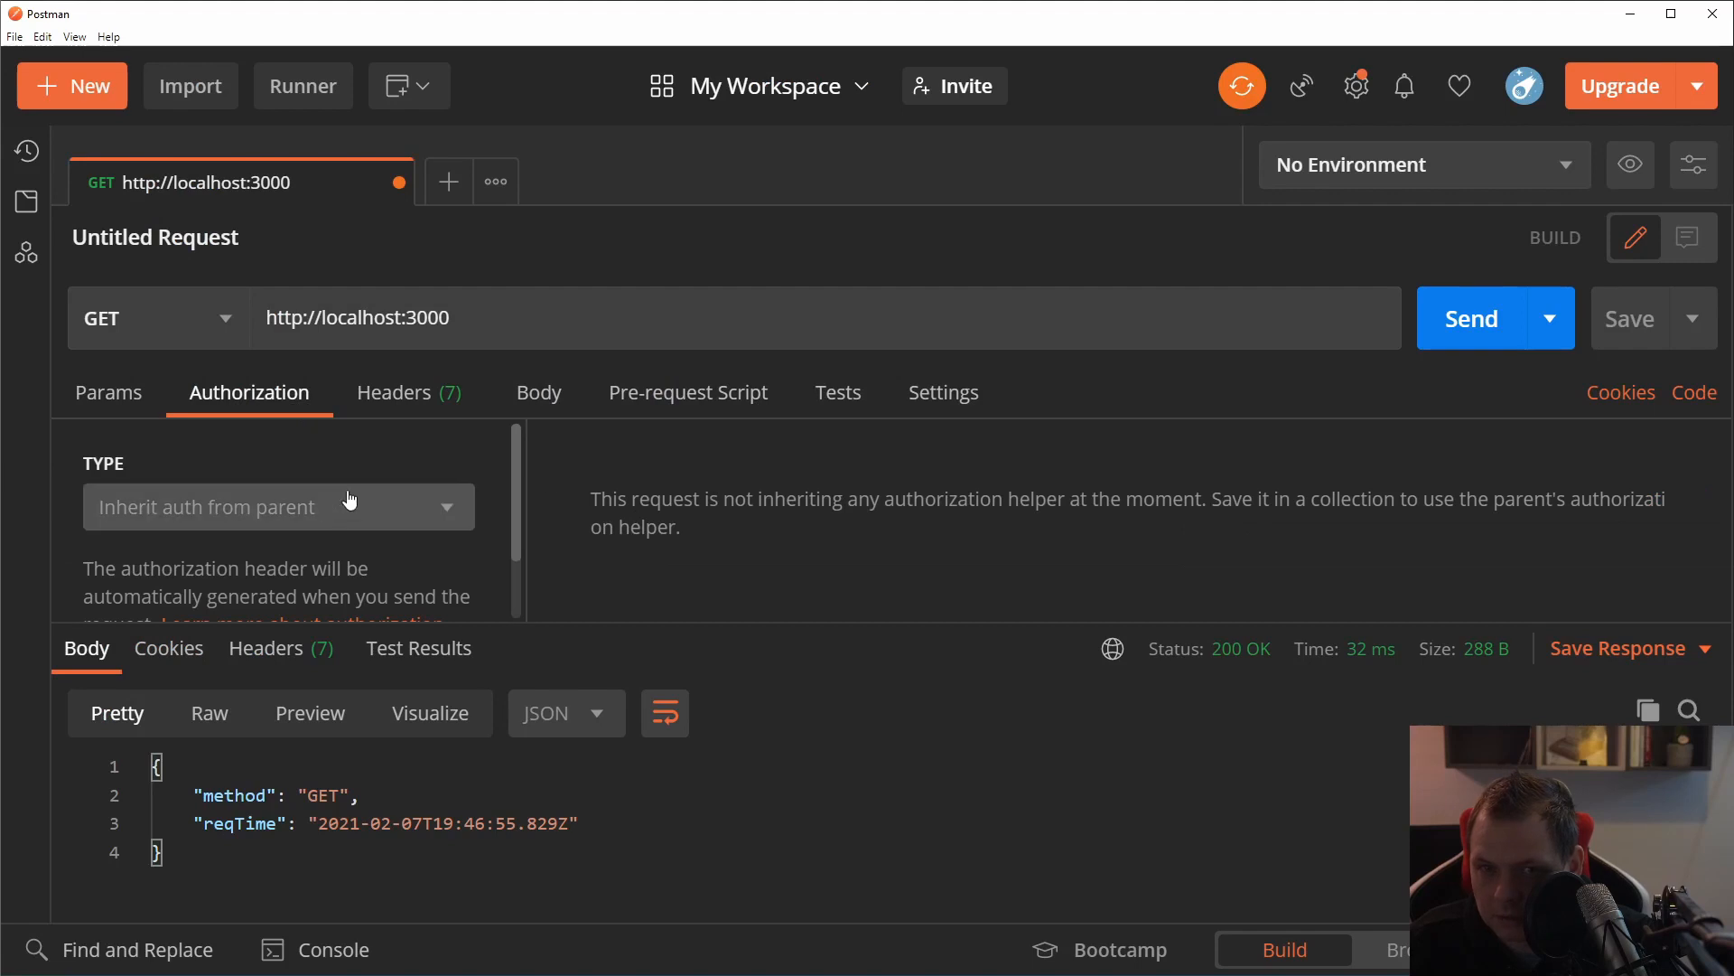
click(276, 506)
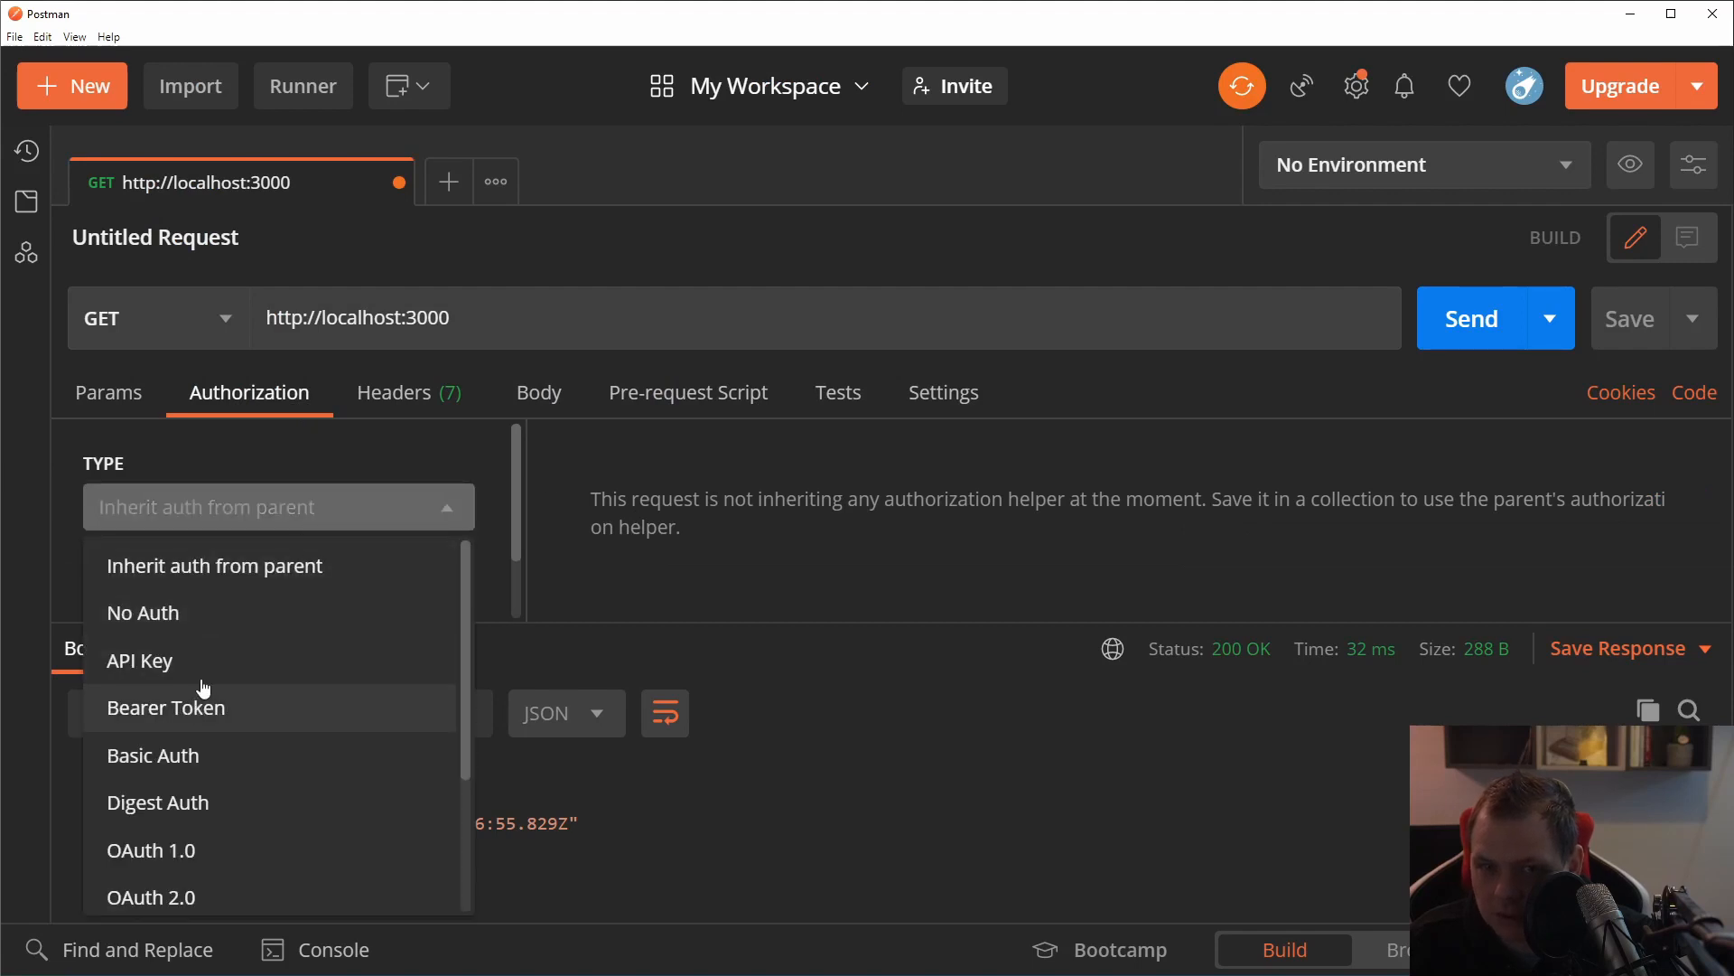
click(1471, 318)
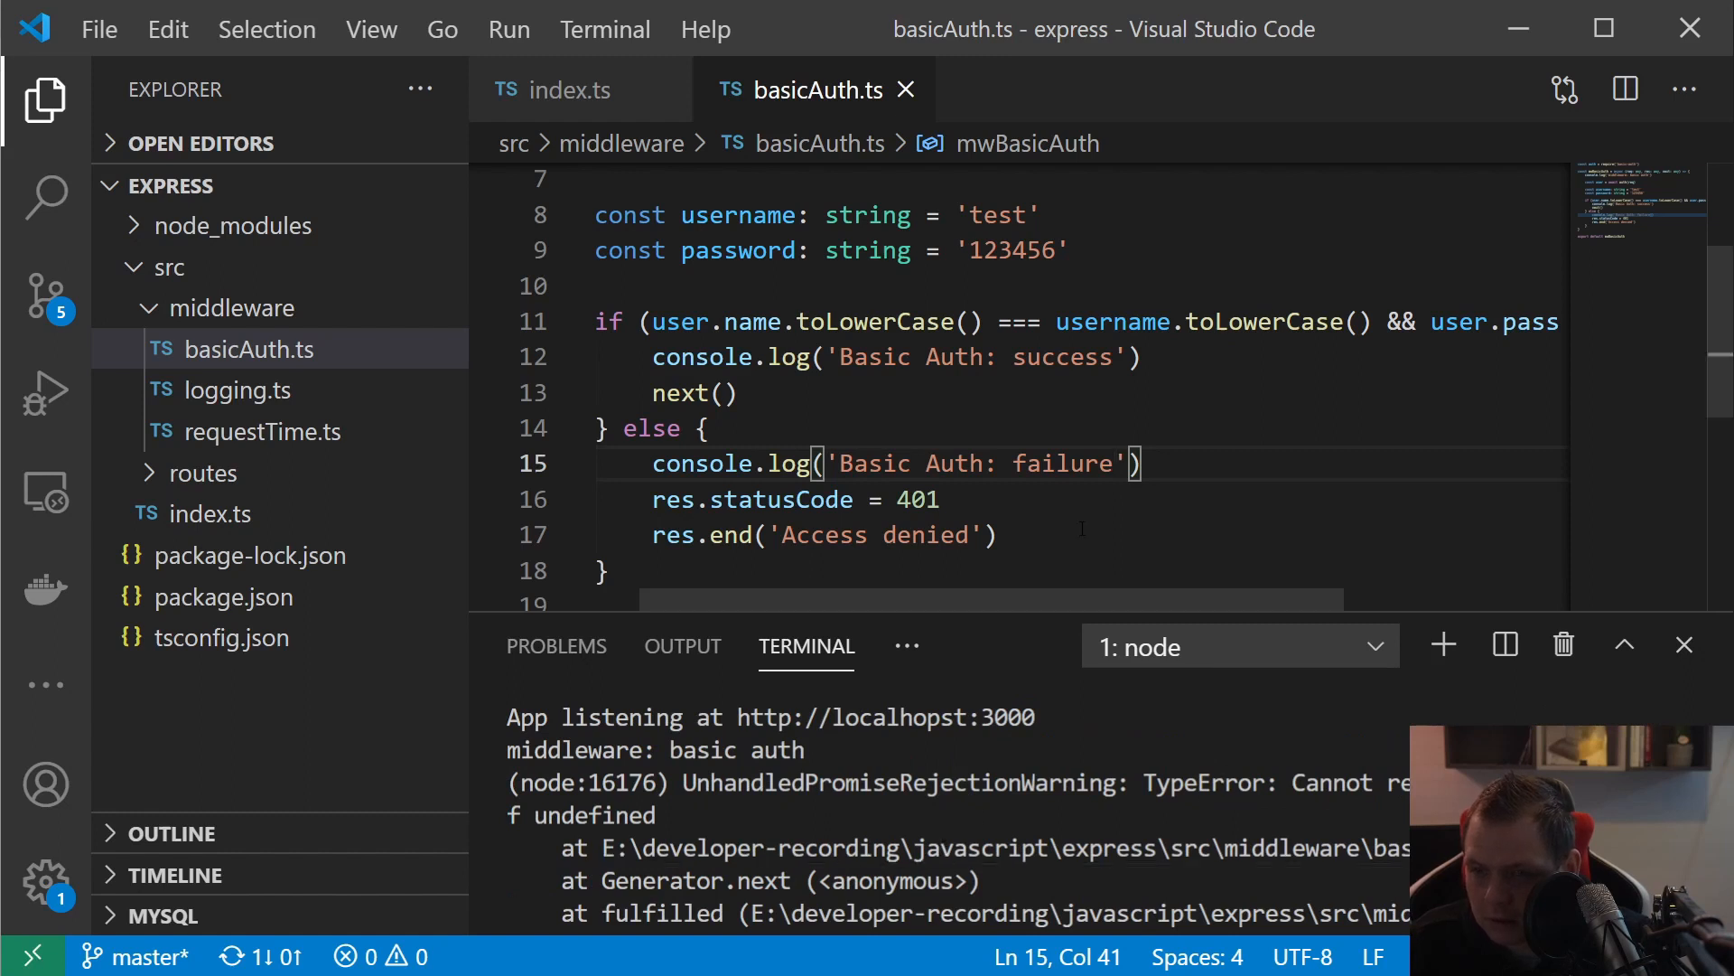
Step: Save basicAuth.ts so the dev server restarts with the new middleware
double_click(678, 322)
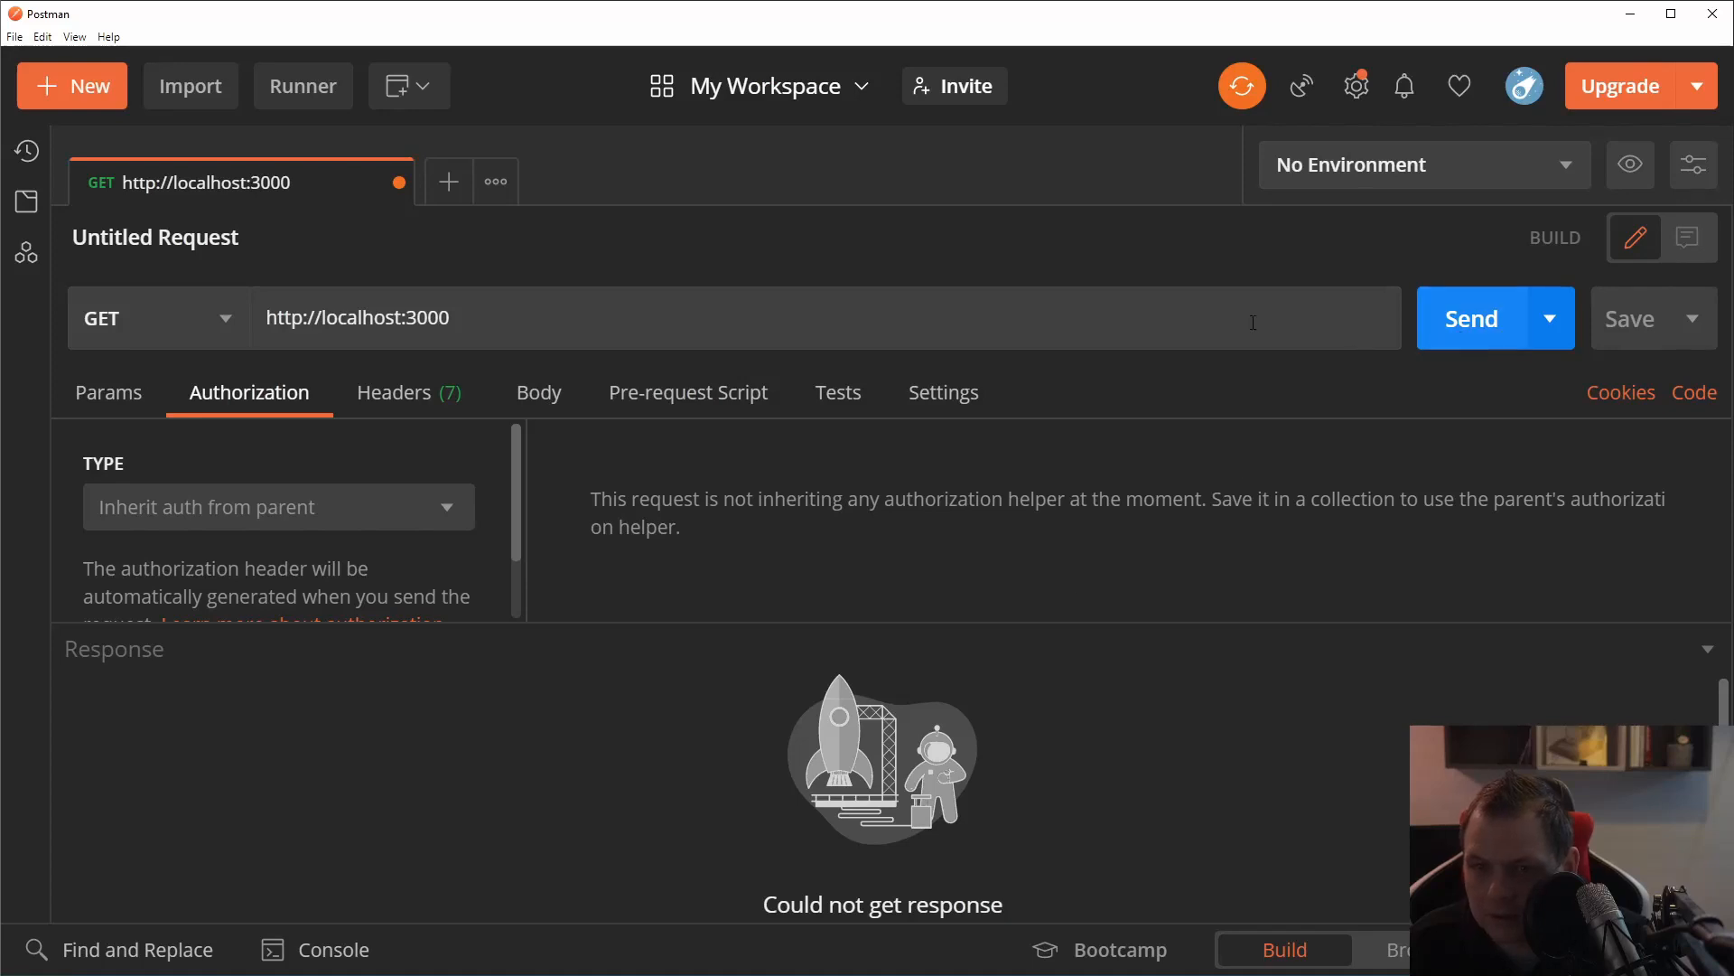
Step: Send the request with no credentials for 401 Access denied, then switch authorization to Basic Auth
click(1471, 318)
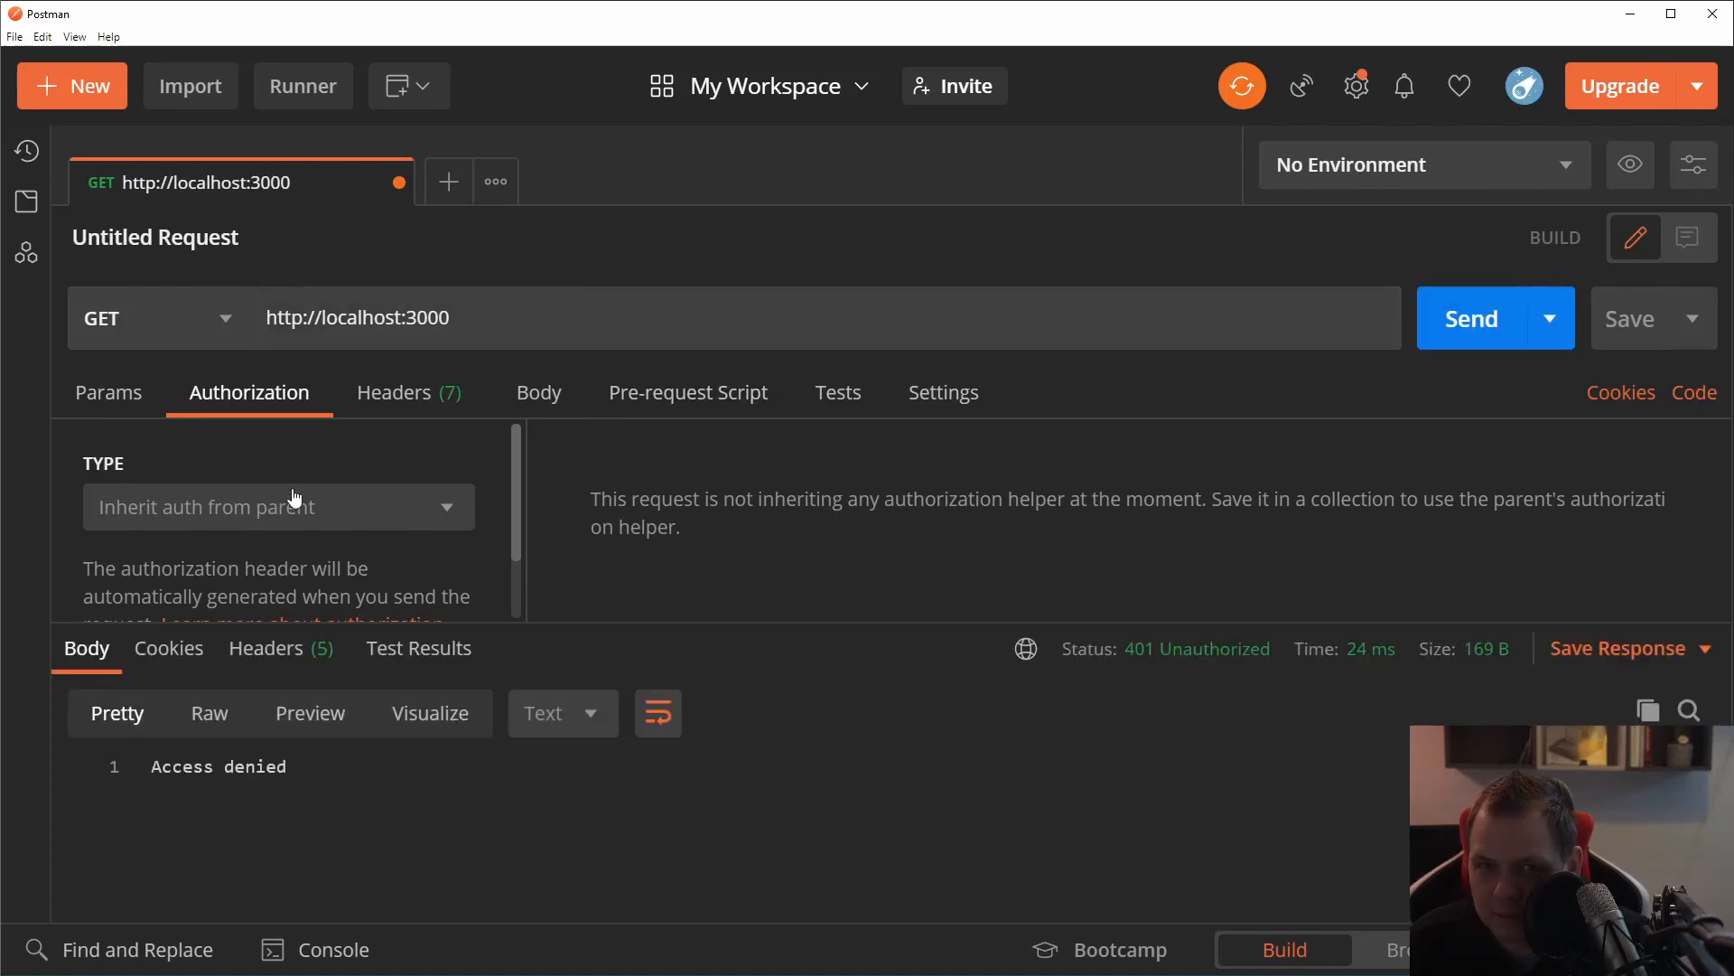
click(276, 505)
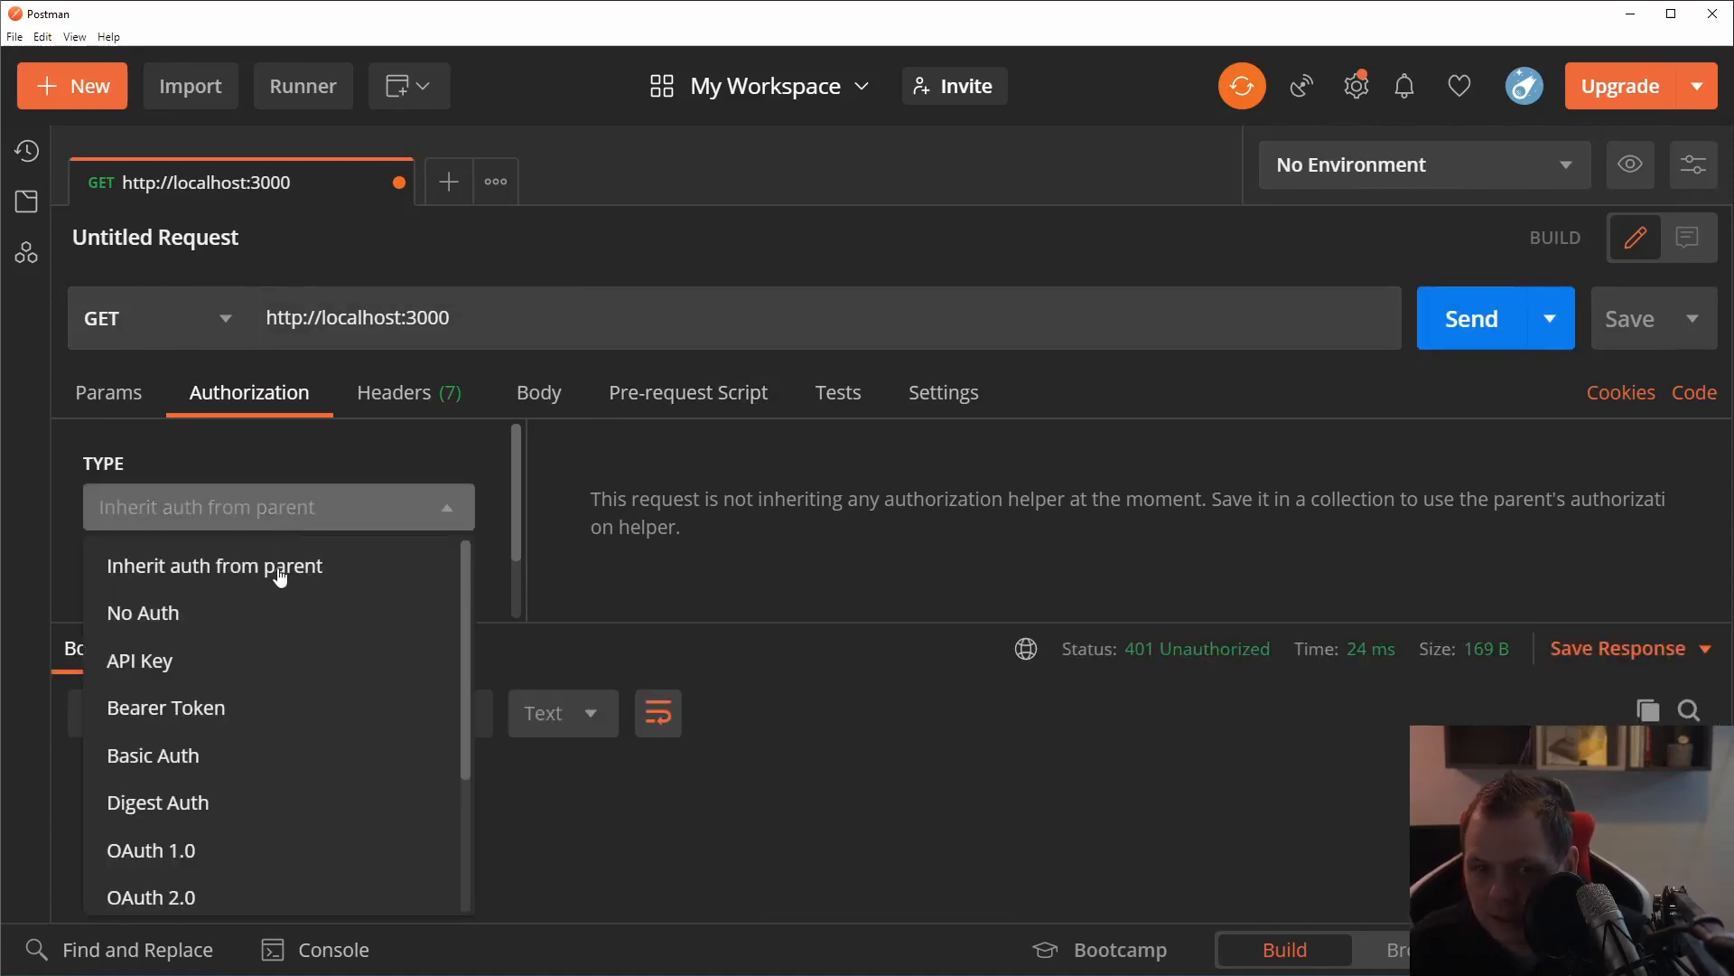
click(151, 755)
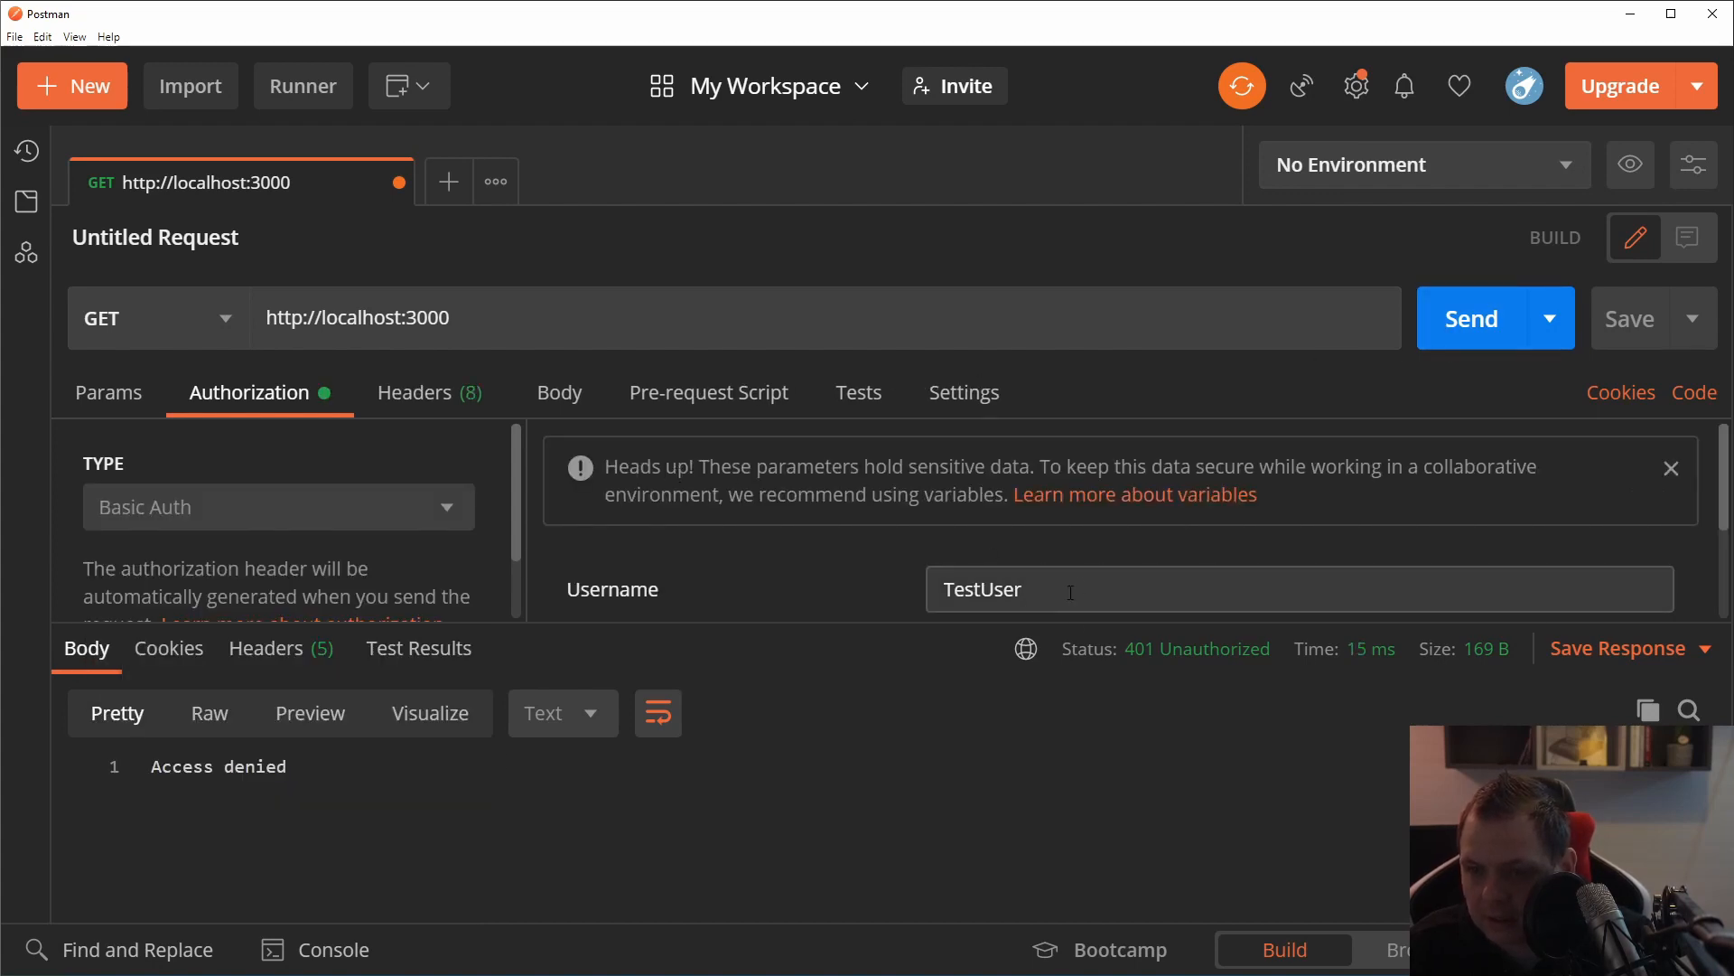
click(1671, 468)
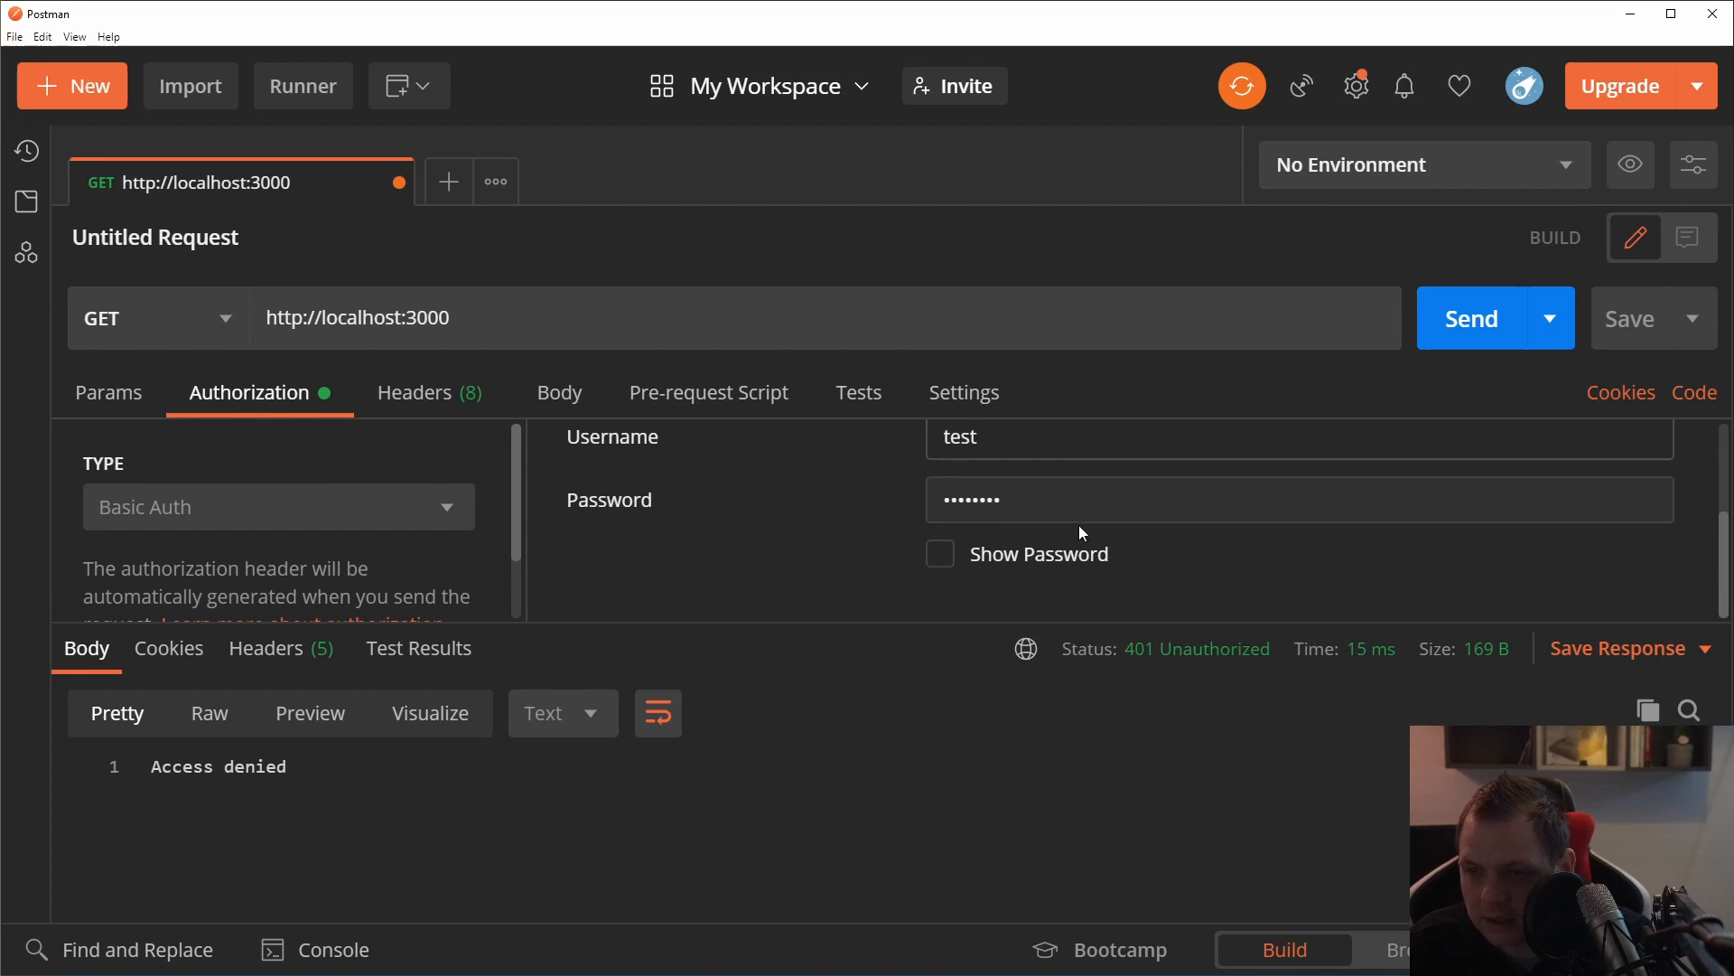
click(939, 553)
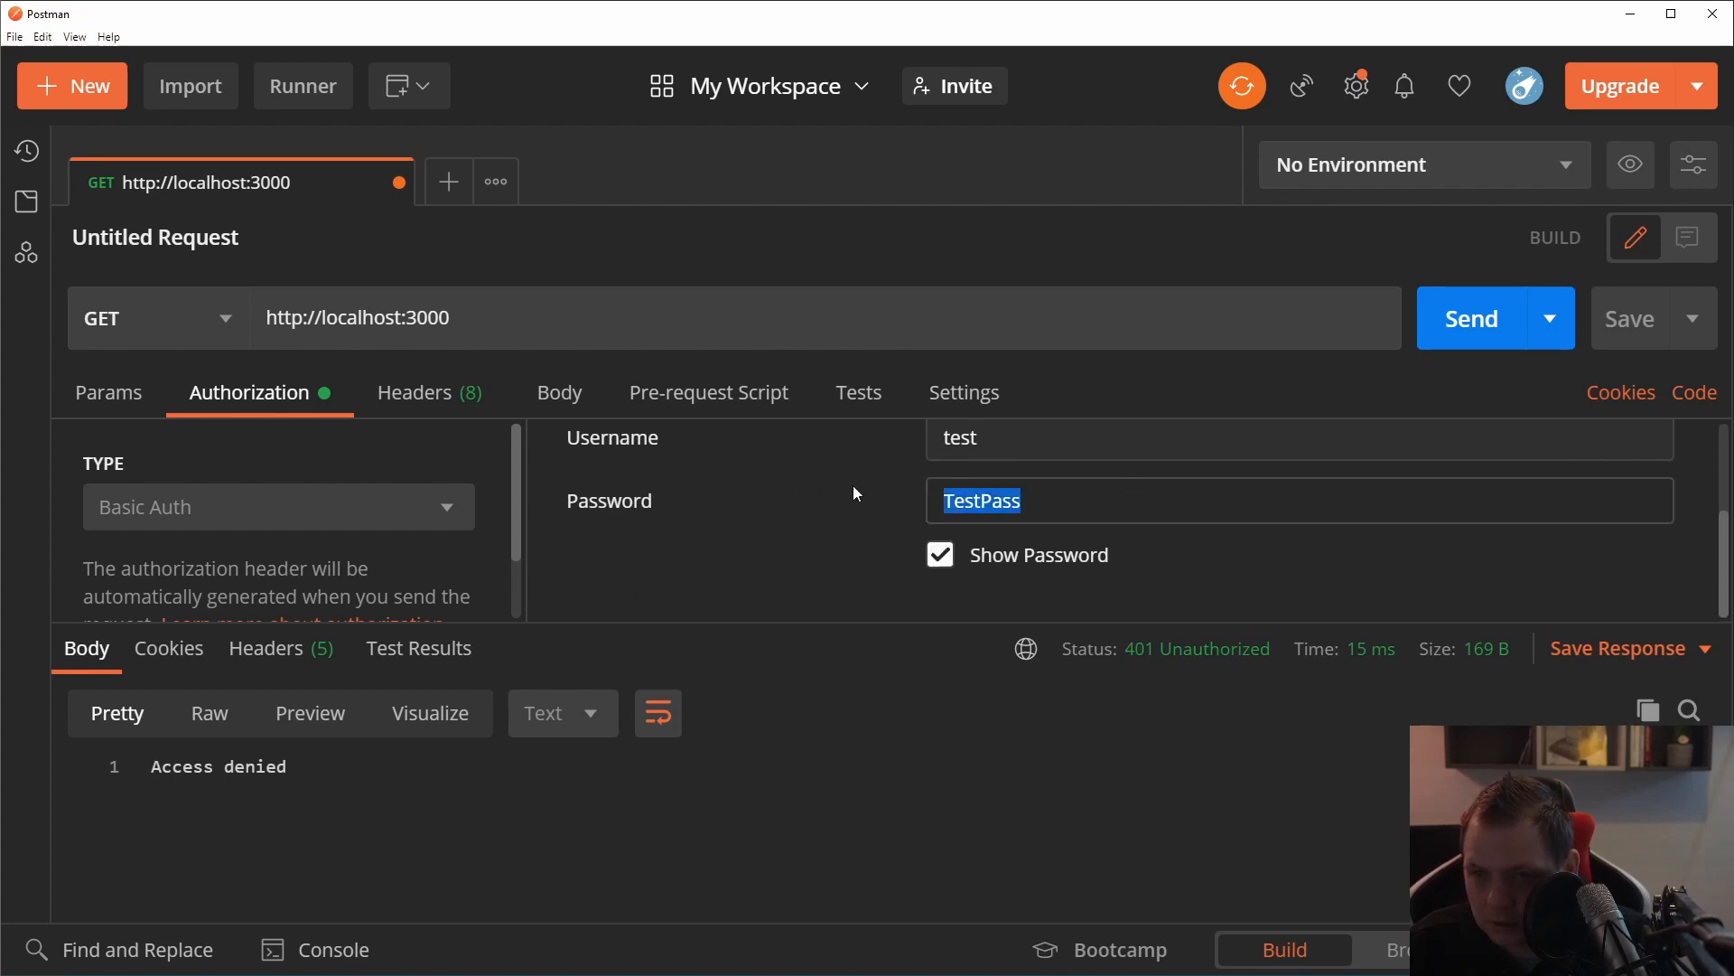
text(123456)
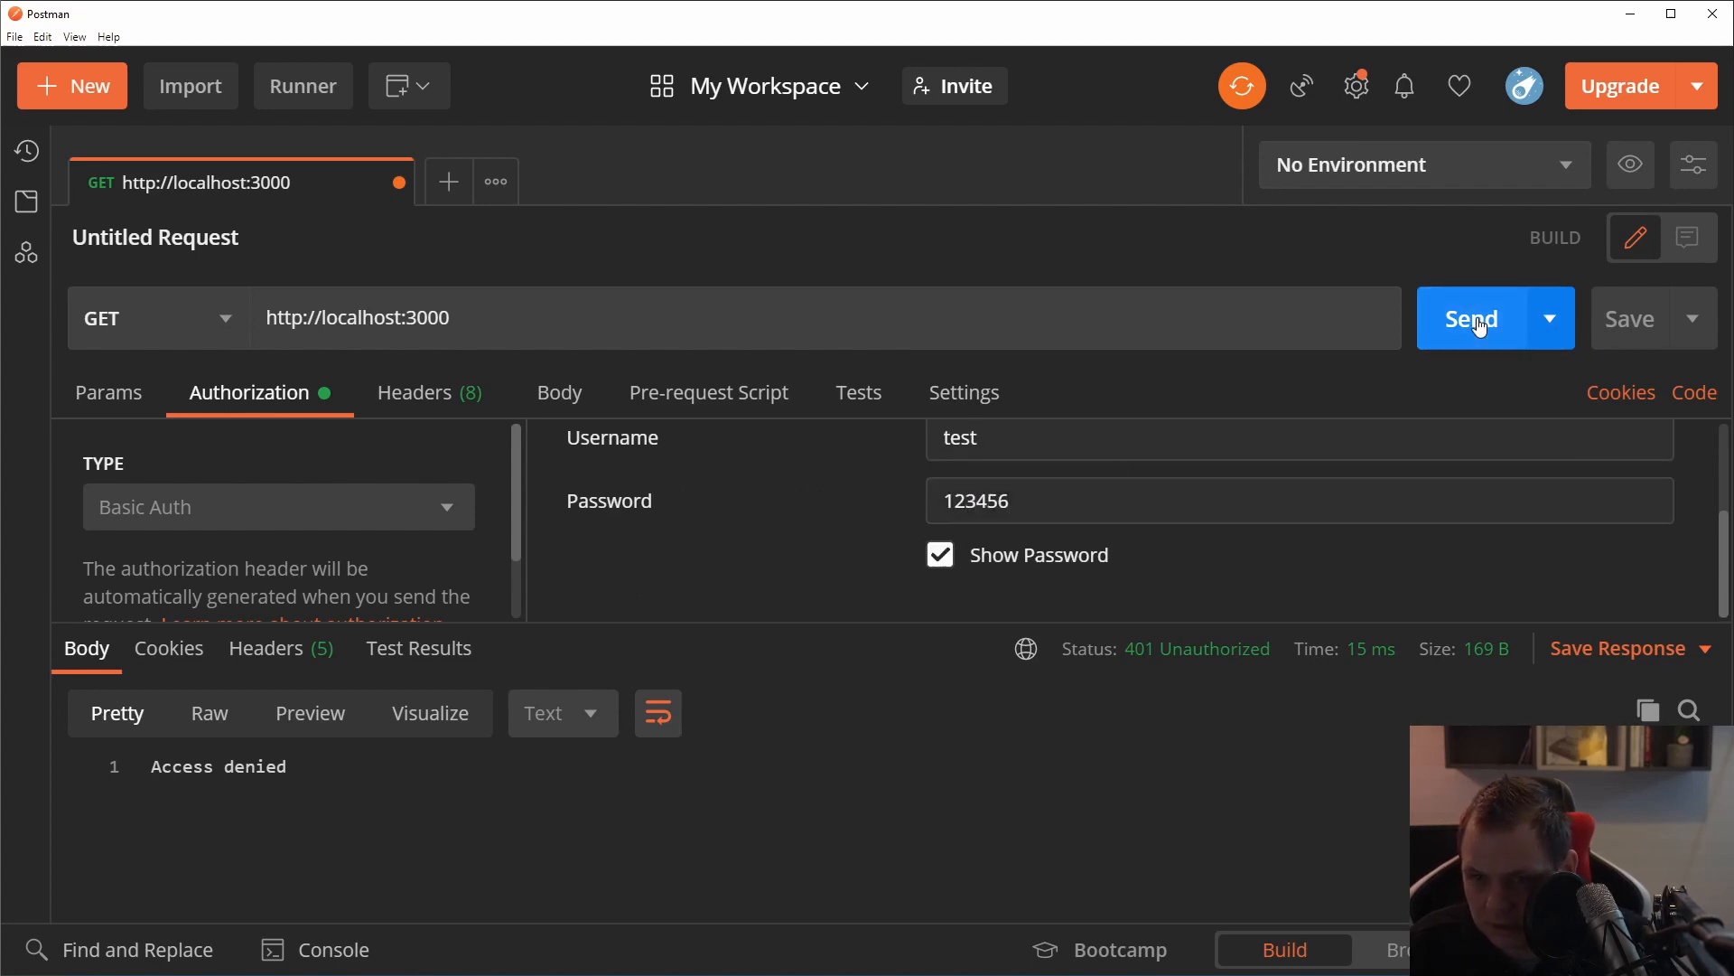
click(1470, 318)
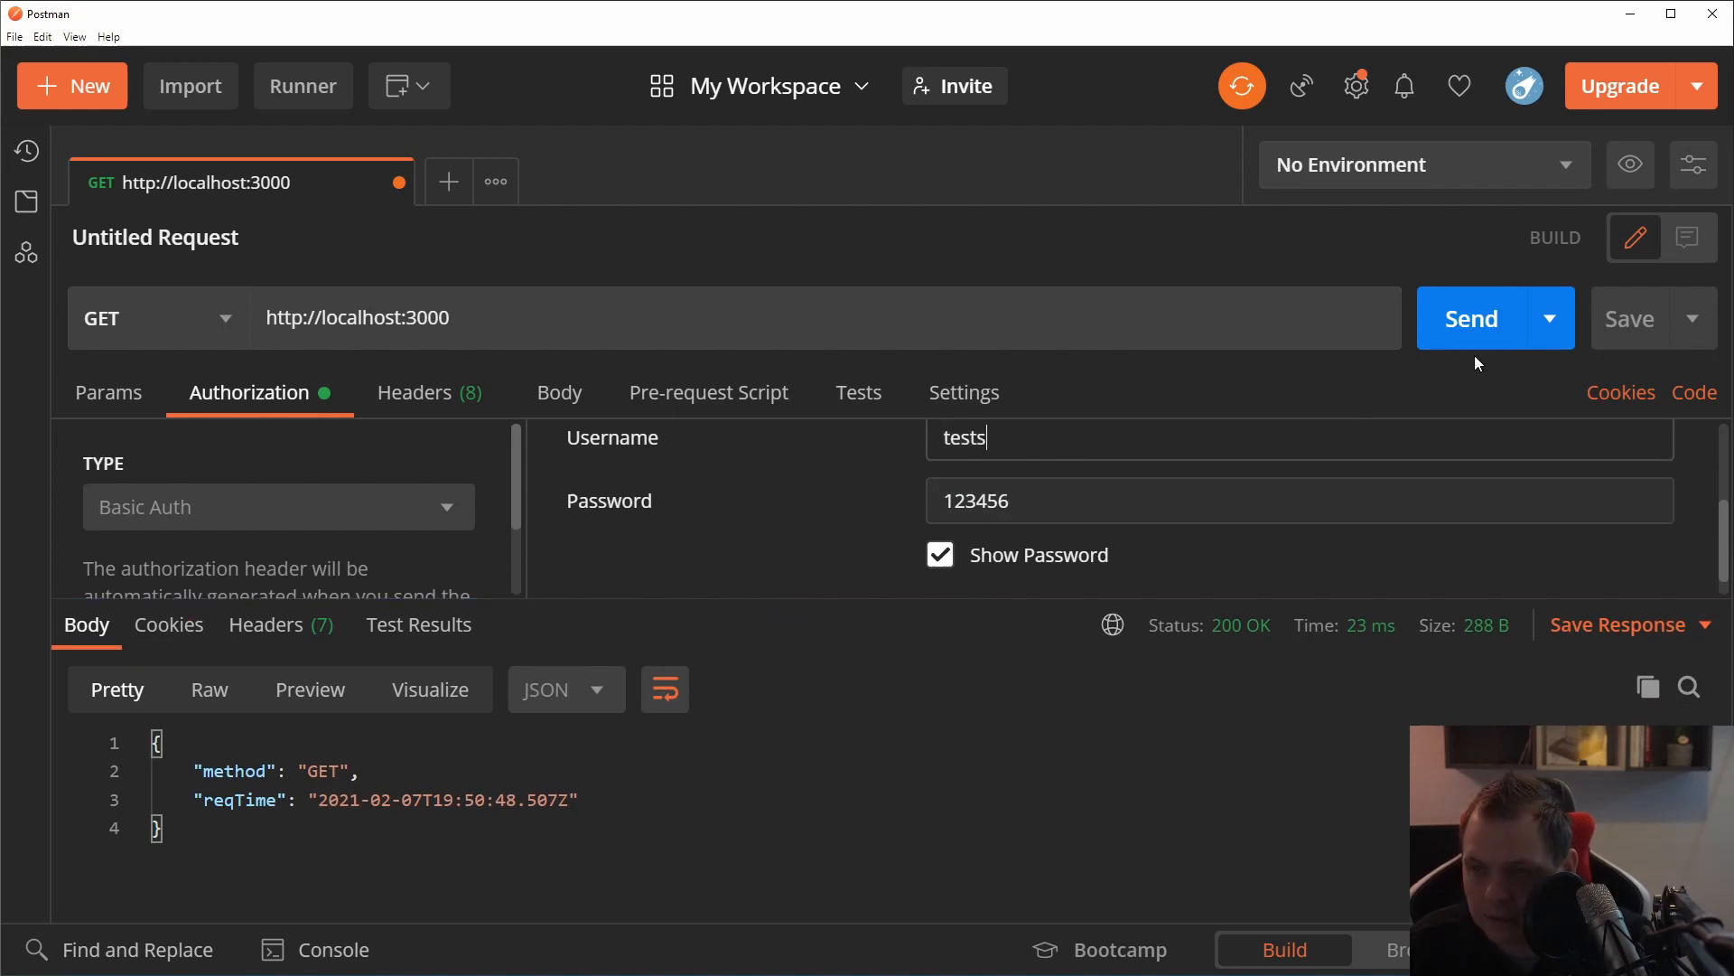
Step: Resend with the username changed to Test and confirm access is denied
click(1471, 318)
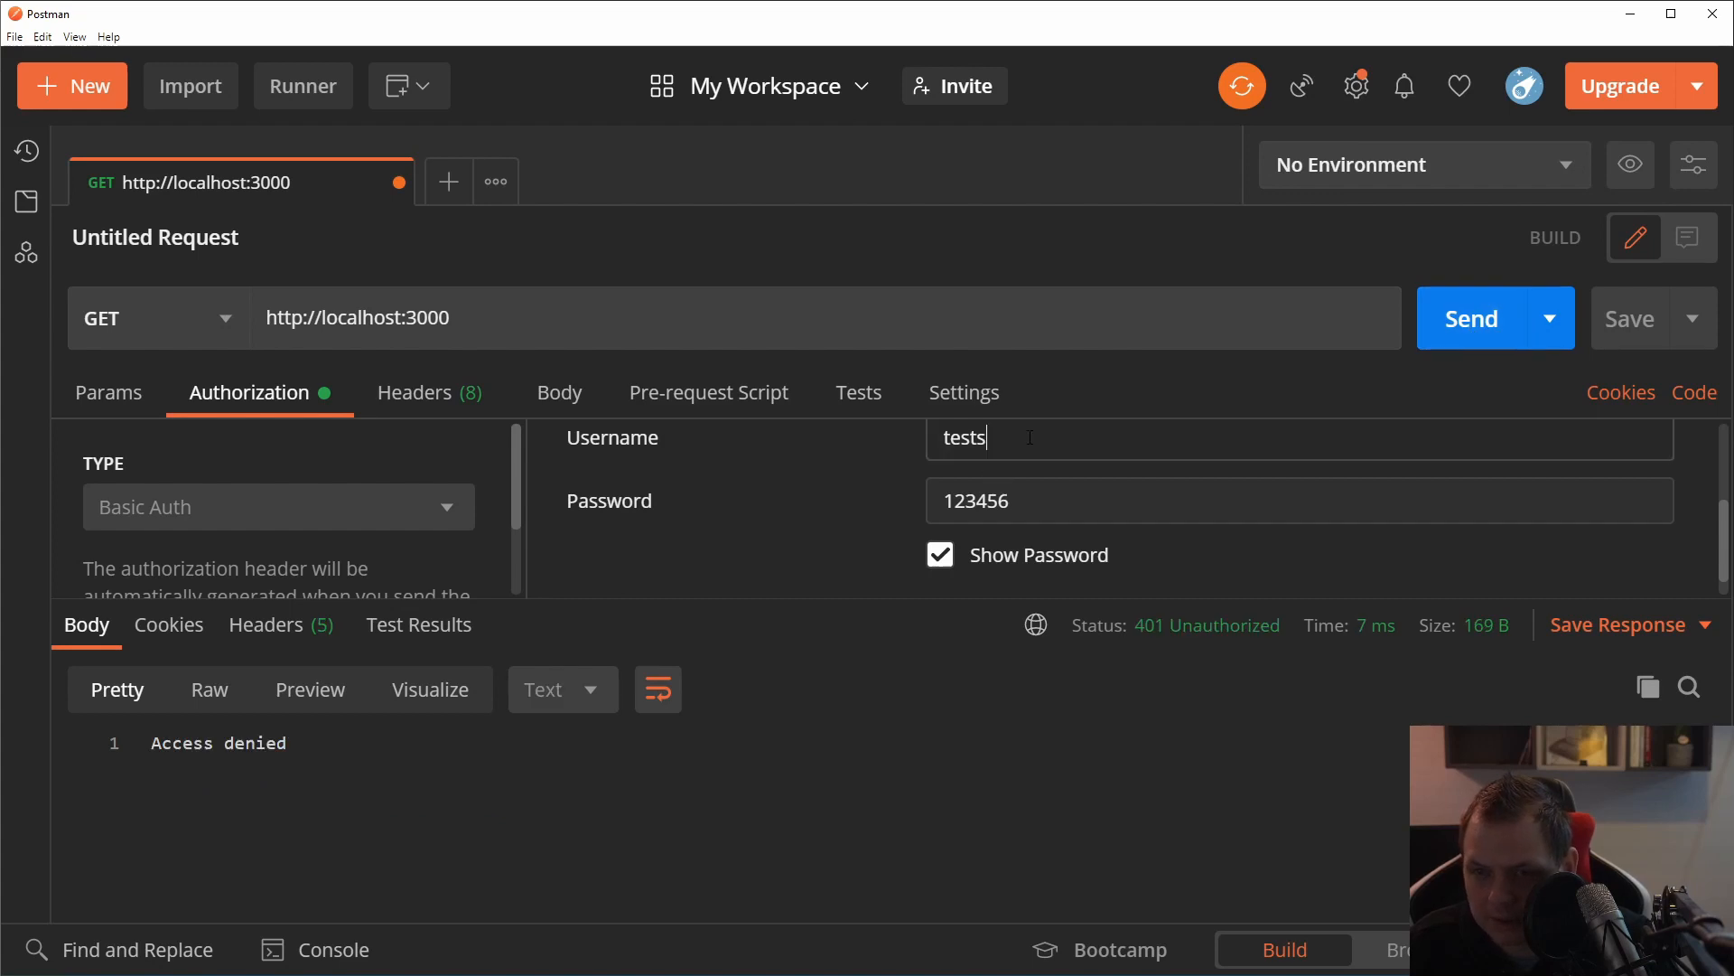
text(Test)
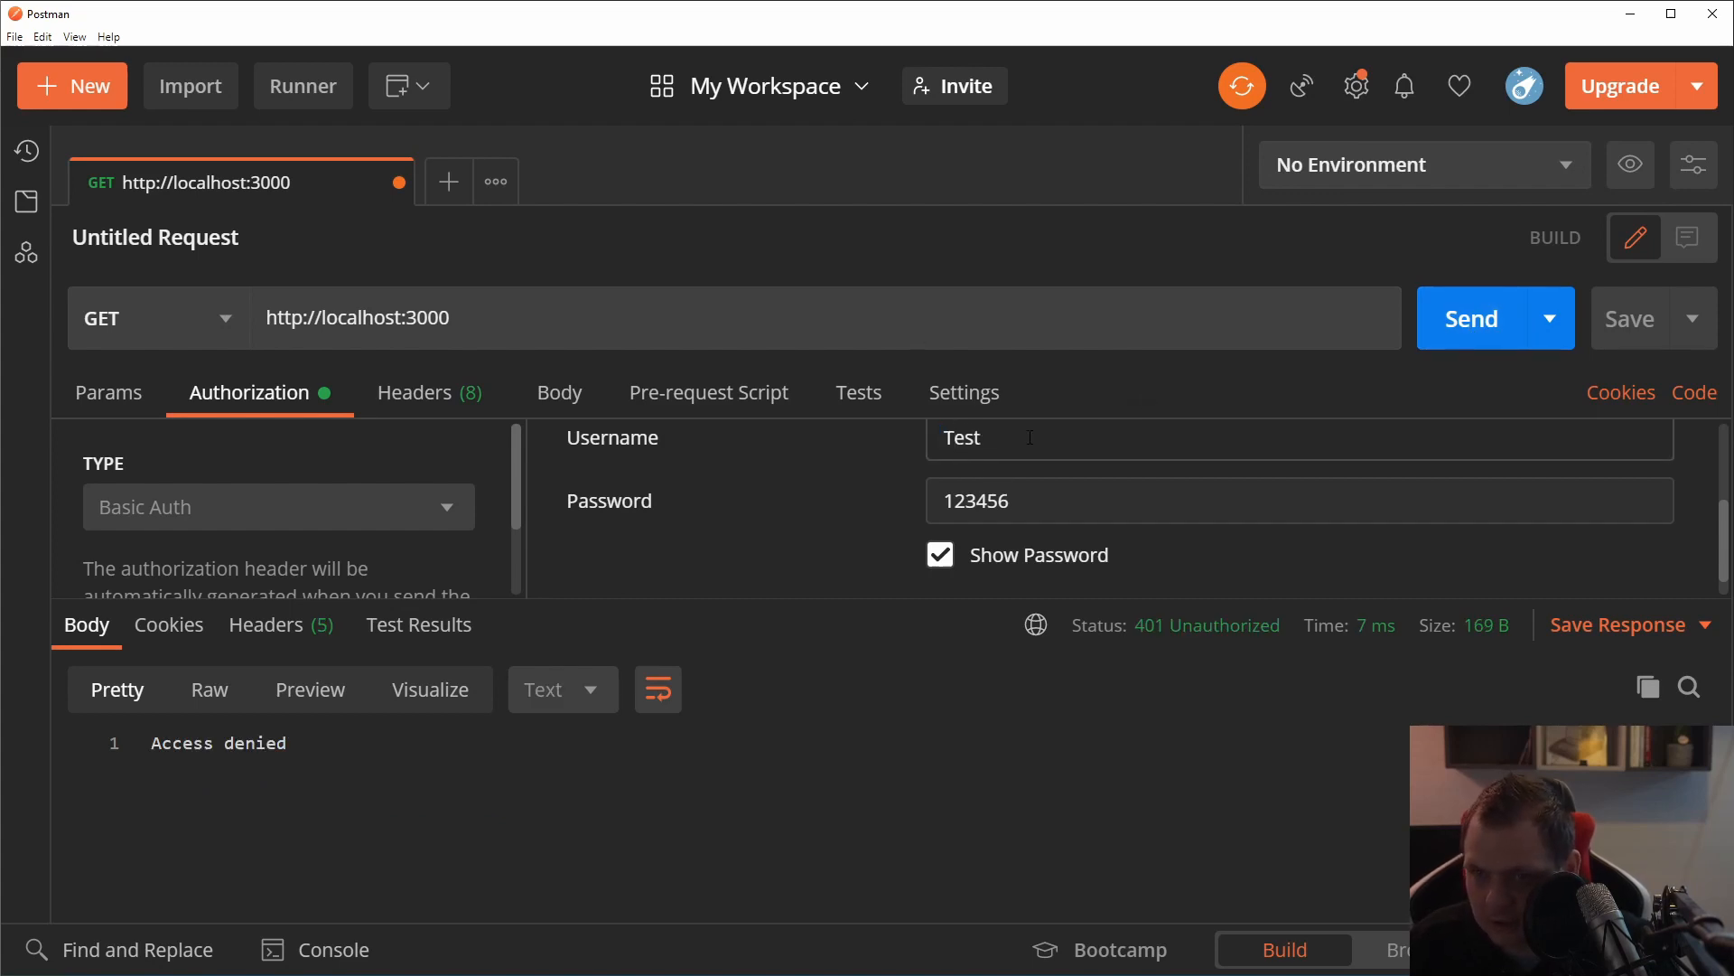
click(1470, 318)
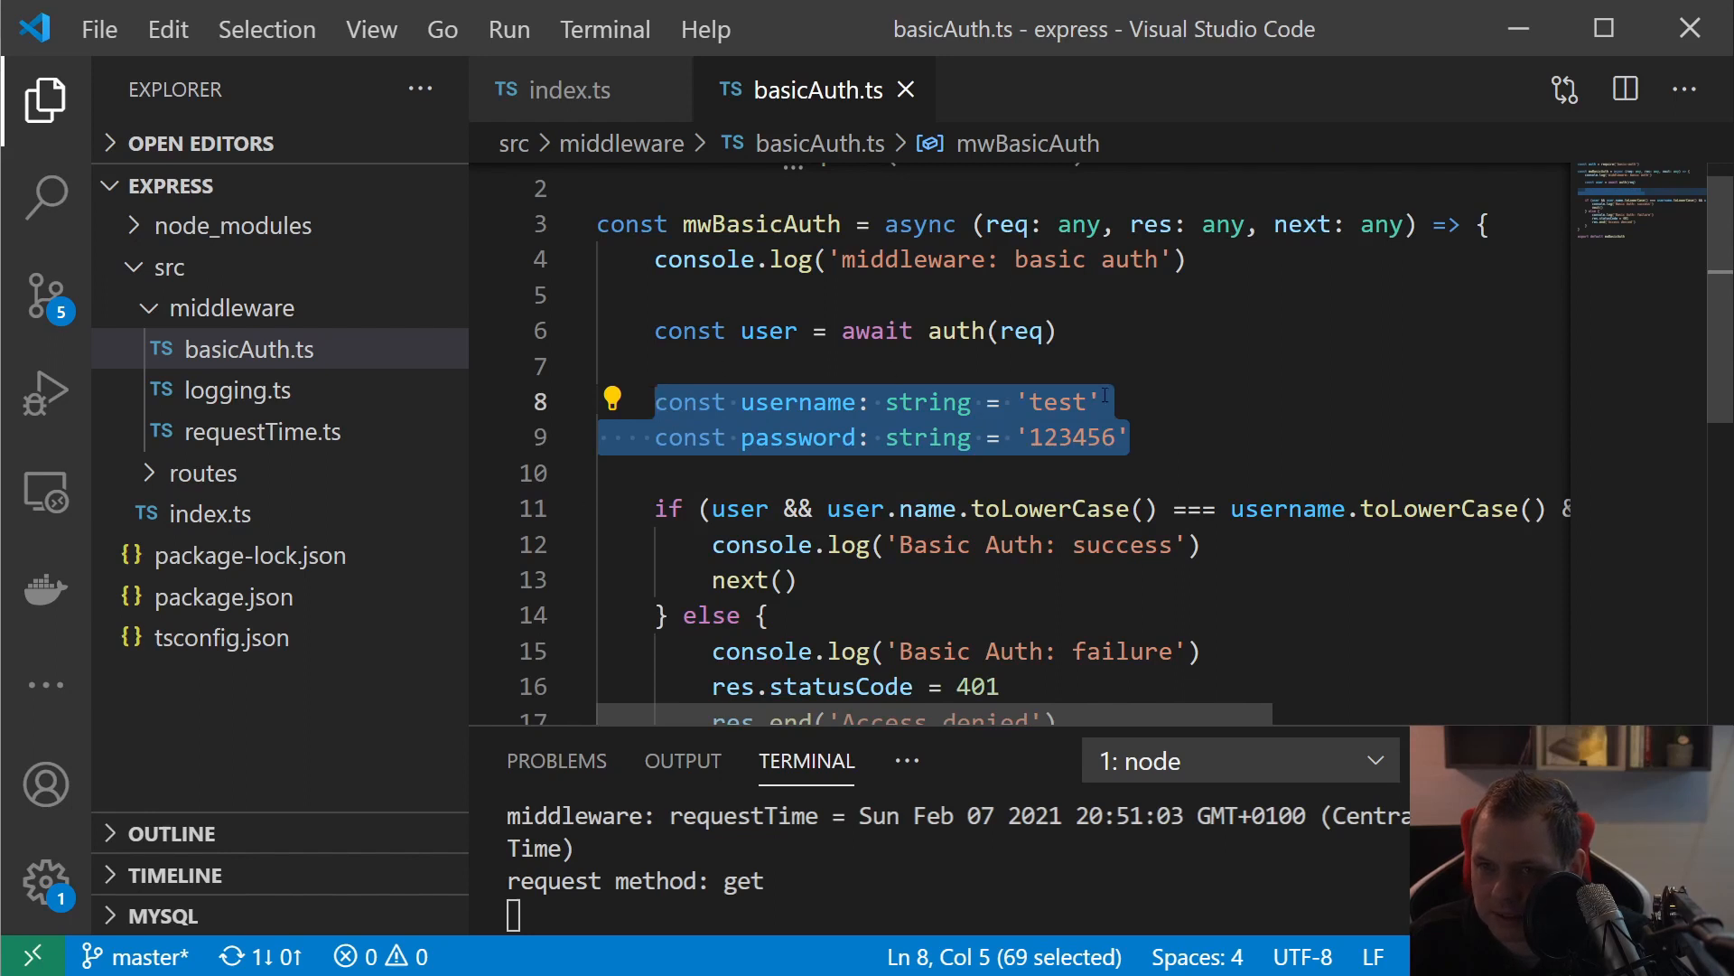
click(1131, 437)
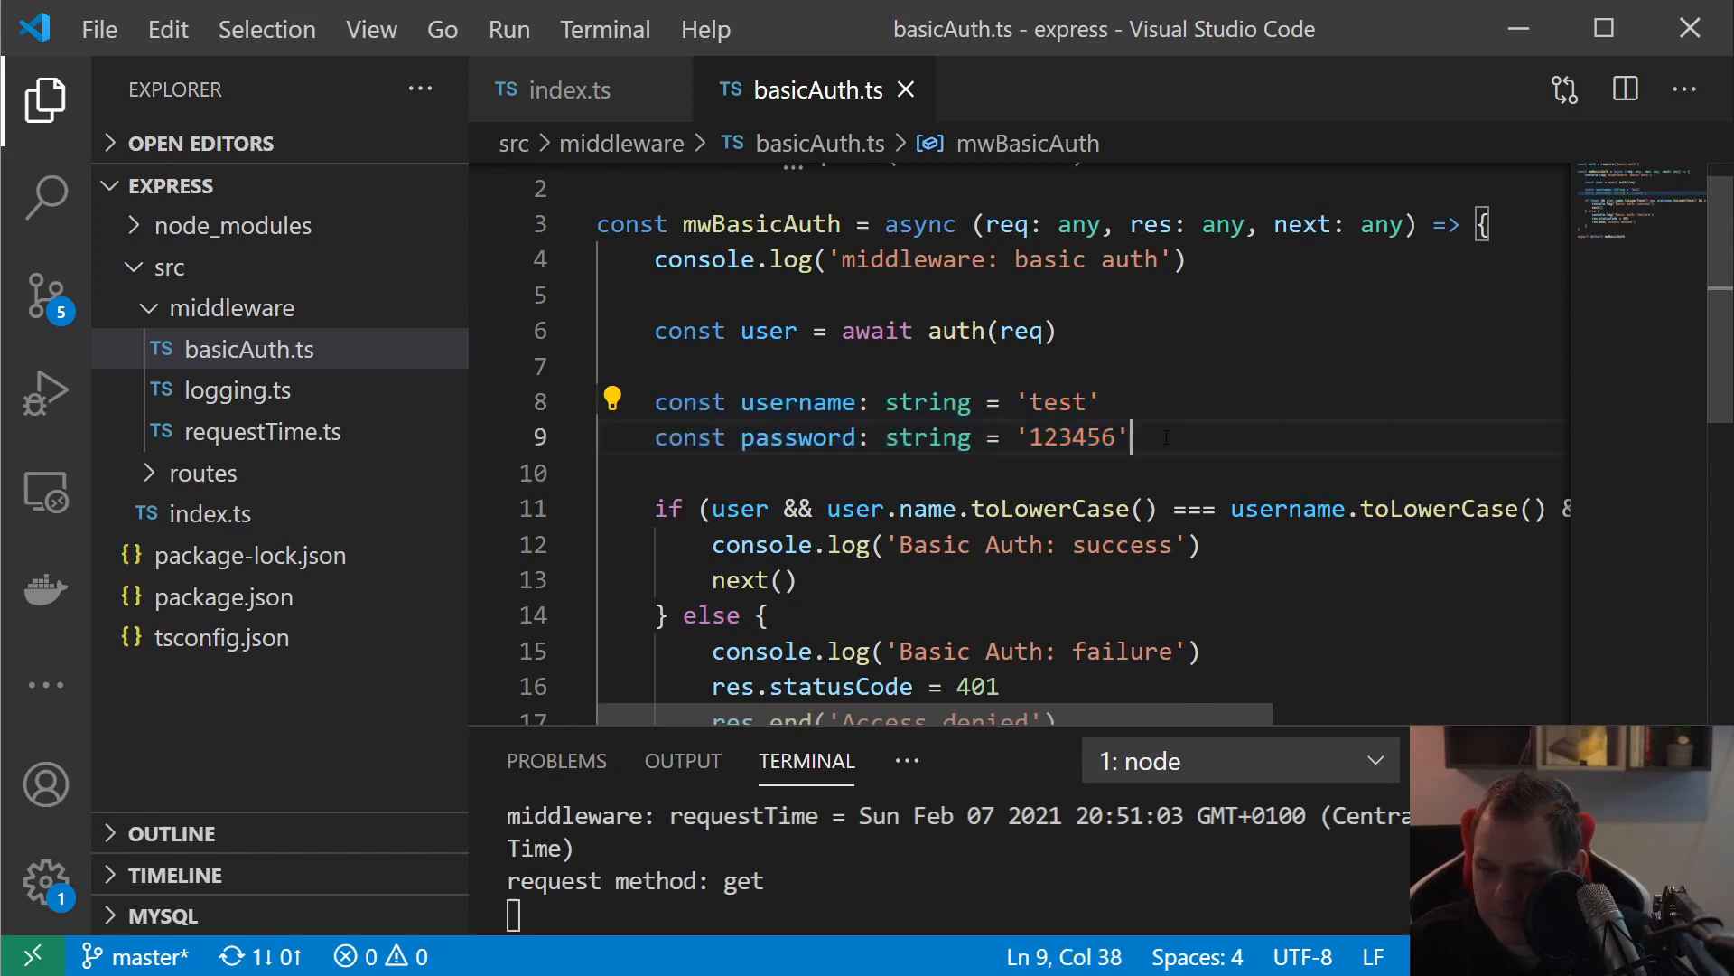